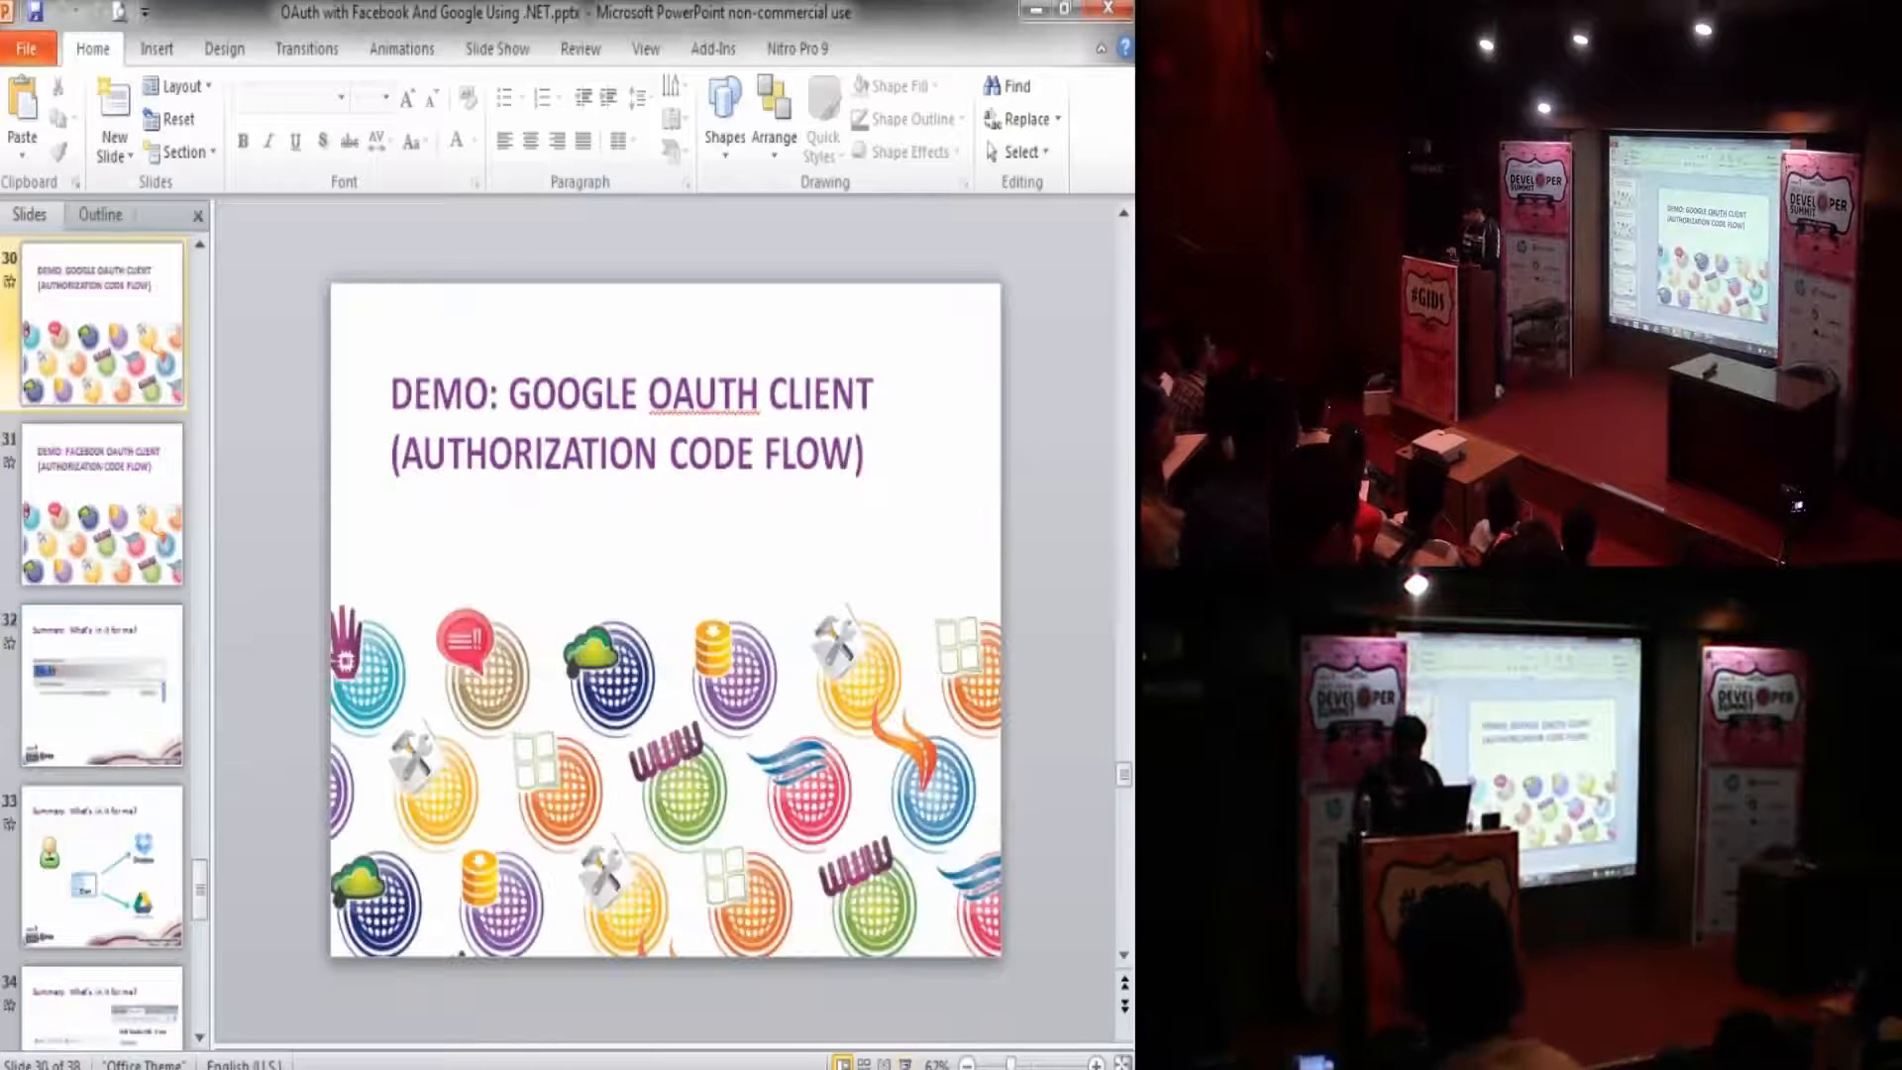
- Close Solution Explorer and Team Explorer and bring the HomeController Index action into view
{"action": "key", "text": "alt+tab"}
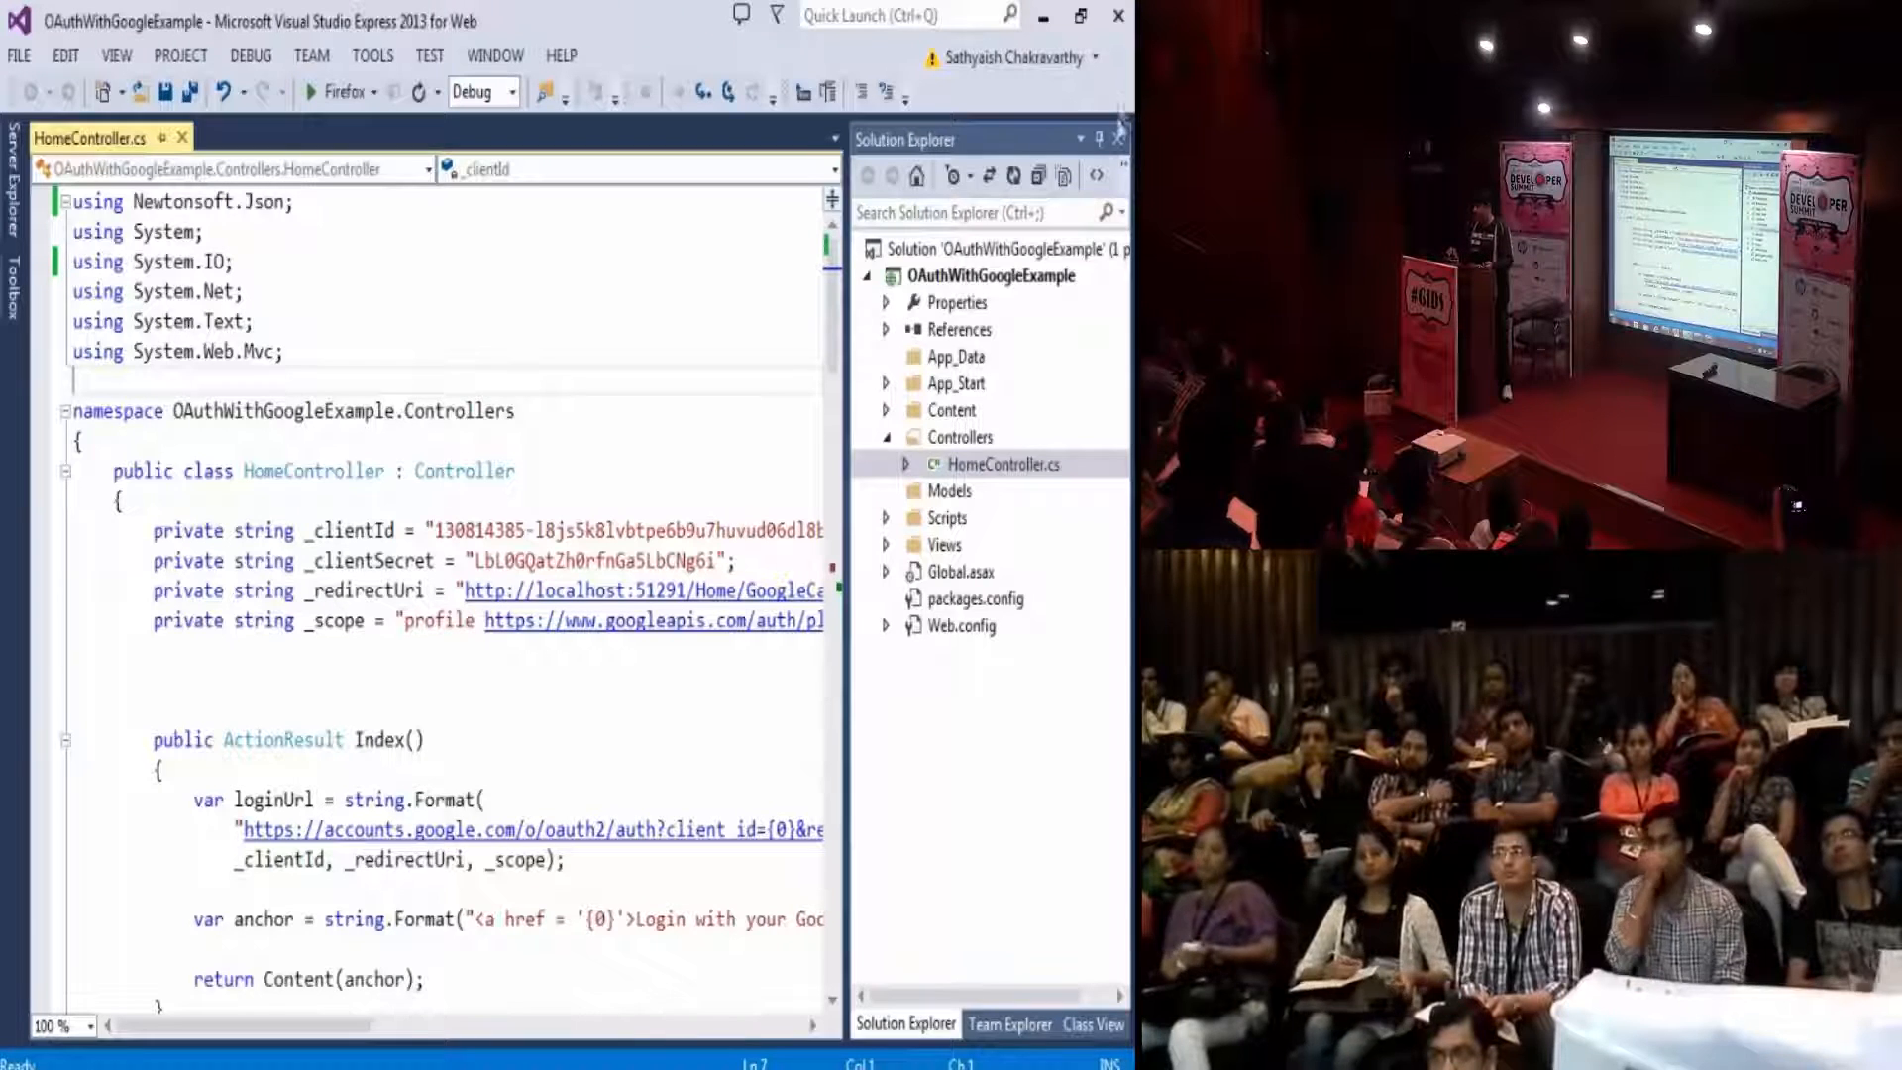
{"action": "left_click", "coordinate": [1008, 1024]}
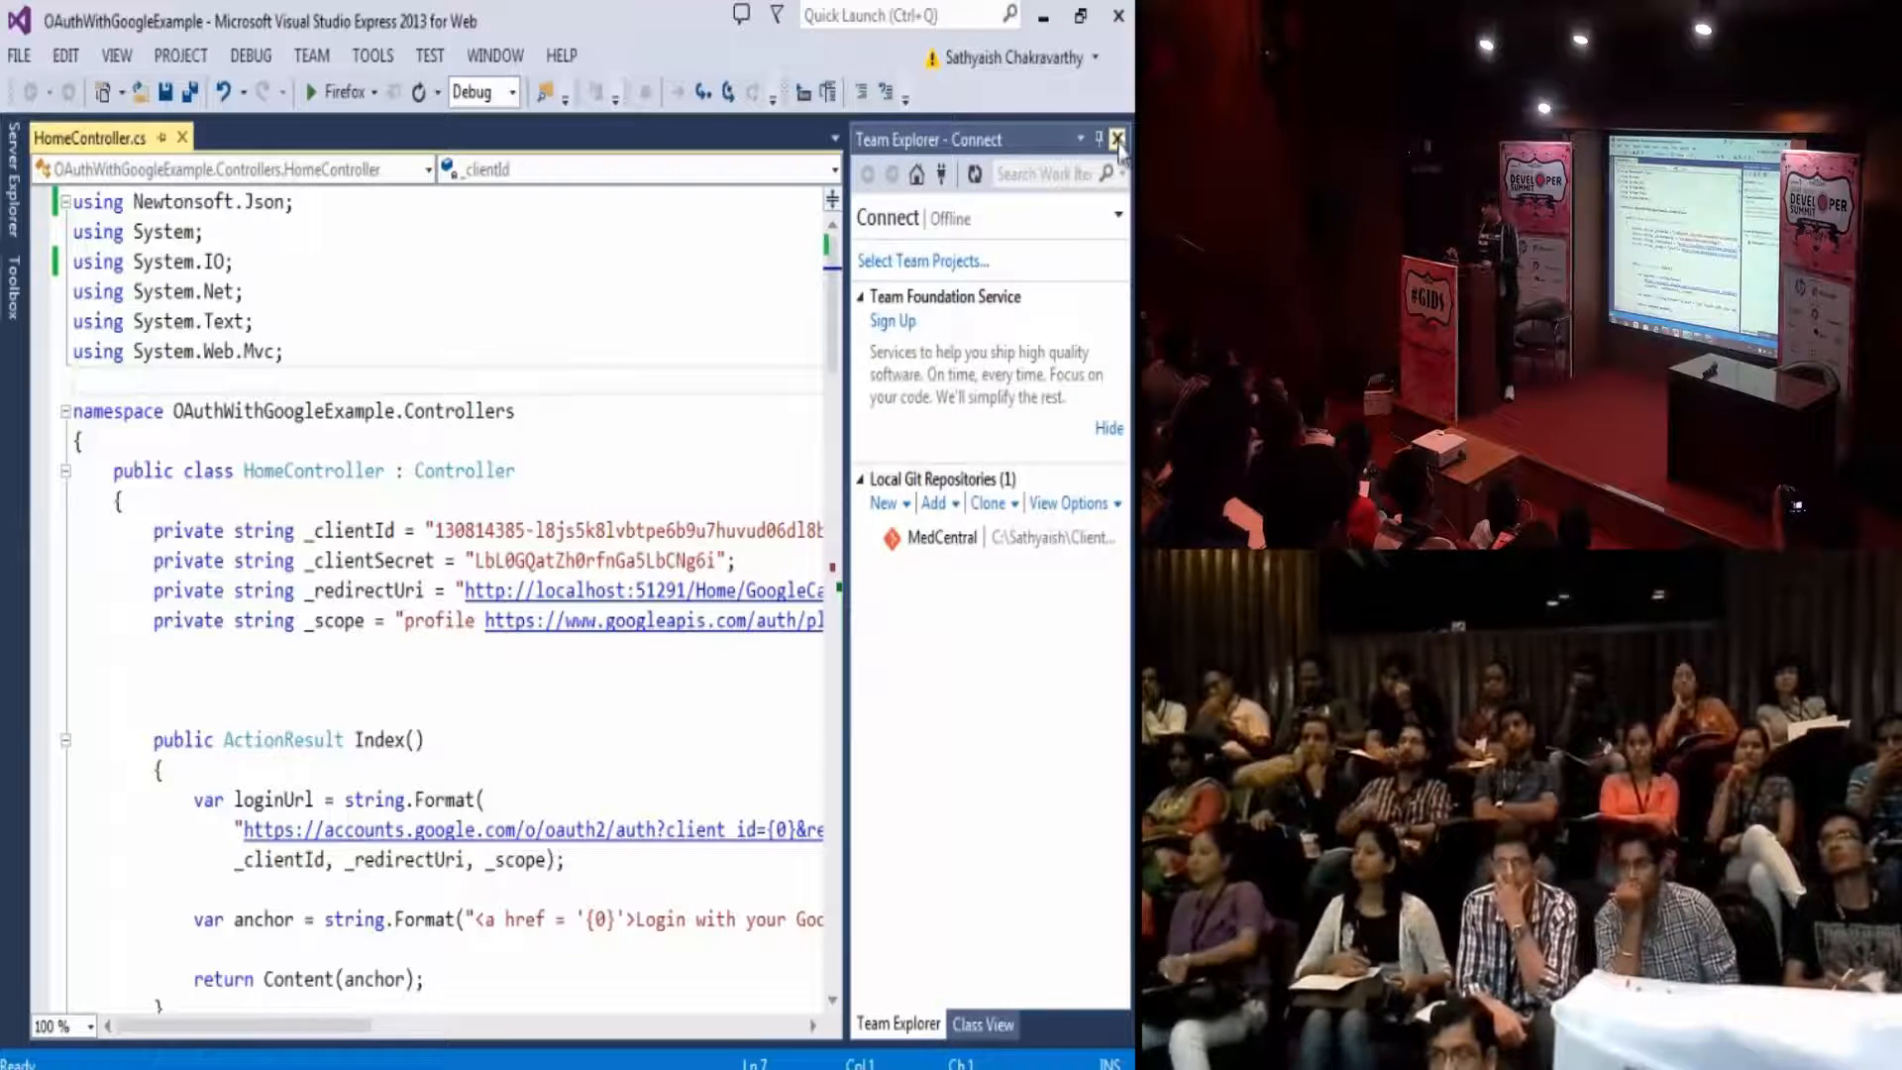
{"action": "left_click", "coordinate": [1115, 138]}
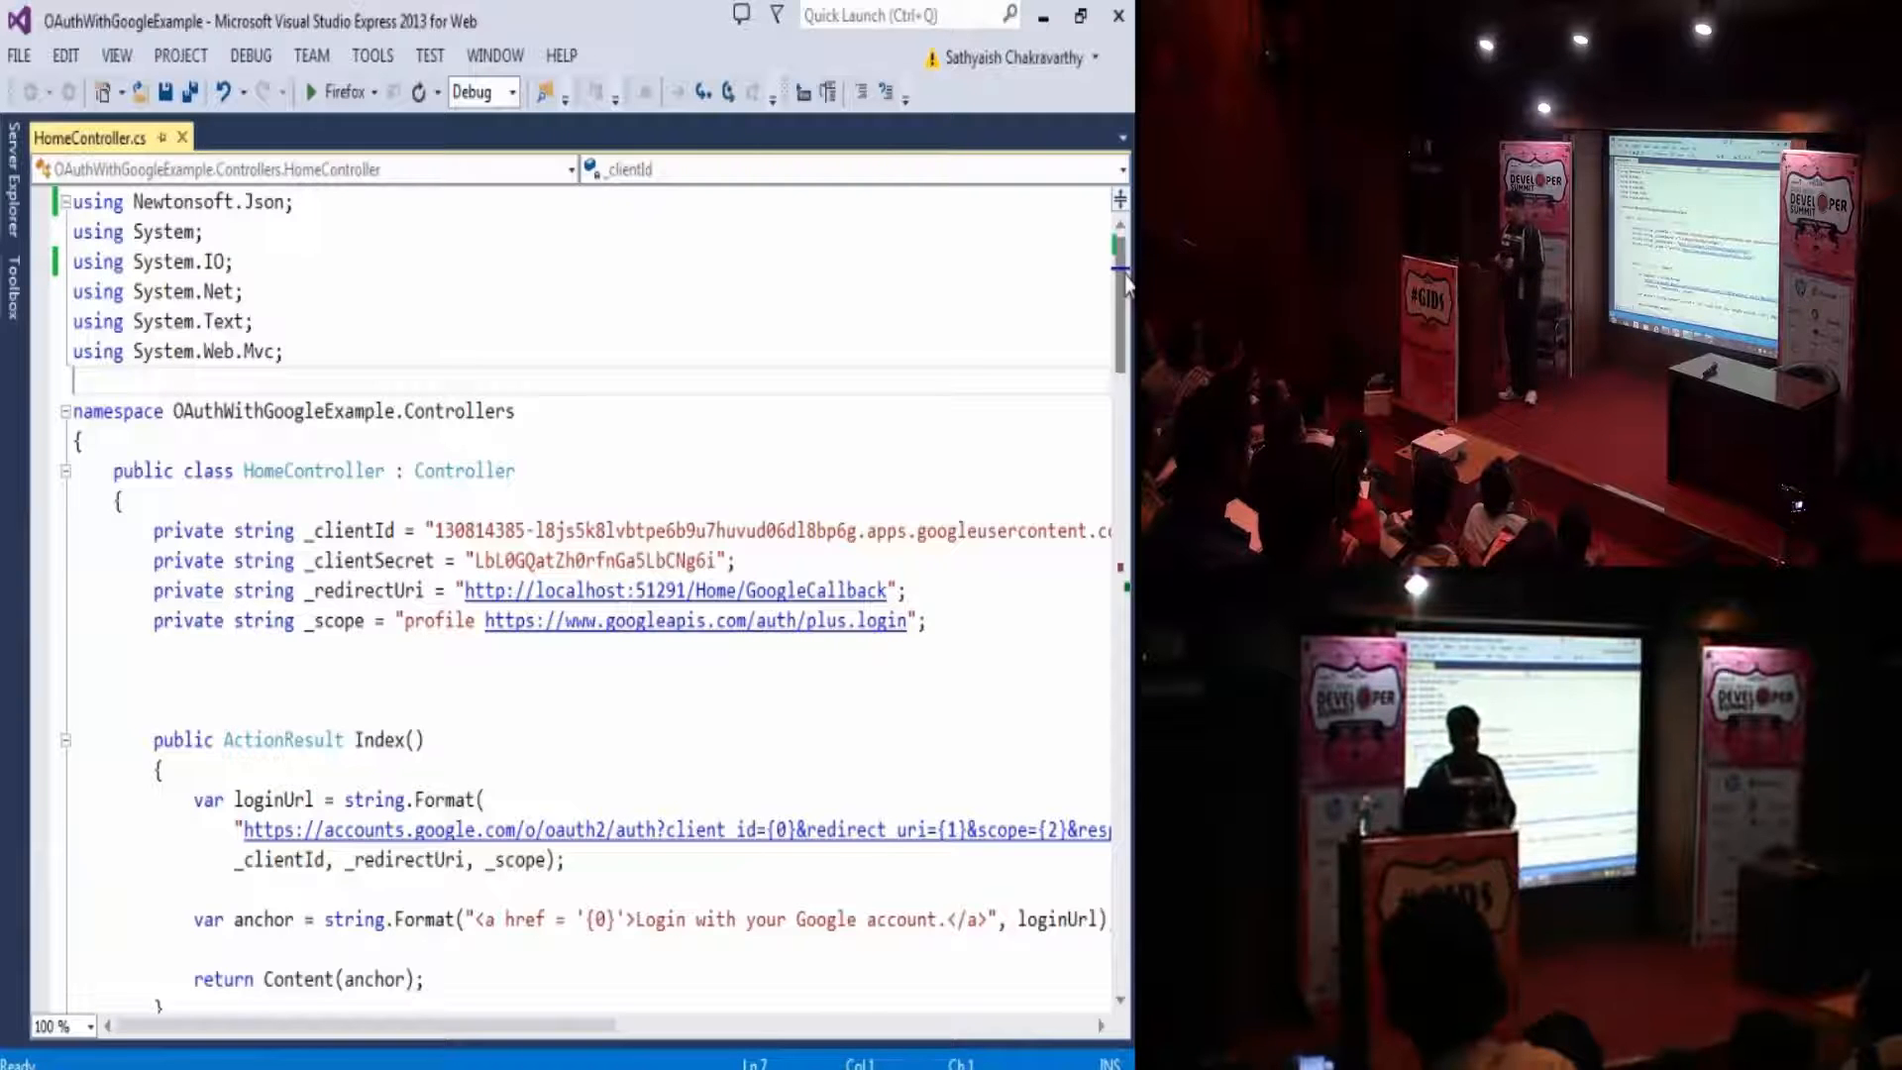
{"action": "scroll", "scroll_direction": "down", "scroll_amount": 3}
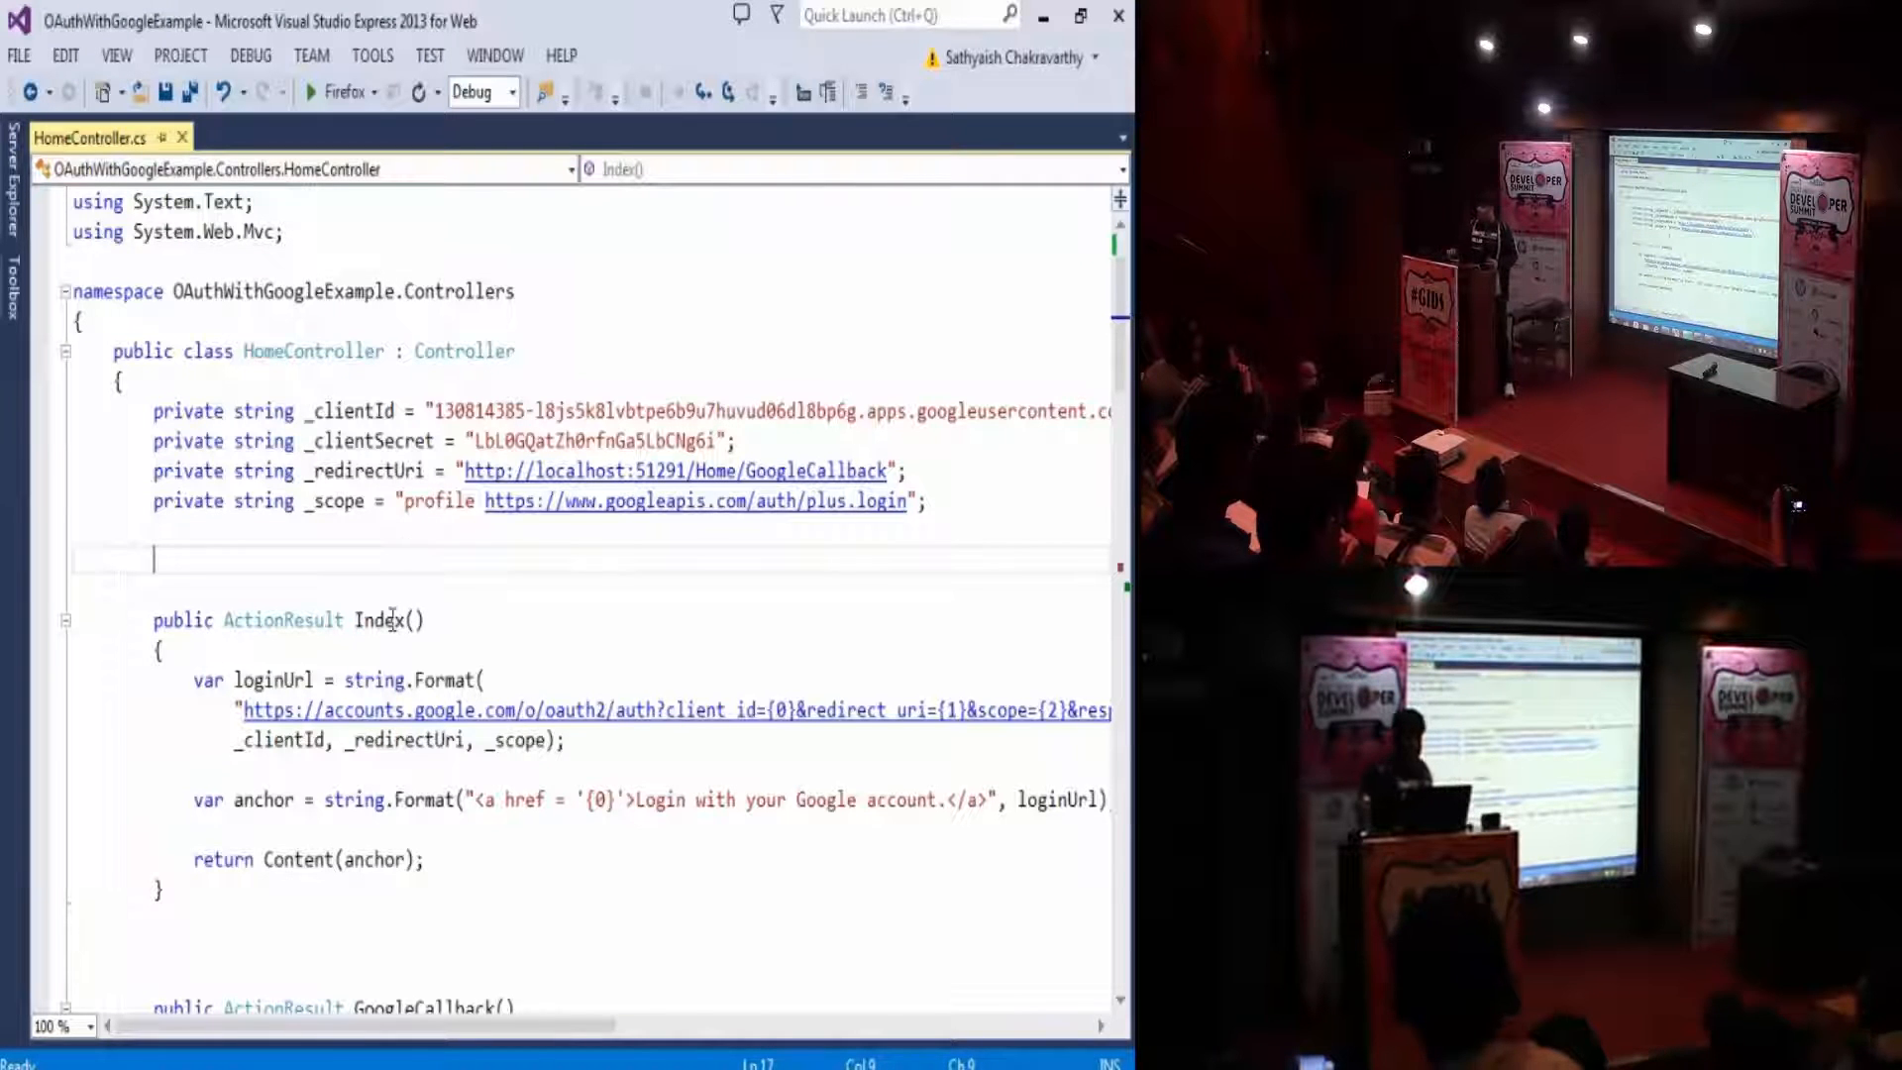
{"action": "double_click", "coordinate": [386, 620]}
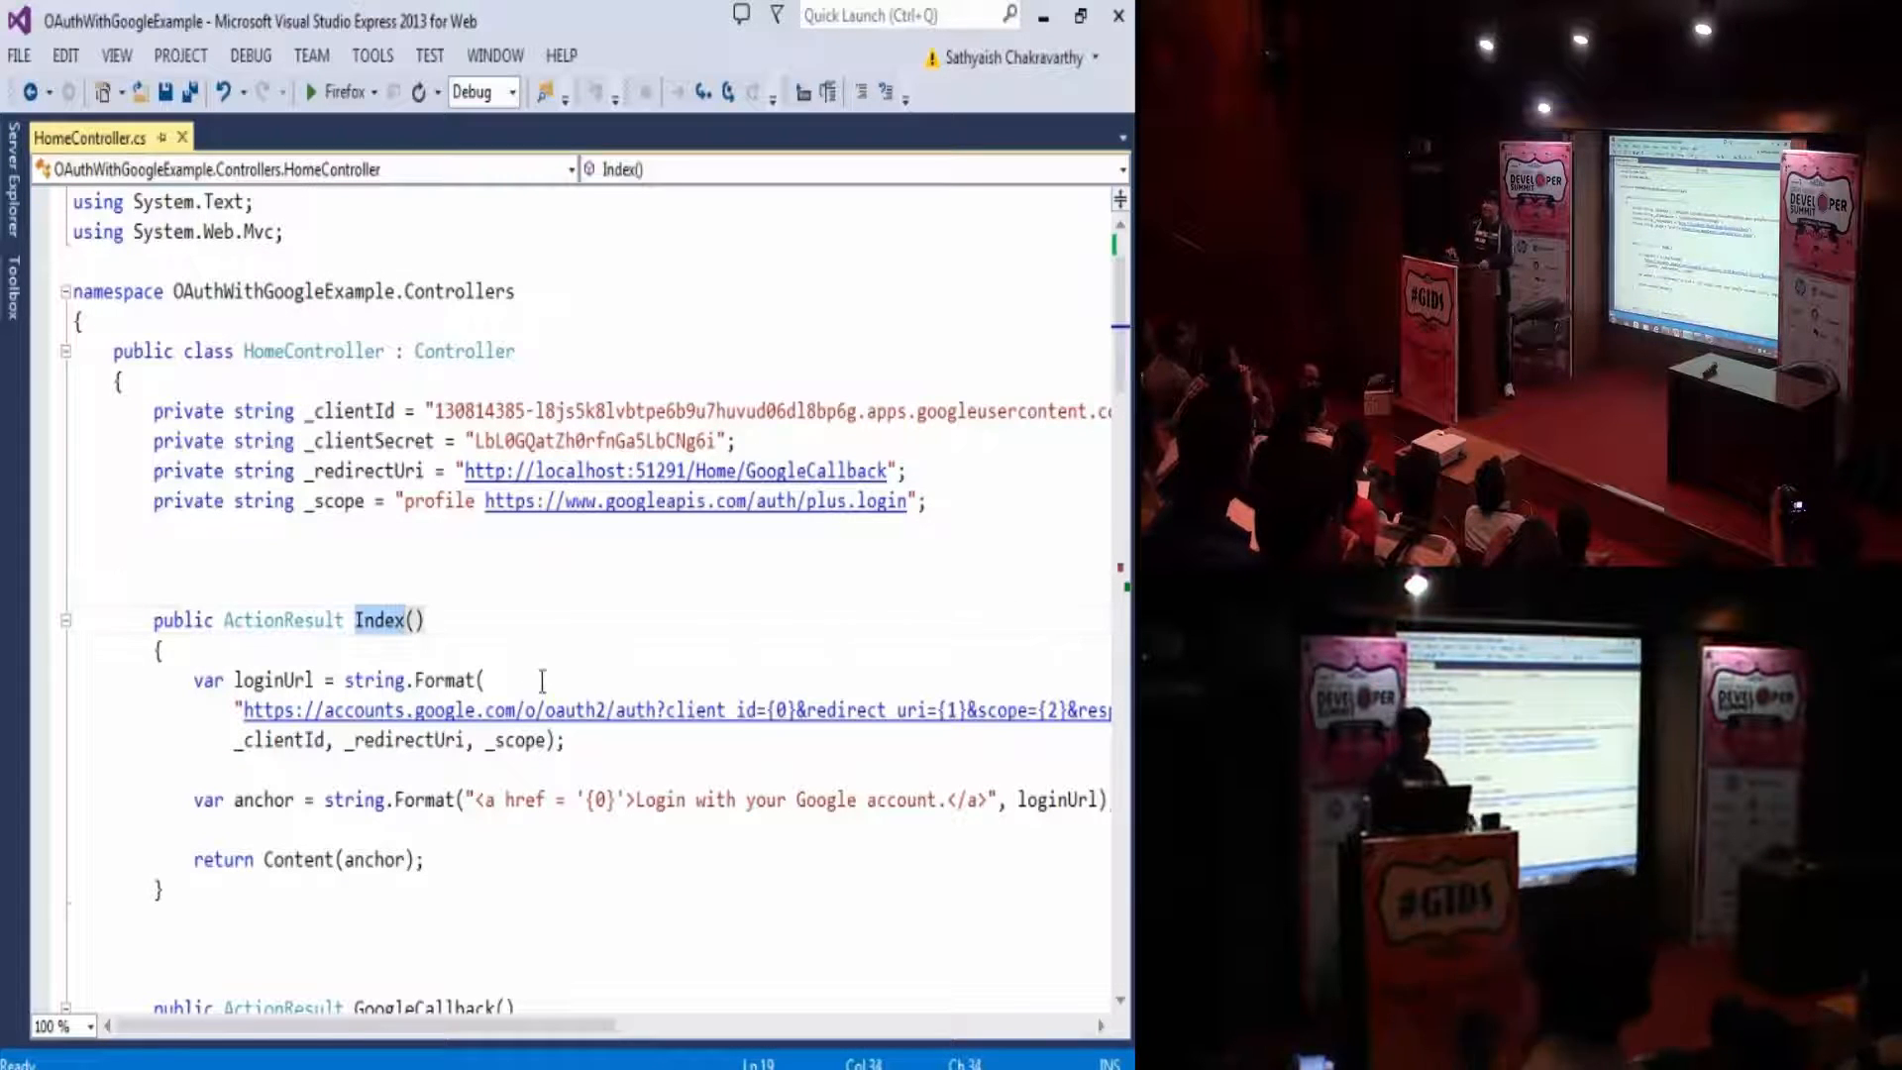
{"action": "left_click", "coordinate": [337, 91]}
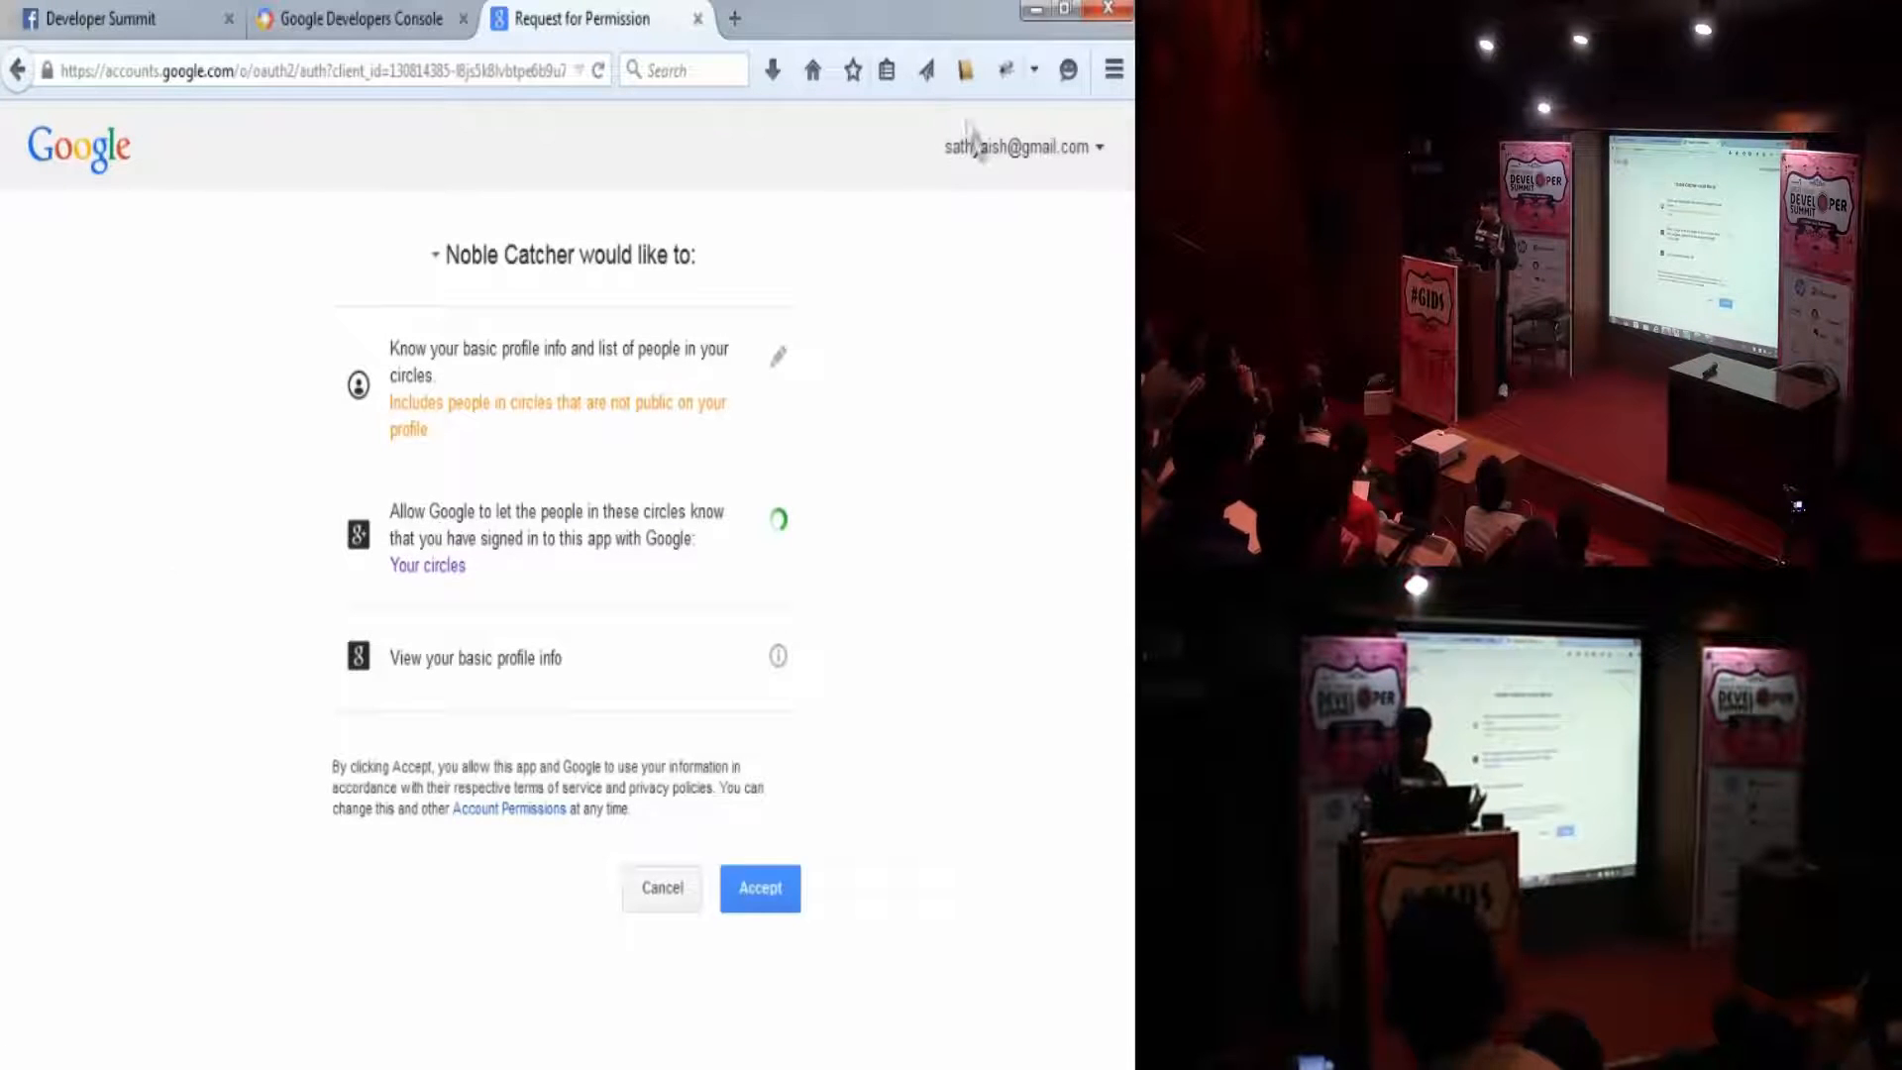
{"action": "mouse_move", "coordinate": [115, 449]}
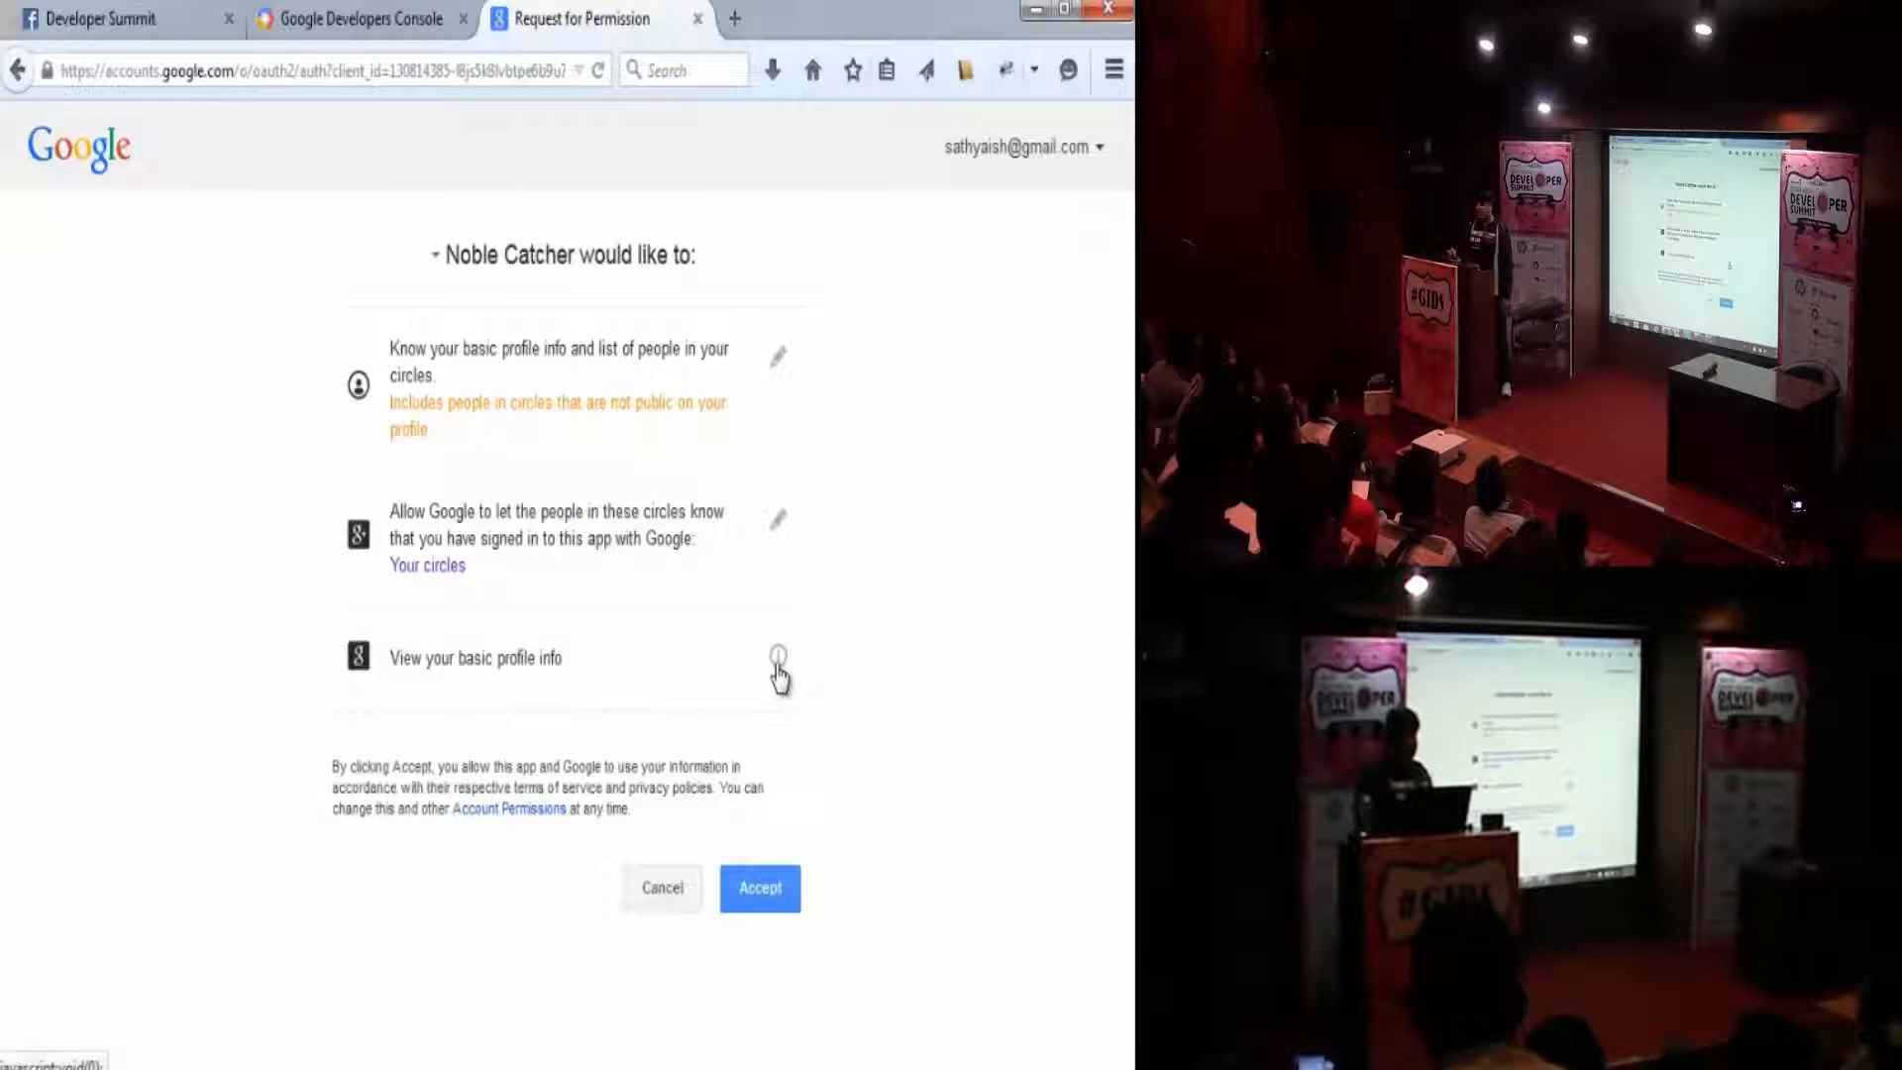
{"action": "mouse_move", "coordinate": [786, 490]}
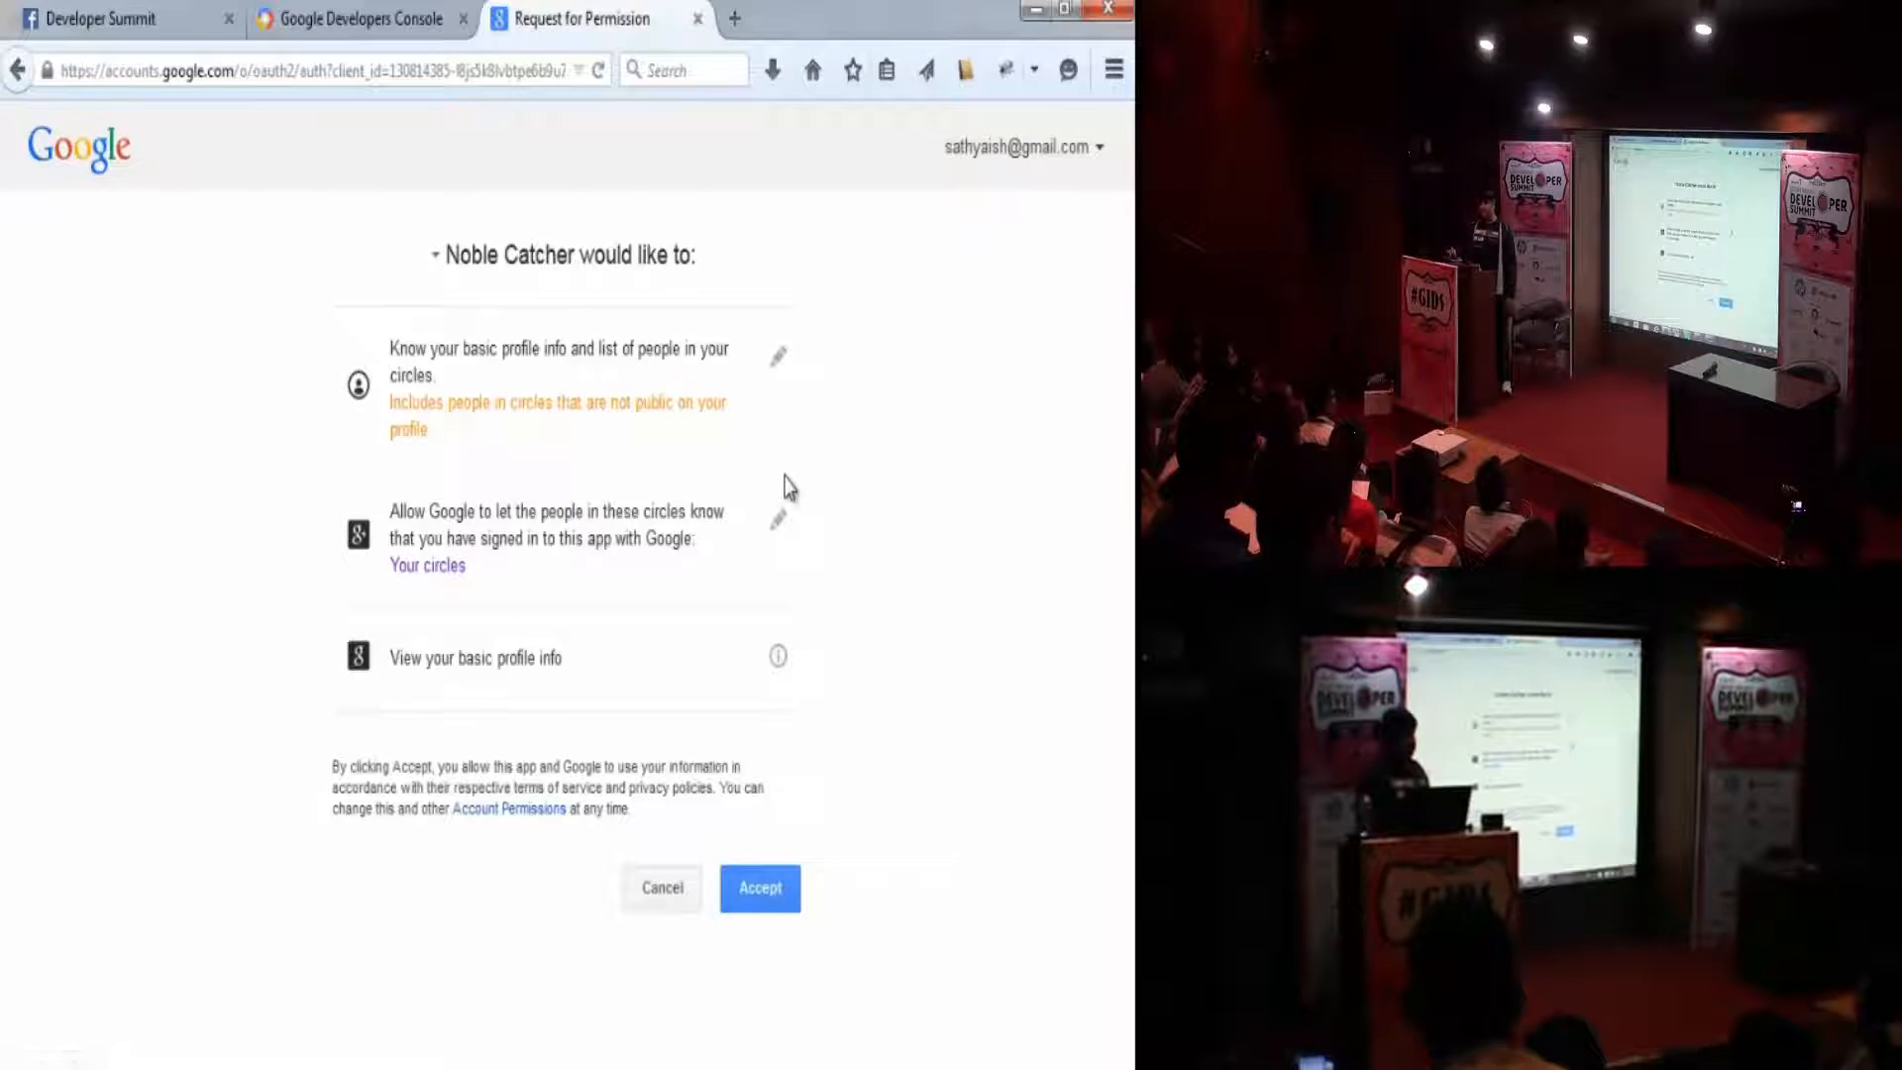
{"action": "mouse_move", "coordinate": [664, 905]}
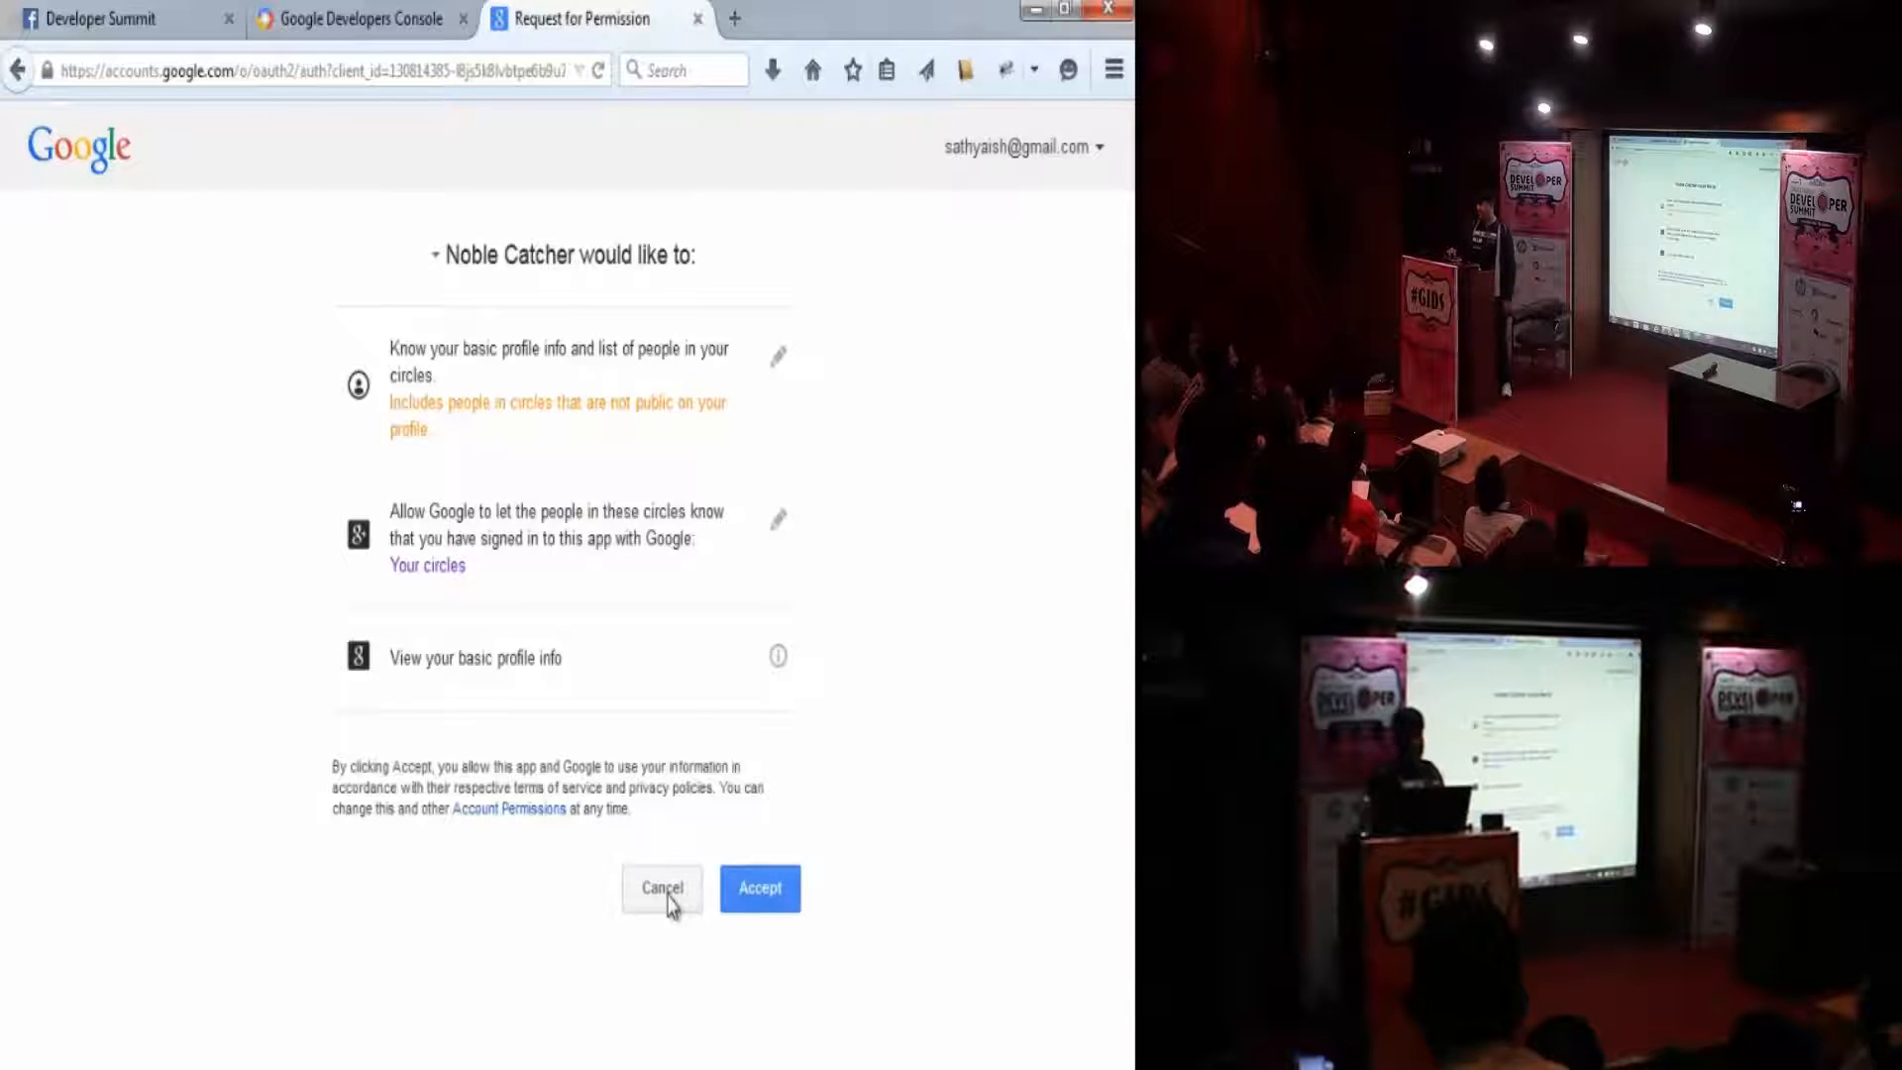
- Accept Noble Catcher's Google permission request so the page returns to the localhost app
{"action": "left_click", "coordinate": [759, 888]}
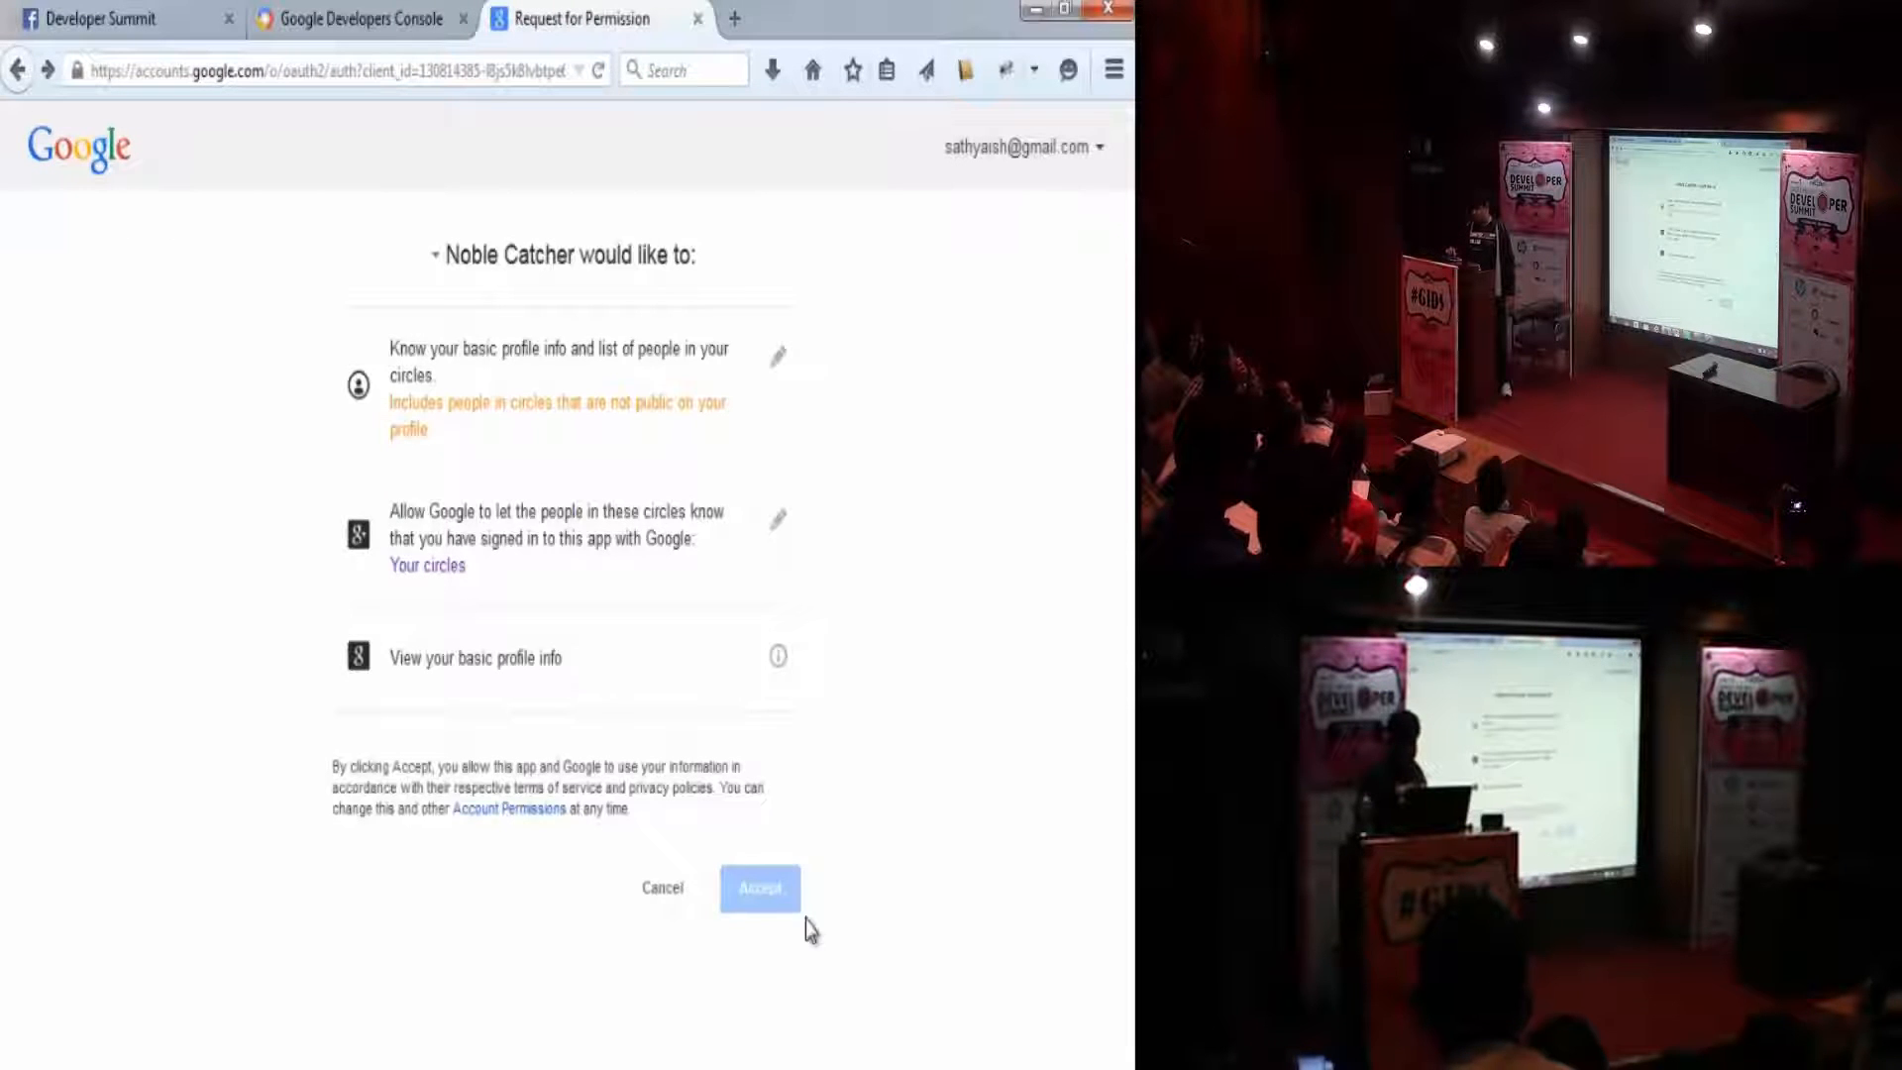
{"action": "left_click", "coordinate": [759, 888]}
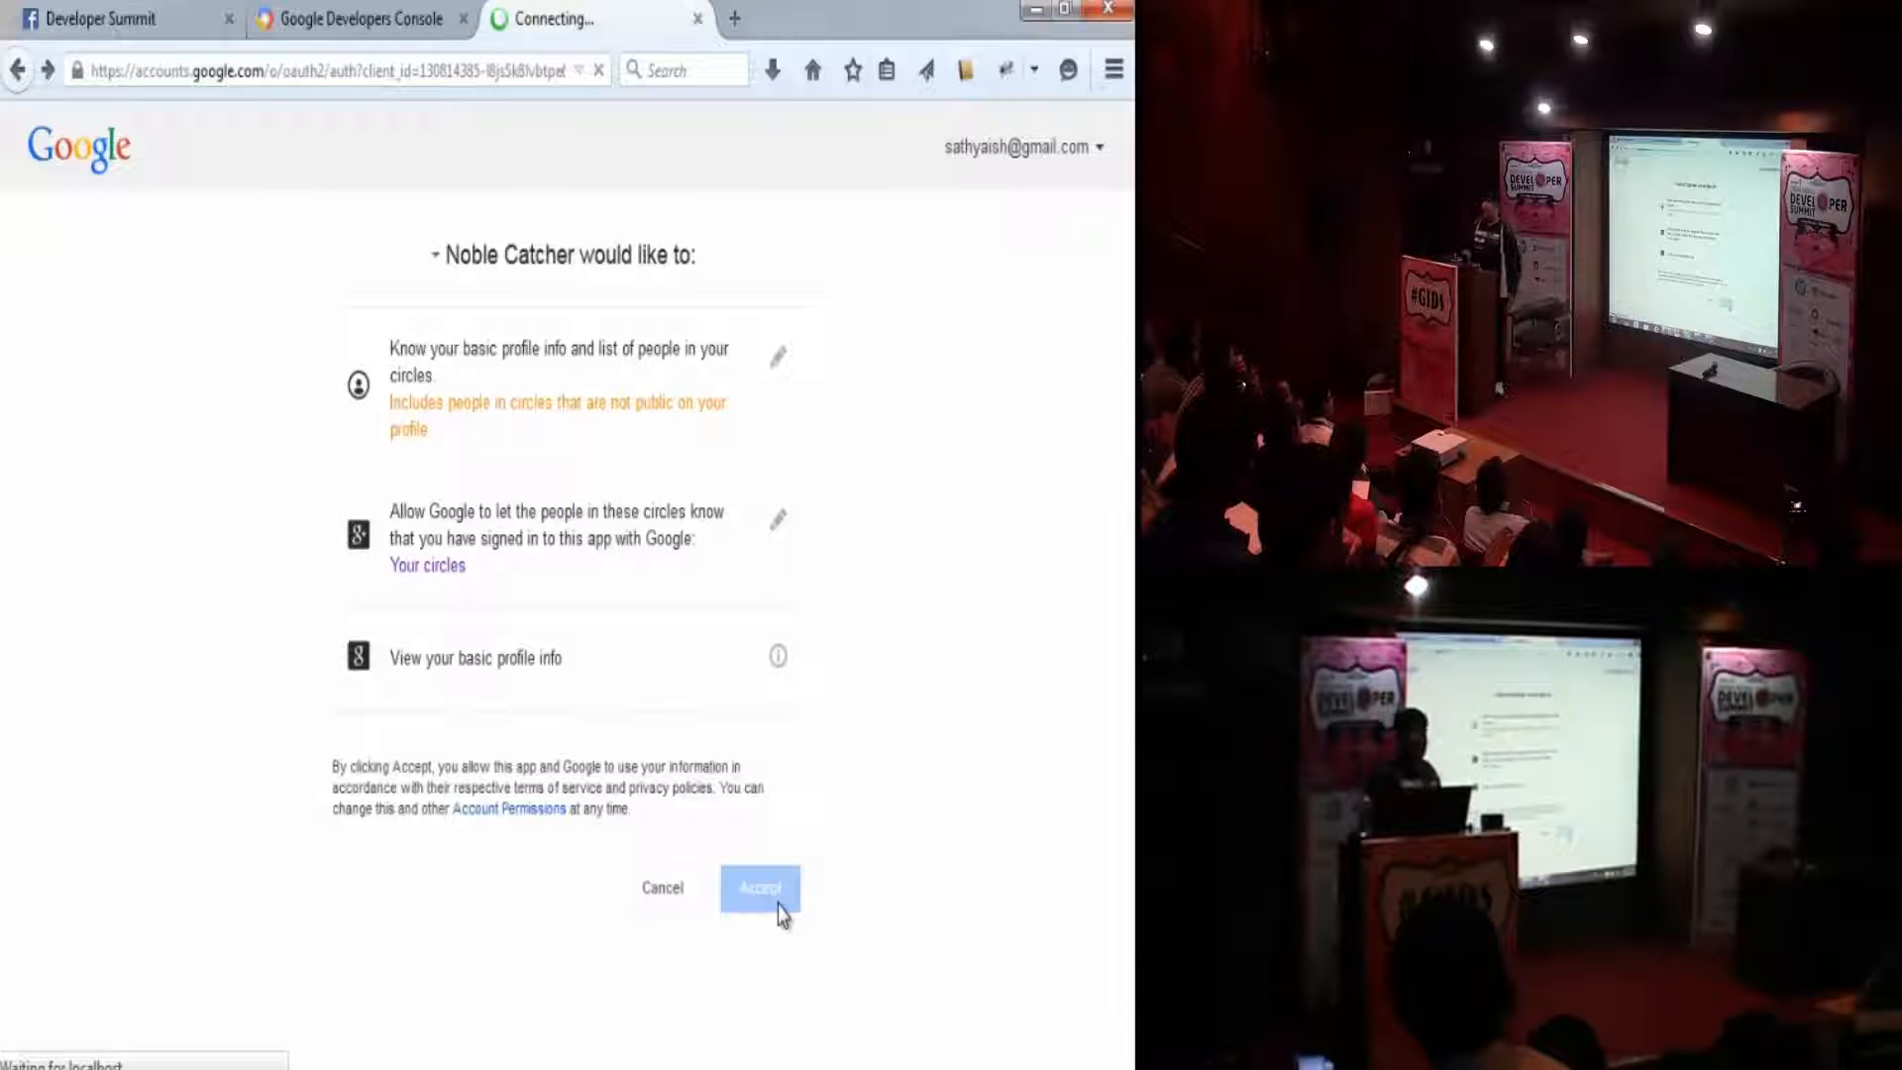
{"action": "left_click", "coordinate": [759, 888]}
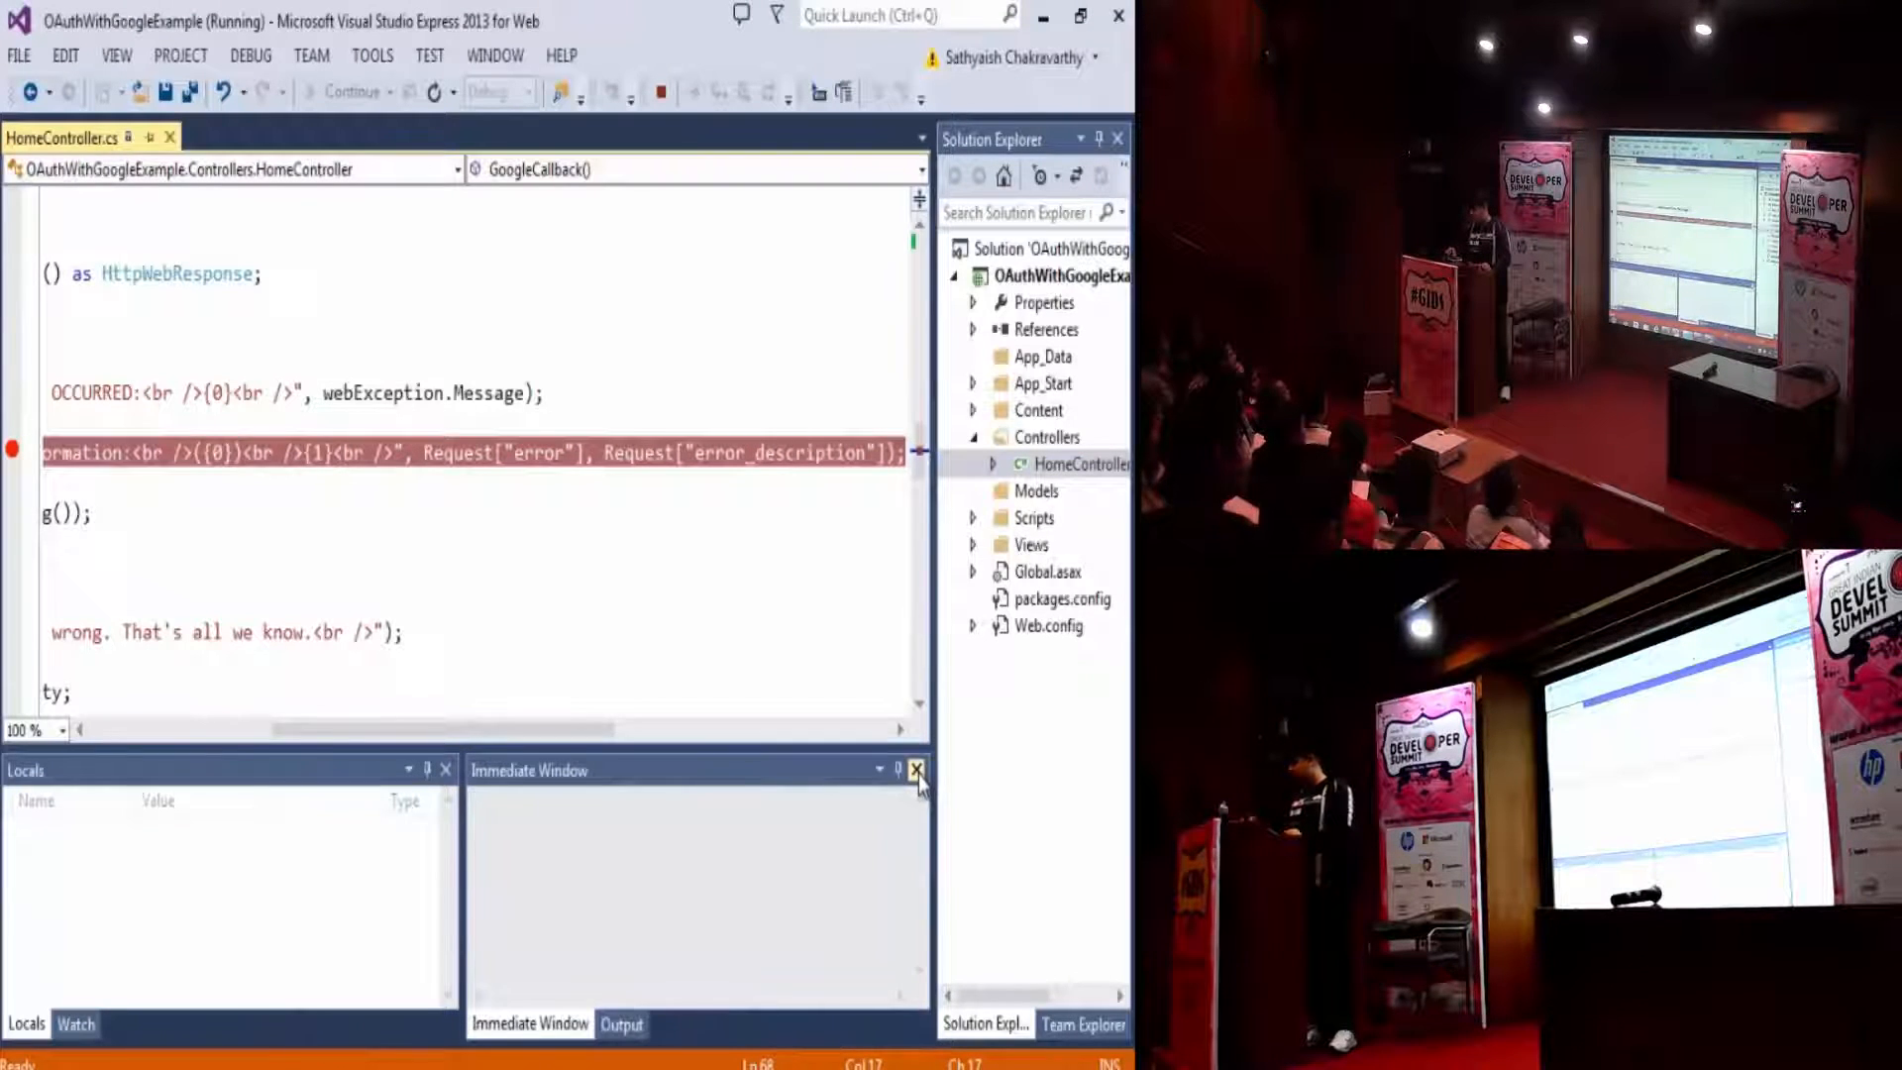
- Close the Locals and Immediate windows and attempt to edit the Index action's login URL while debugging
{"action": "left_click", "coordinate": [915, 768]}
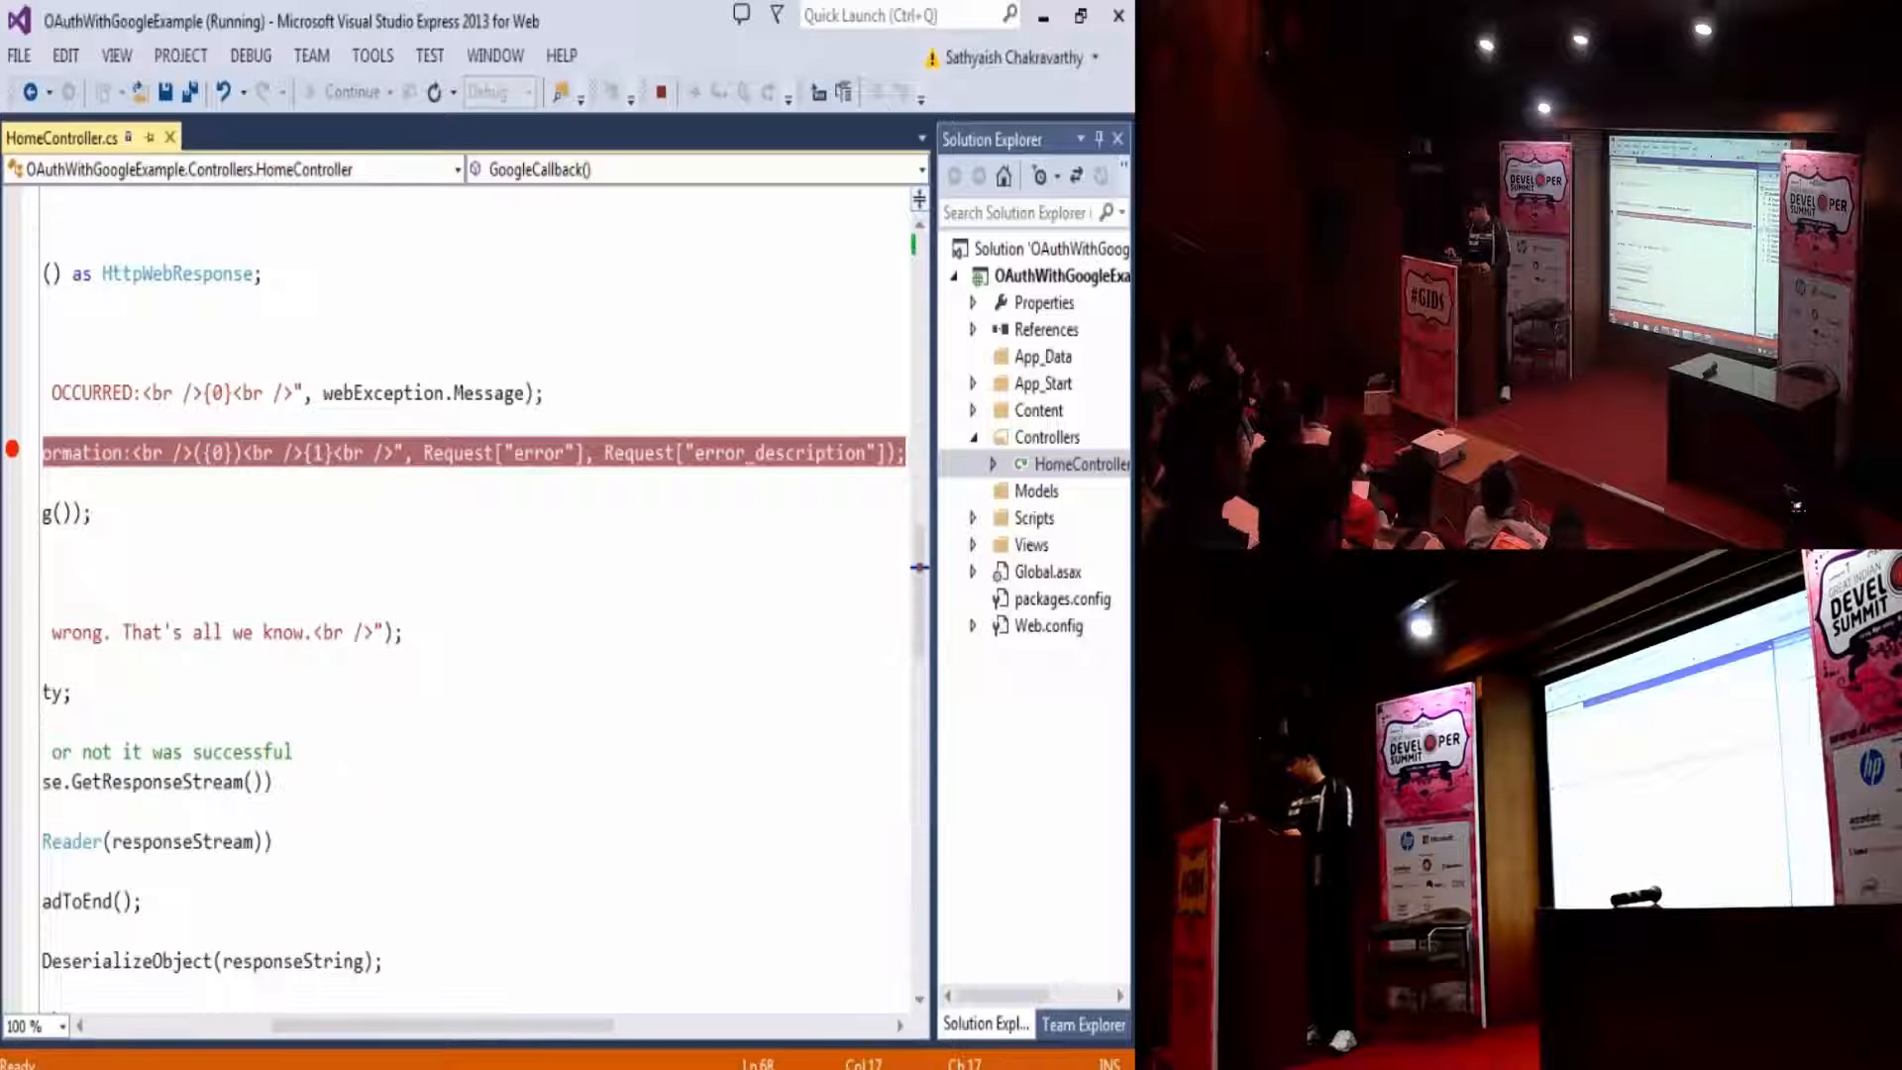
{"action": "left_click", "coordinate": [1078, 1022]}
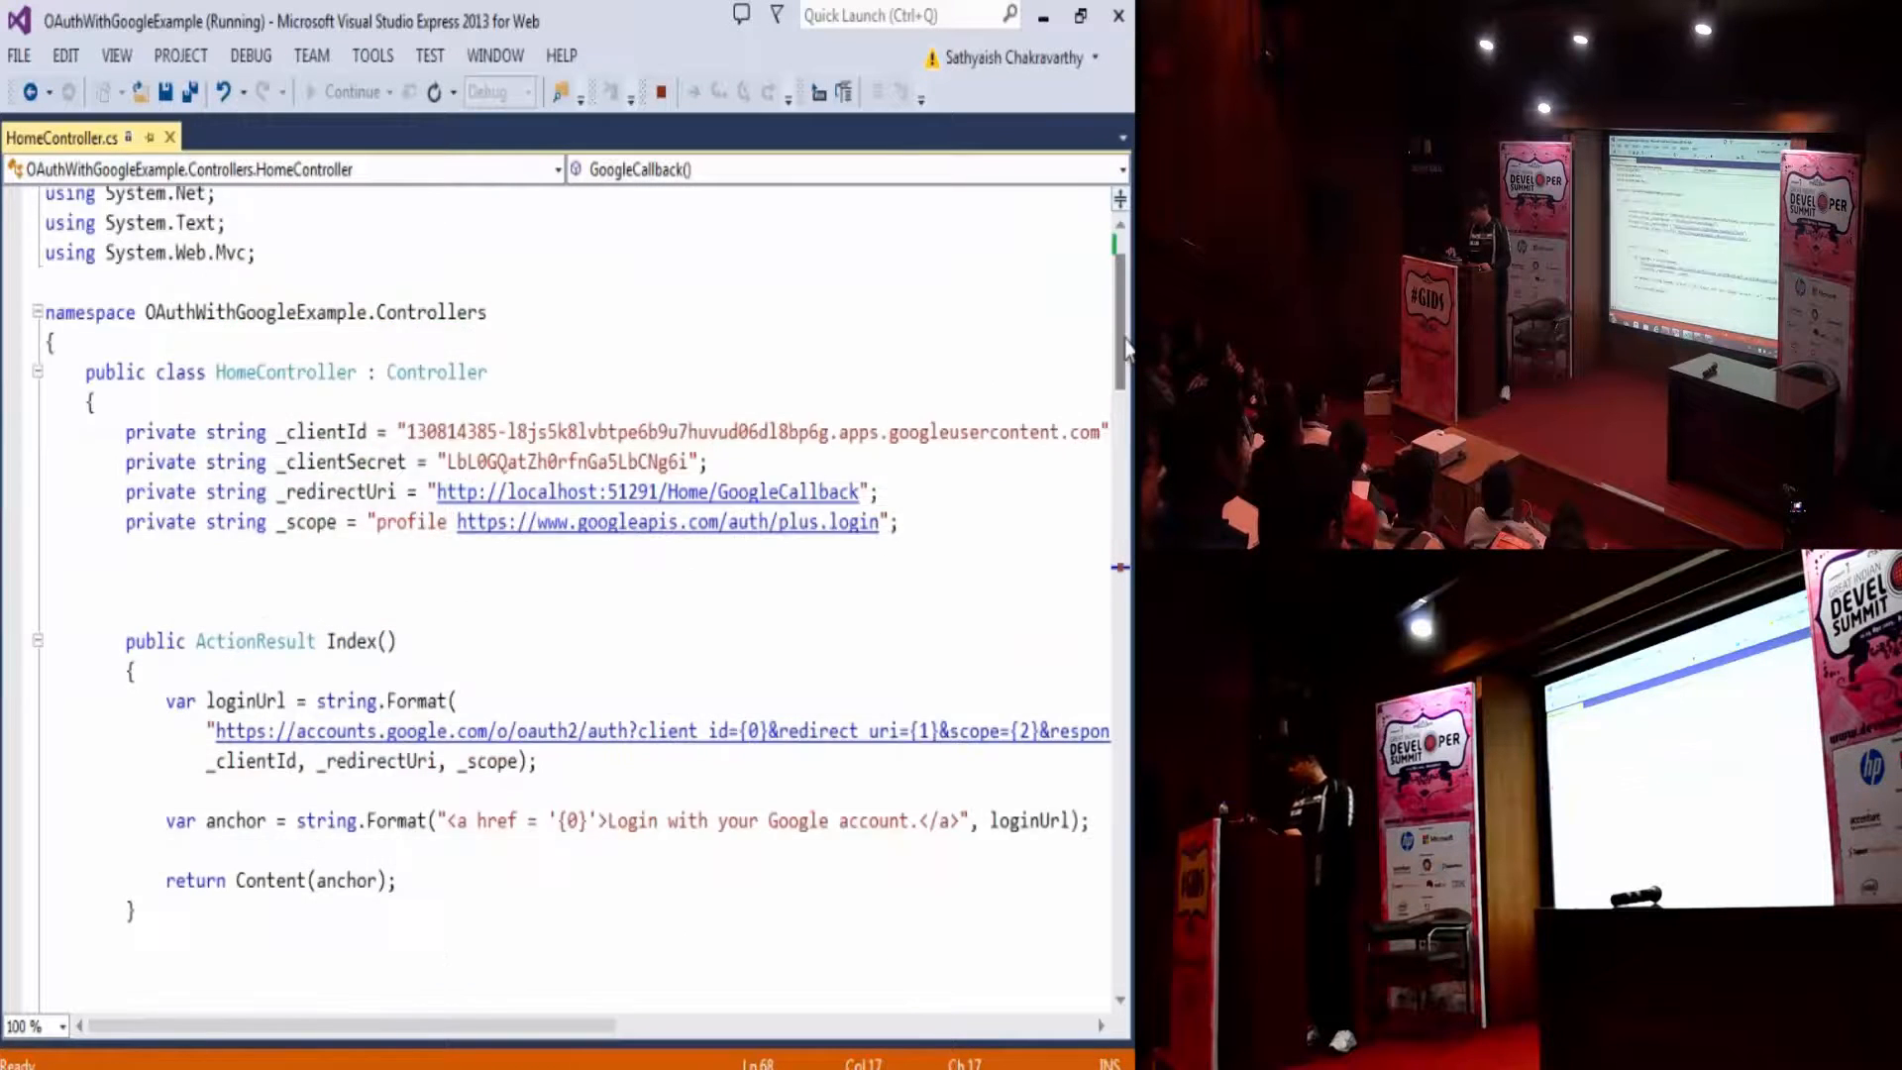
{"action": "scroll", "scroll_direction": "down", "scroll_amount": 3}
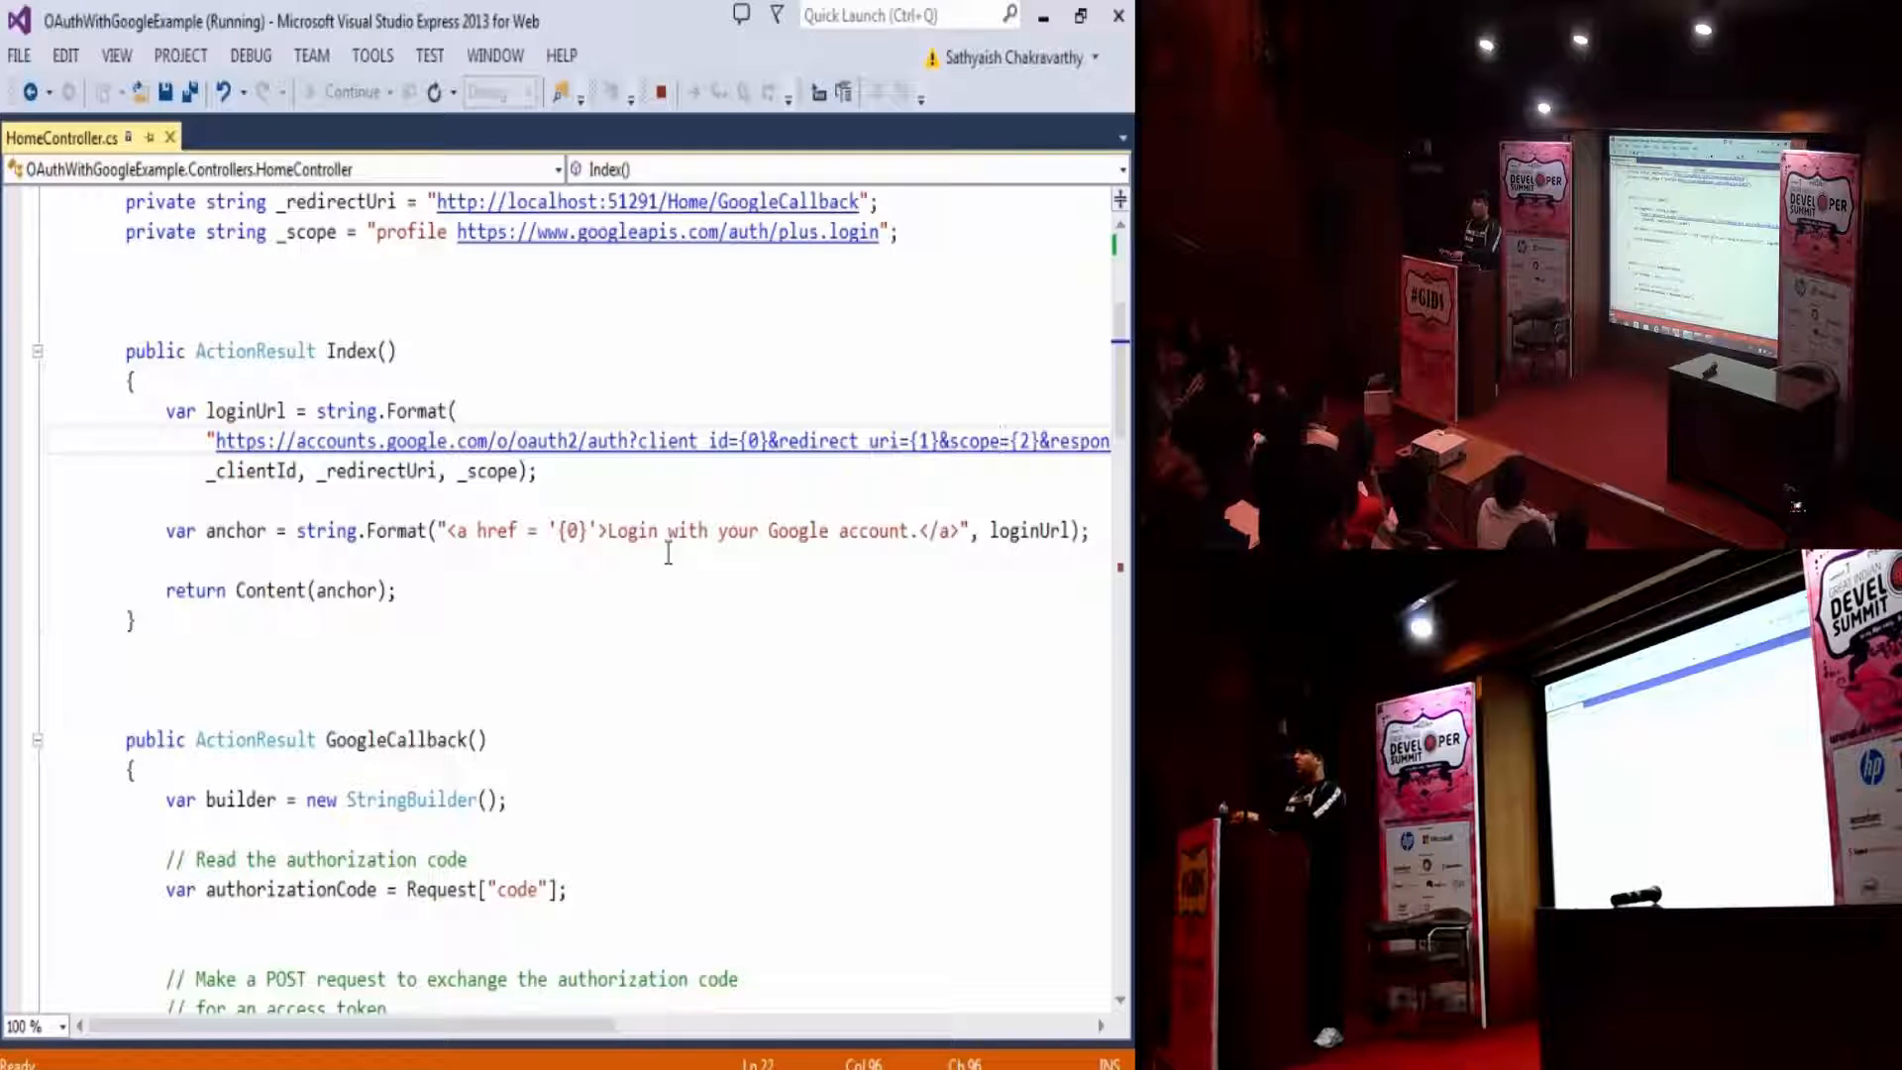
{"action": "scroll", "scroll_direction": "right", "scroll_amount": 3}
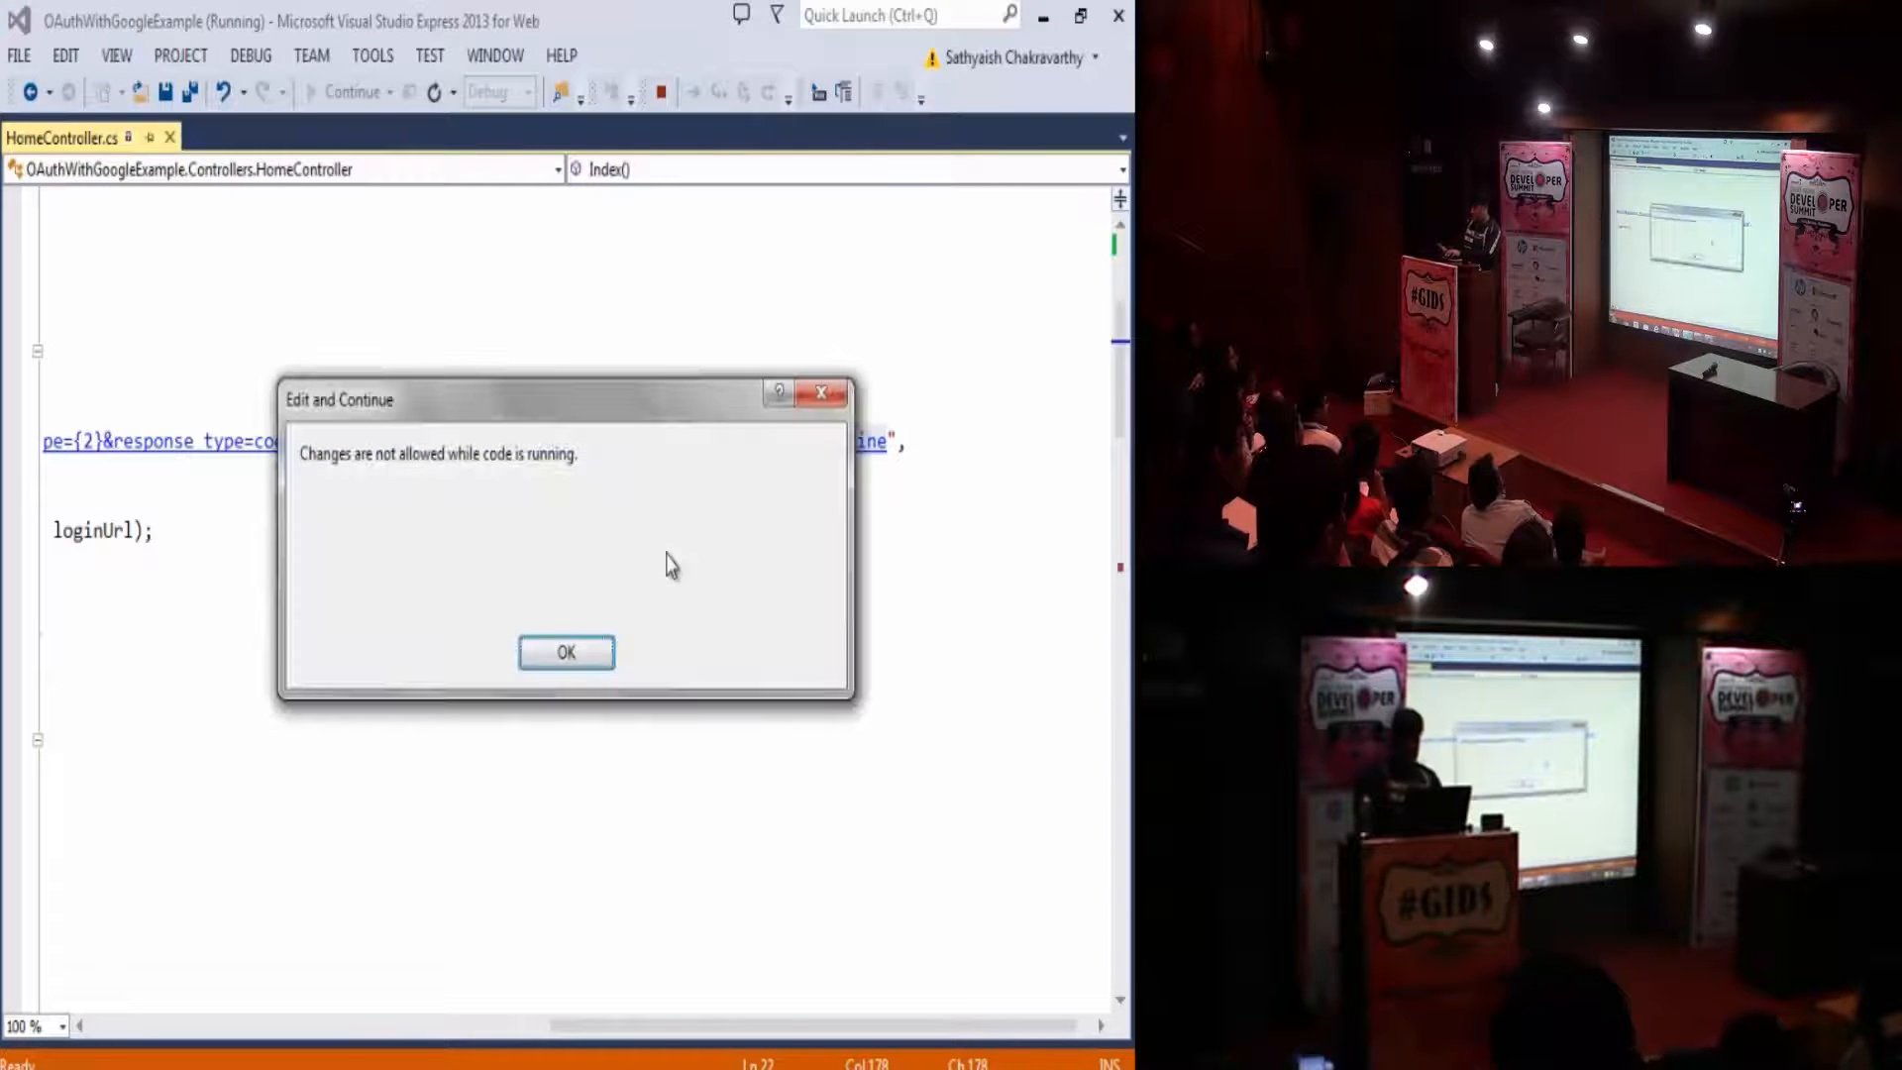
- Dismiss the Edit and Continue warning, stop debugging and save the login URL ending with response_type=code&state=123&
{"action": "left_click", "coordinate": [565, 652]}
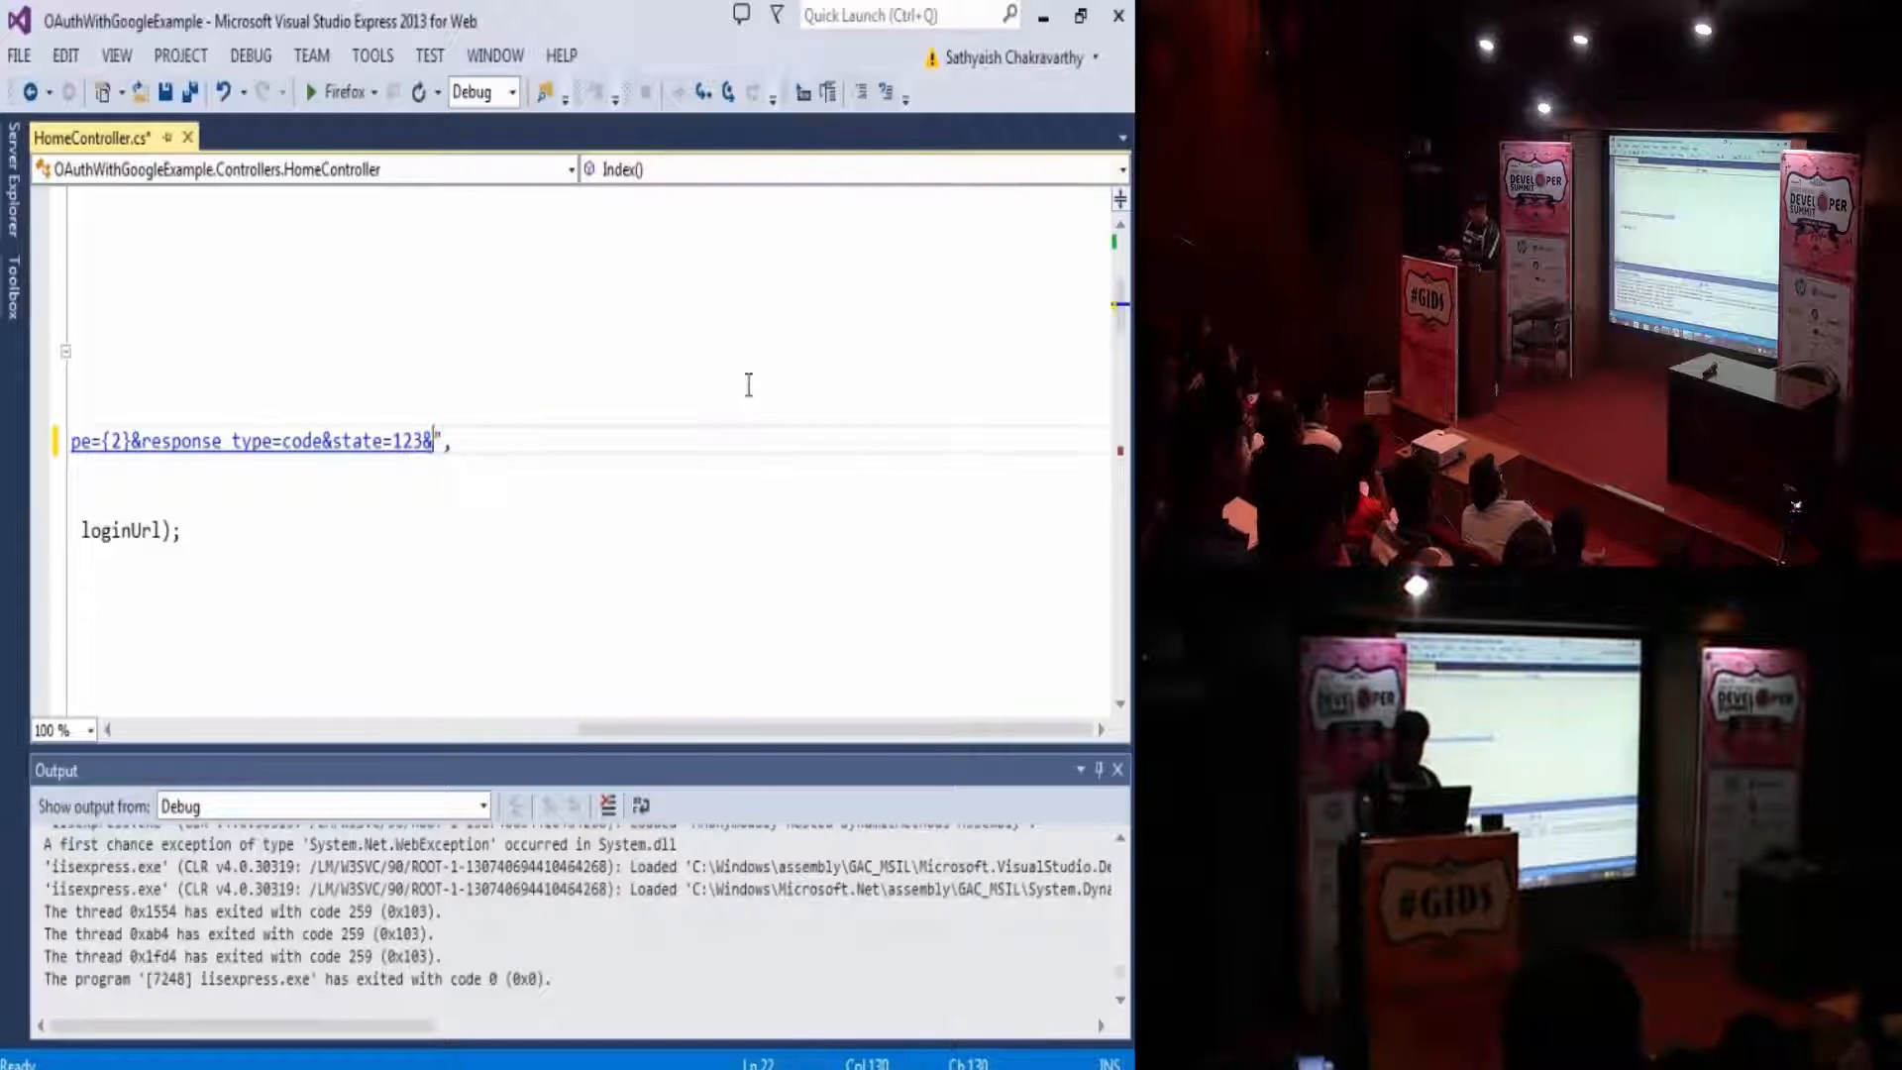
{"action": "key", "text": "Backspace"}
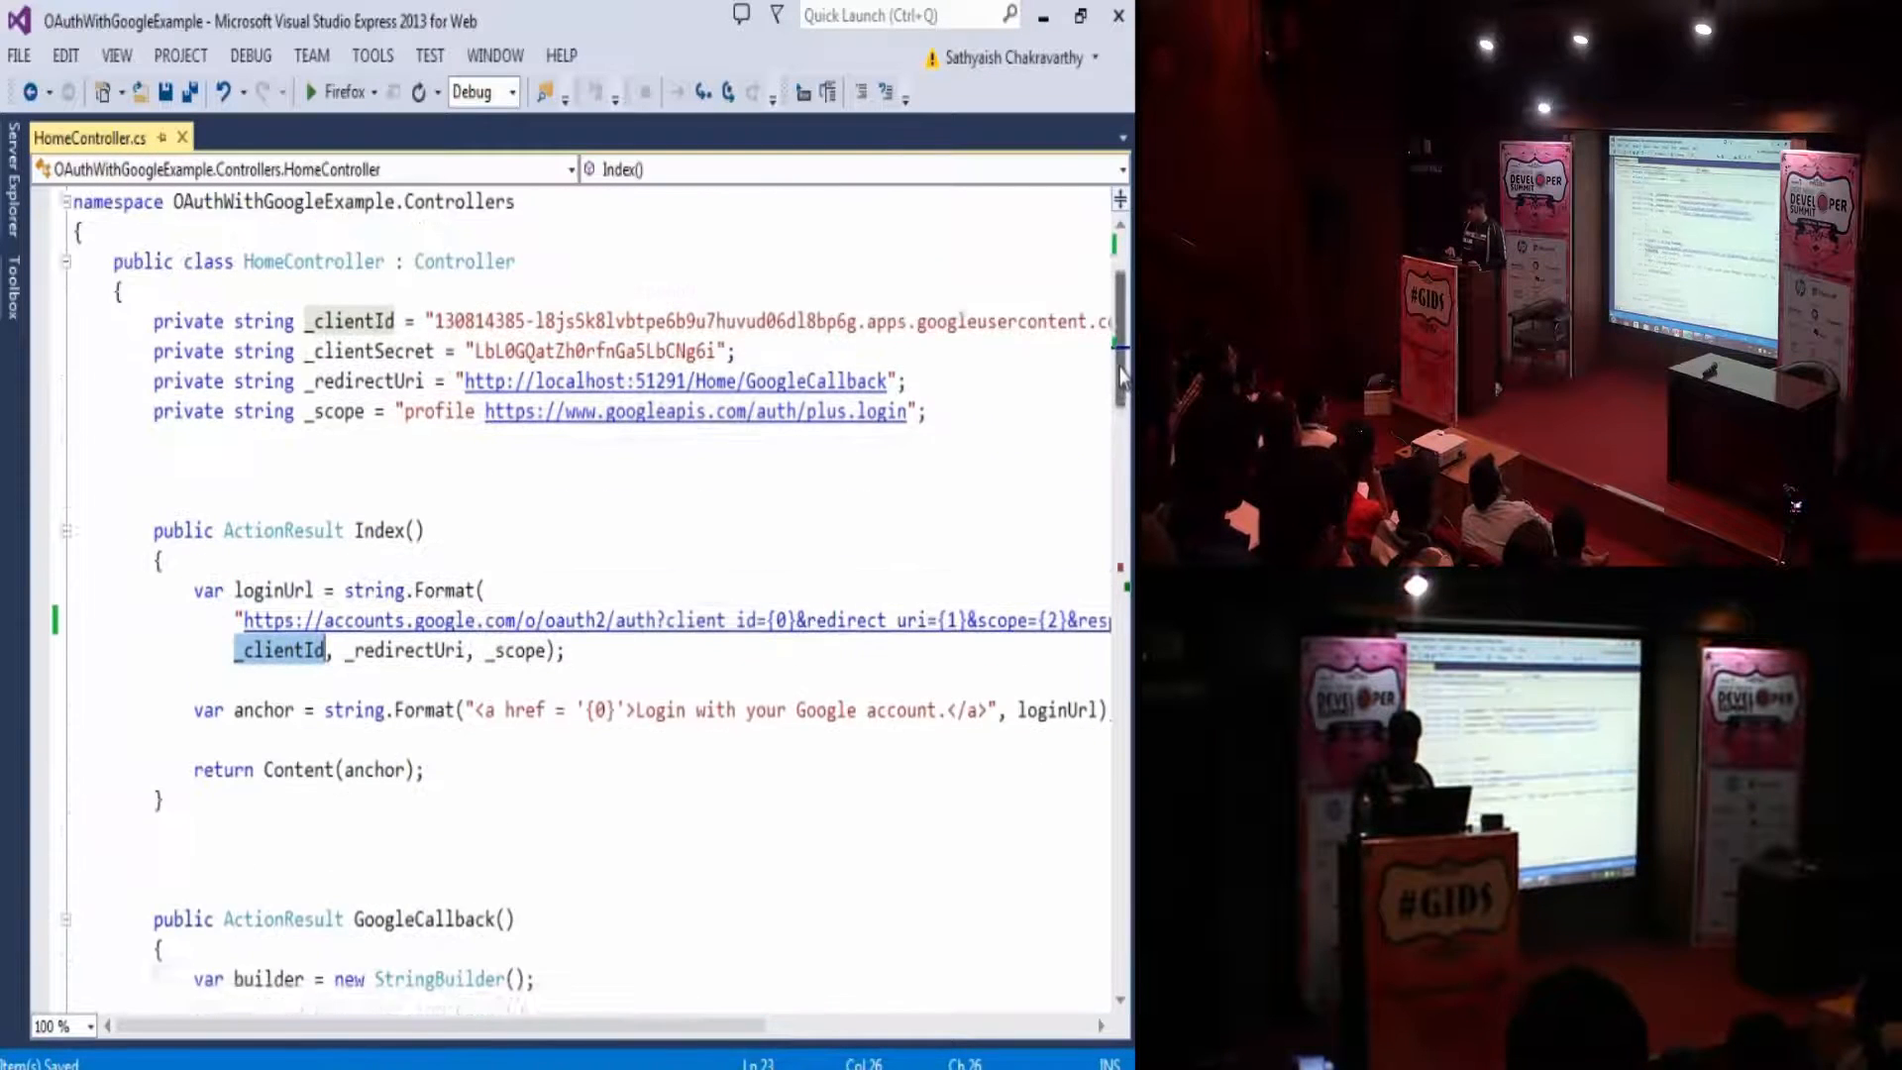
{"action": "double_click", "coordinate": [371, 381]}
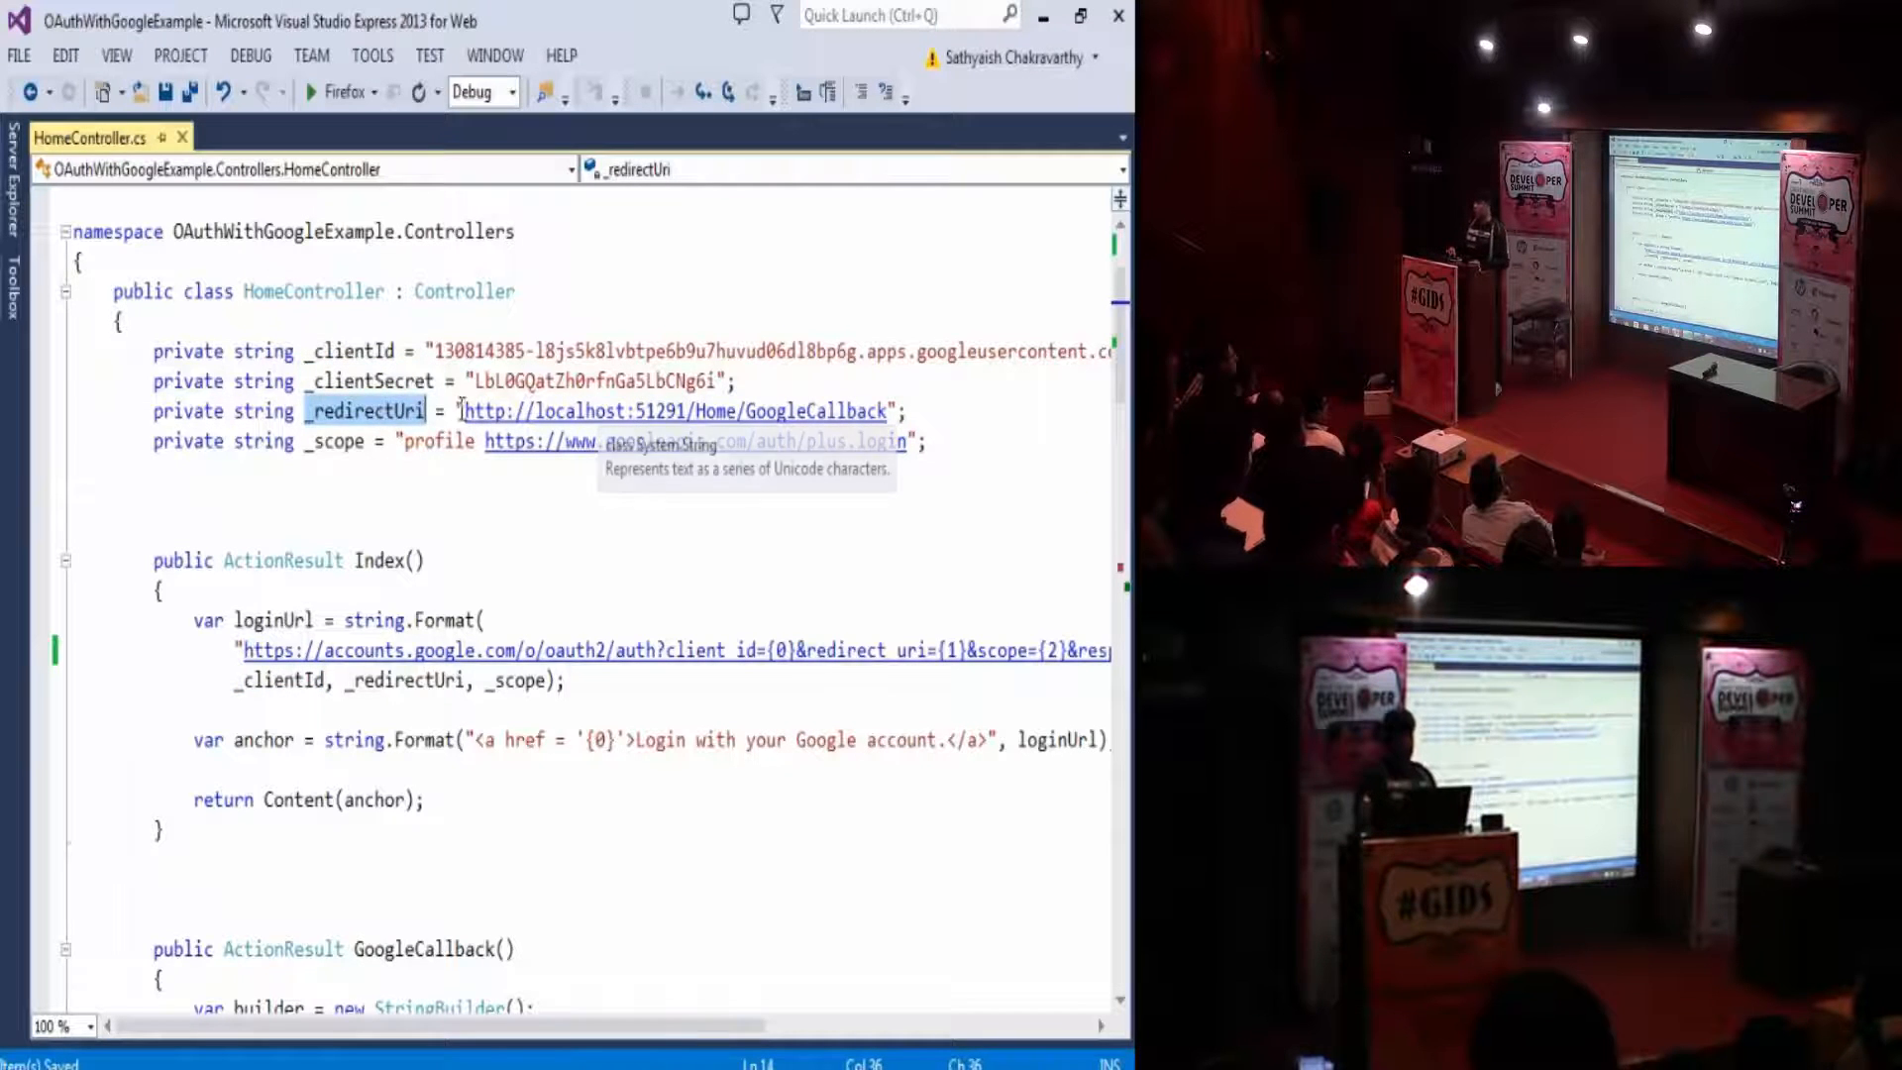
{"action": "mouse_move", "coordinate": [789, 410]}
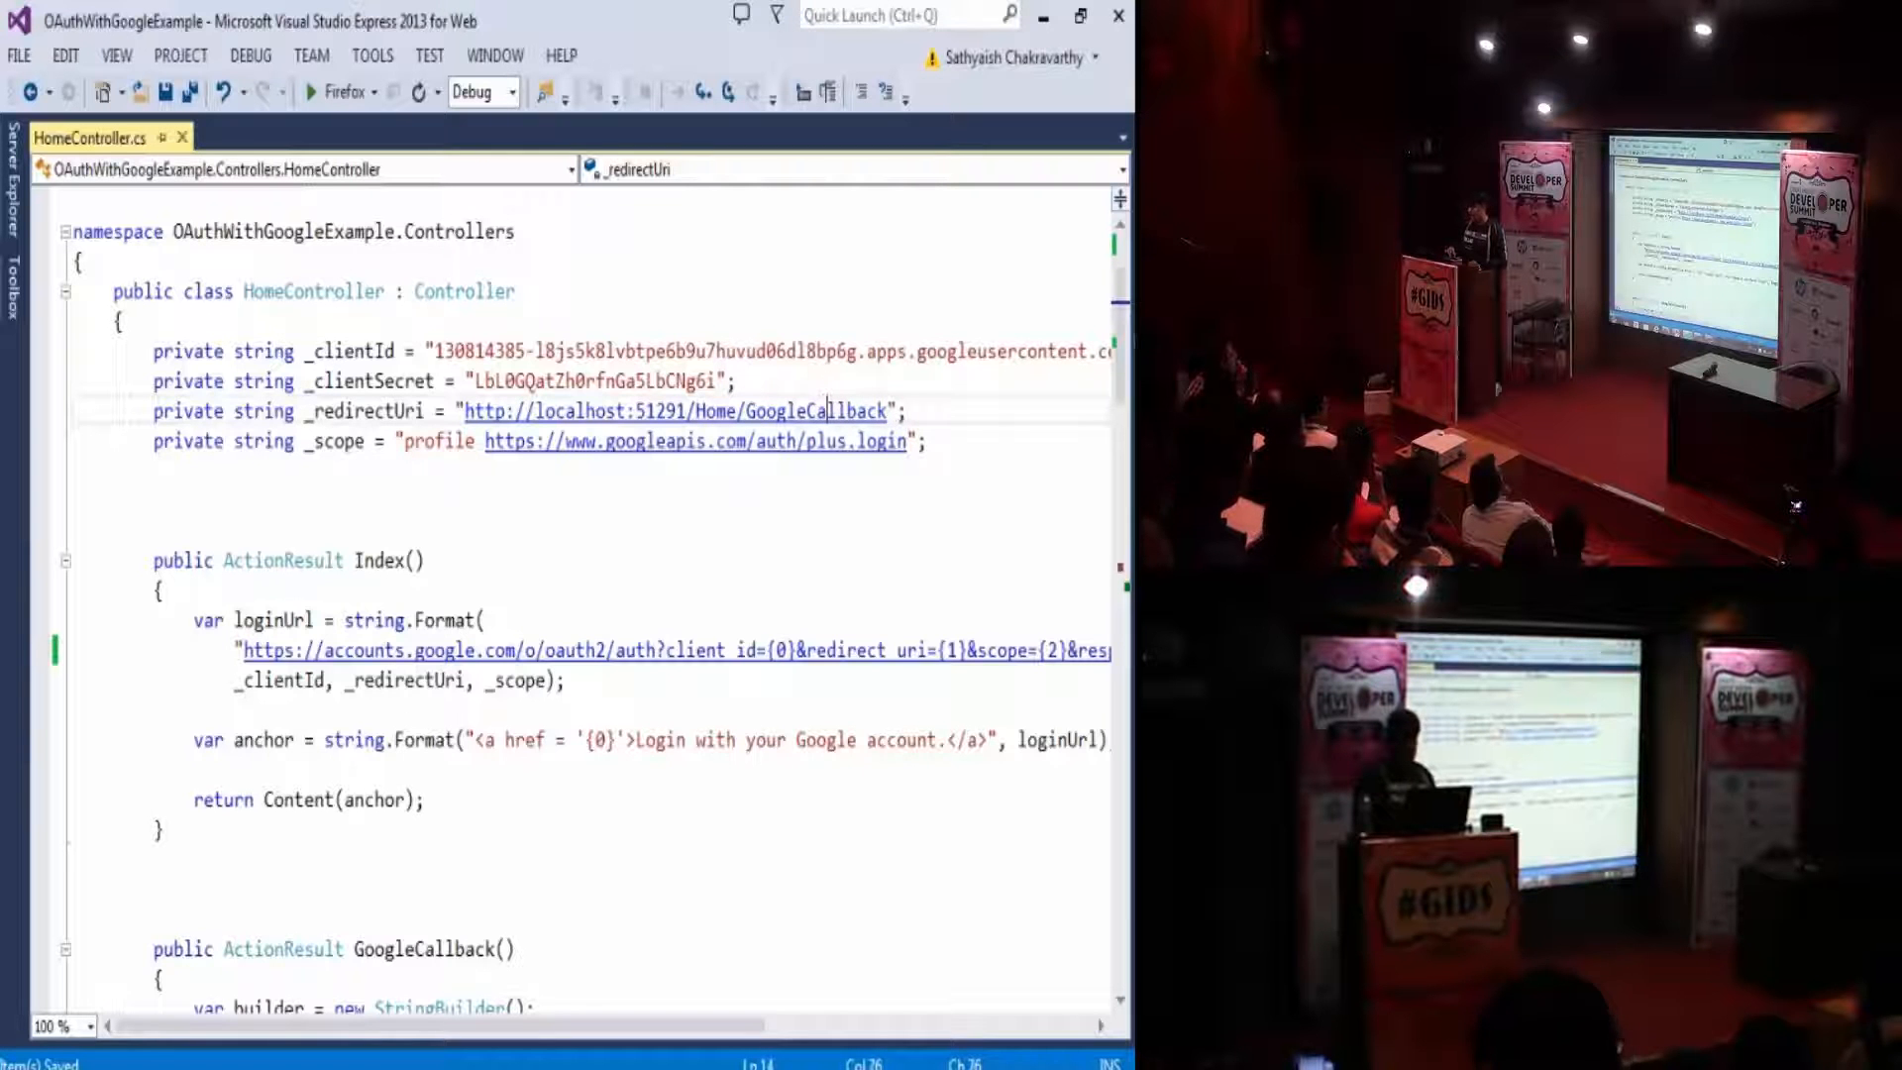
- Review the _clientId field, the GoogleCallback action and the profile scope value in HomeController
{"action": "scroll", "scroll_direction": "down", "scroll_amount": 3}
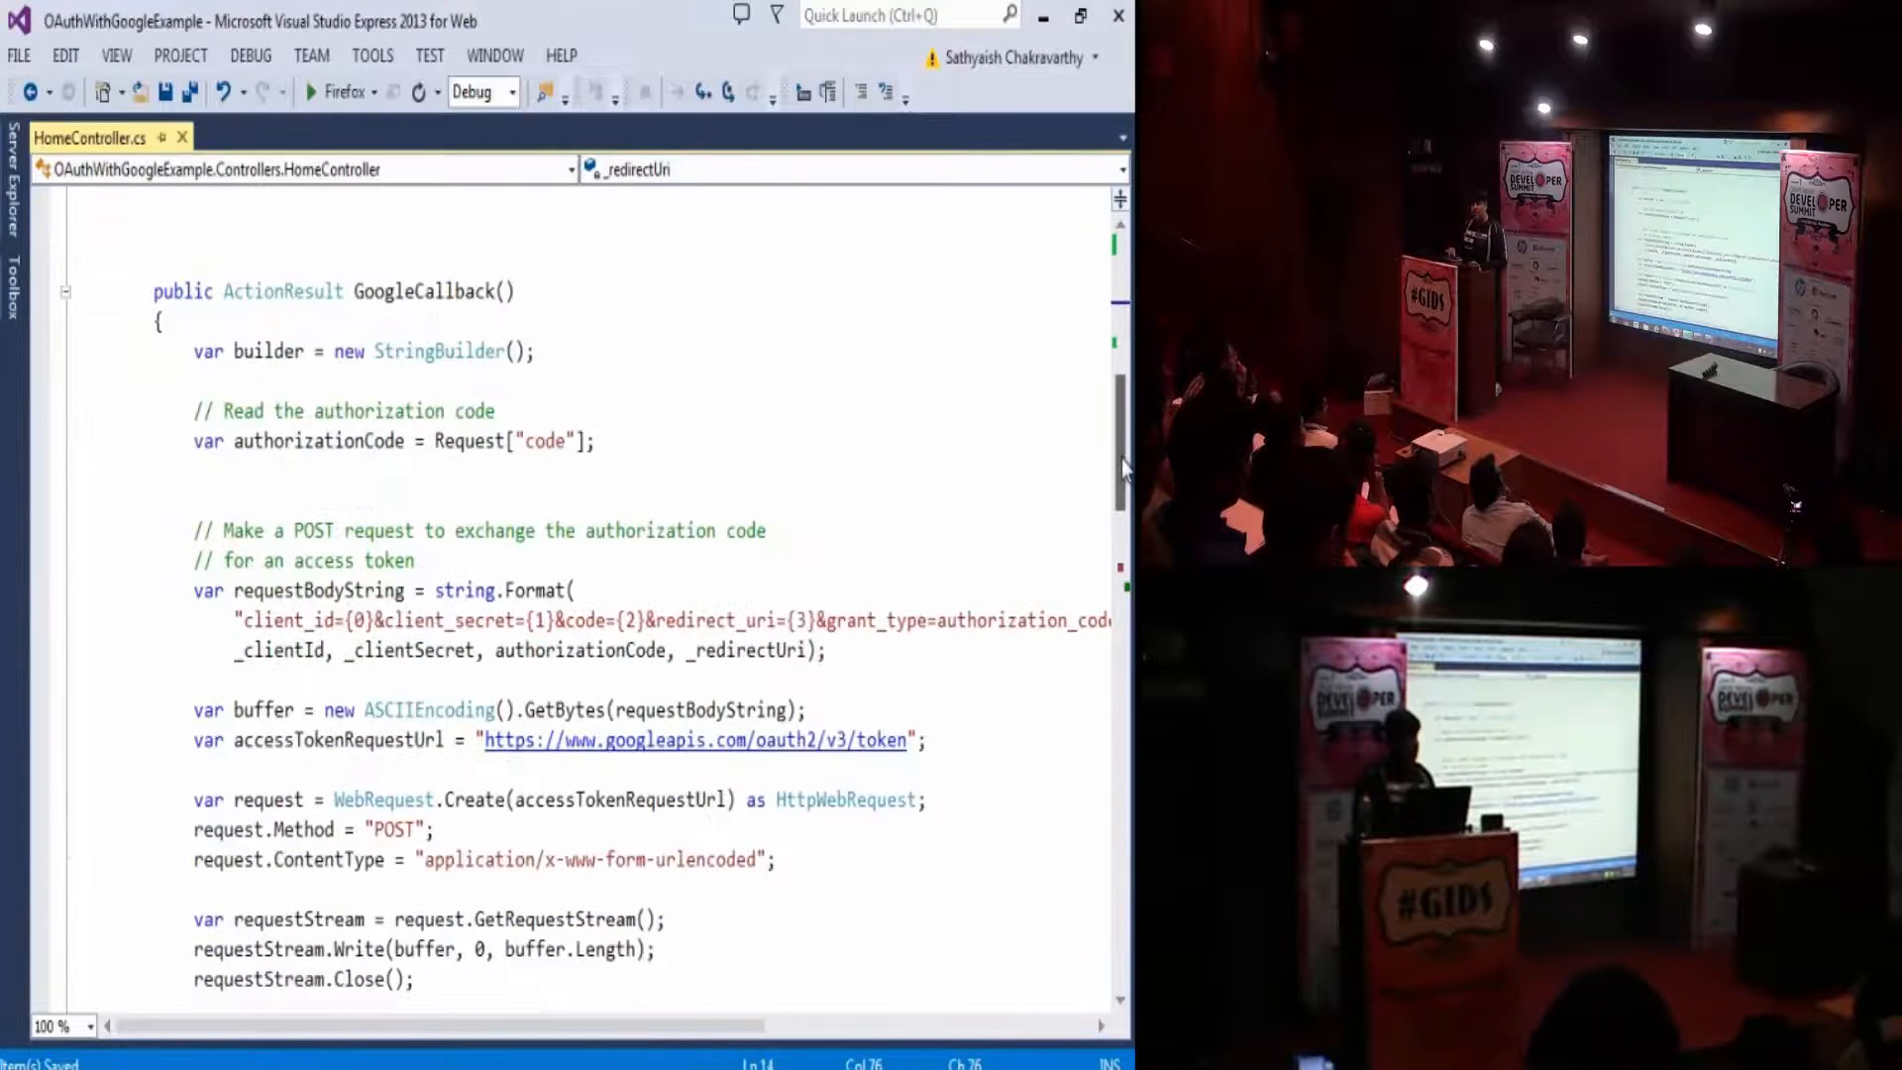
{"action": "left_click", "coordinate": [463, 289]}
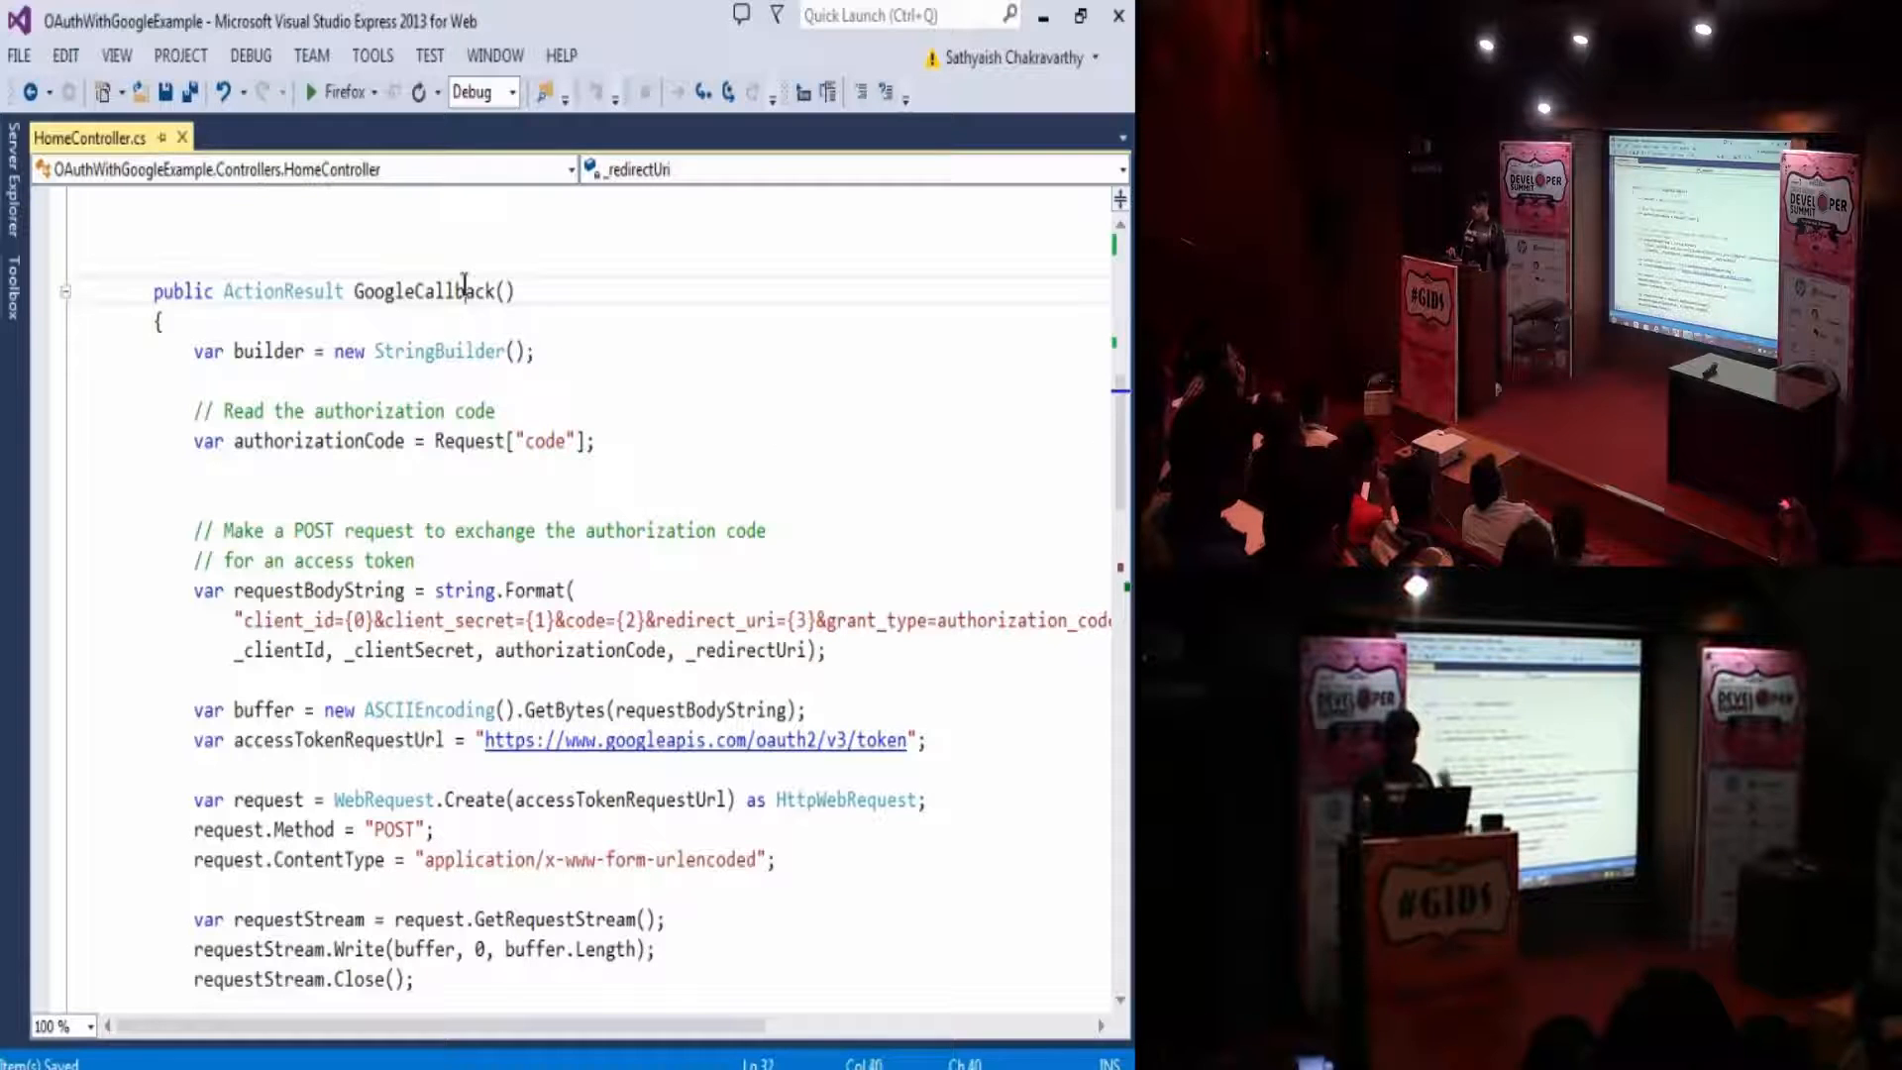
{"action": "double_click", "coordinate": [424, 290]}
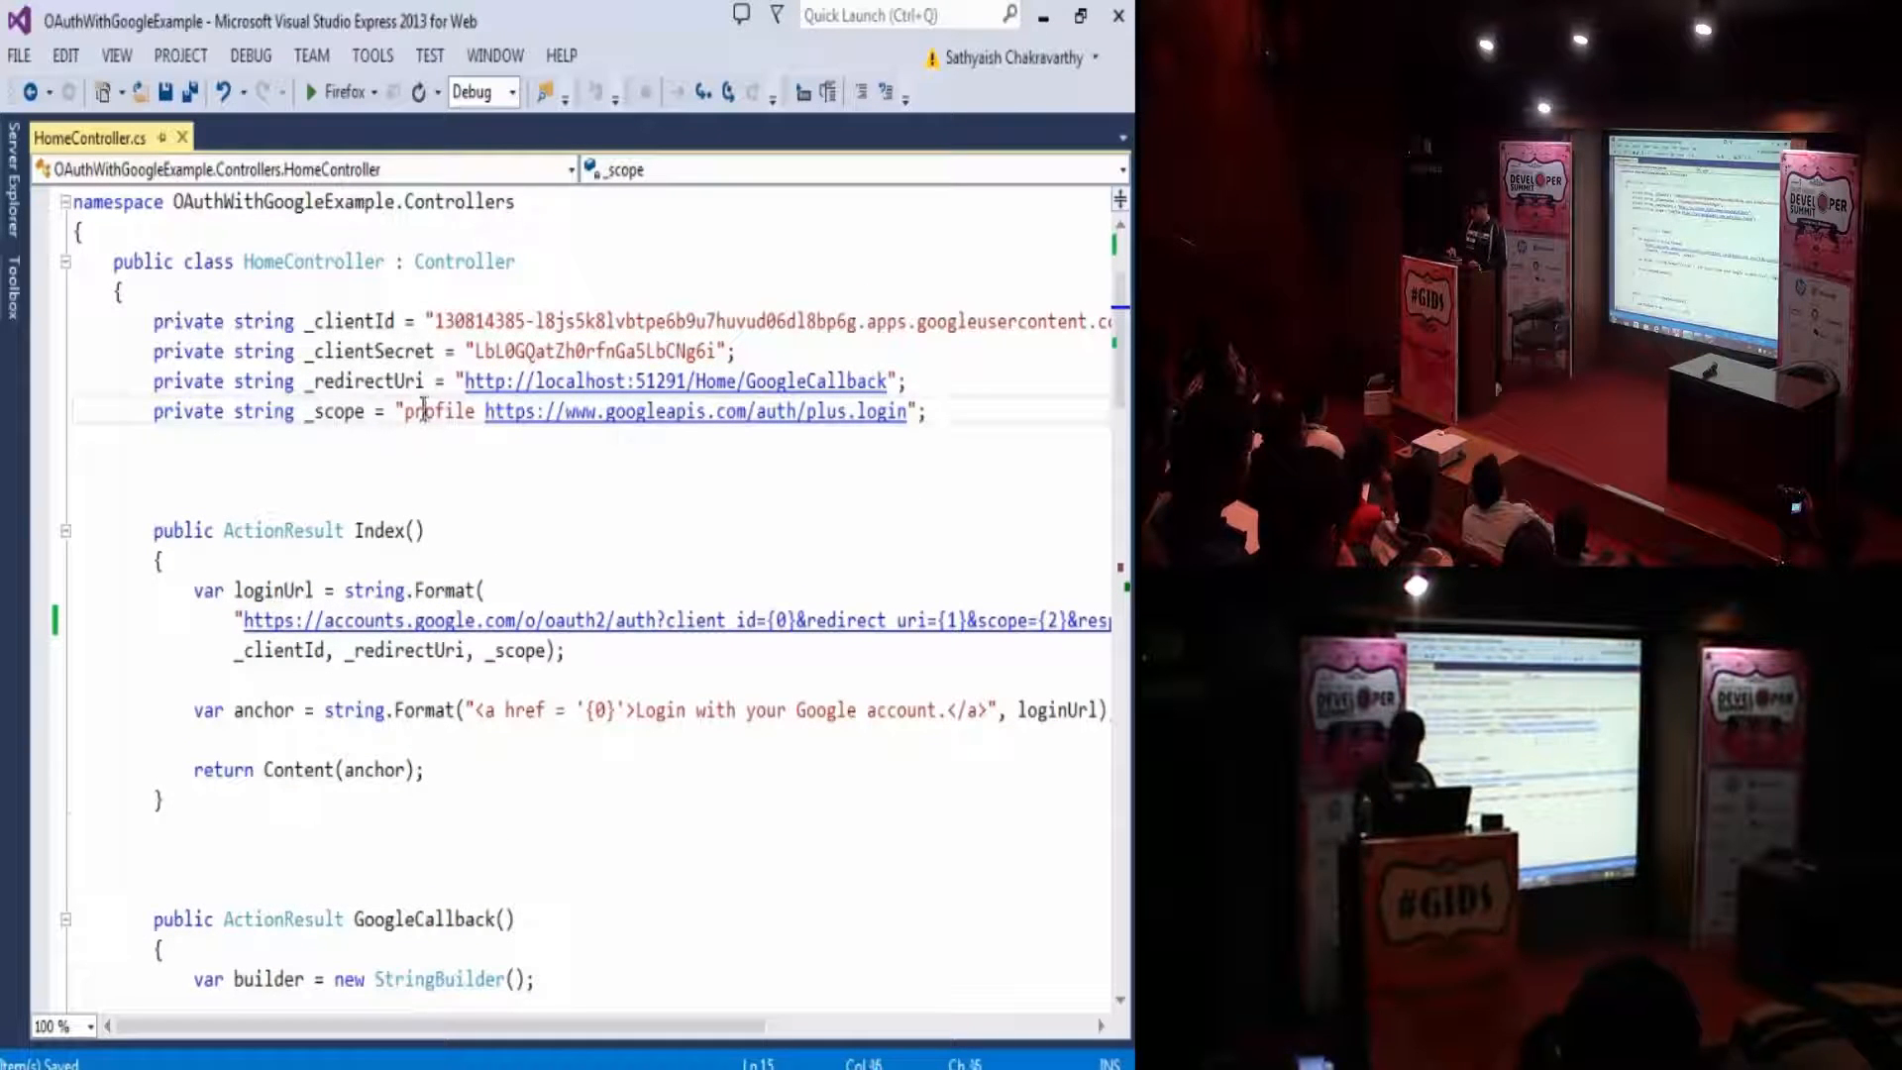
{"action": "double_click", "coordinate": [436, 412]}
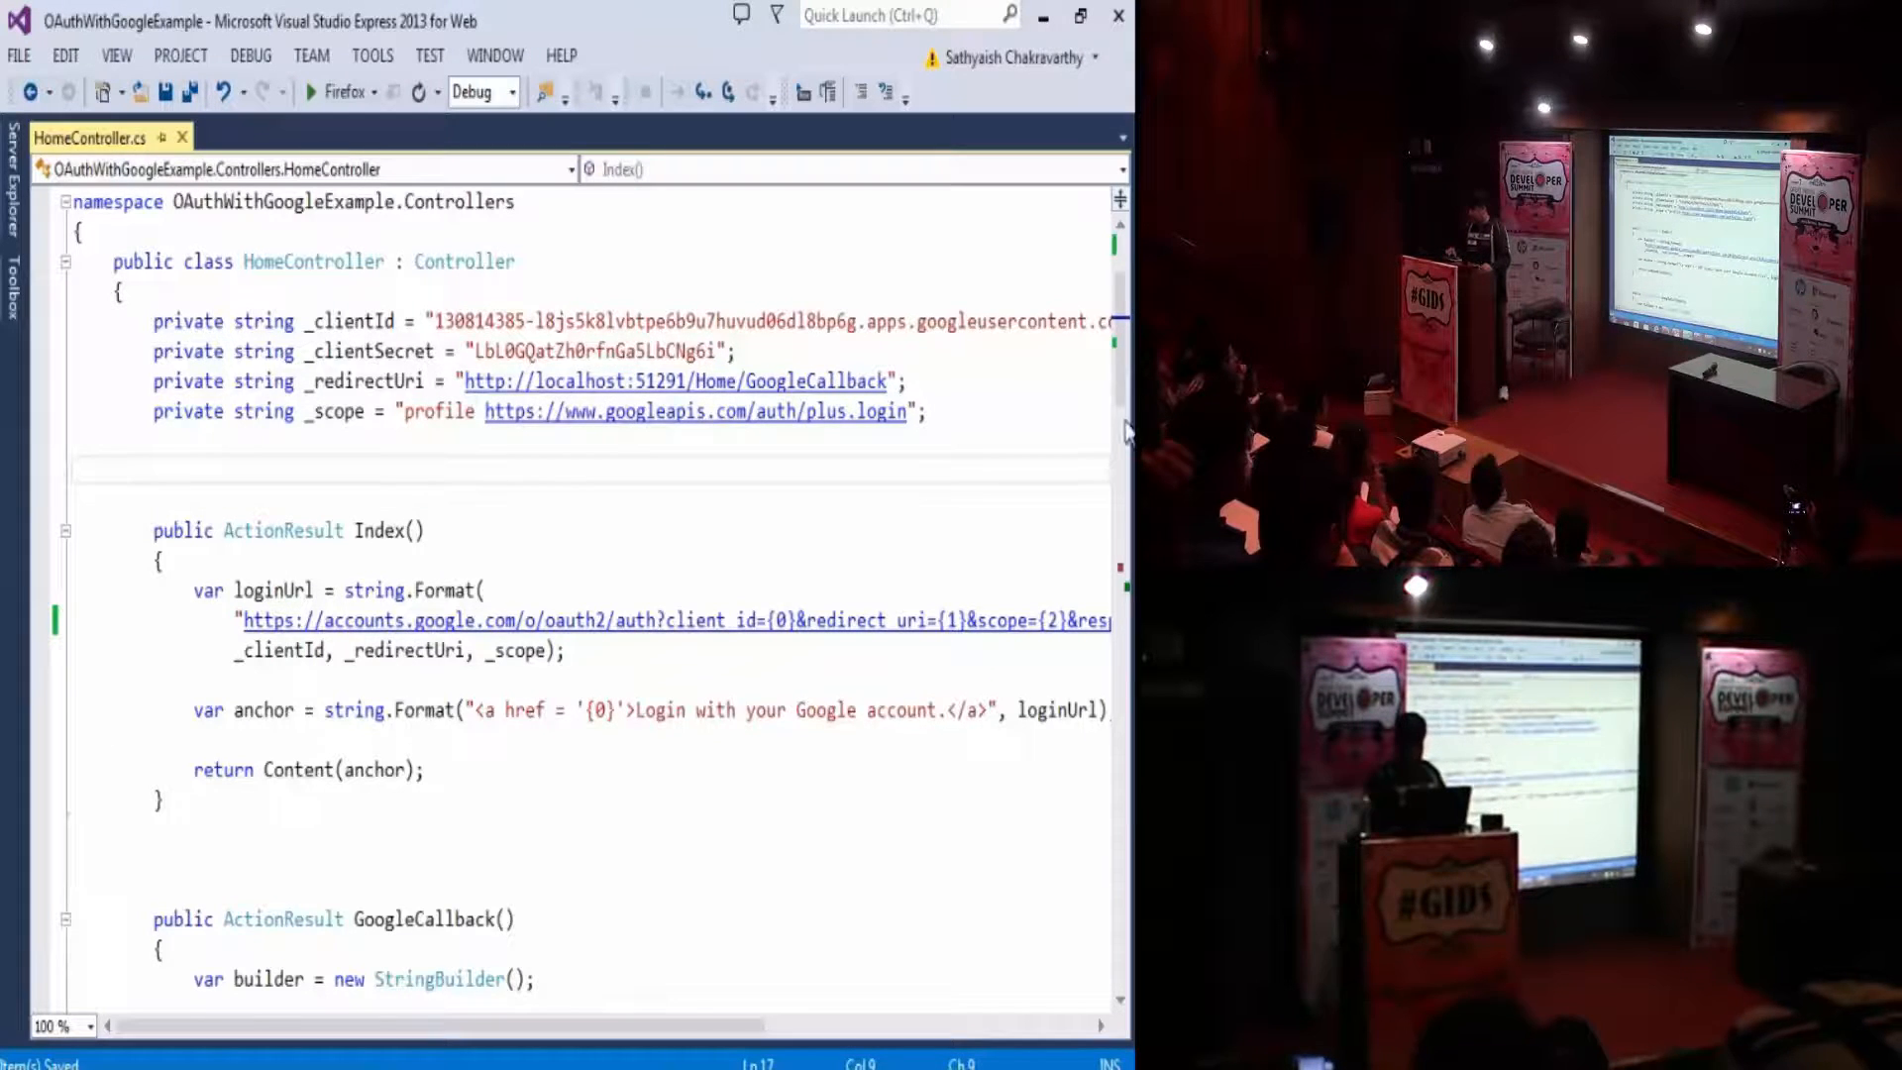
{"action": "scroll", "scroll_direction": "down", "scroll_amount": 3}
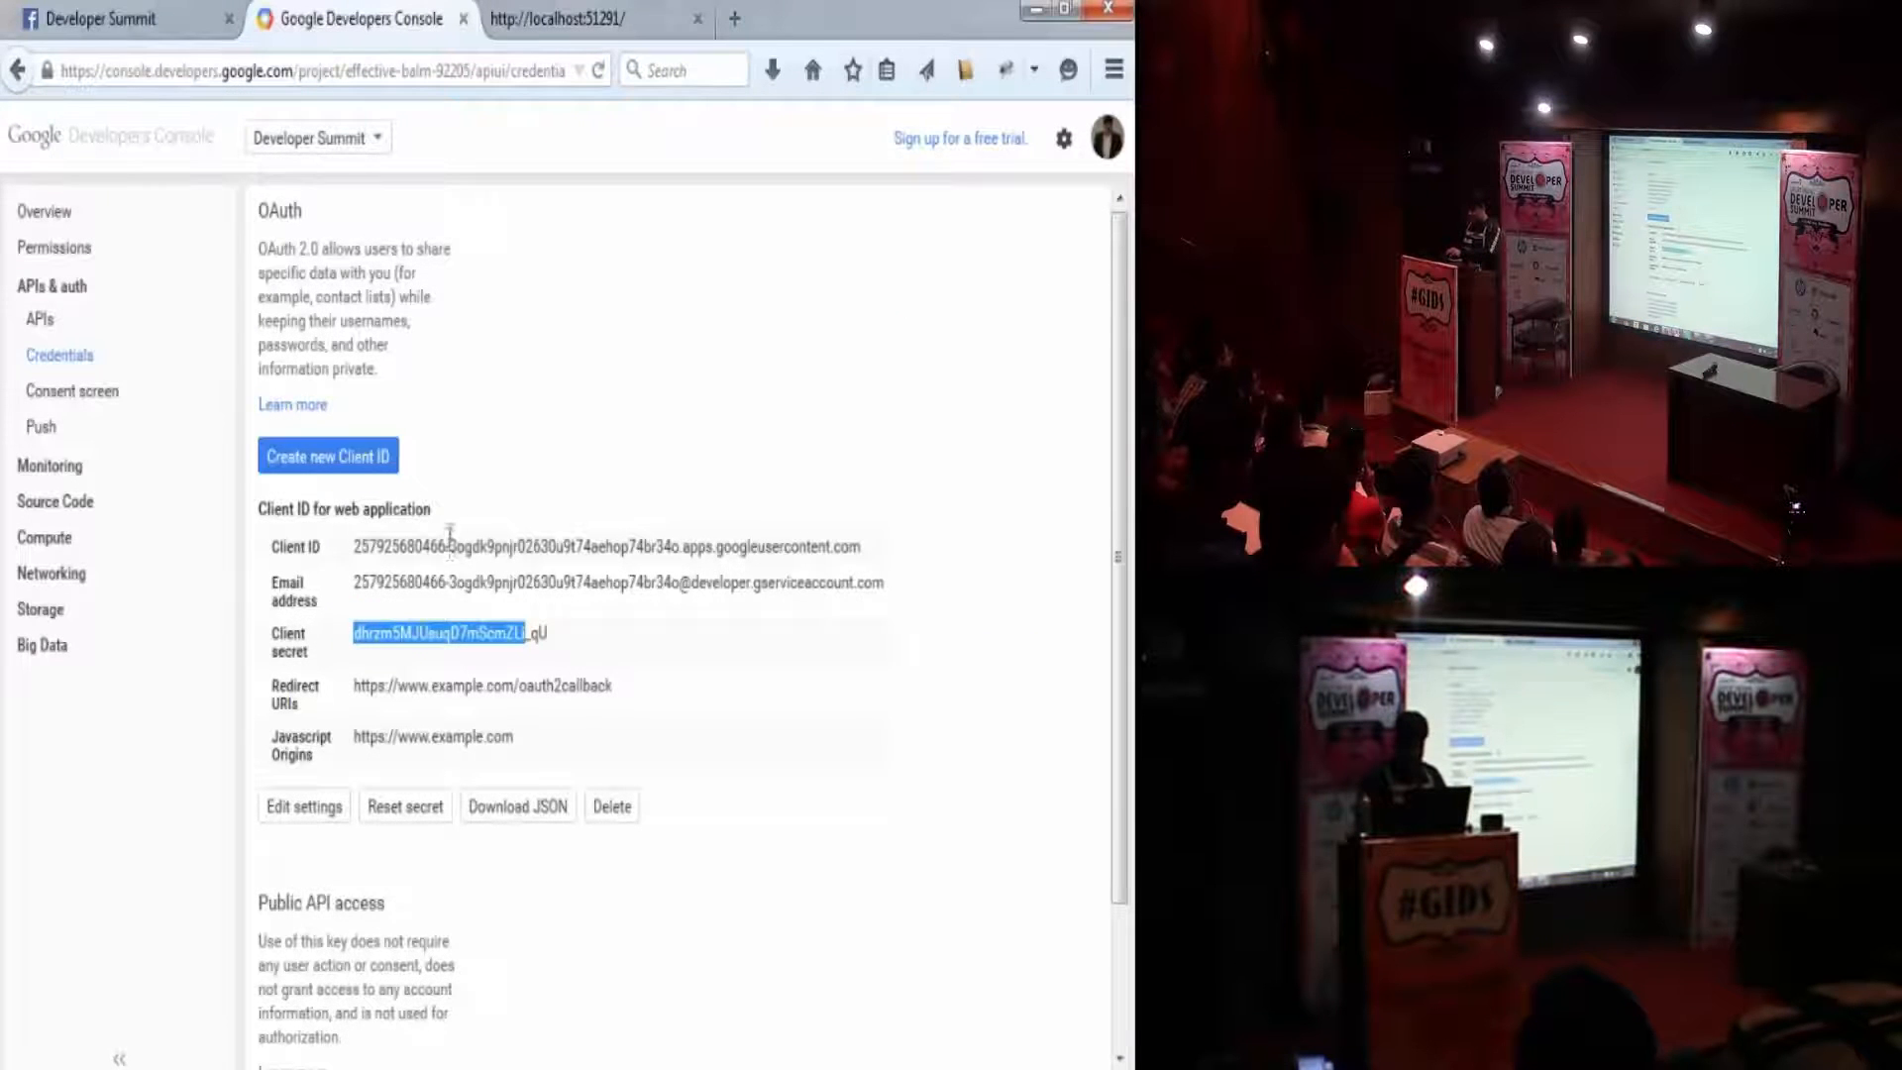
{"action": "left_click", "coordinate": [302, 806]}
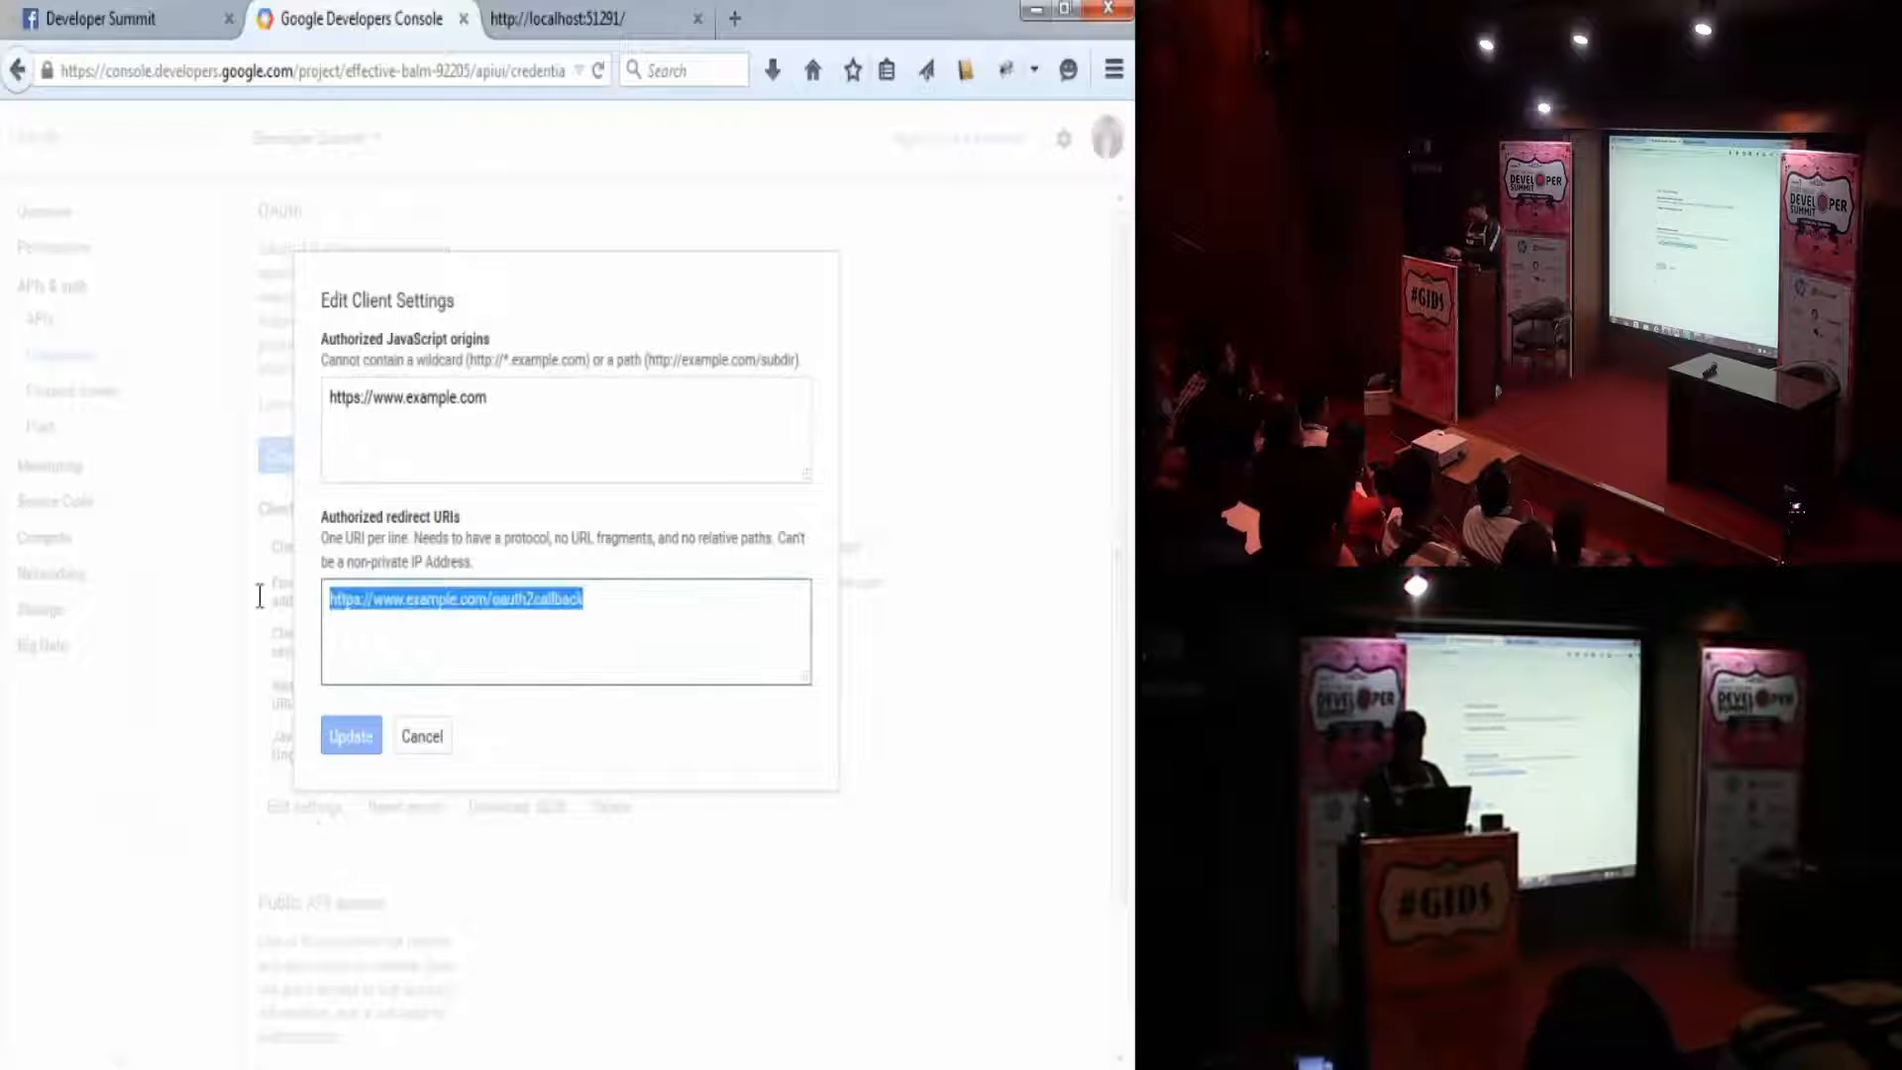
{"action": "type", "text": "http://localhost:51291/Home/GoogleCallback"}
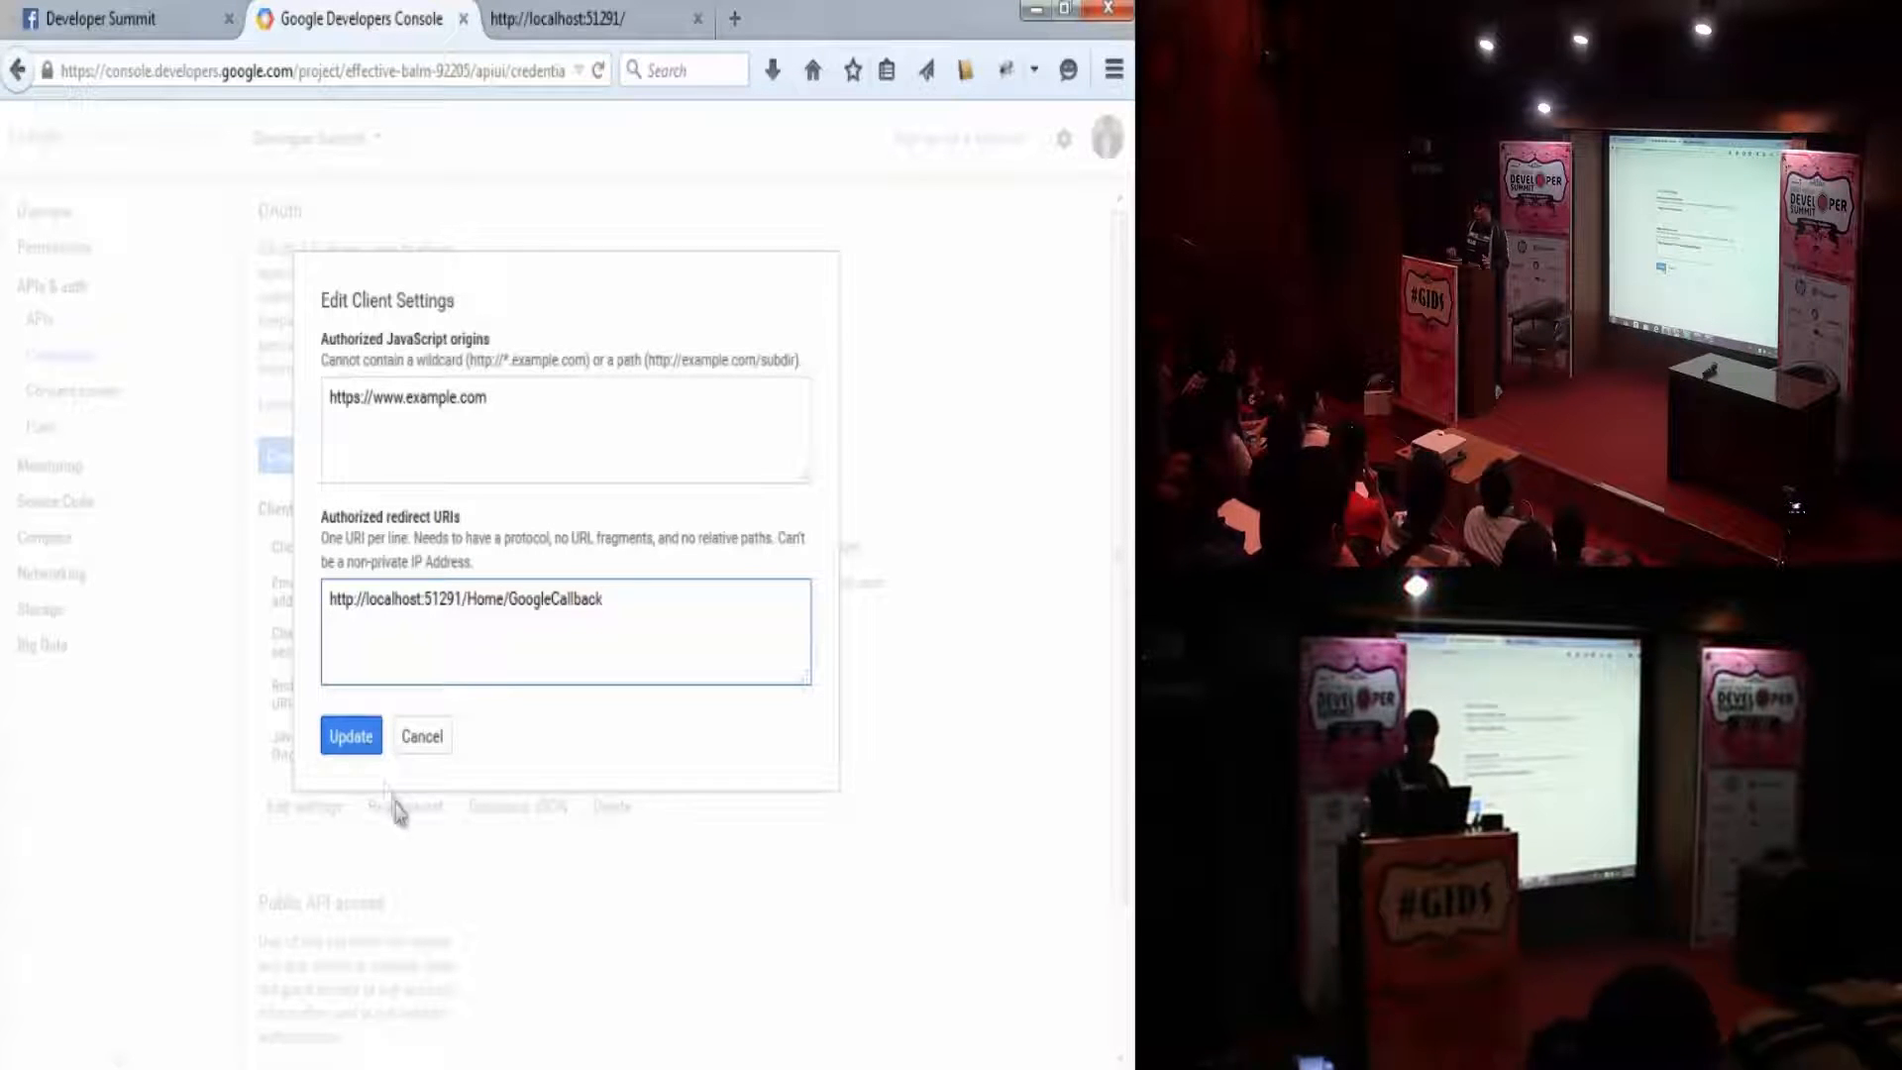
{"action": "left_click", "coordinate": [351, 735]}
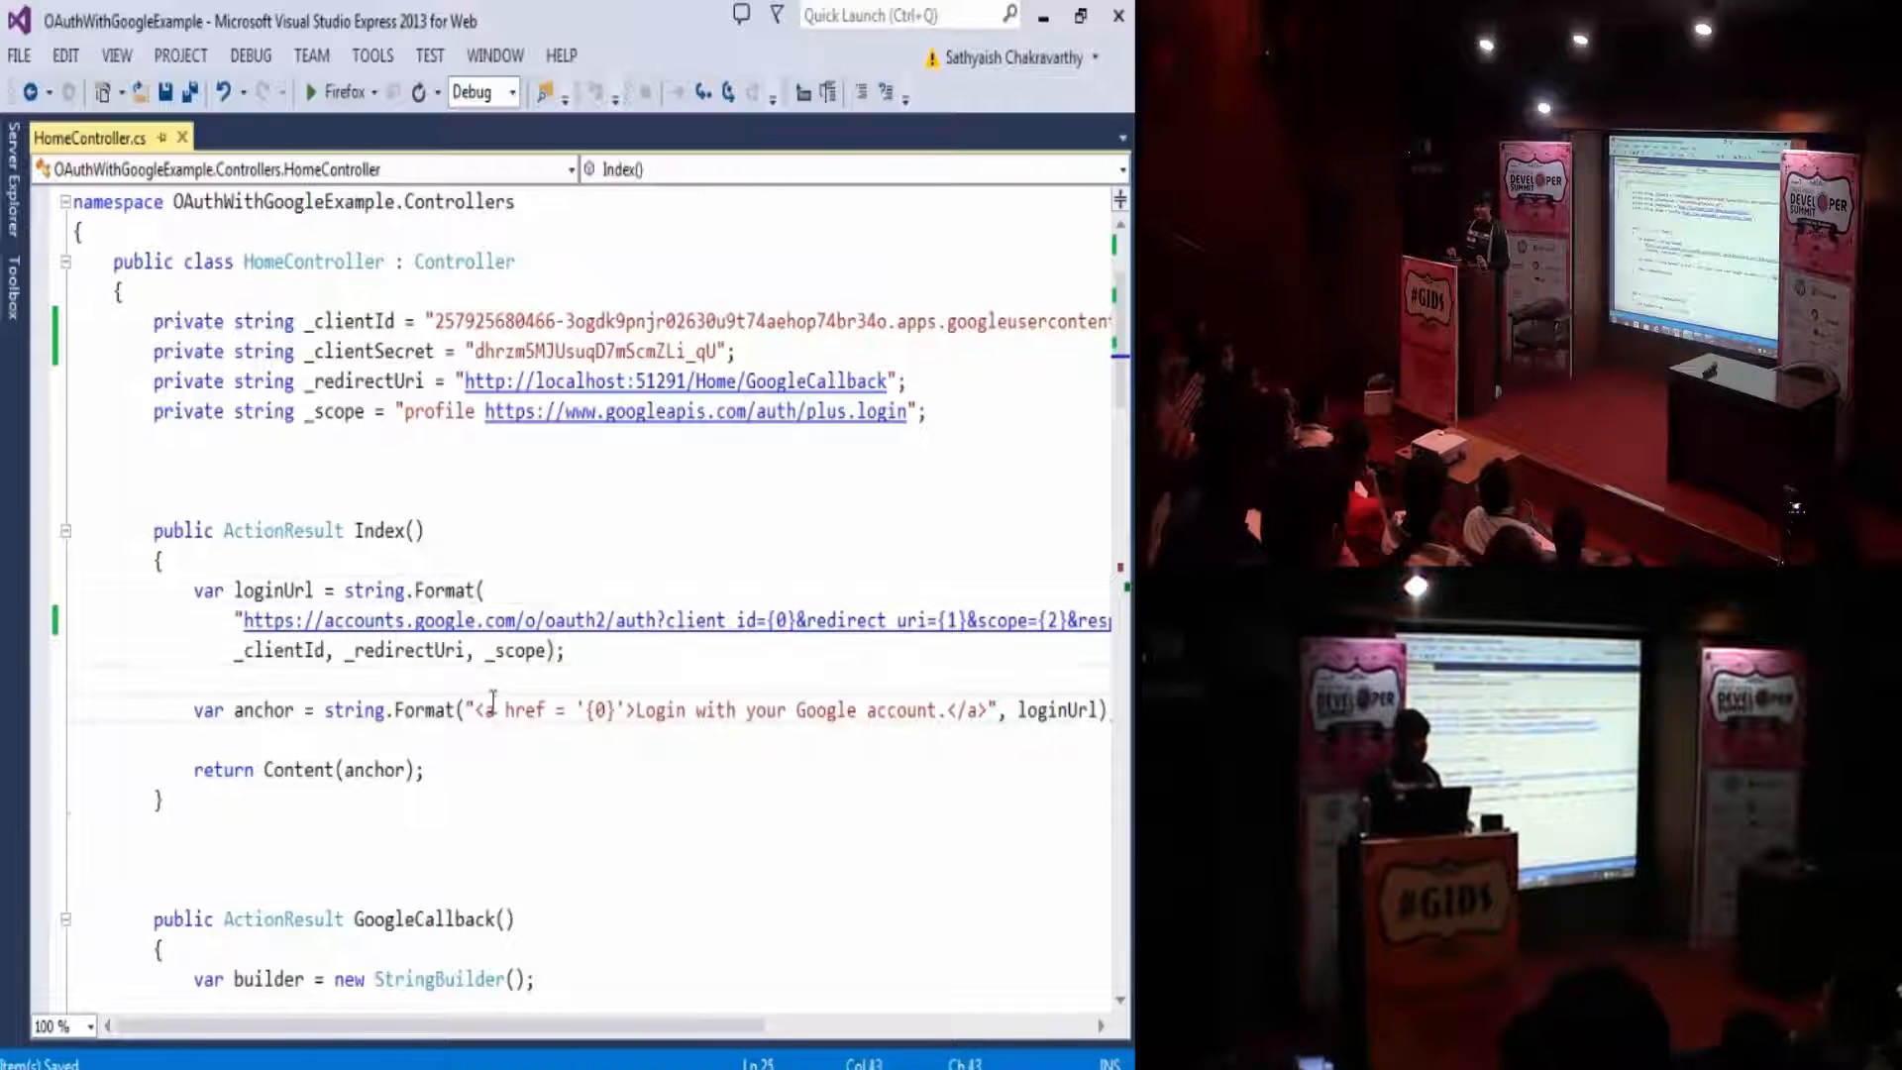
- Review the HomeController fields and login link code, checking _redirectUri matches the GoogleCallback URI
{"action": "double_click", "coordinate": [295, 769]}
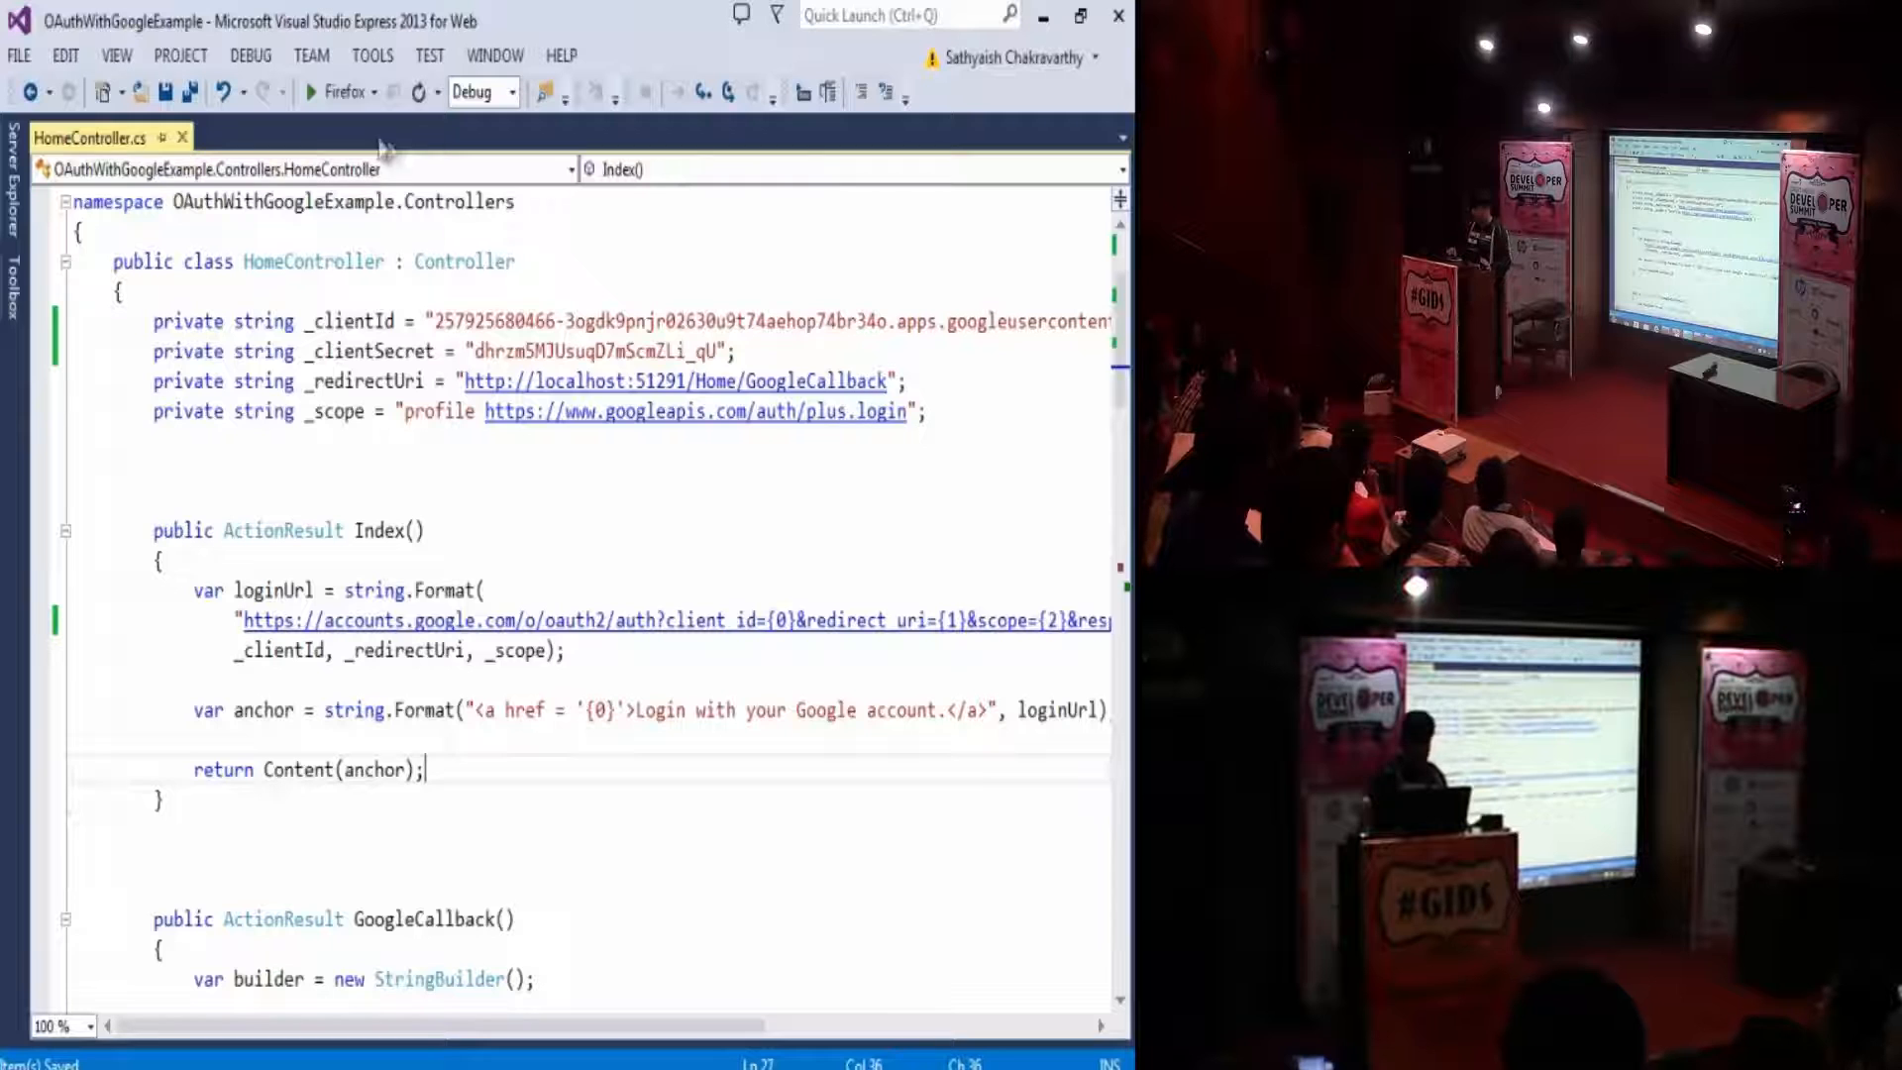
{"action": "scroll", "scroll_direction": "down", "scroll_amount": 3}
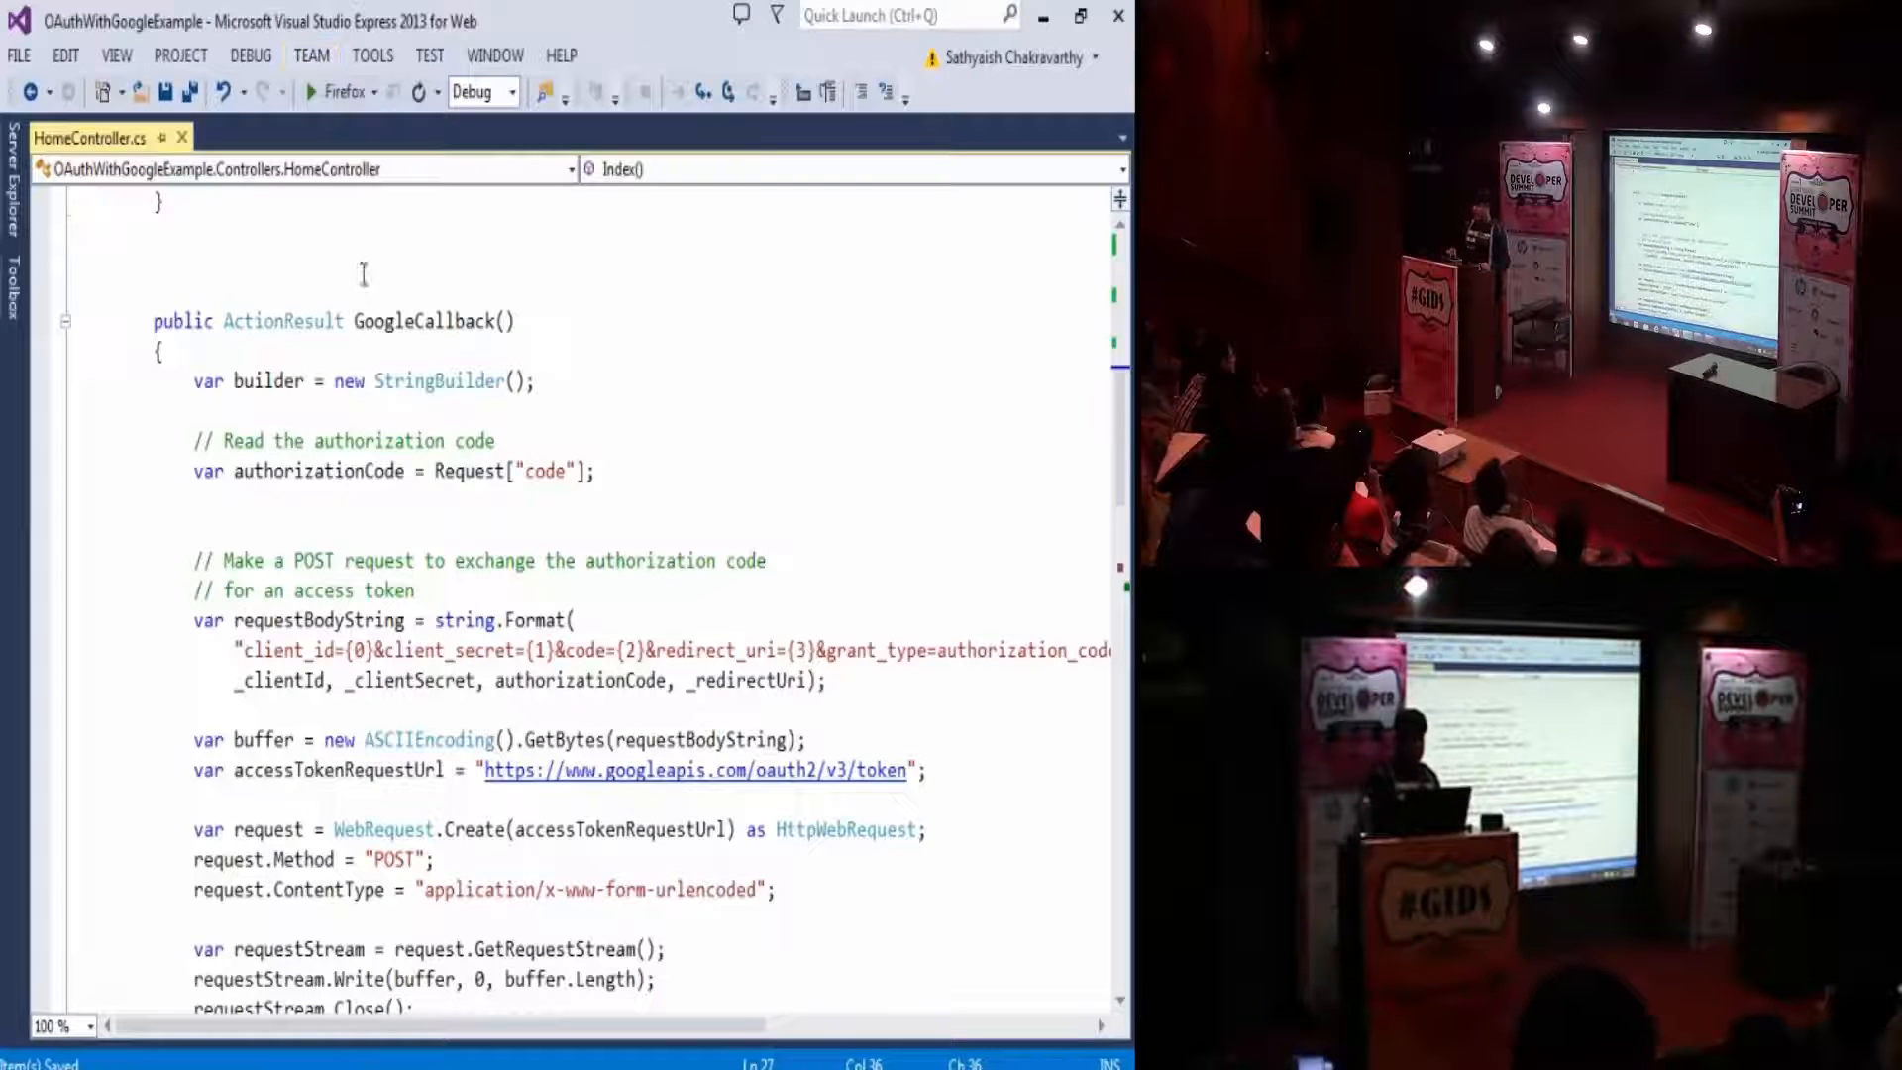
{"action": "double_click", "coordinate": [432, 321]}
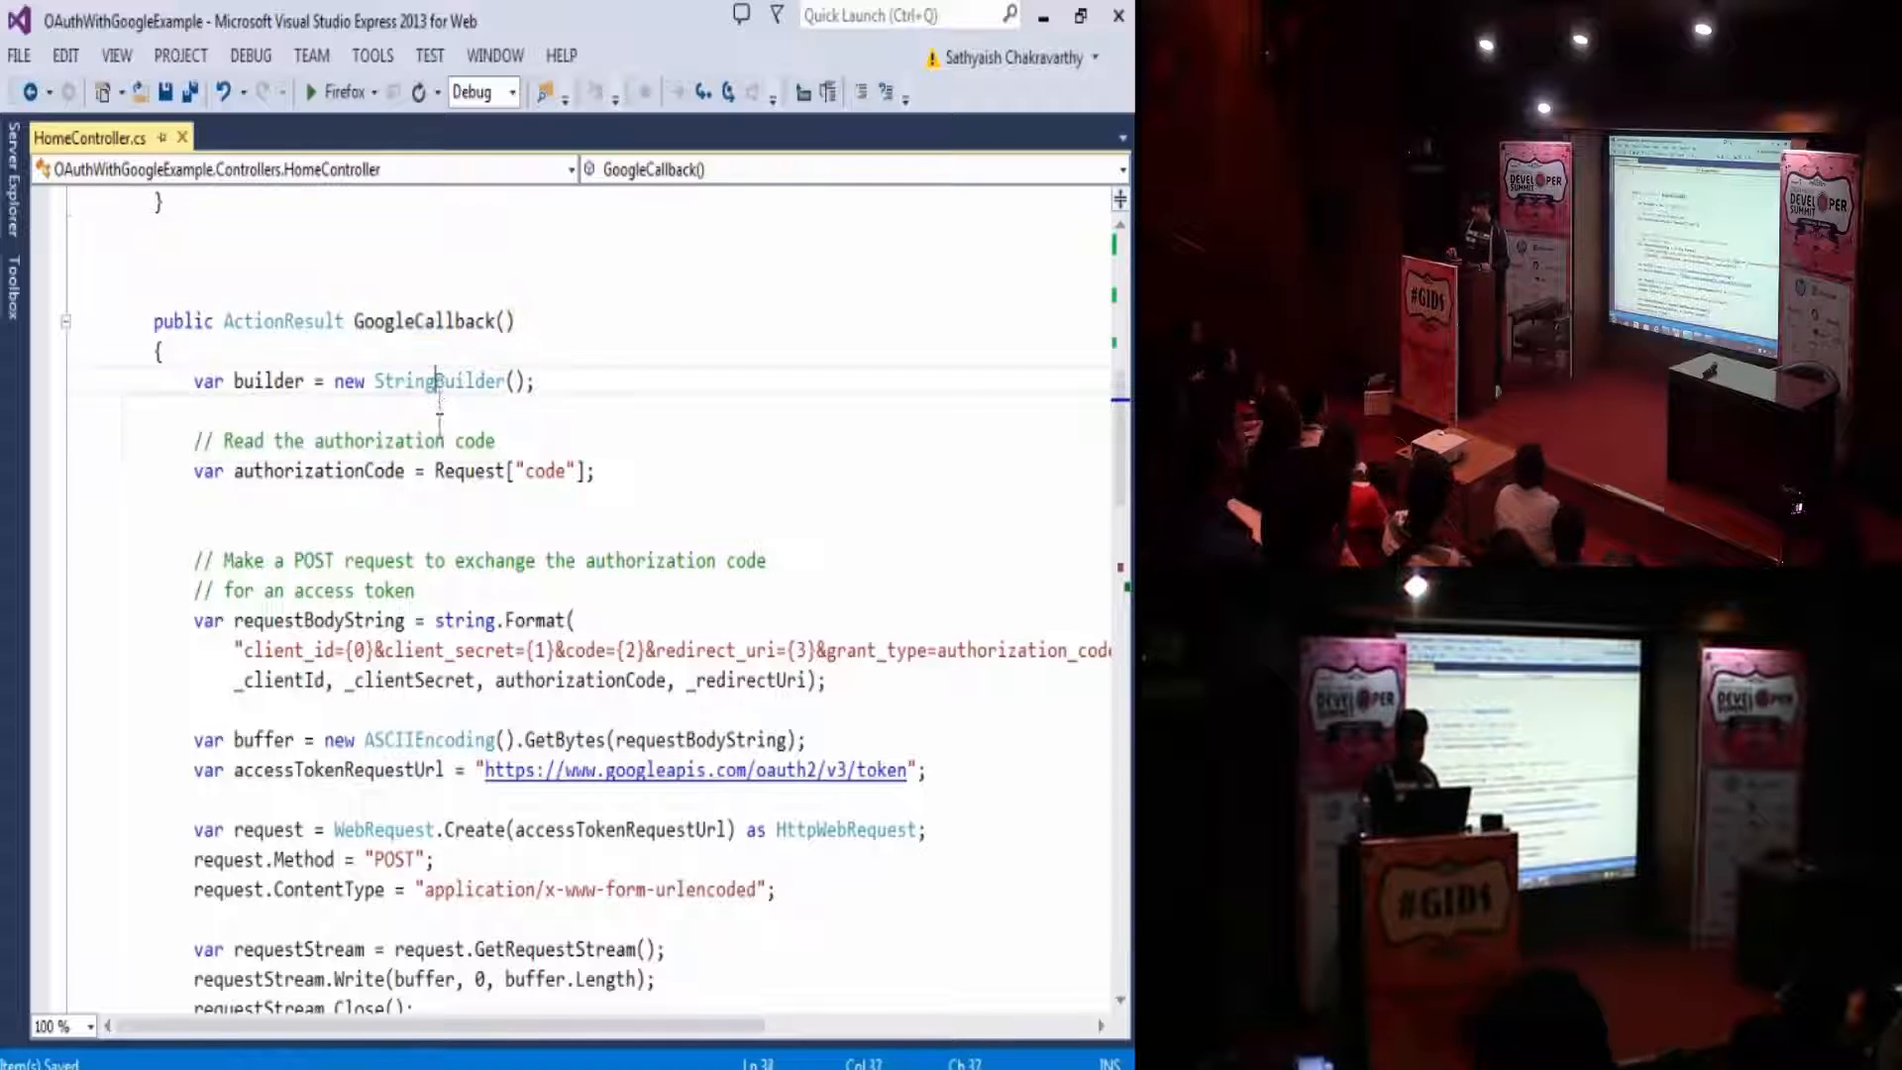
{"action": "double_click", "coordinate": [457, 472]}
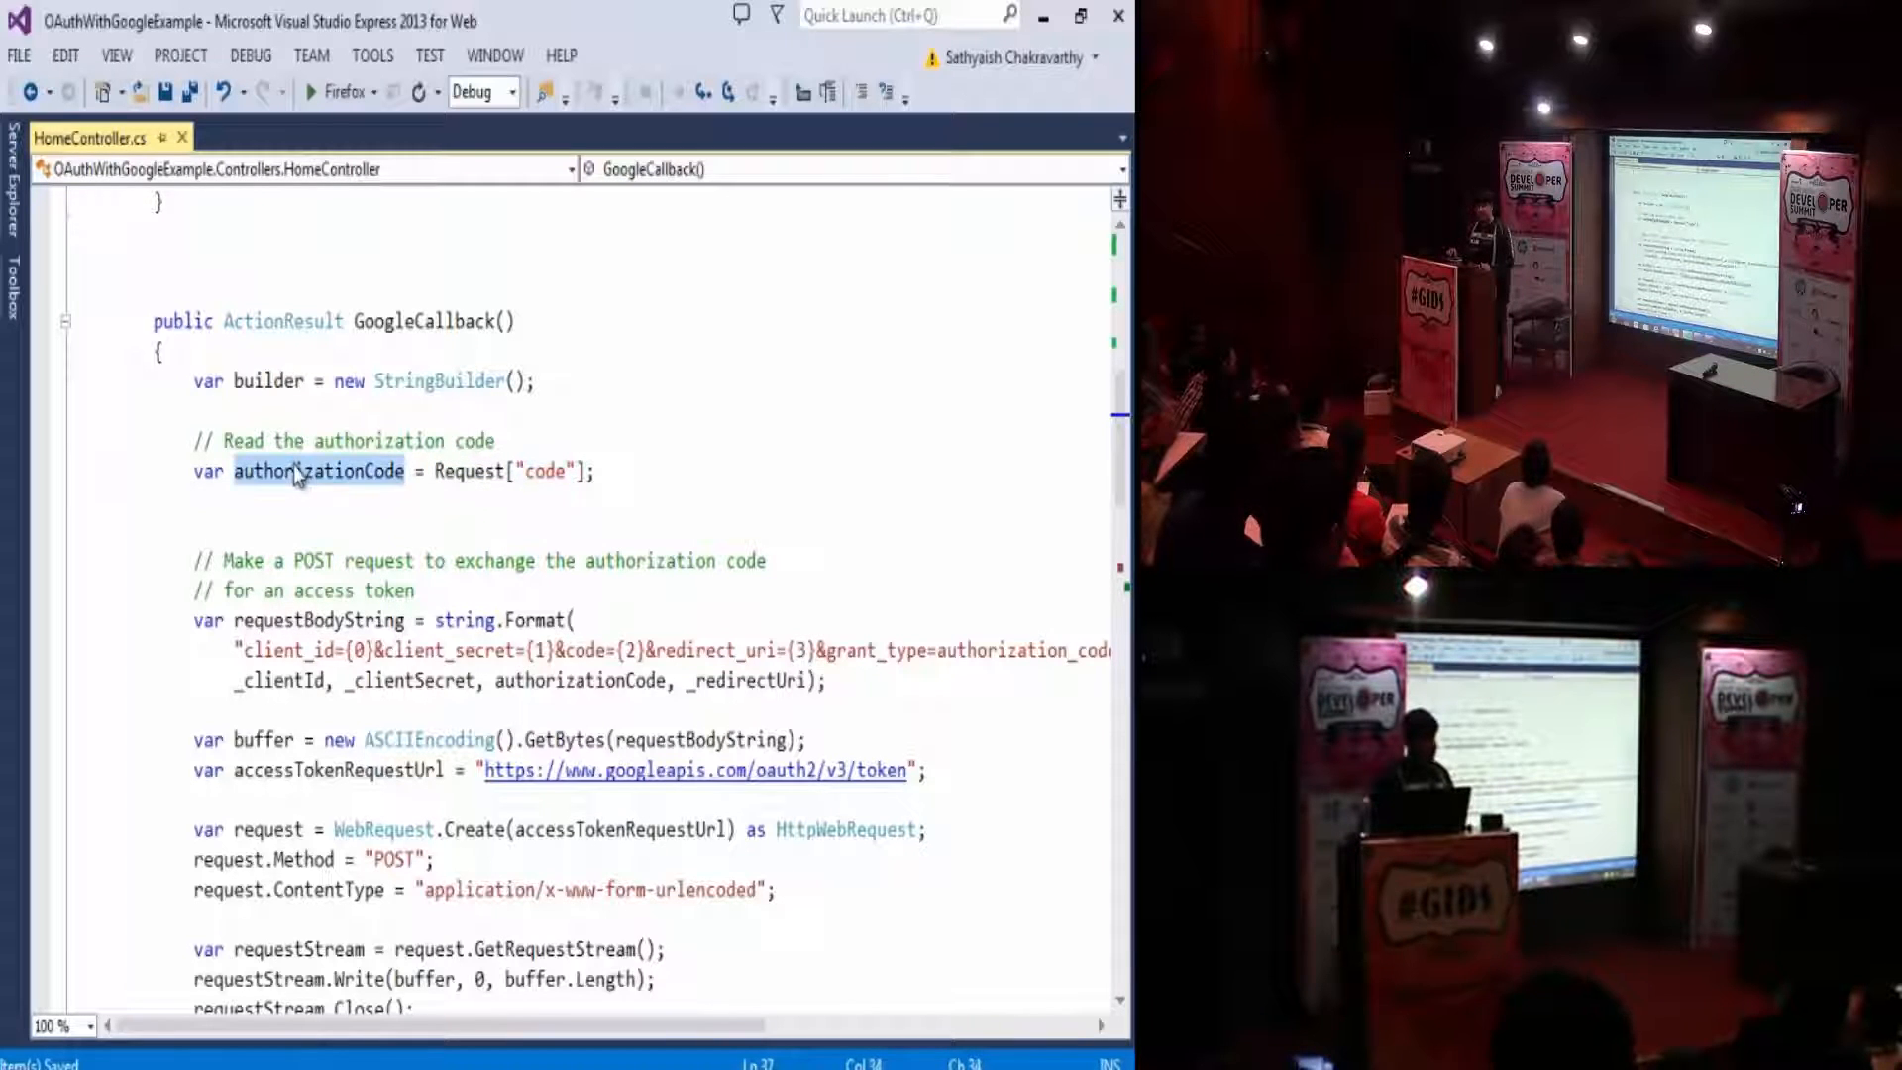
{"action": "scroll", "scroll_direction": "down", "scroll_amount": 3}
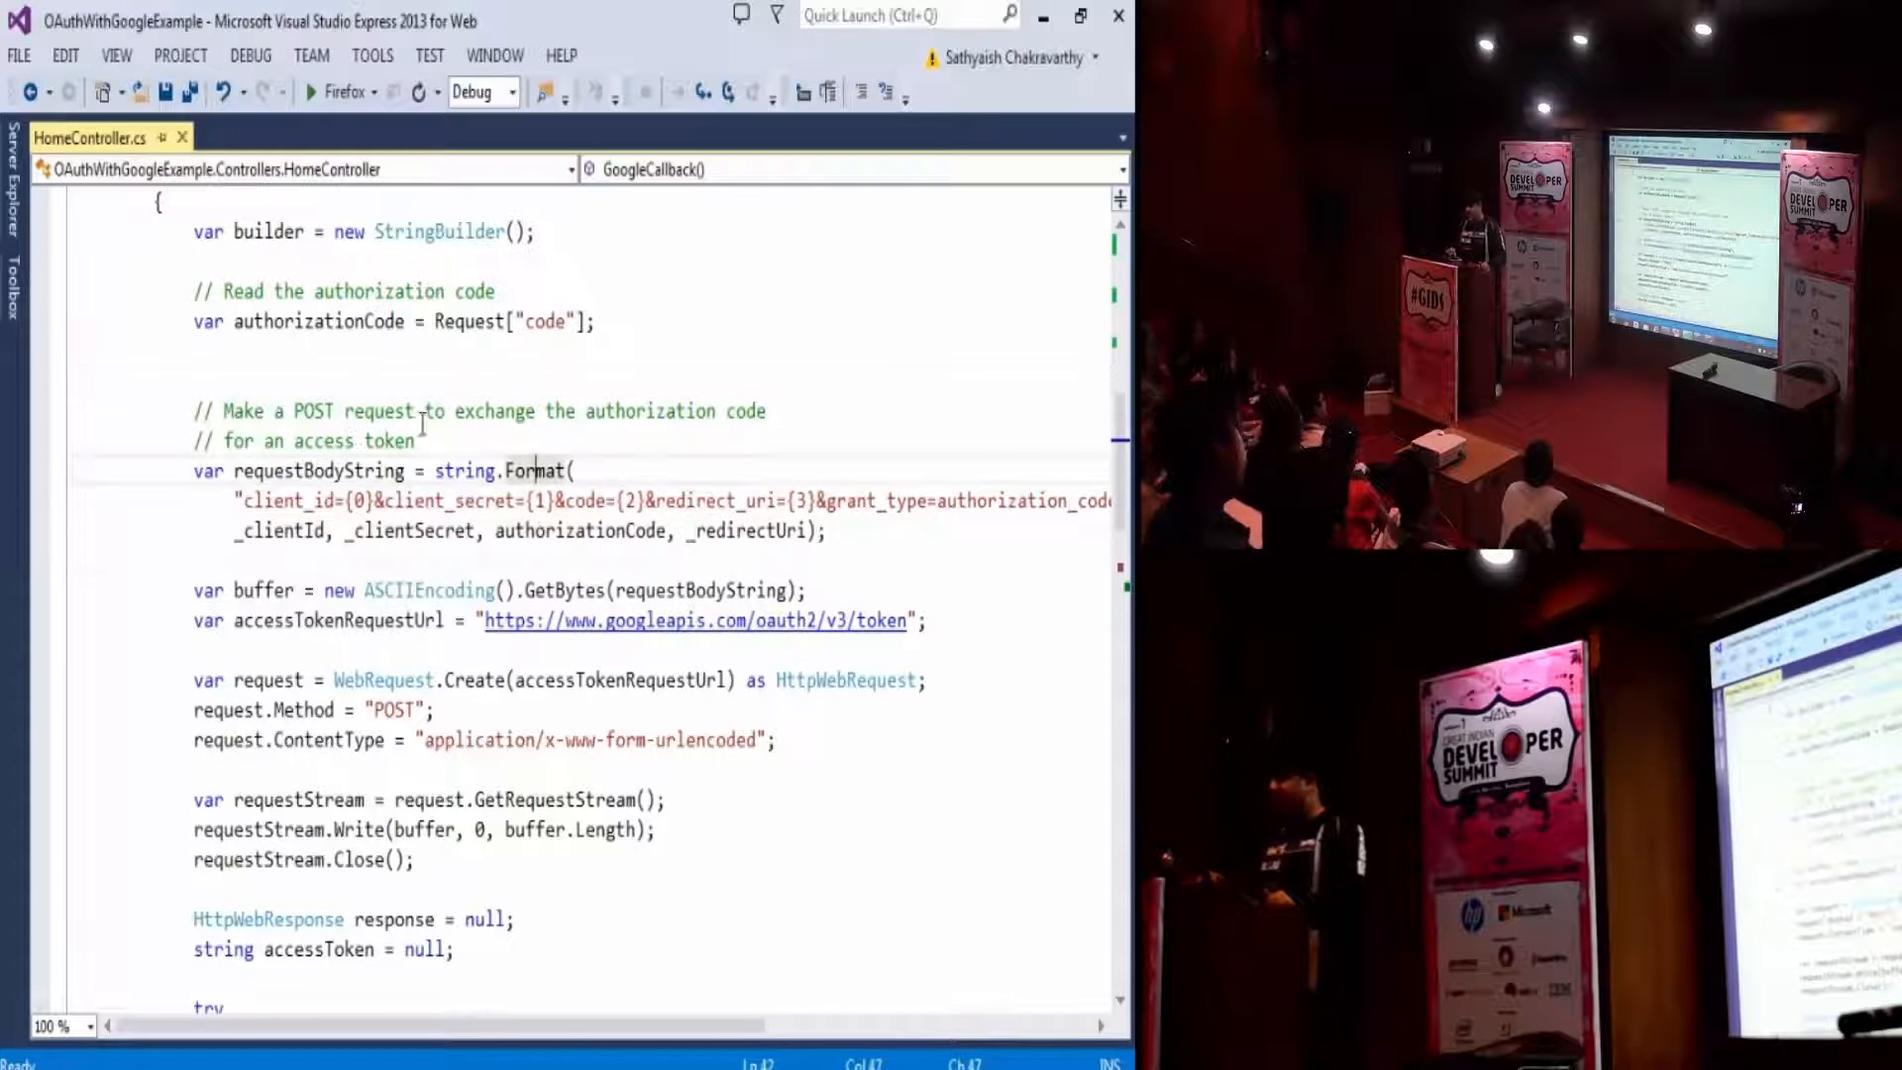
{"action": "left_click", "coordinate": [434, 440]}
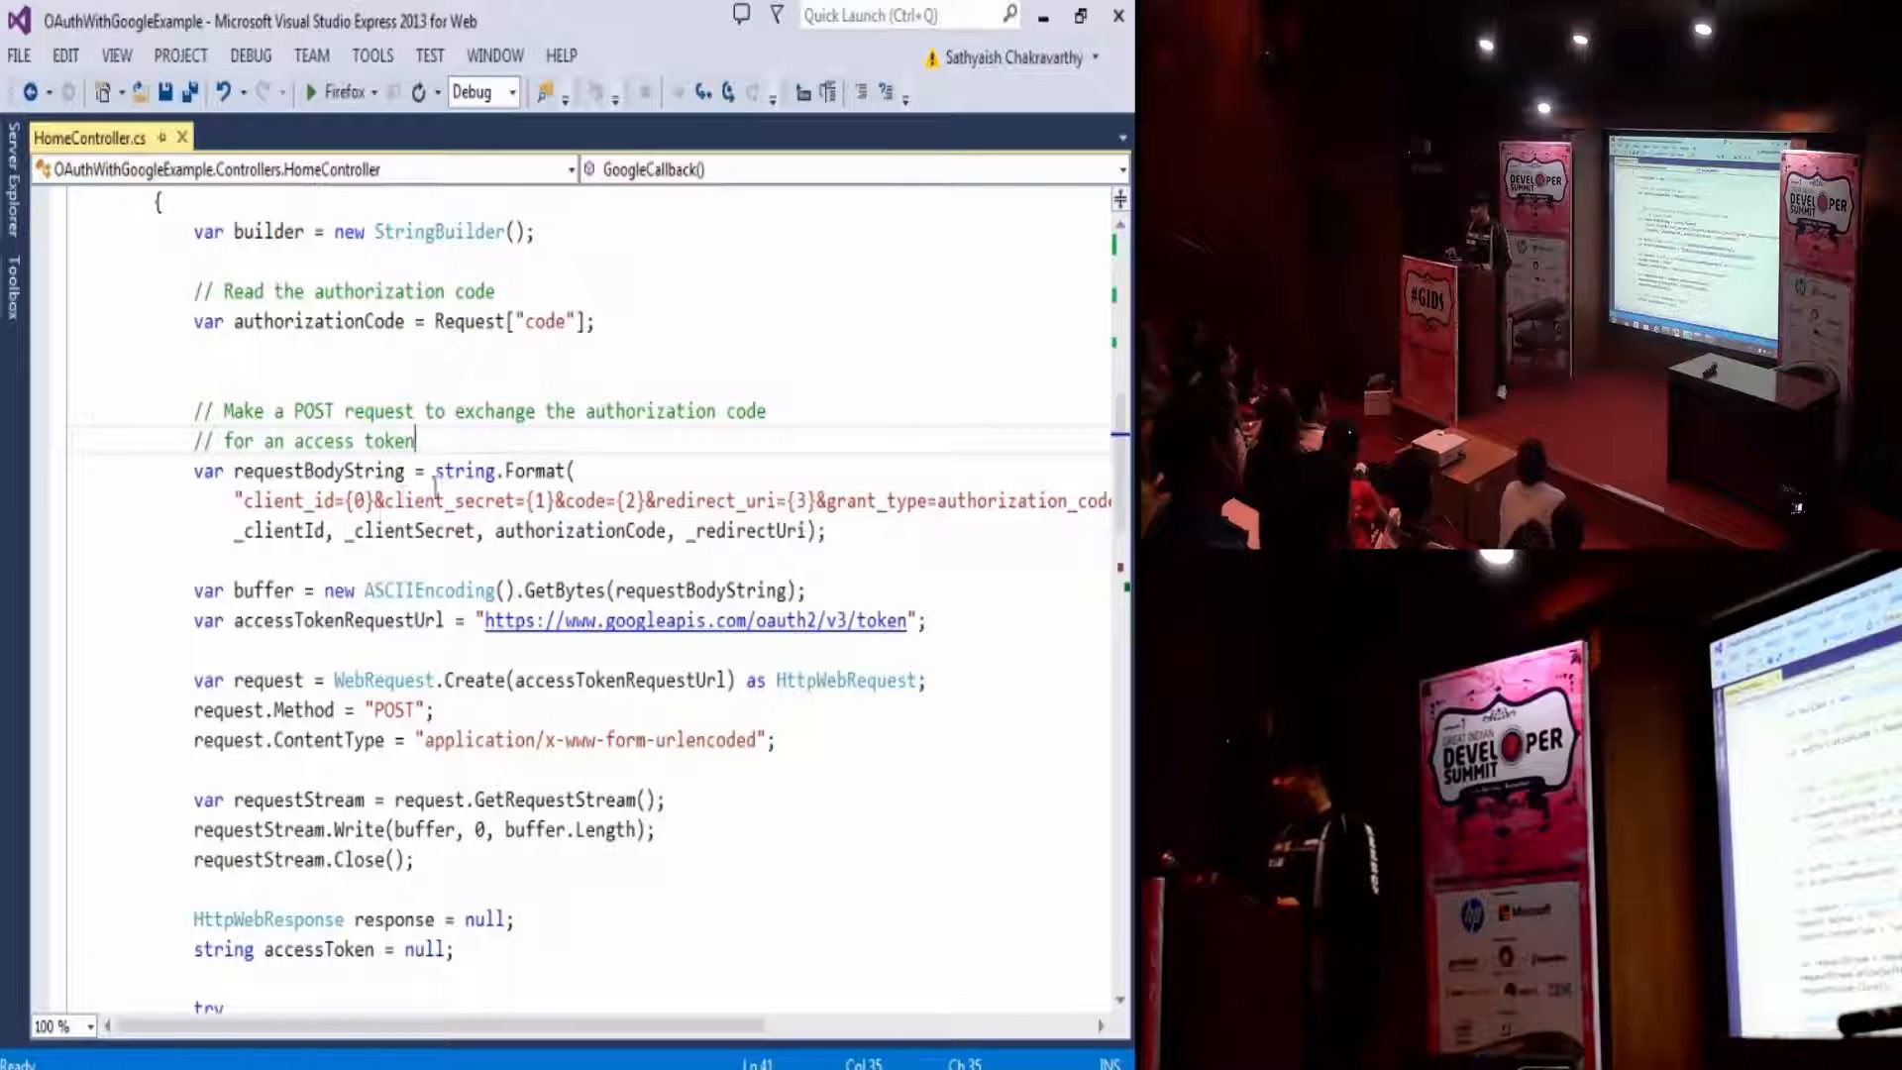
{"action": "mouse_move", "coordinate": [539, 471]}
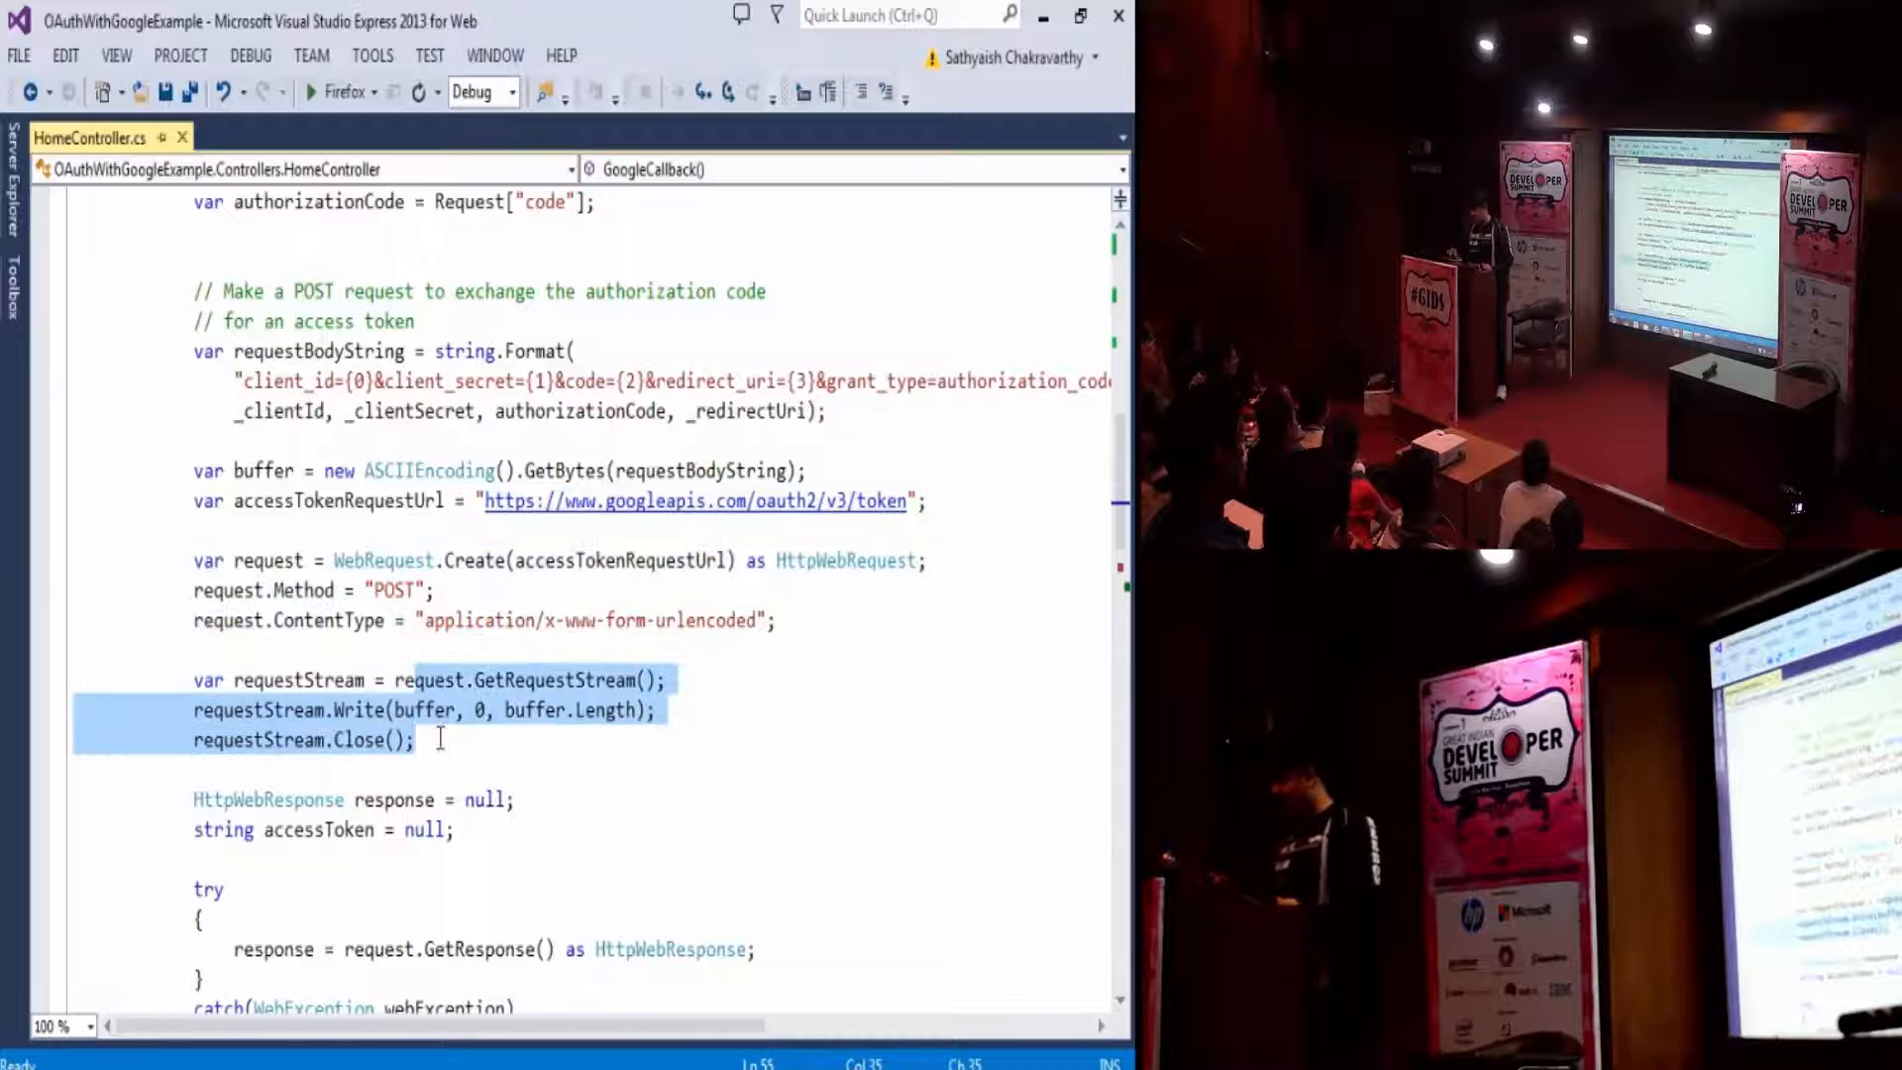
{"action": "mouse_move", "coordinate": [456, 350]}
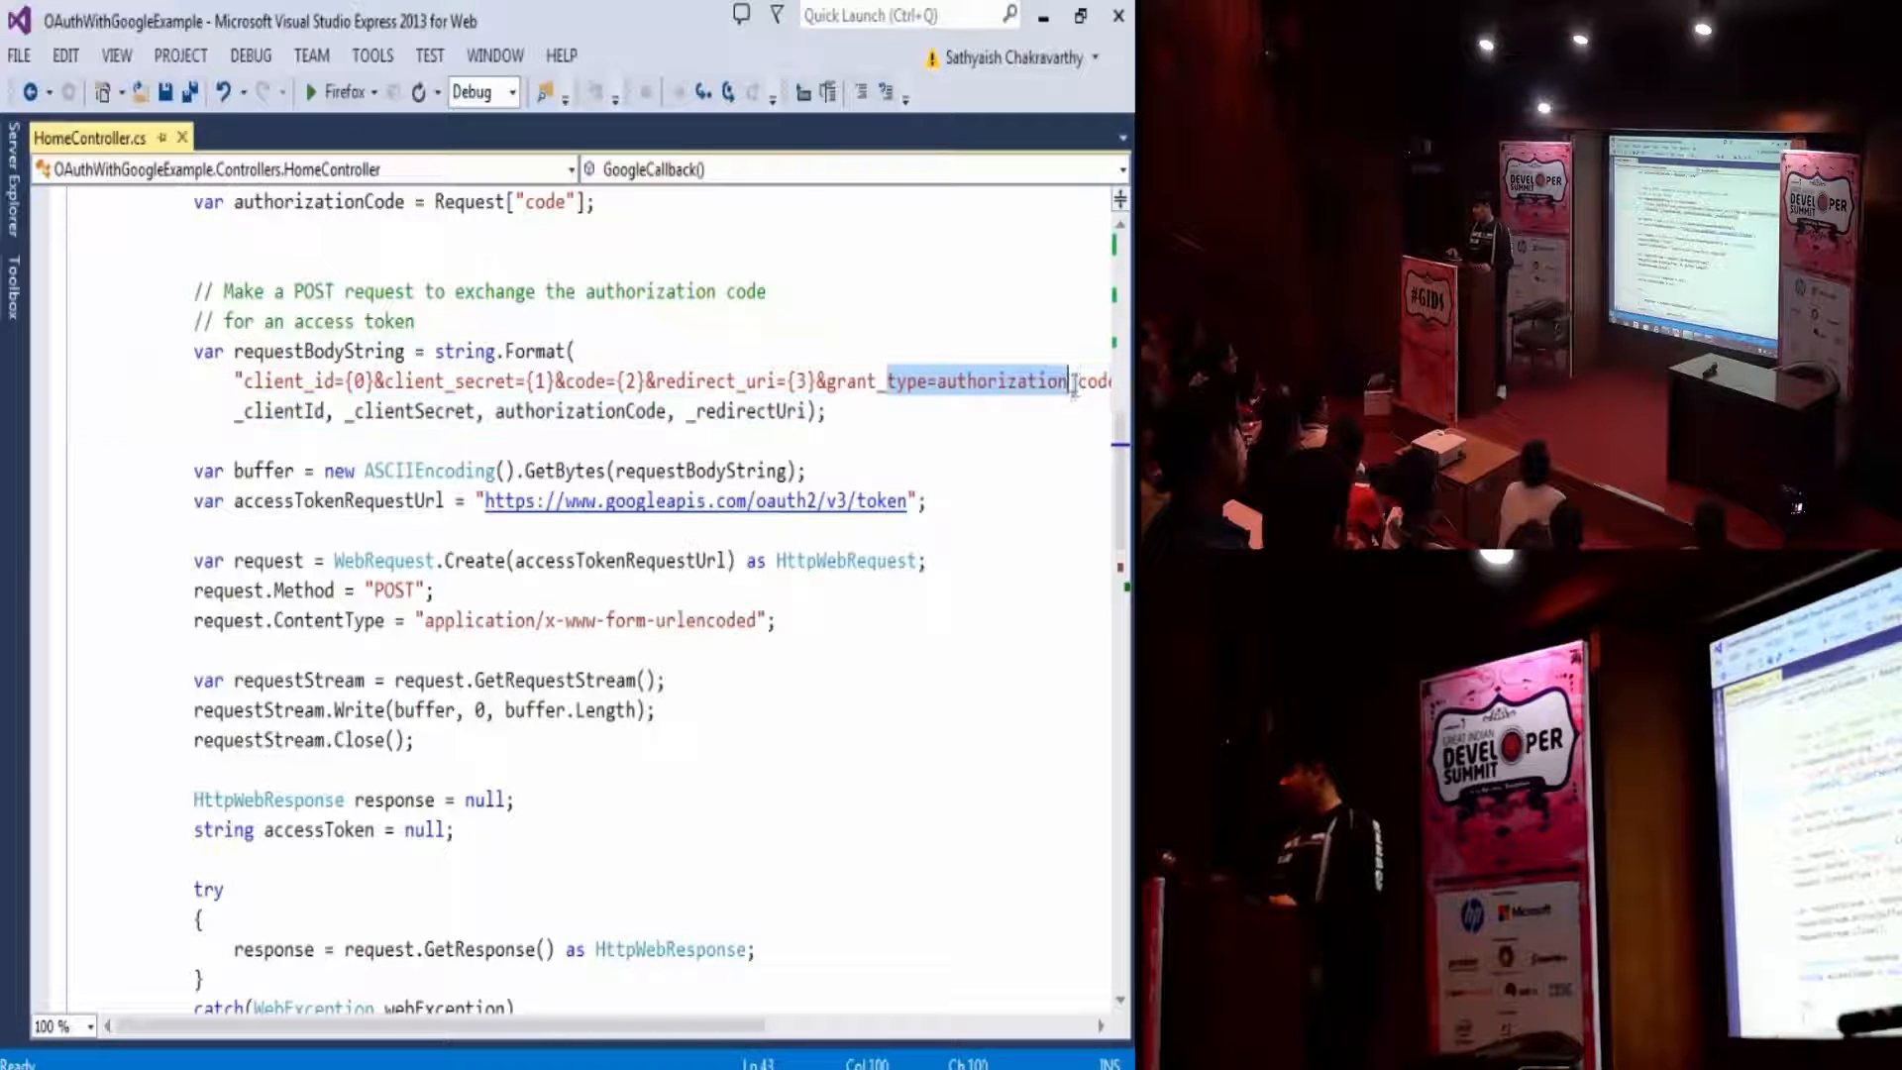
{"action": "scroll", "scroll_direction": "right", "scroll_amount": 3}
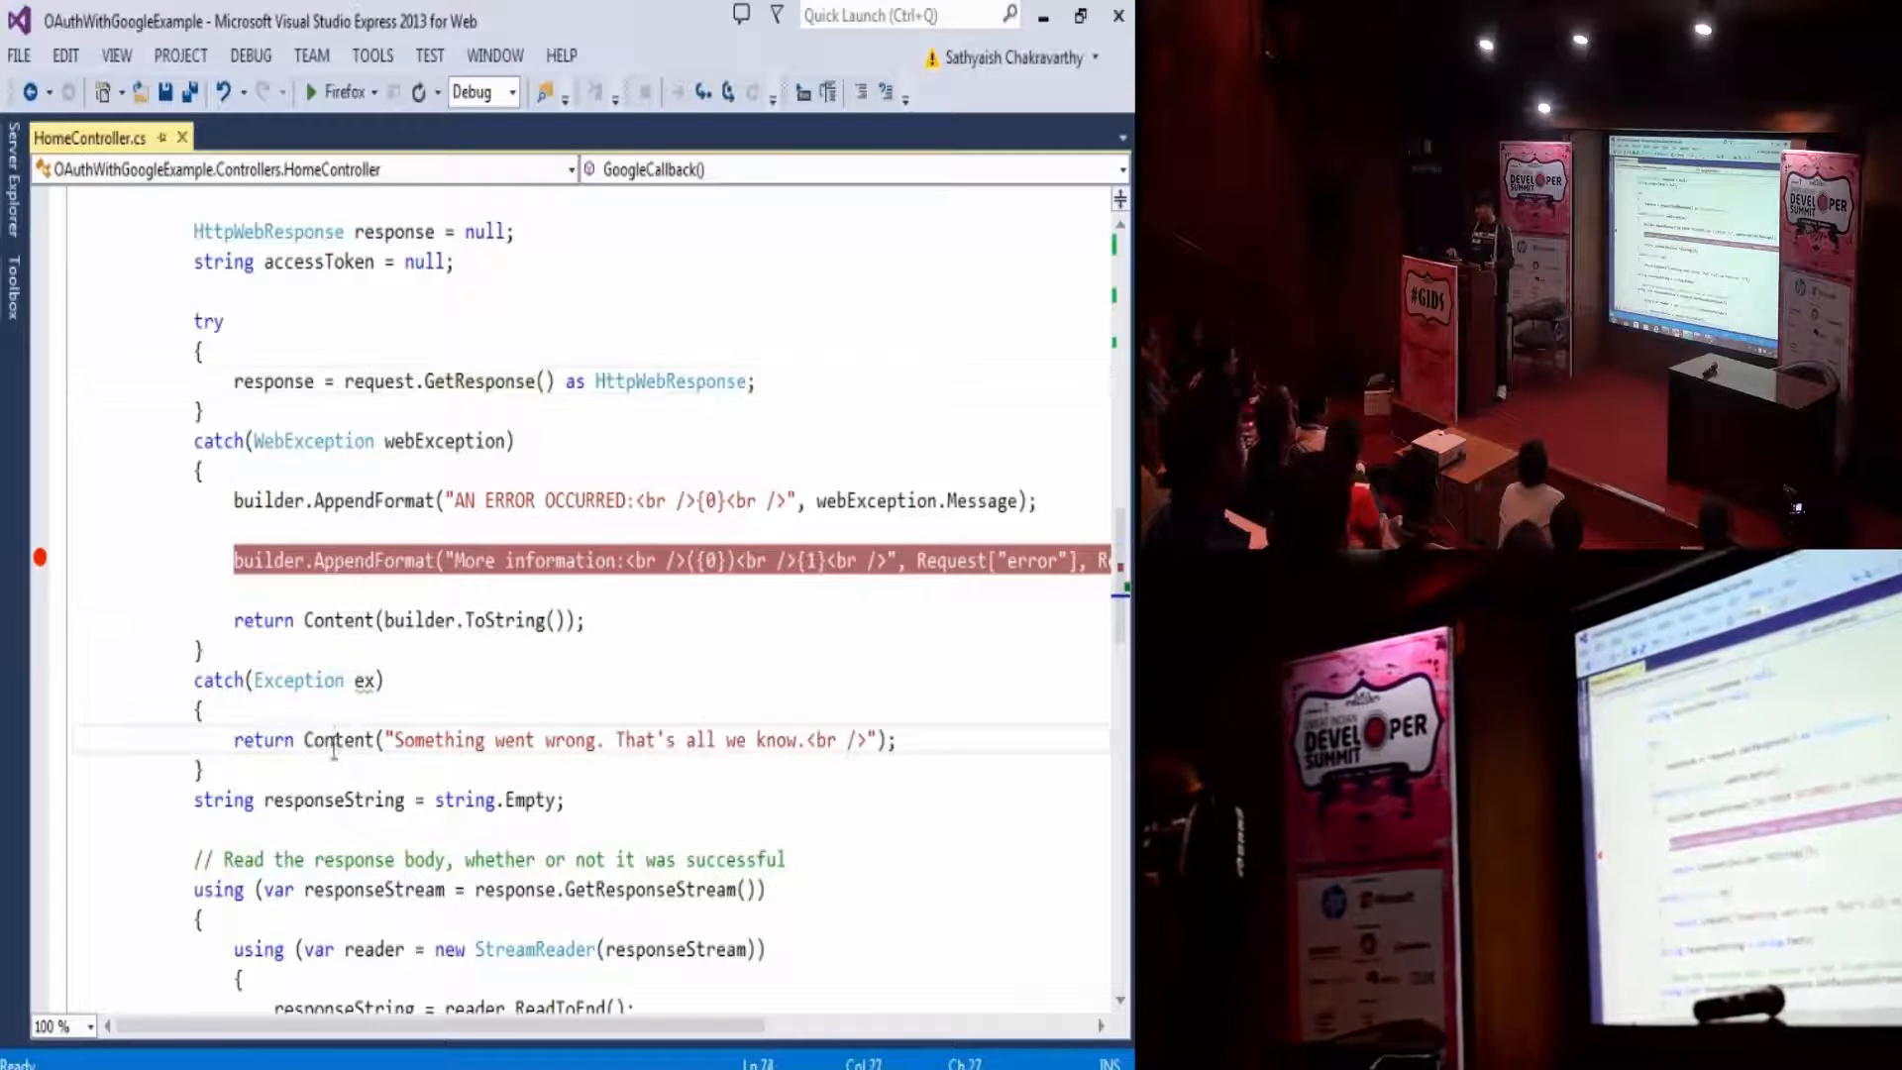
{"action": "scroll", "scroll_direction": "down", "scroll_amount": 3}
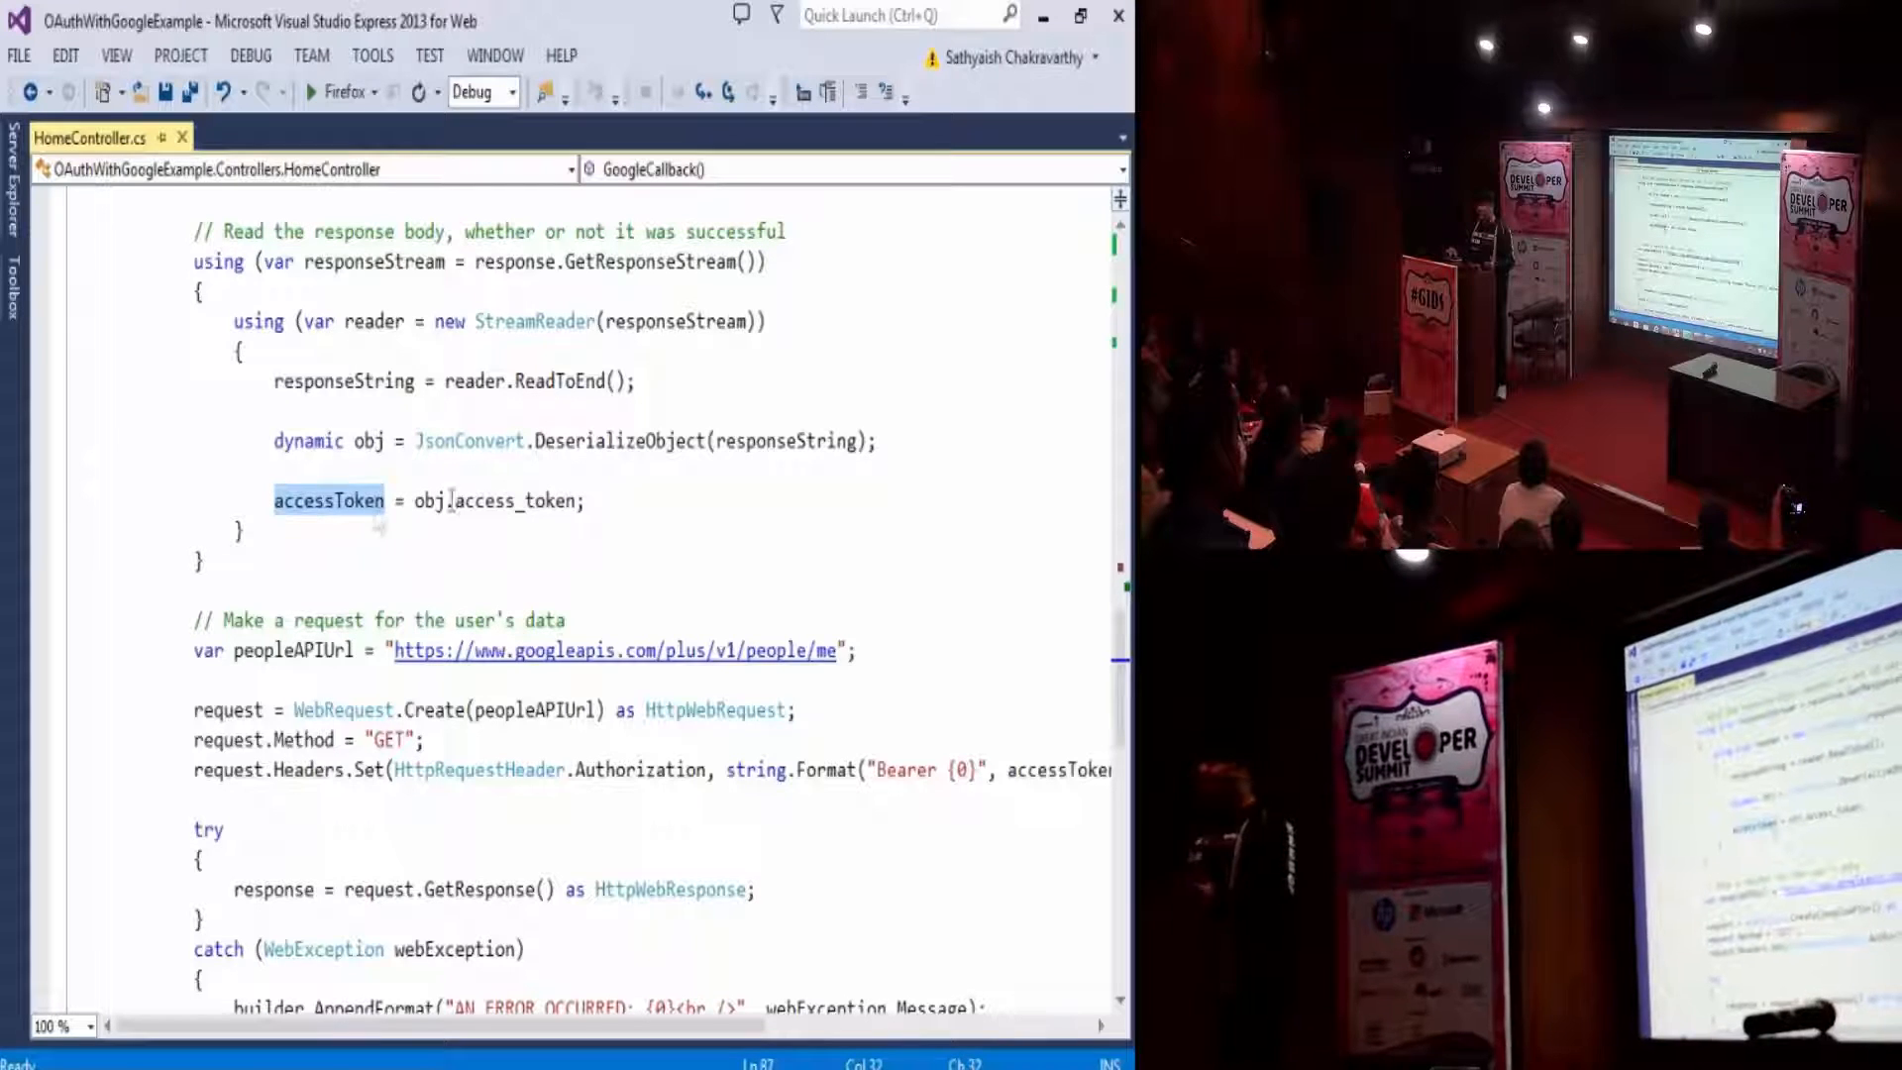
{"action": "scroll", "scroll_direction": "down", "scroll_amount": 3}
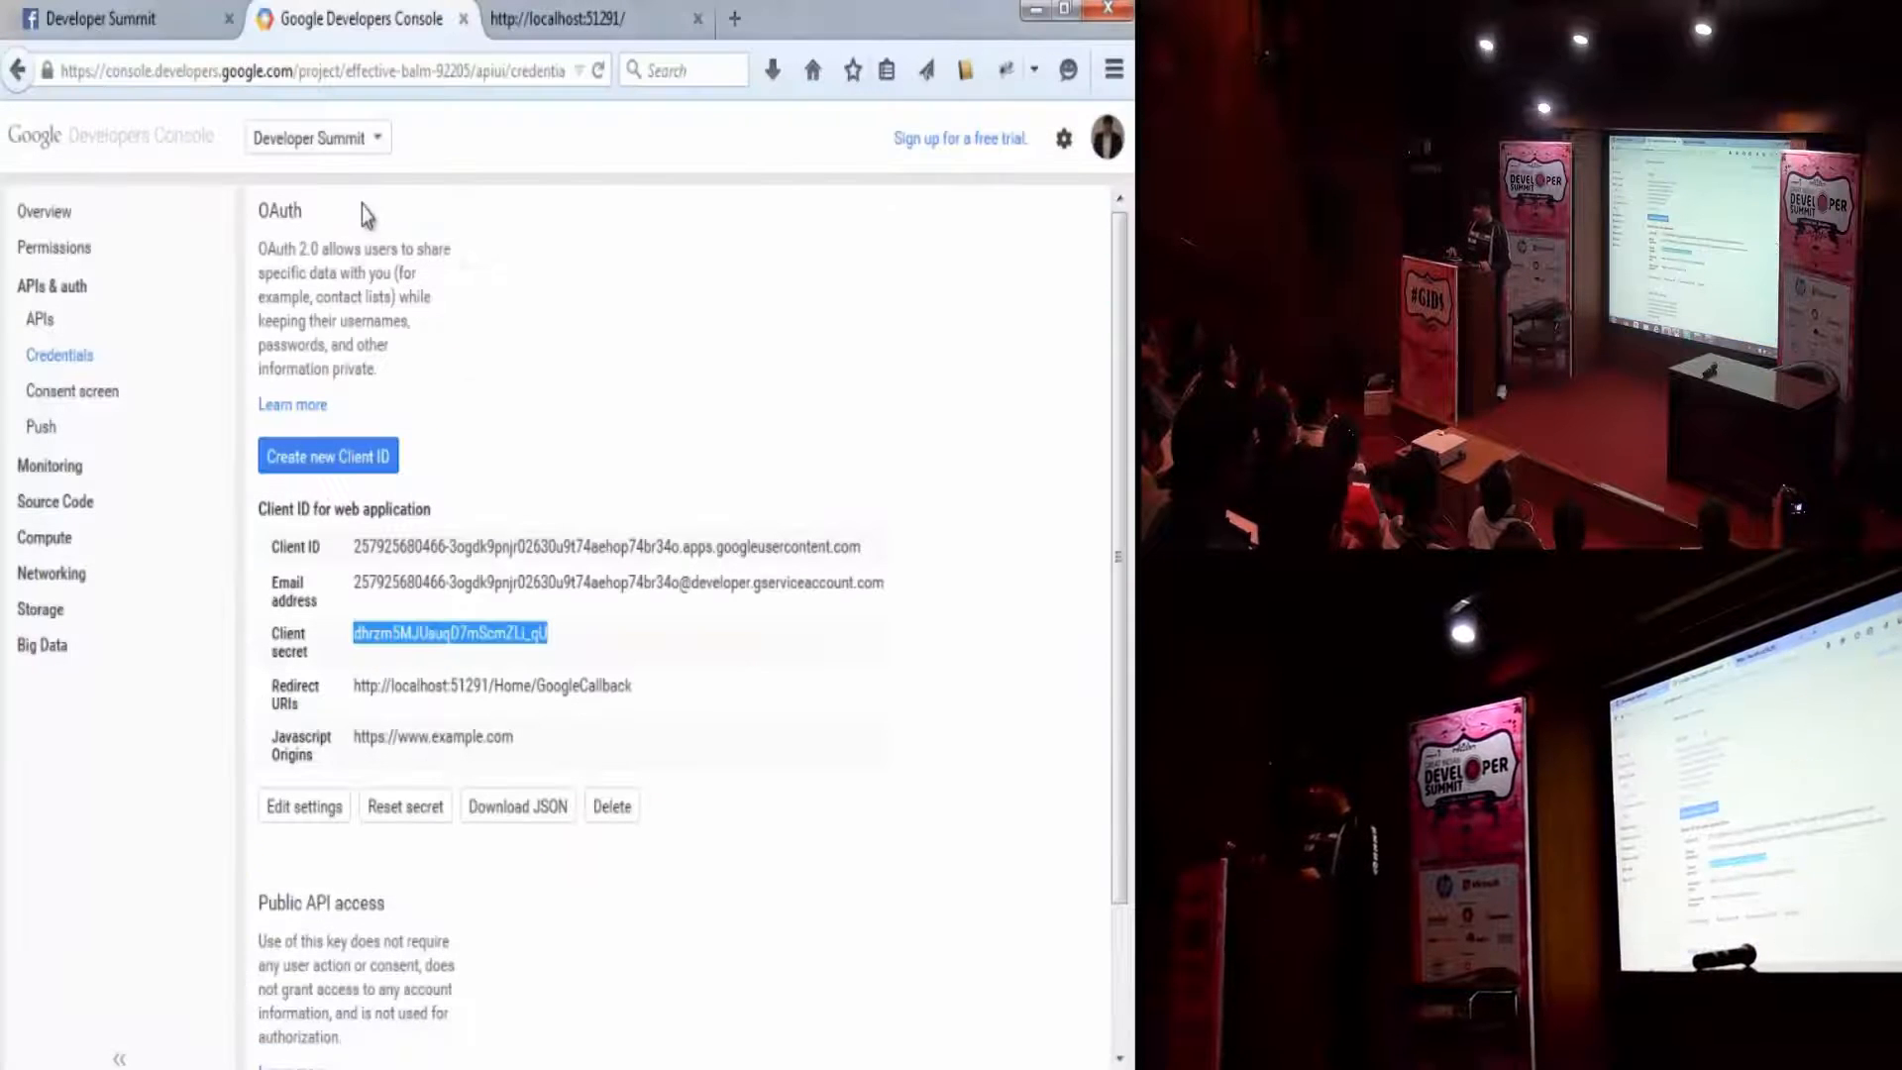
- Browse the project's API list and check which APIs are already enabled
{"action": "left_click", "coordinate": [40, 319]}
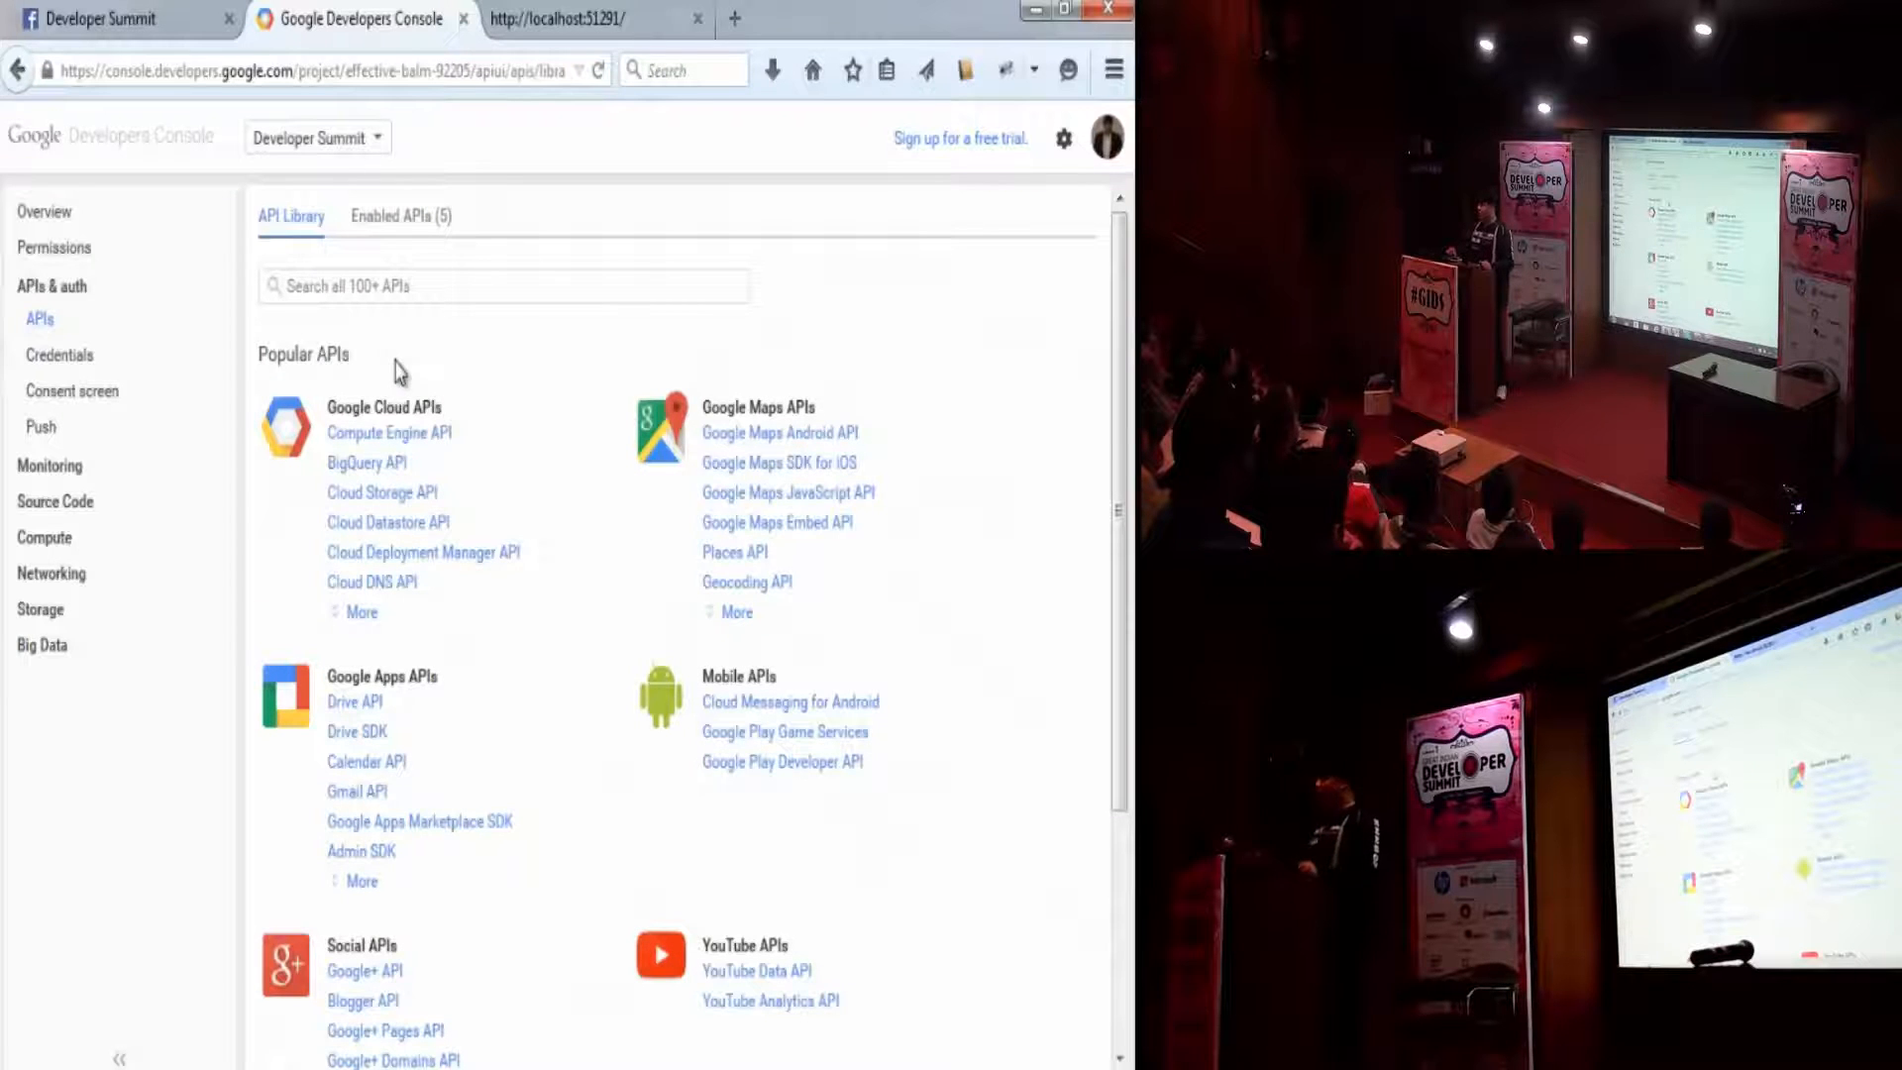
{"action": "scroll", "scroll_direction": "down", "scroll_amount": 3}
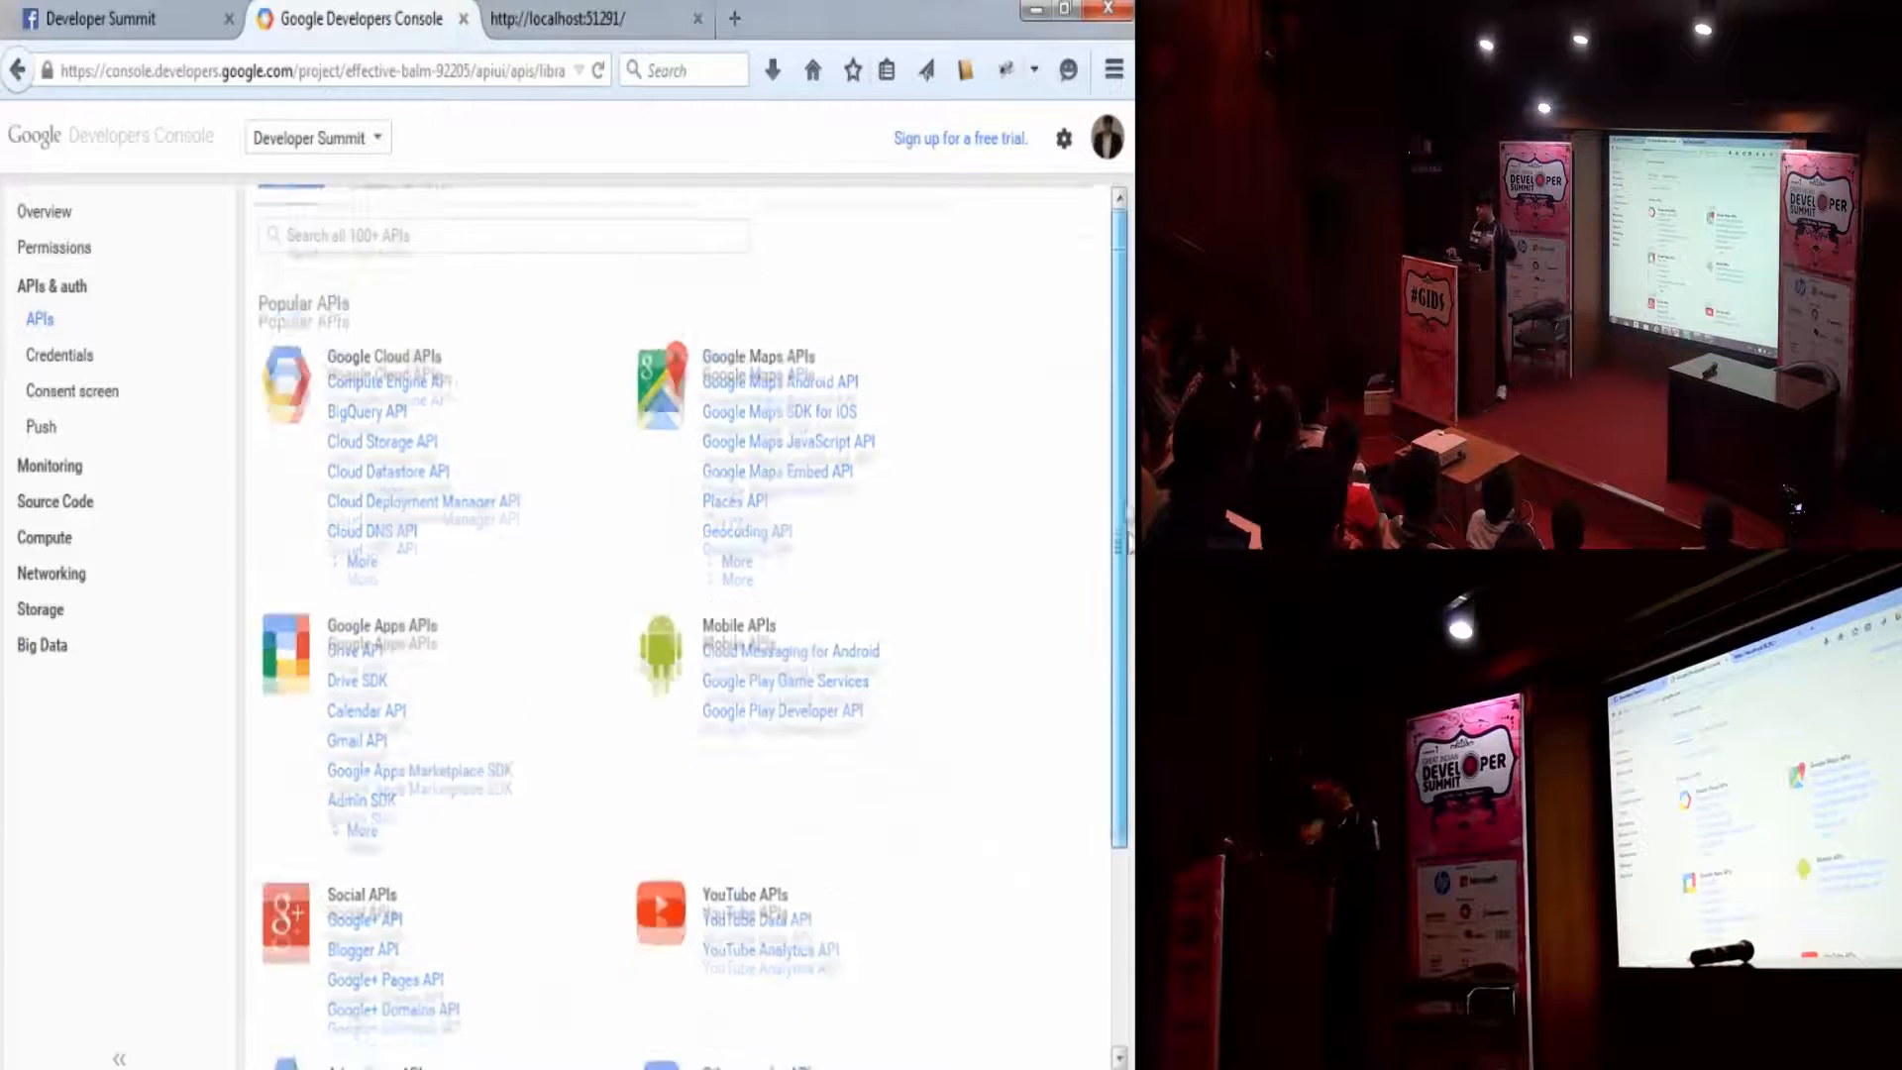
{"action": "scroll", "scroll_direction": "down", "scroll_amount": 3}
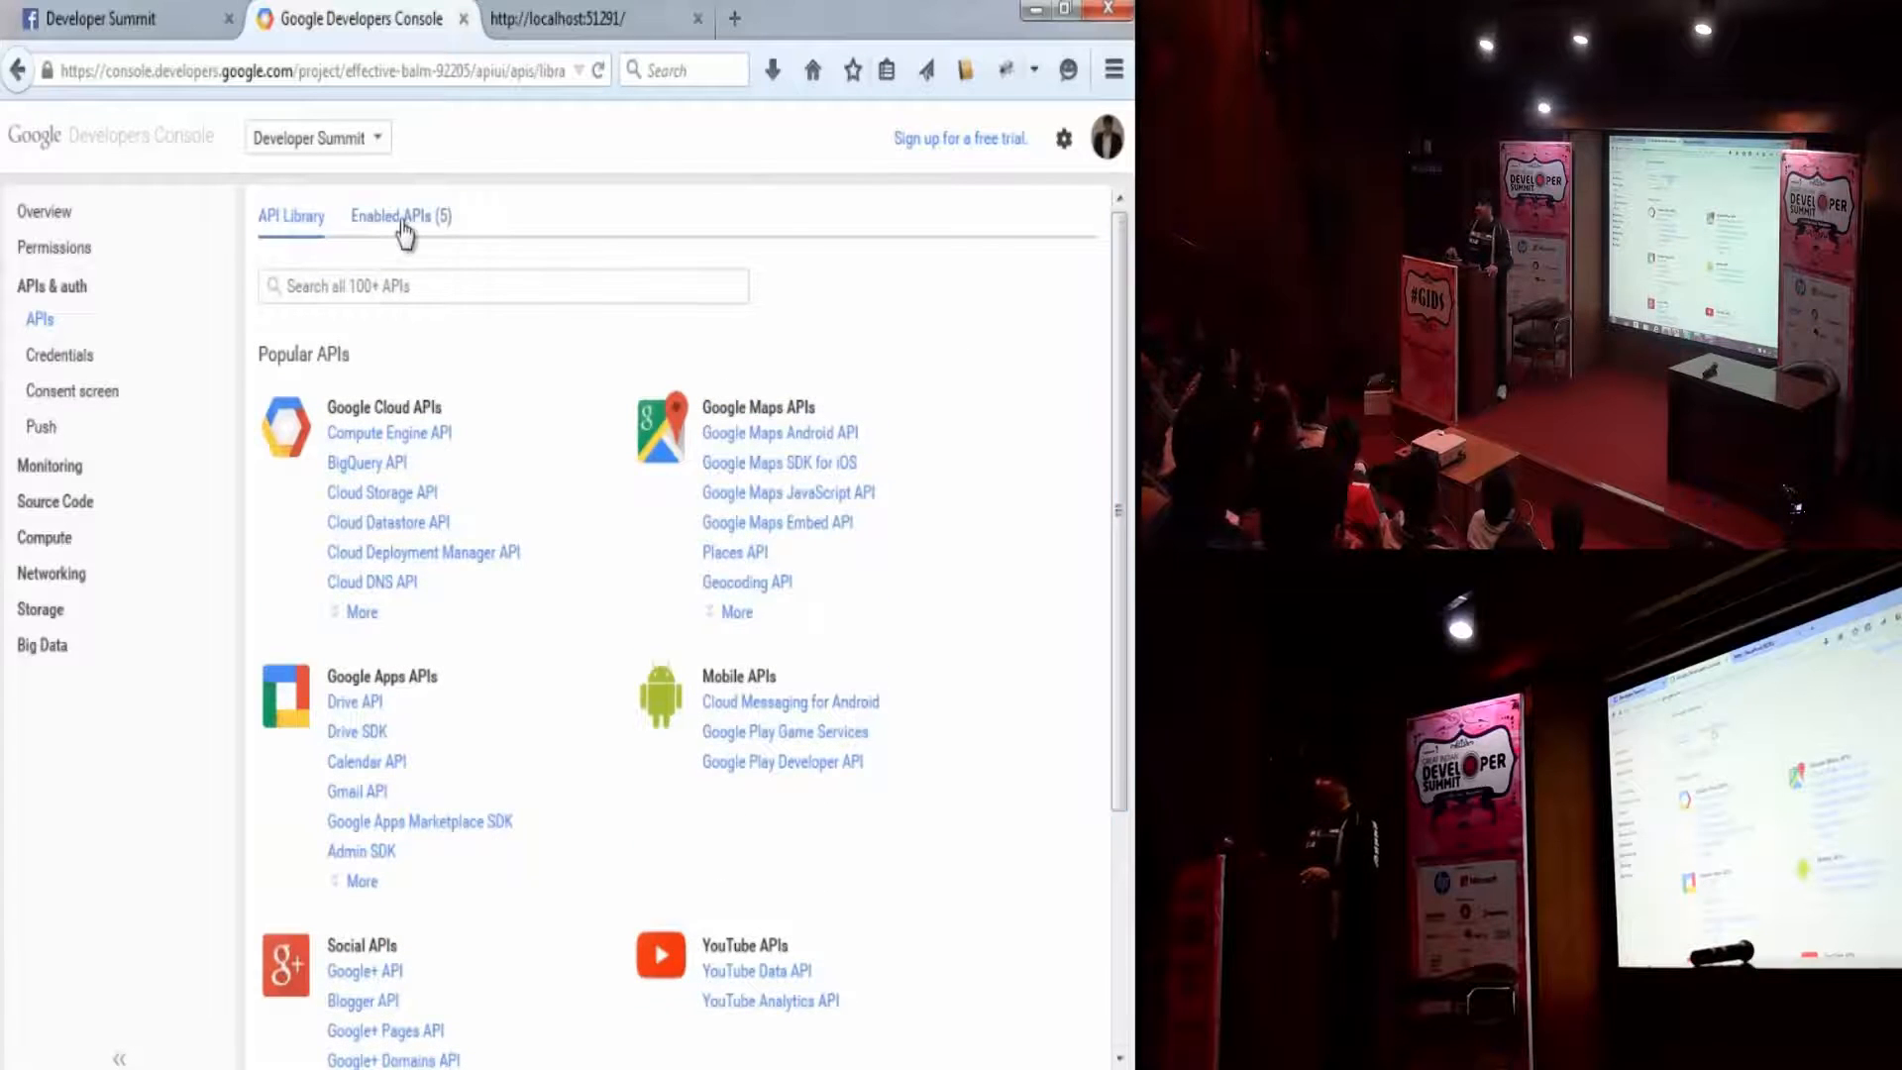
{"action": "left_click", "coordinate": [401, 214]}
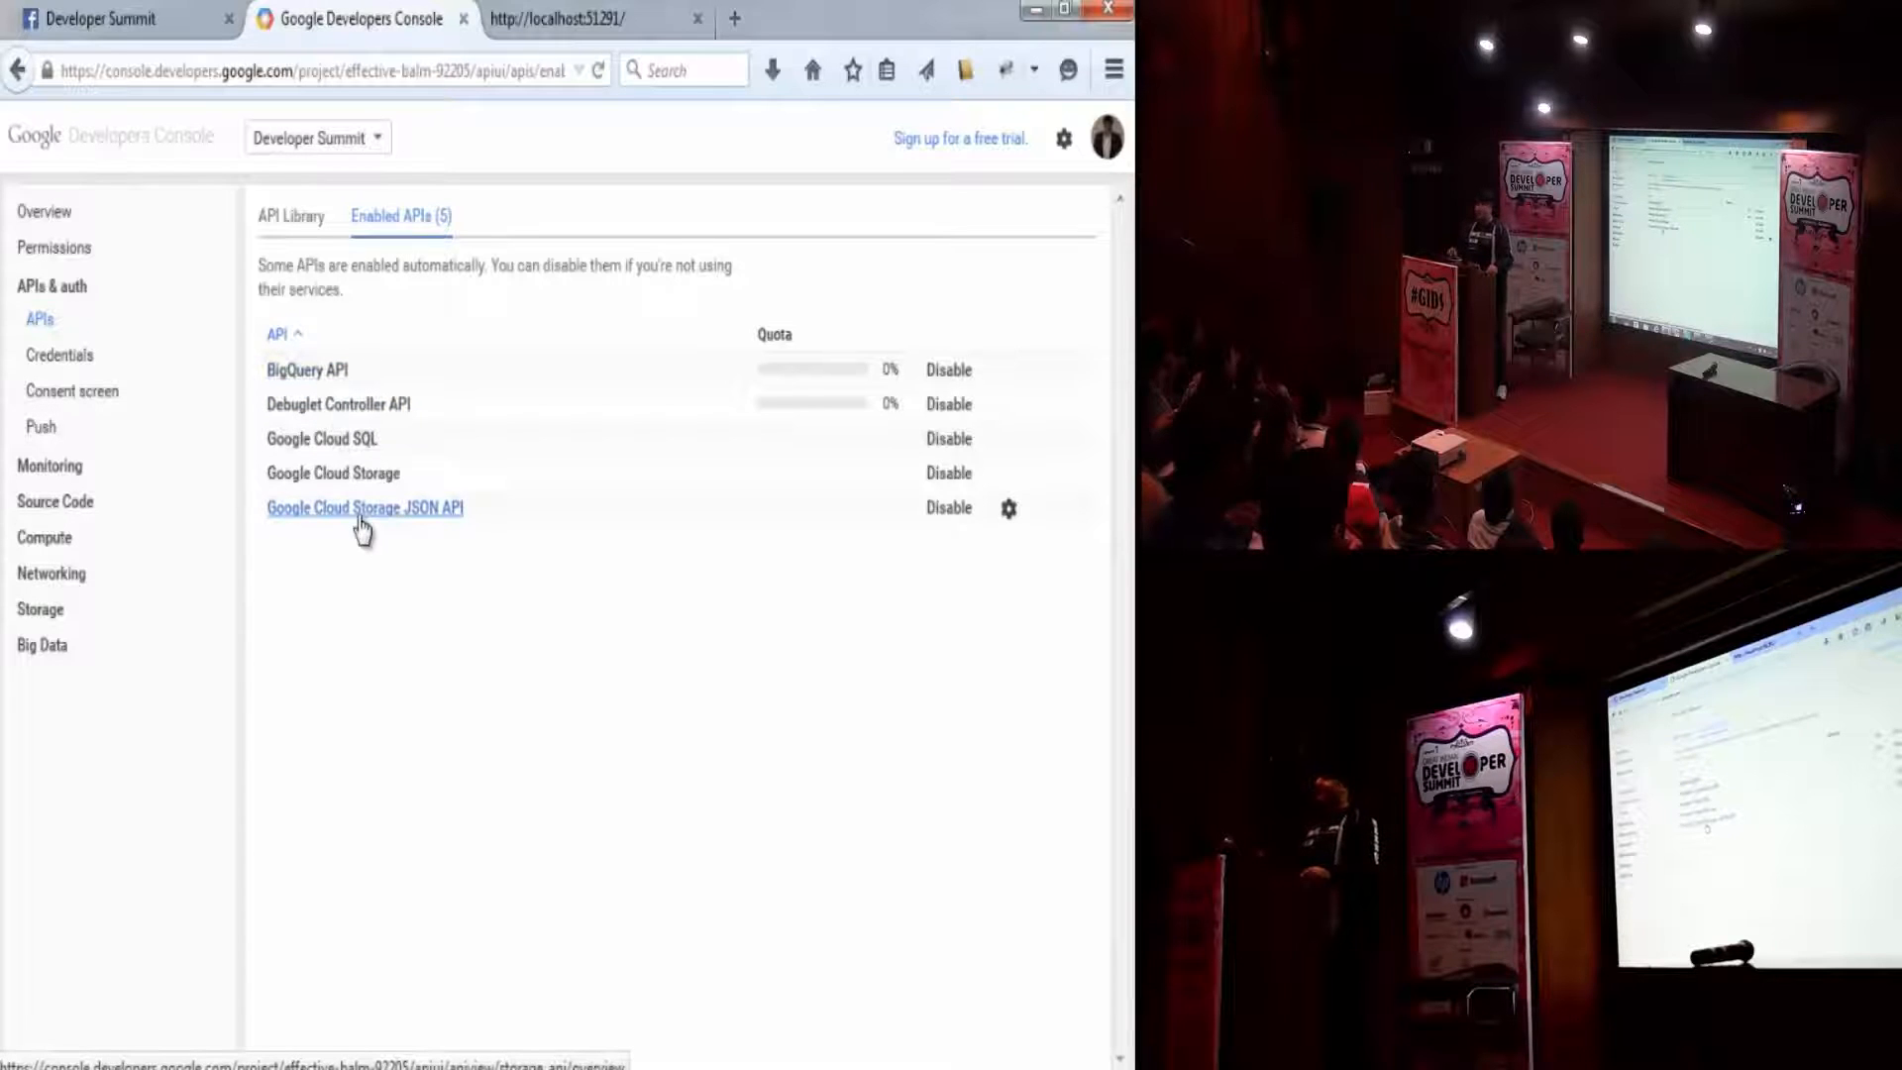
{"action": "left_click", "coordinate": [365, 508]}
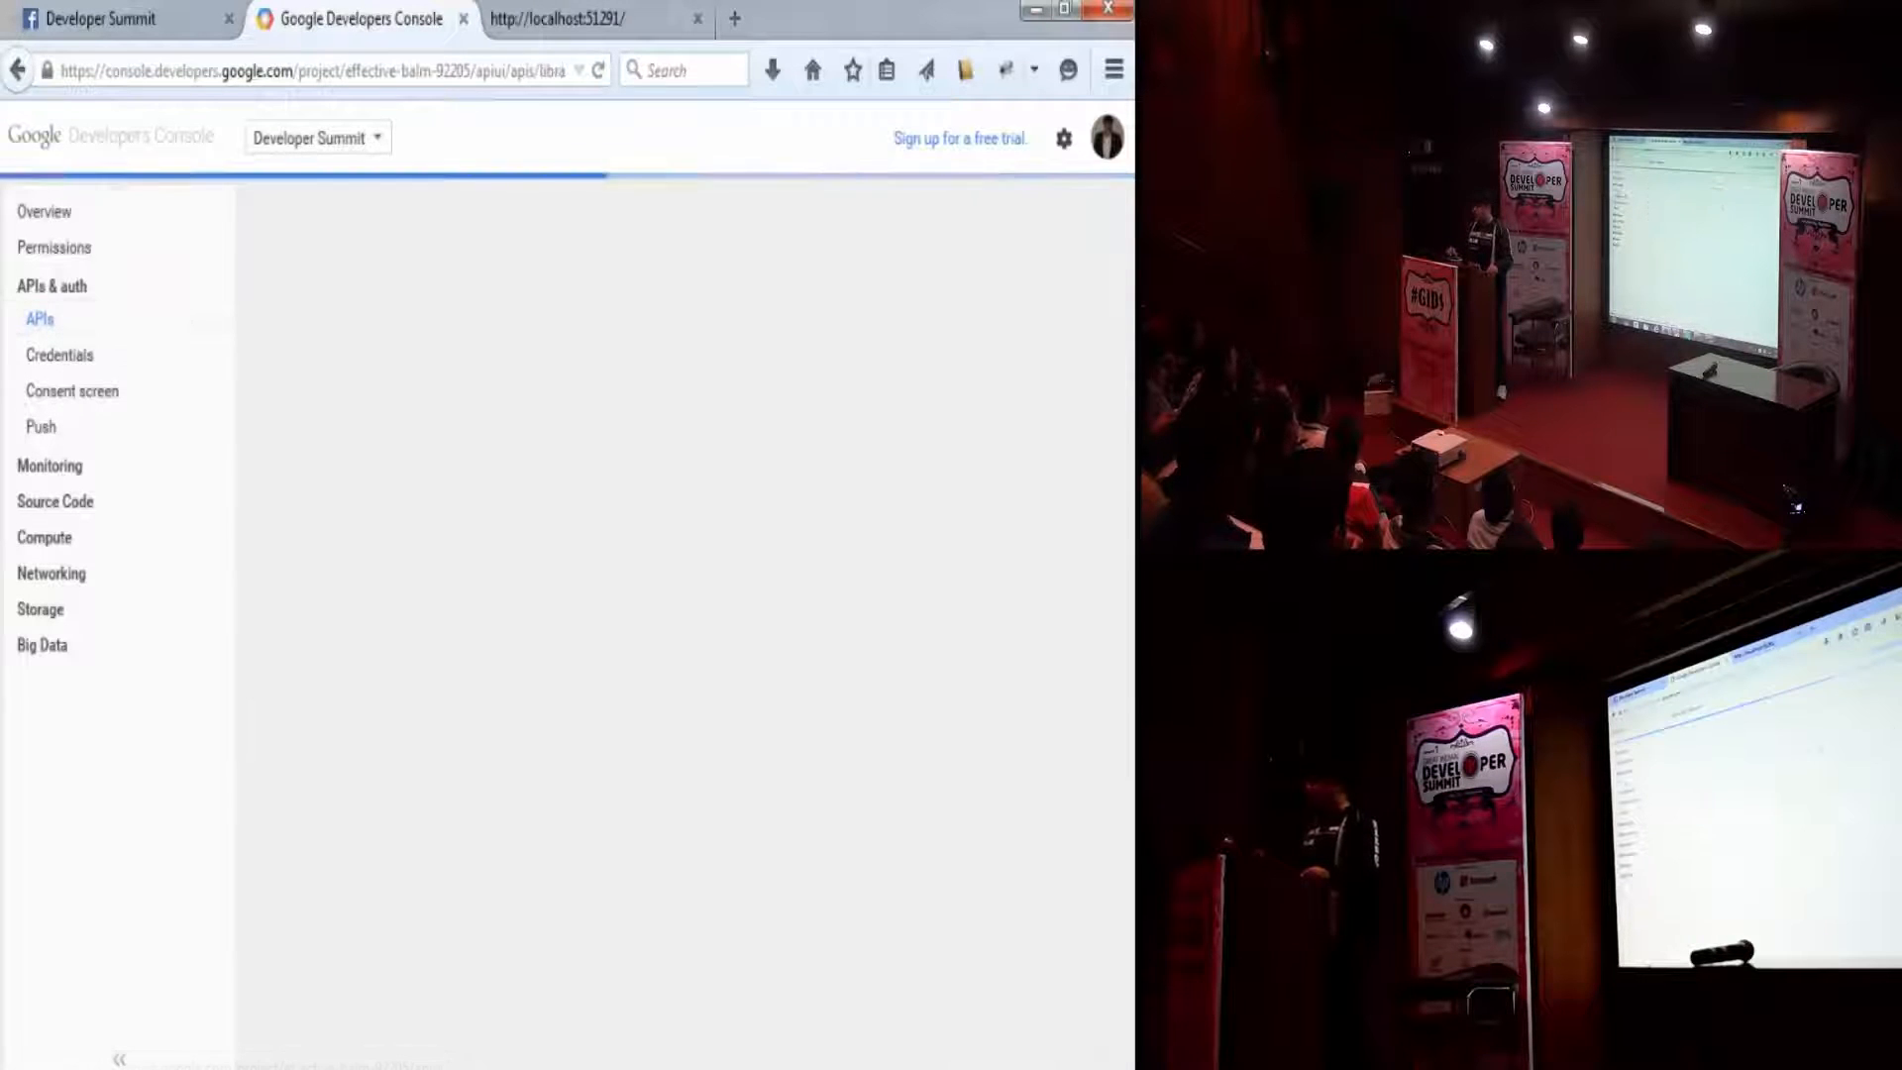
- Find the Google+ API in the API library and enable it for the project
{"action": "left_click", "coordinate": [40, 319]}
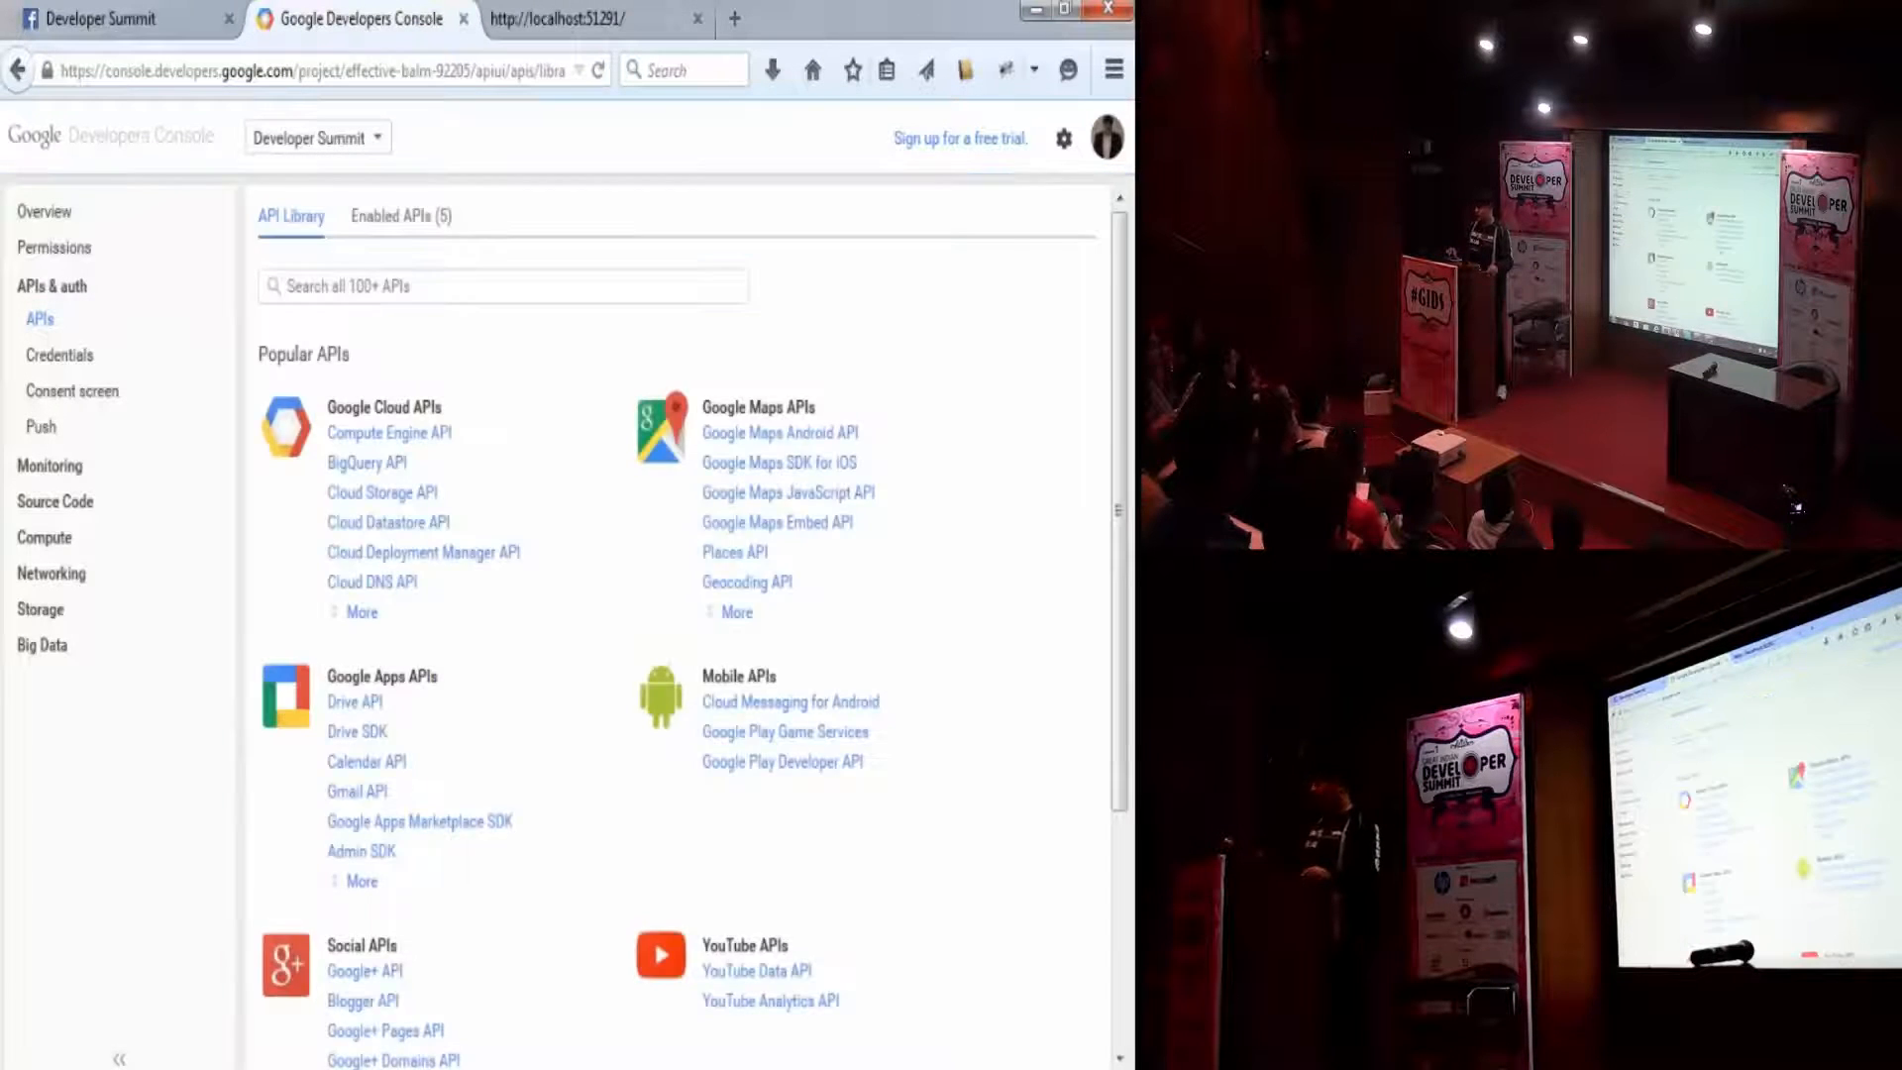
{"action": "scroll", "scroll_direction": "down", "scroll_amount": 3}
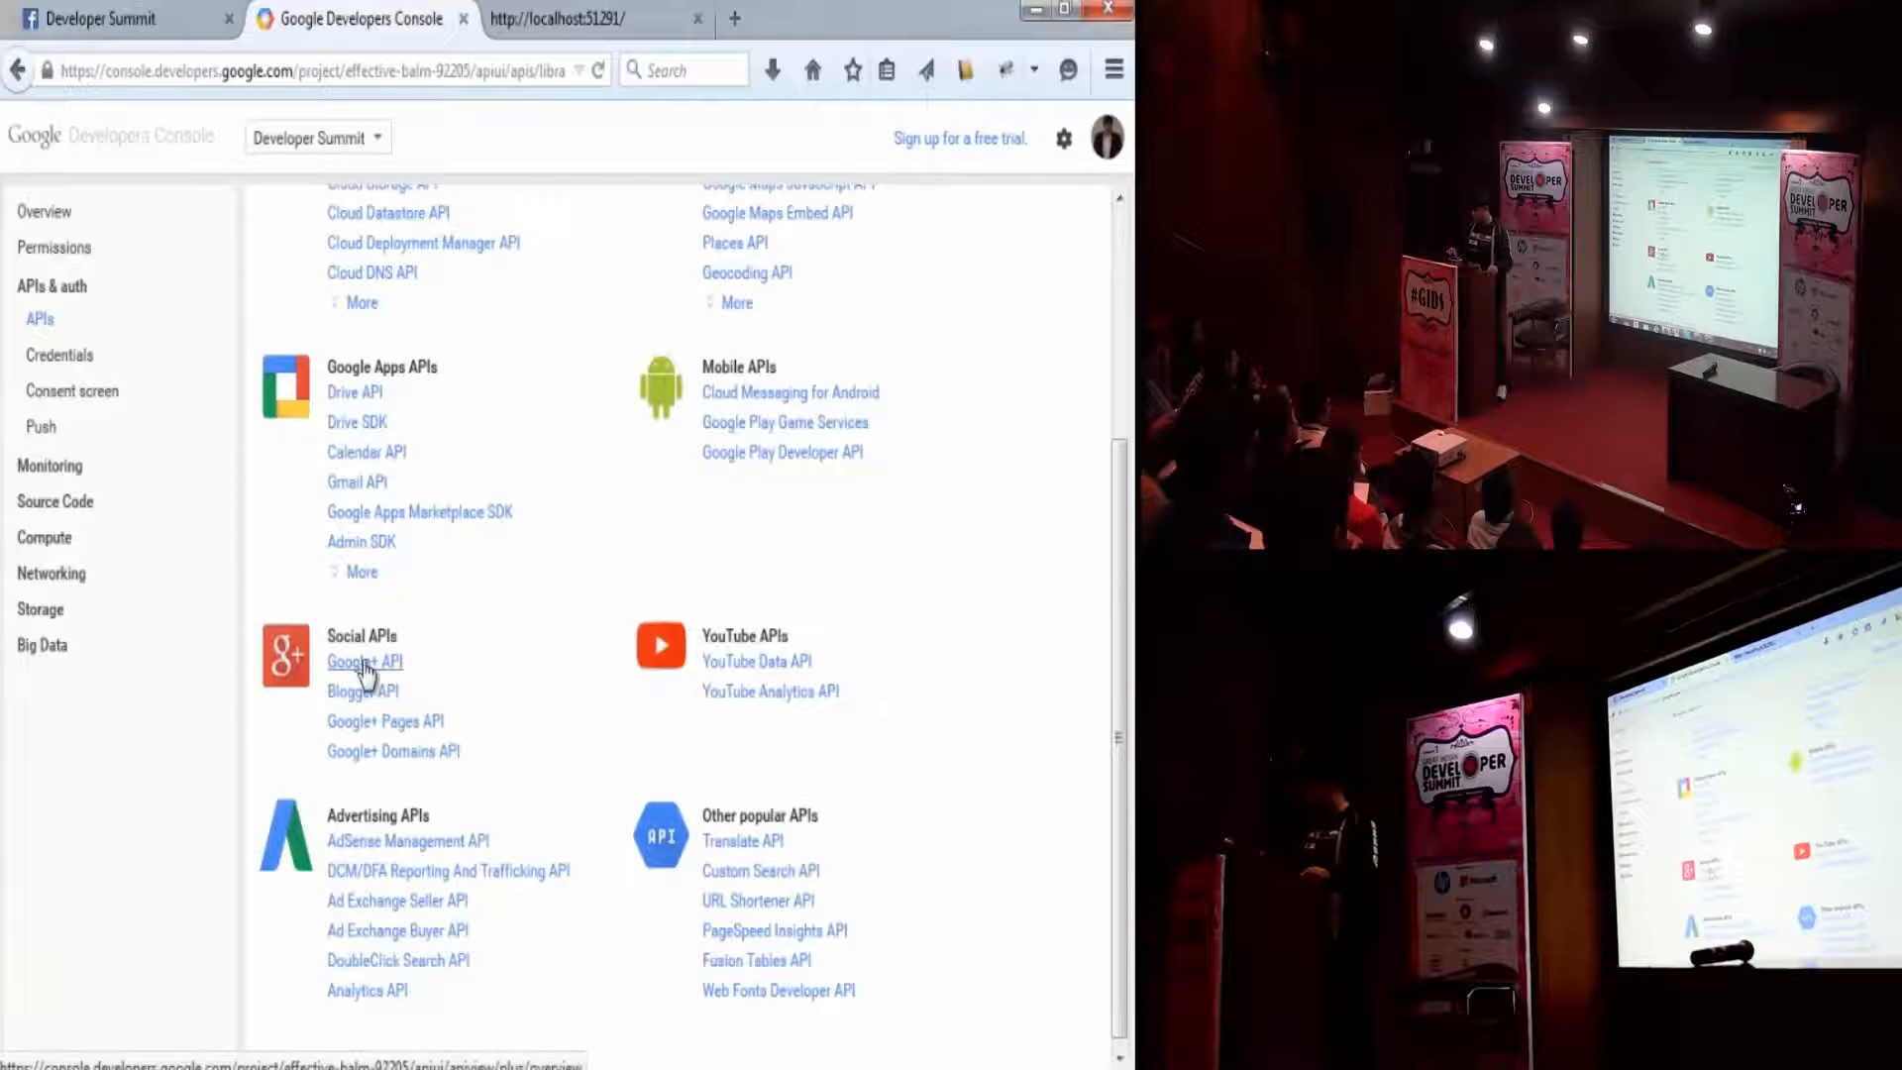
{"action": "left_click", "coordinate": [365, 662]}
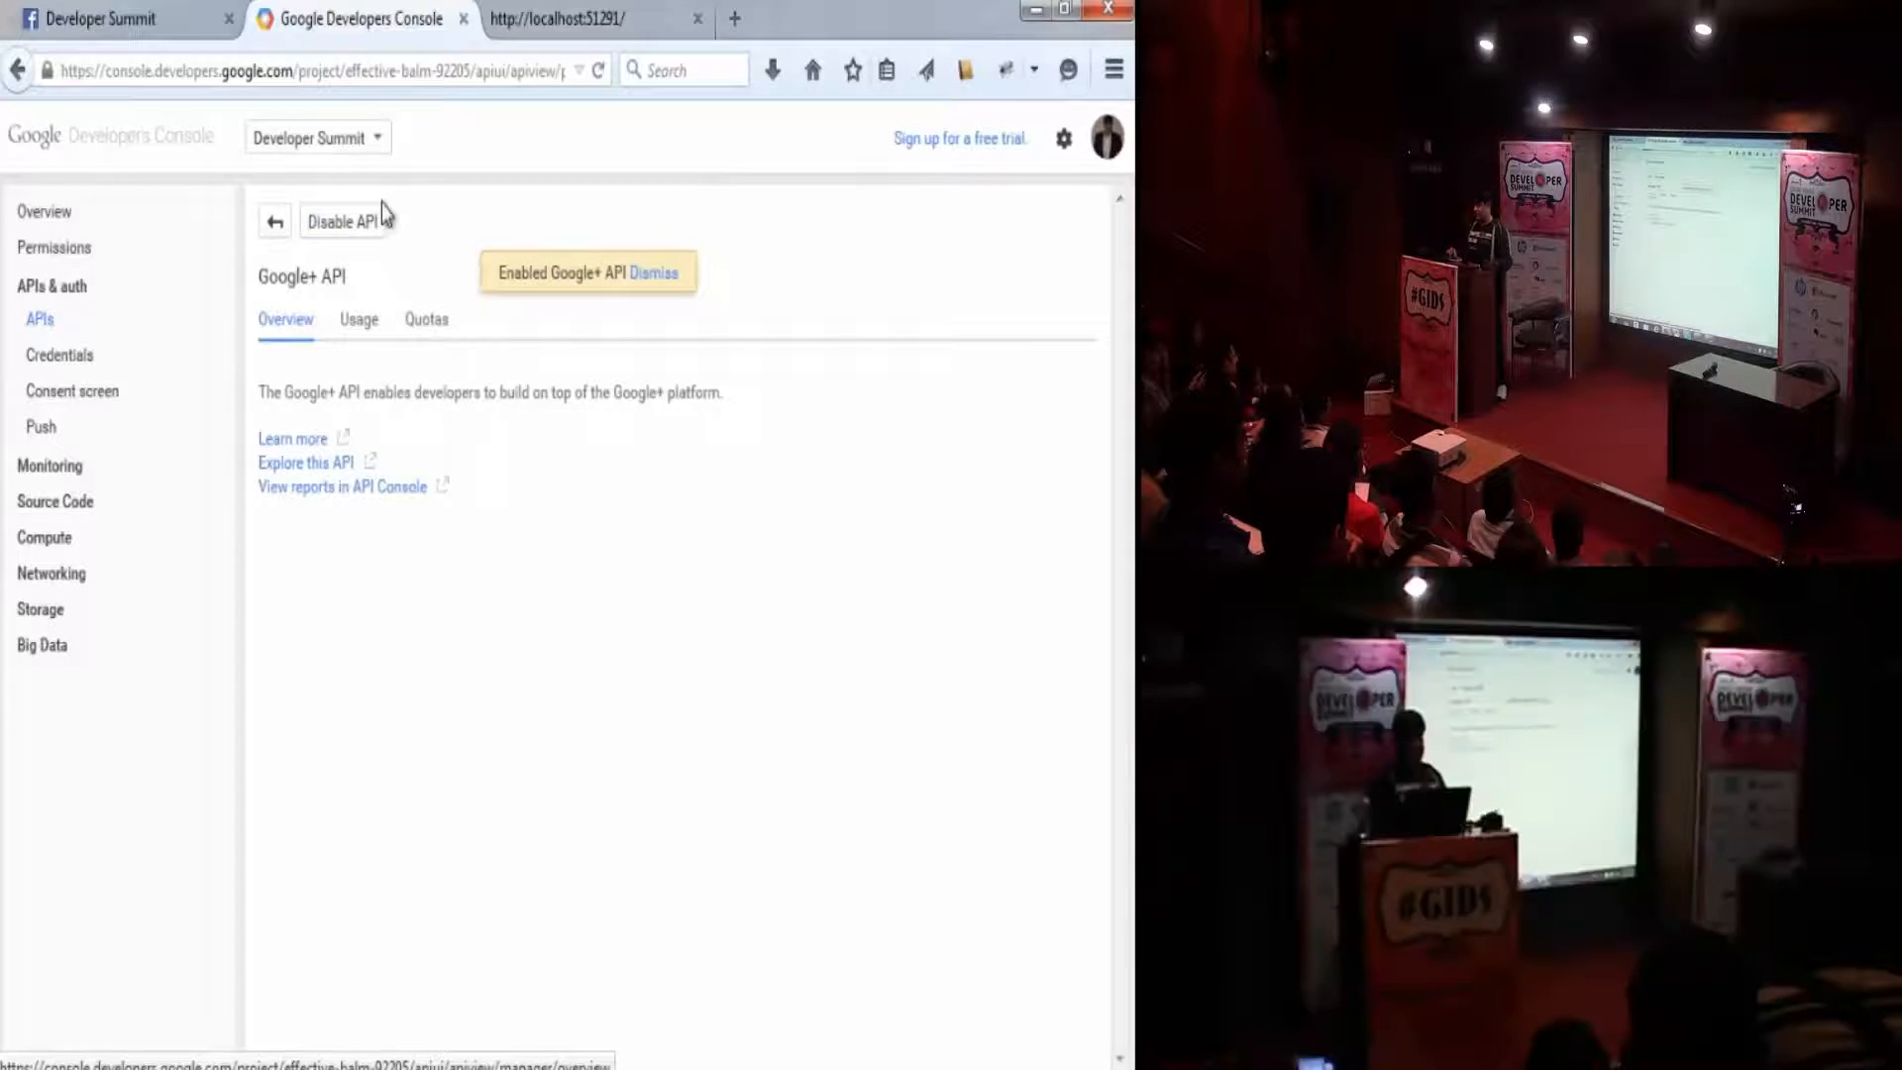
{"action": "left_click", "coordinate": [558, 18]}
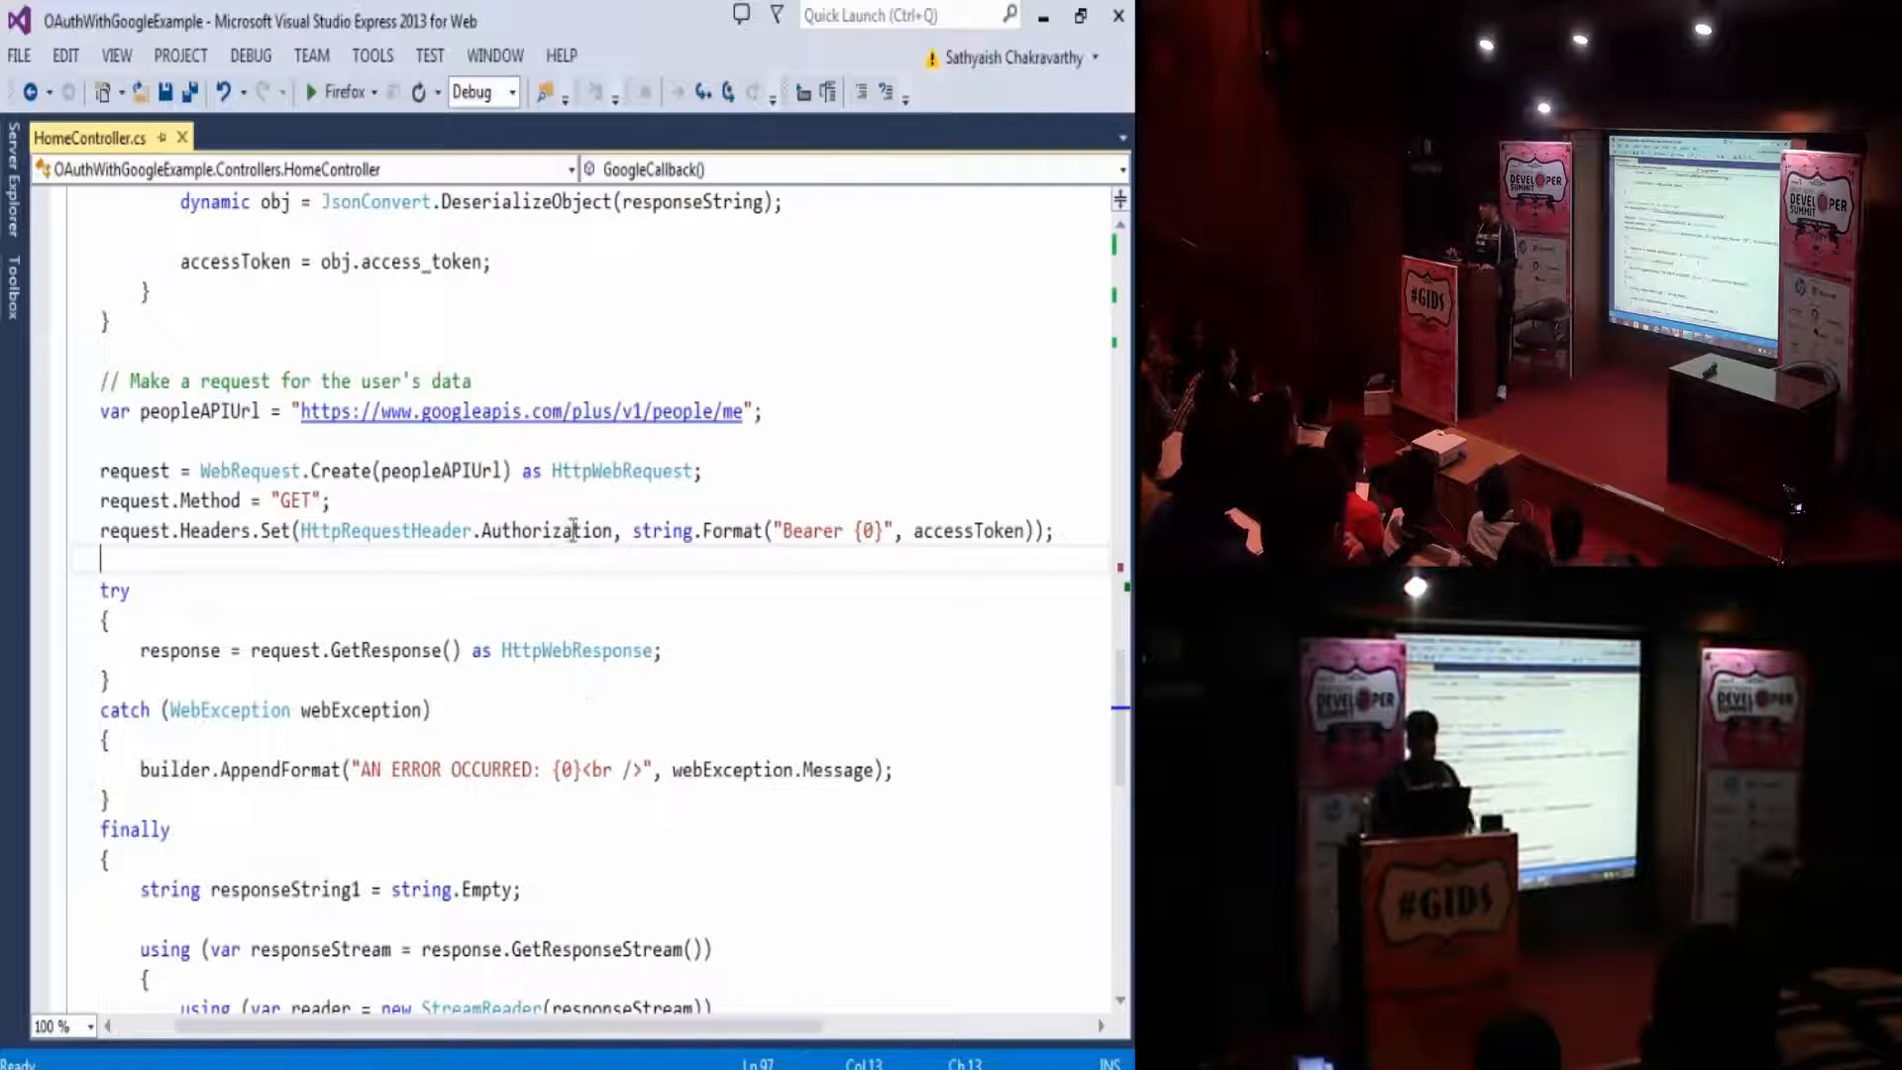
{"action": "mouse_move", "coordinate": [616, 768]}
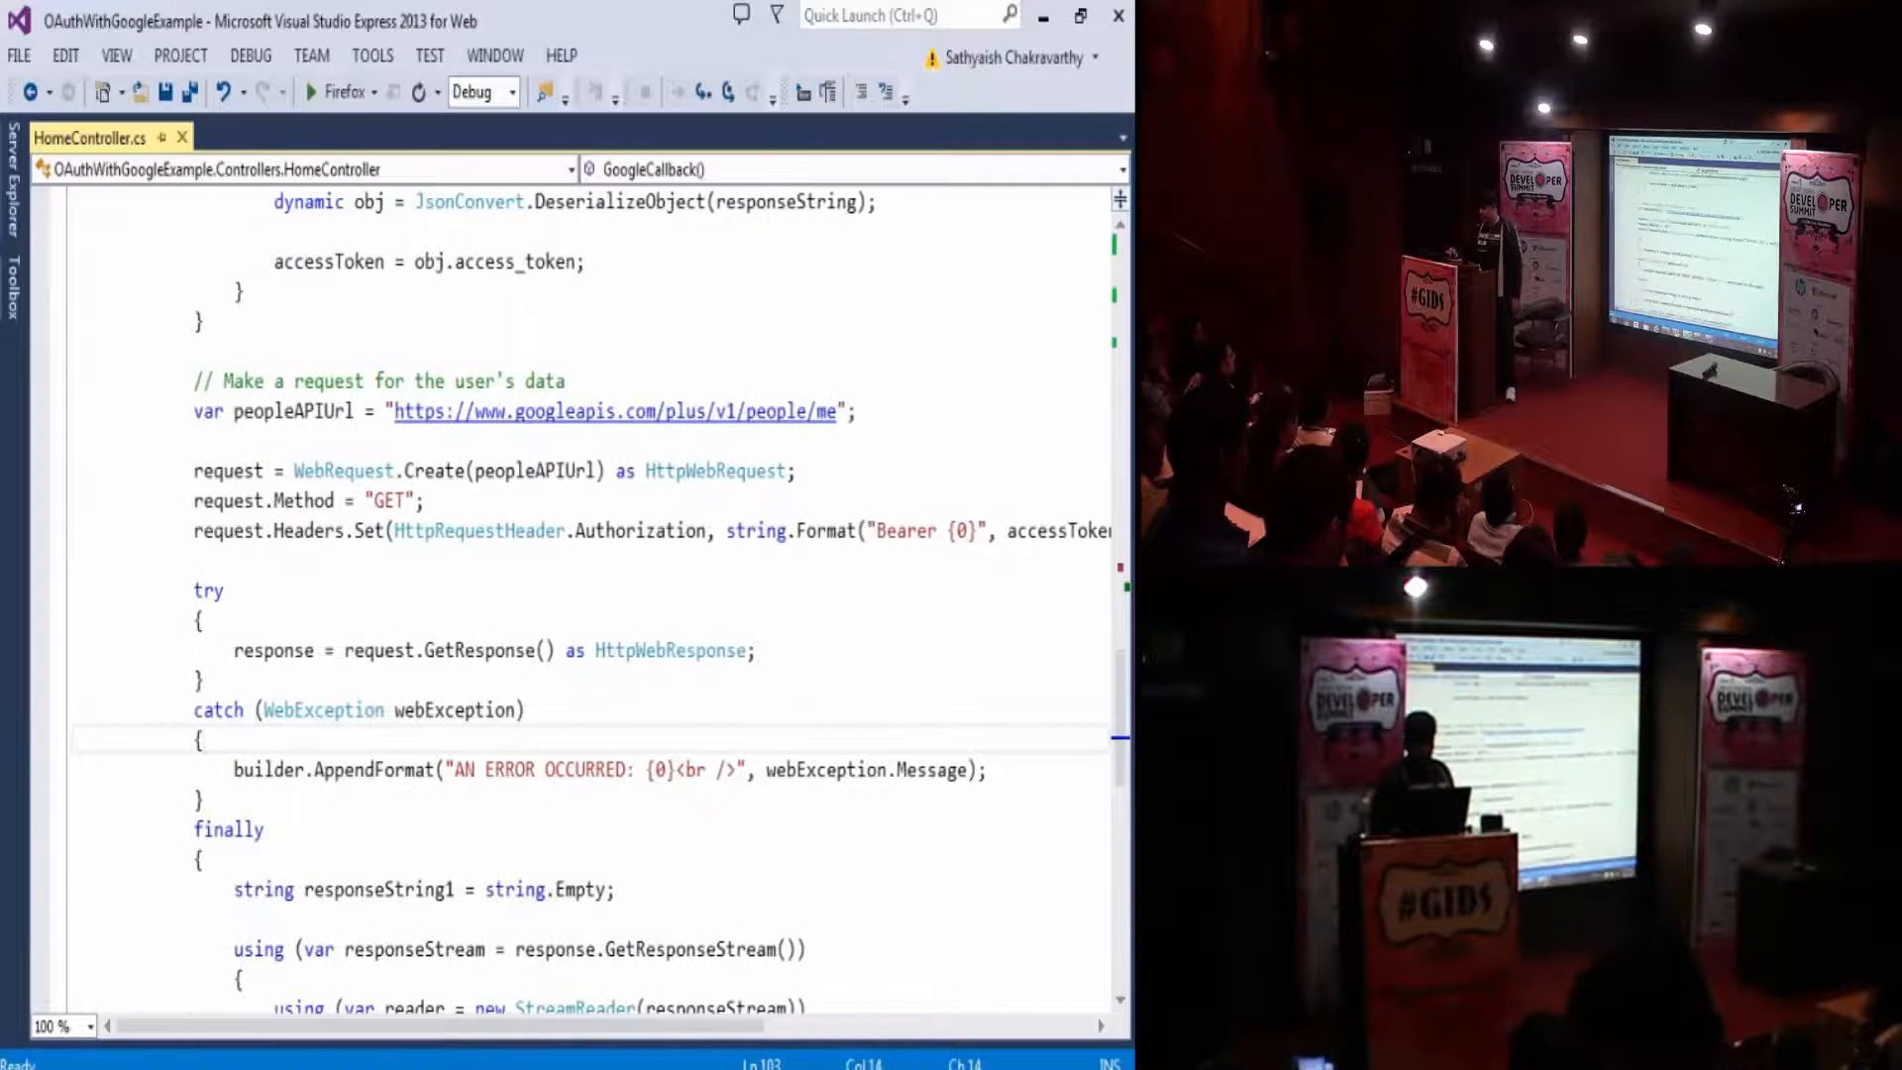
- Review the GoogleCallback code and run the Google OAuth example in Firefox
{"action": "scroll", "scroll_direction": "down", "scroll_amount": 3}
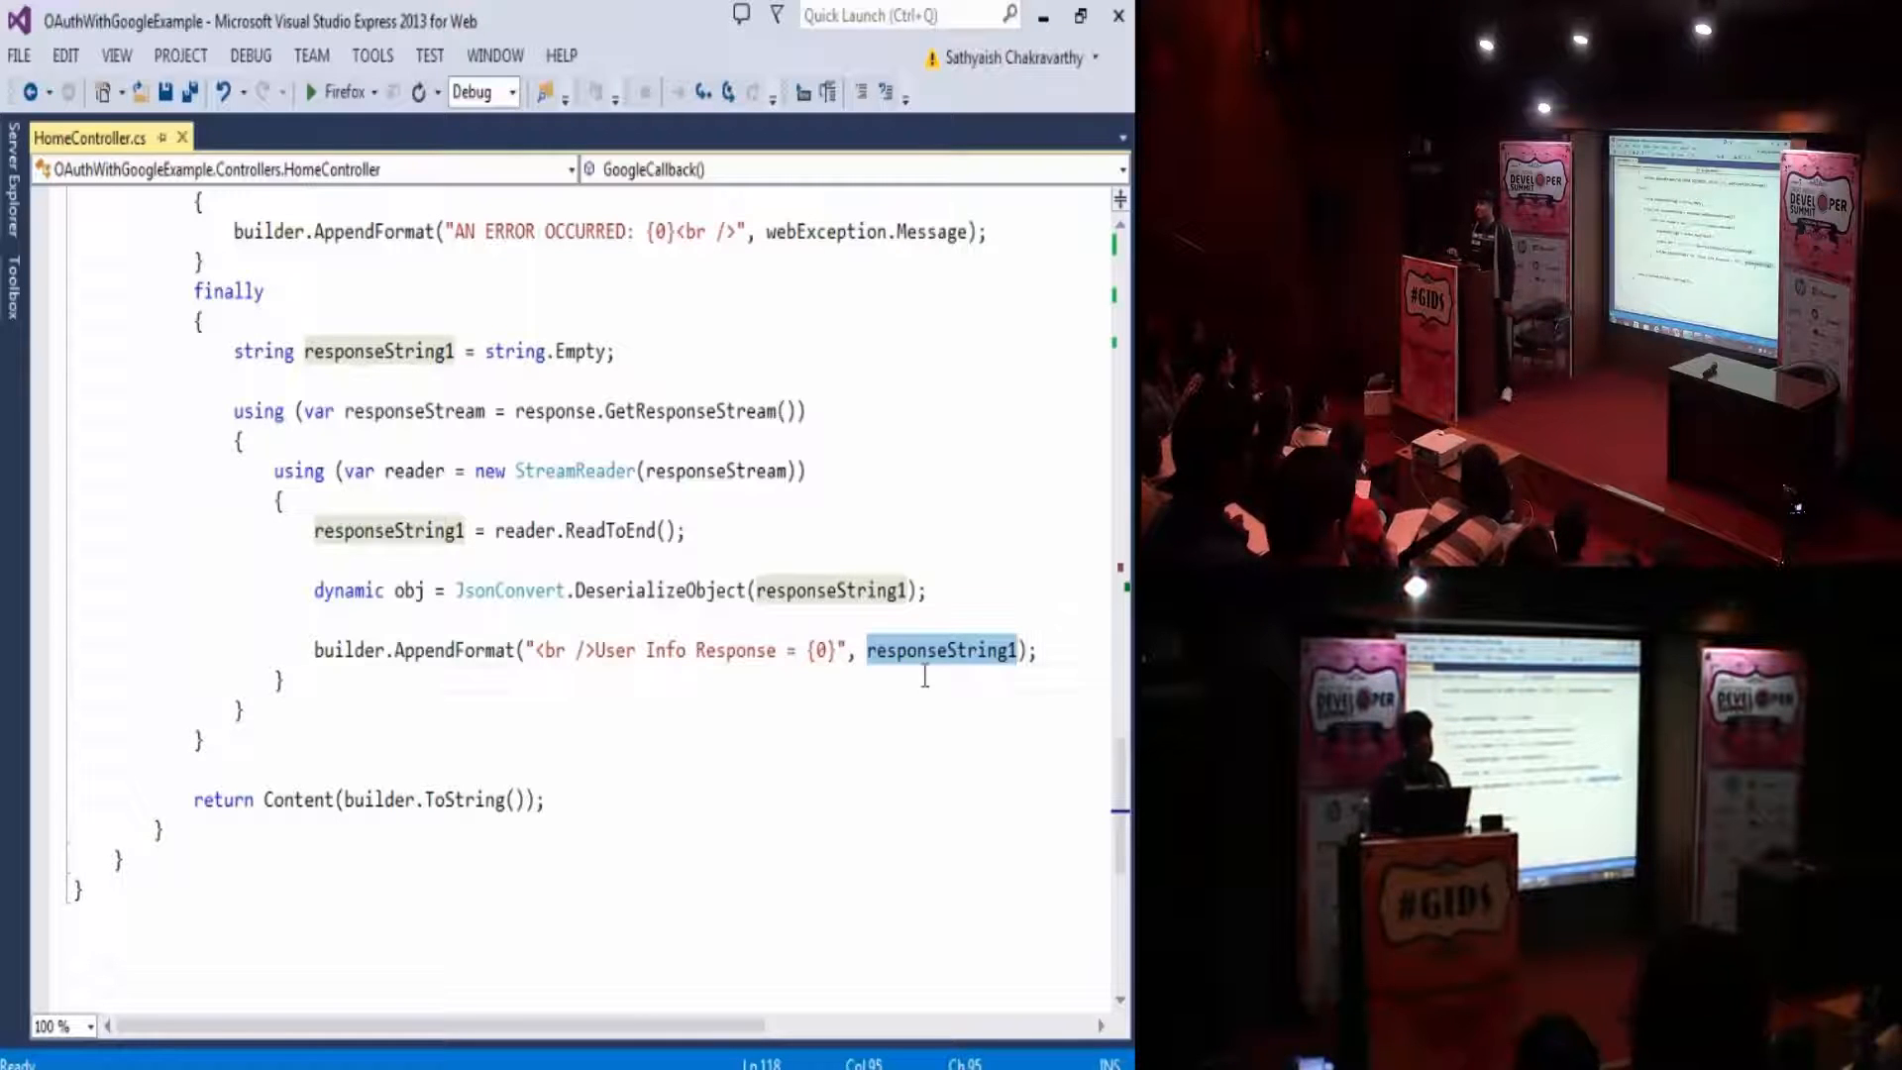
{"action": "scroll", "scroll_direction": "down", "scroll_amount": 3}
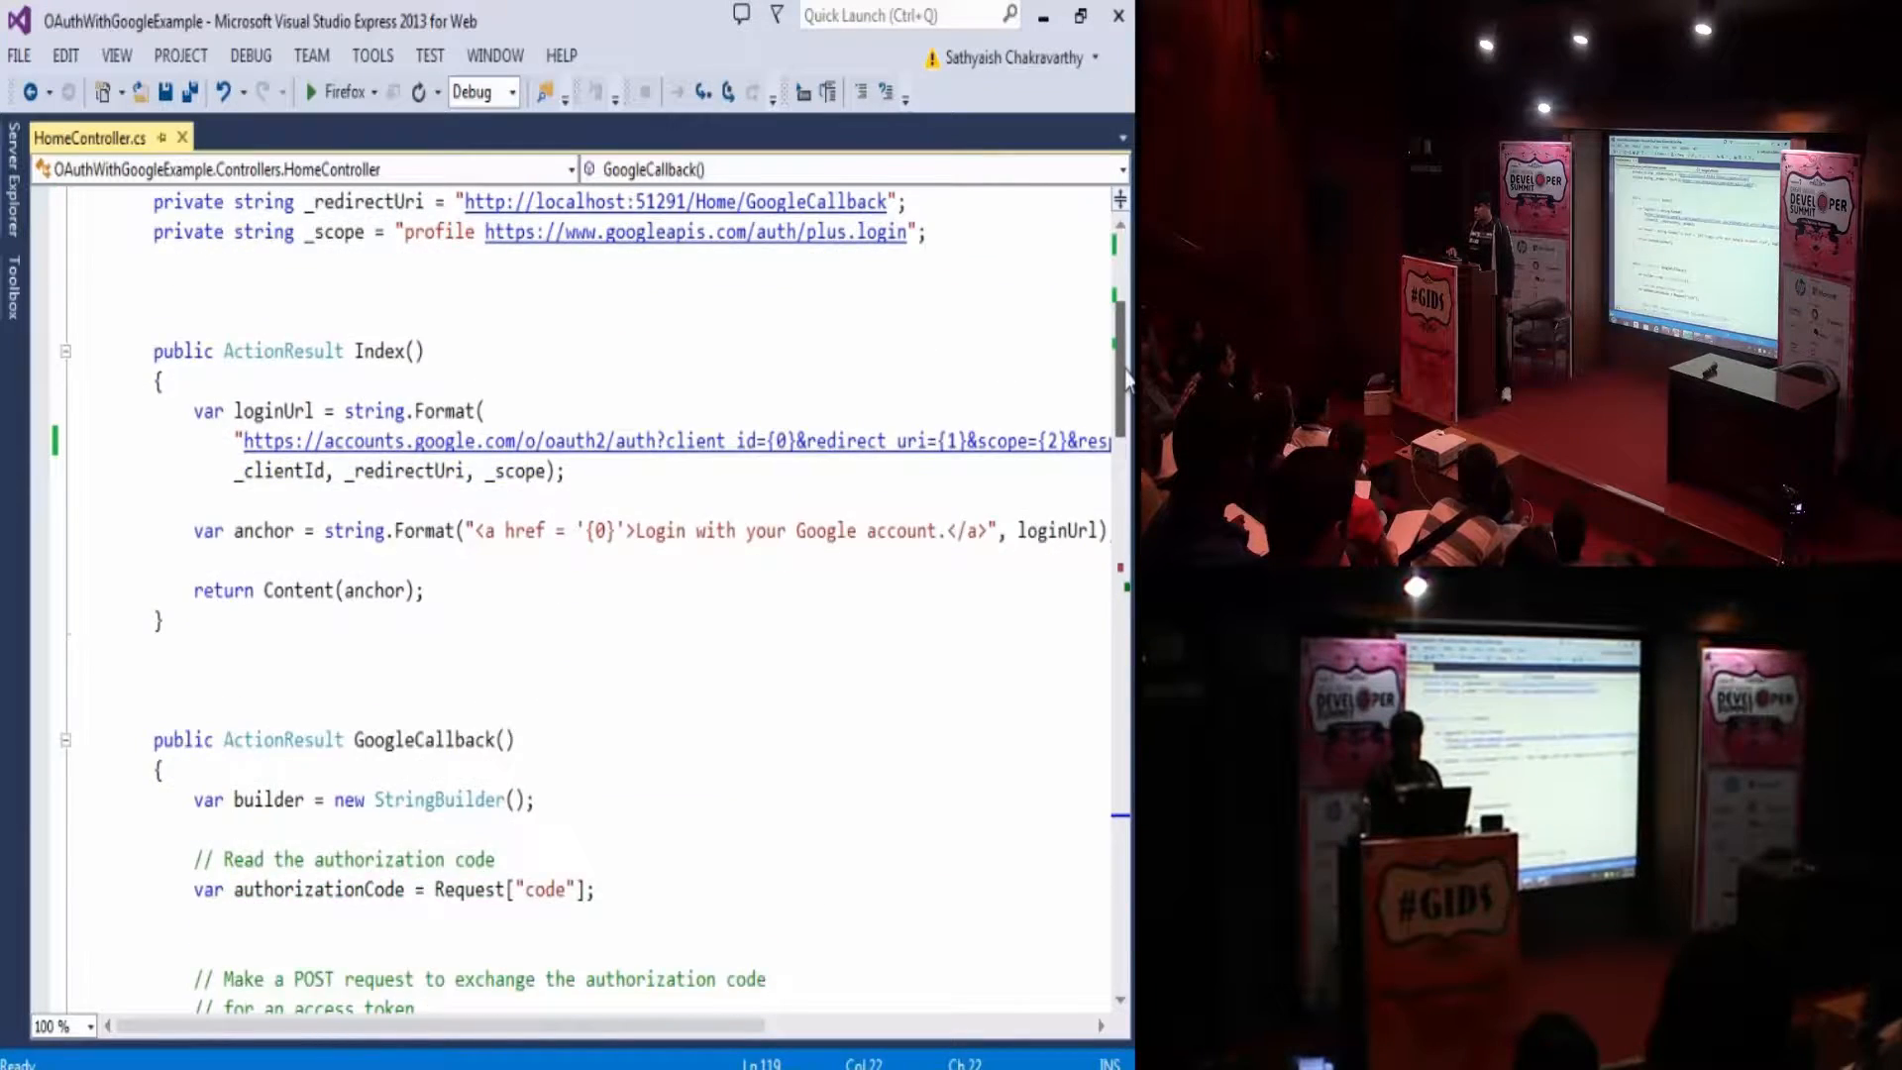
{"action": "scroll", "scroll_direction": "down", "scroll_amount": 3}
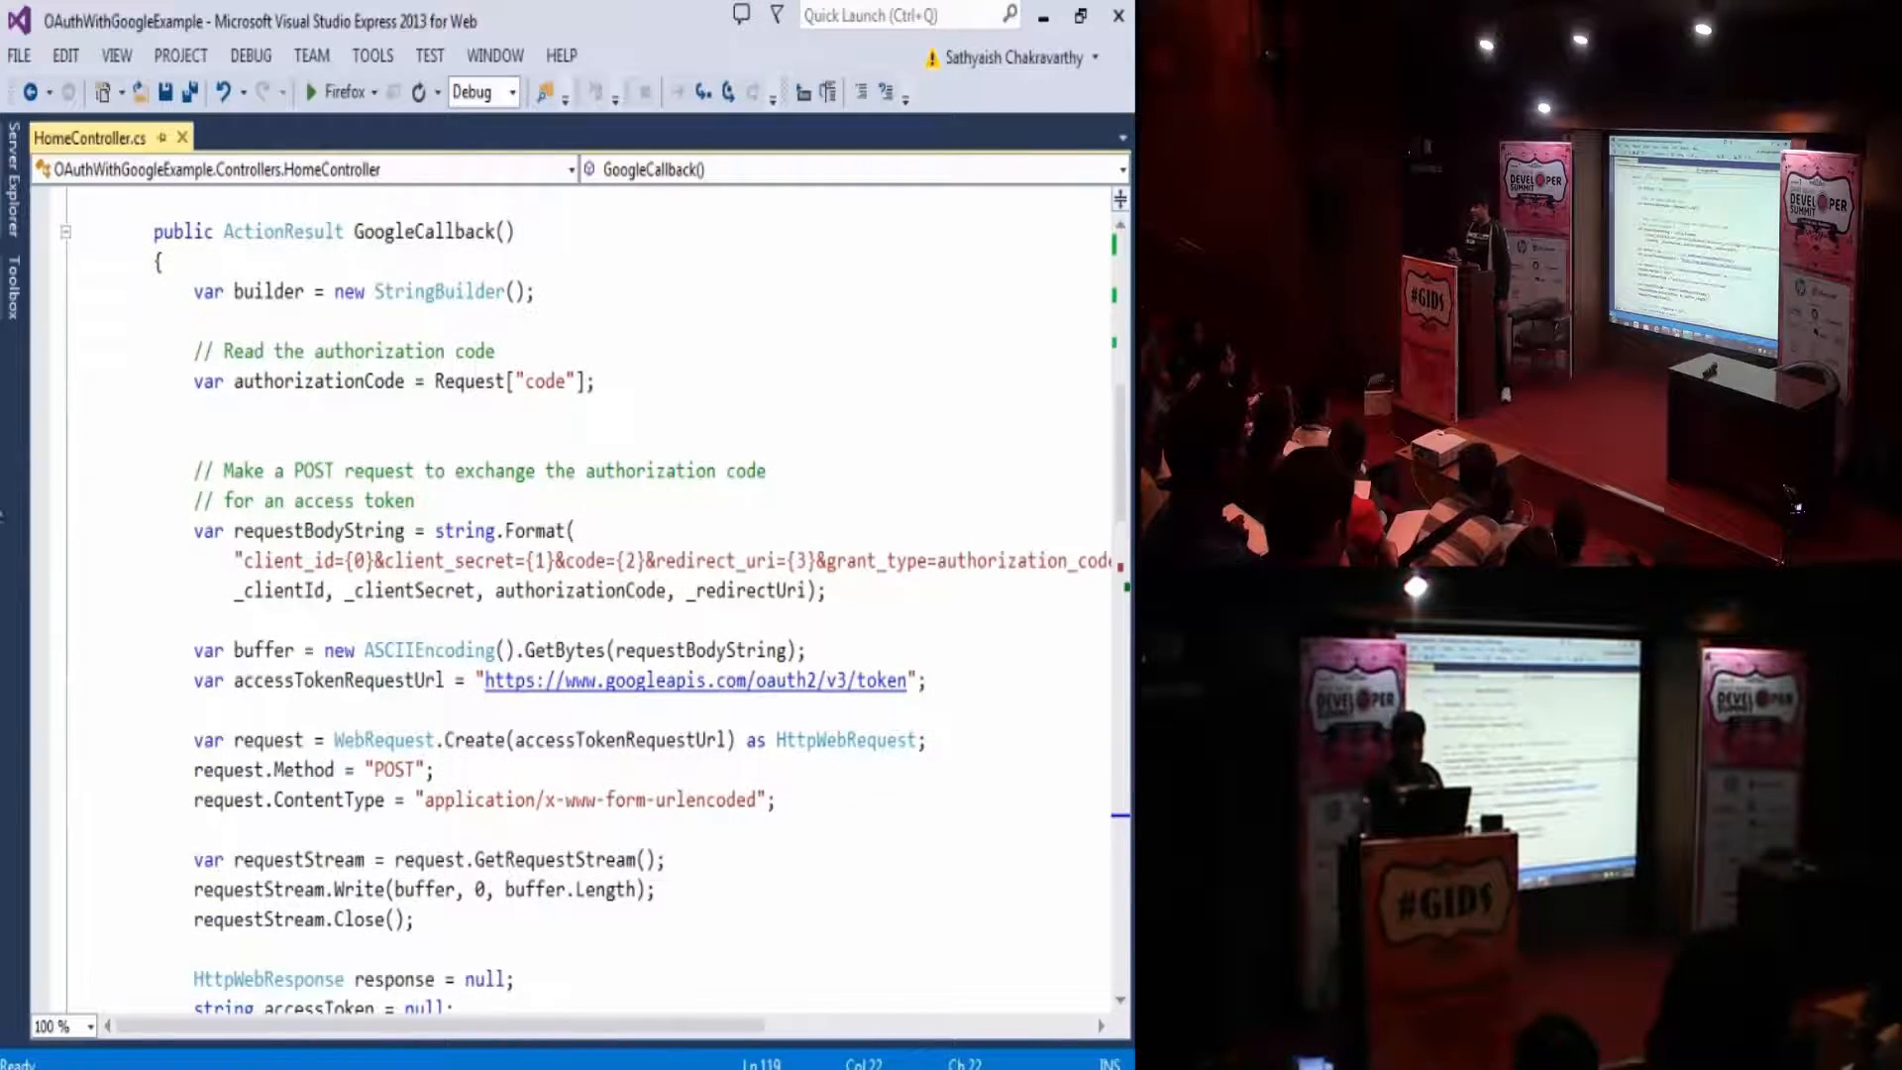
{"action": "left_click", "coordinate": [36, 531]}
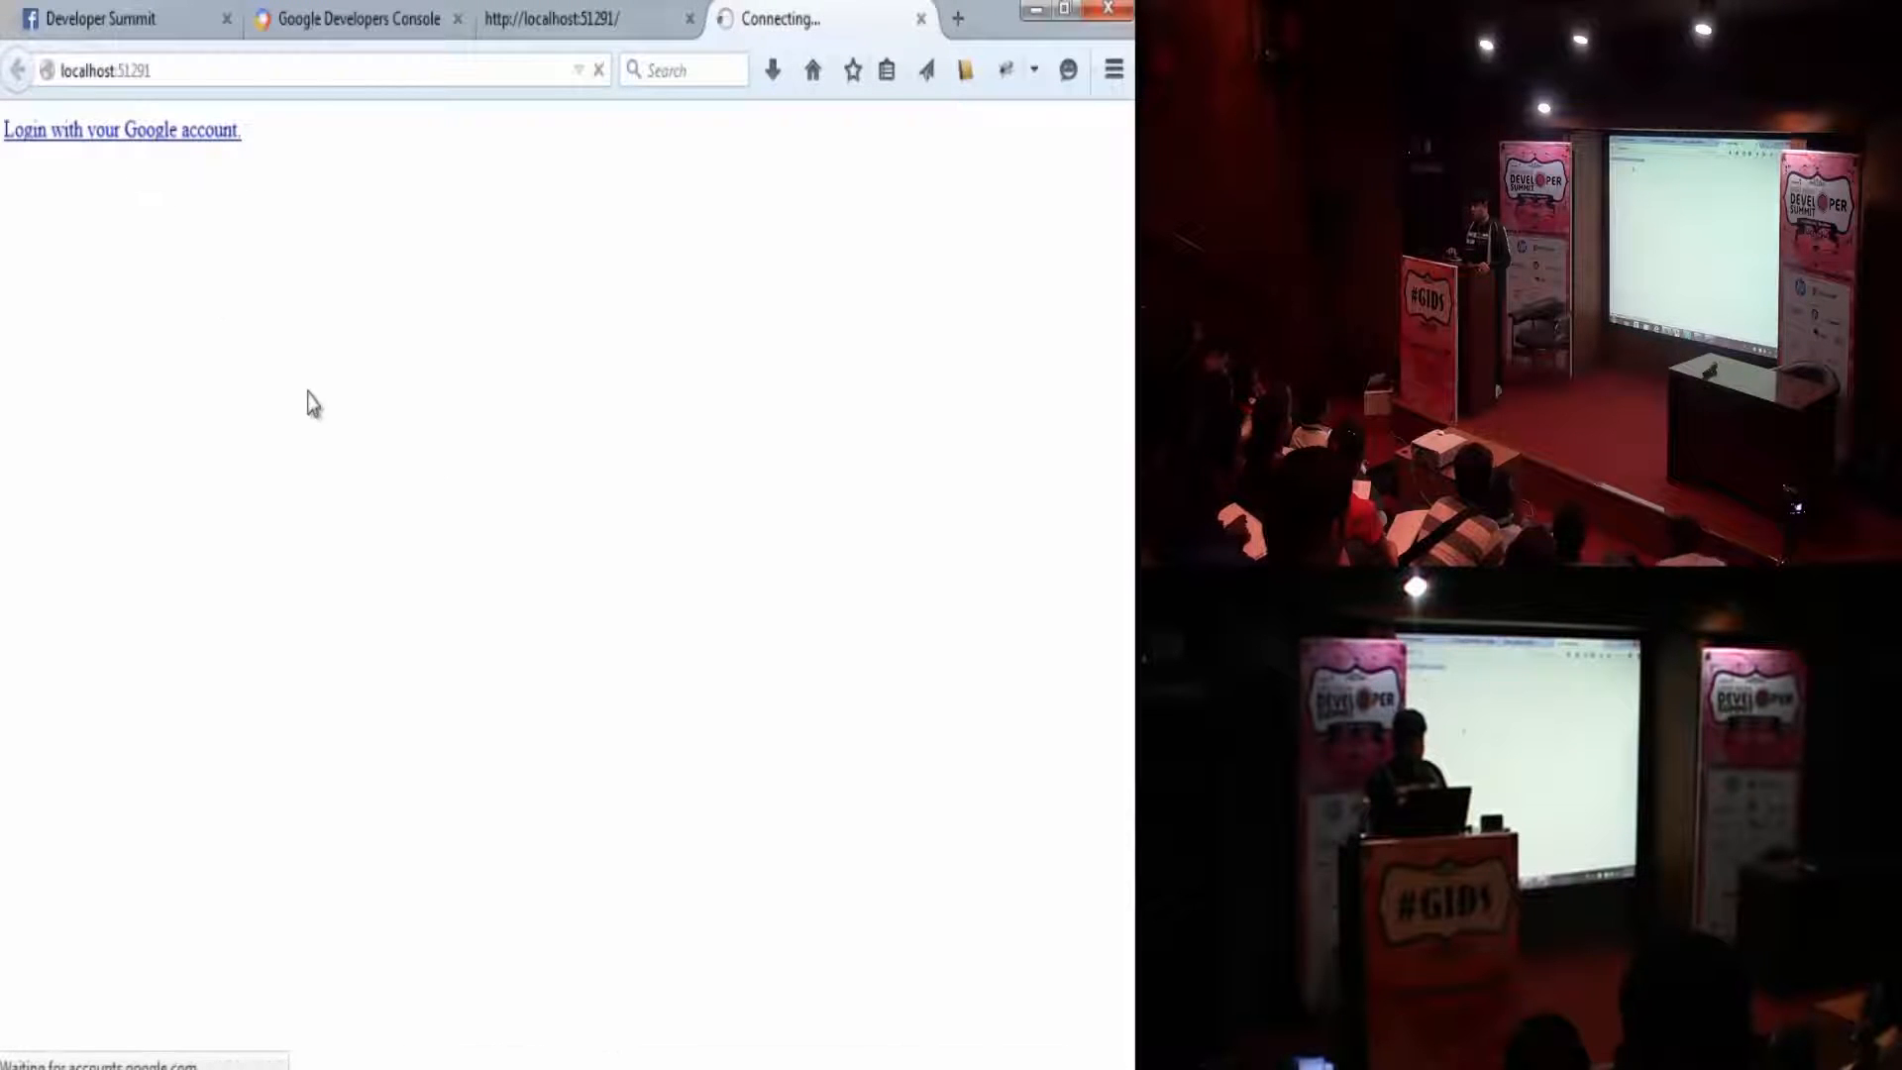
- Log in with the Google account and accept the Great Indian Developer Summit 2015 permission request
{"action": "left_click", "coordinate": [121, 130]}
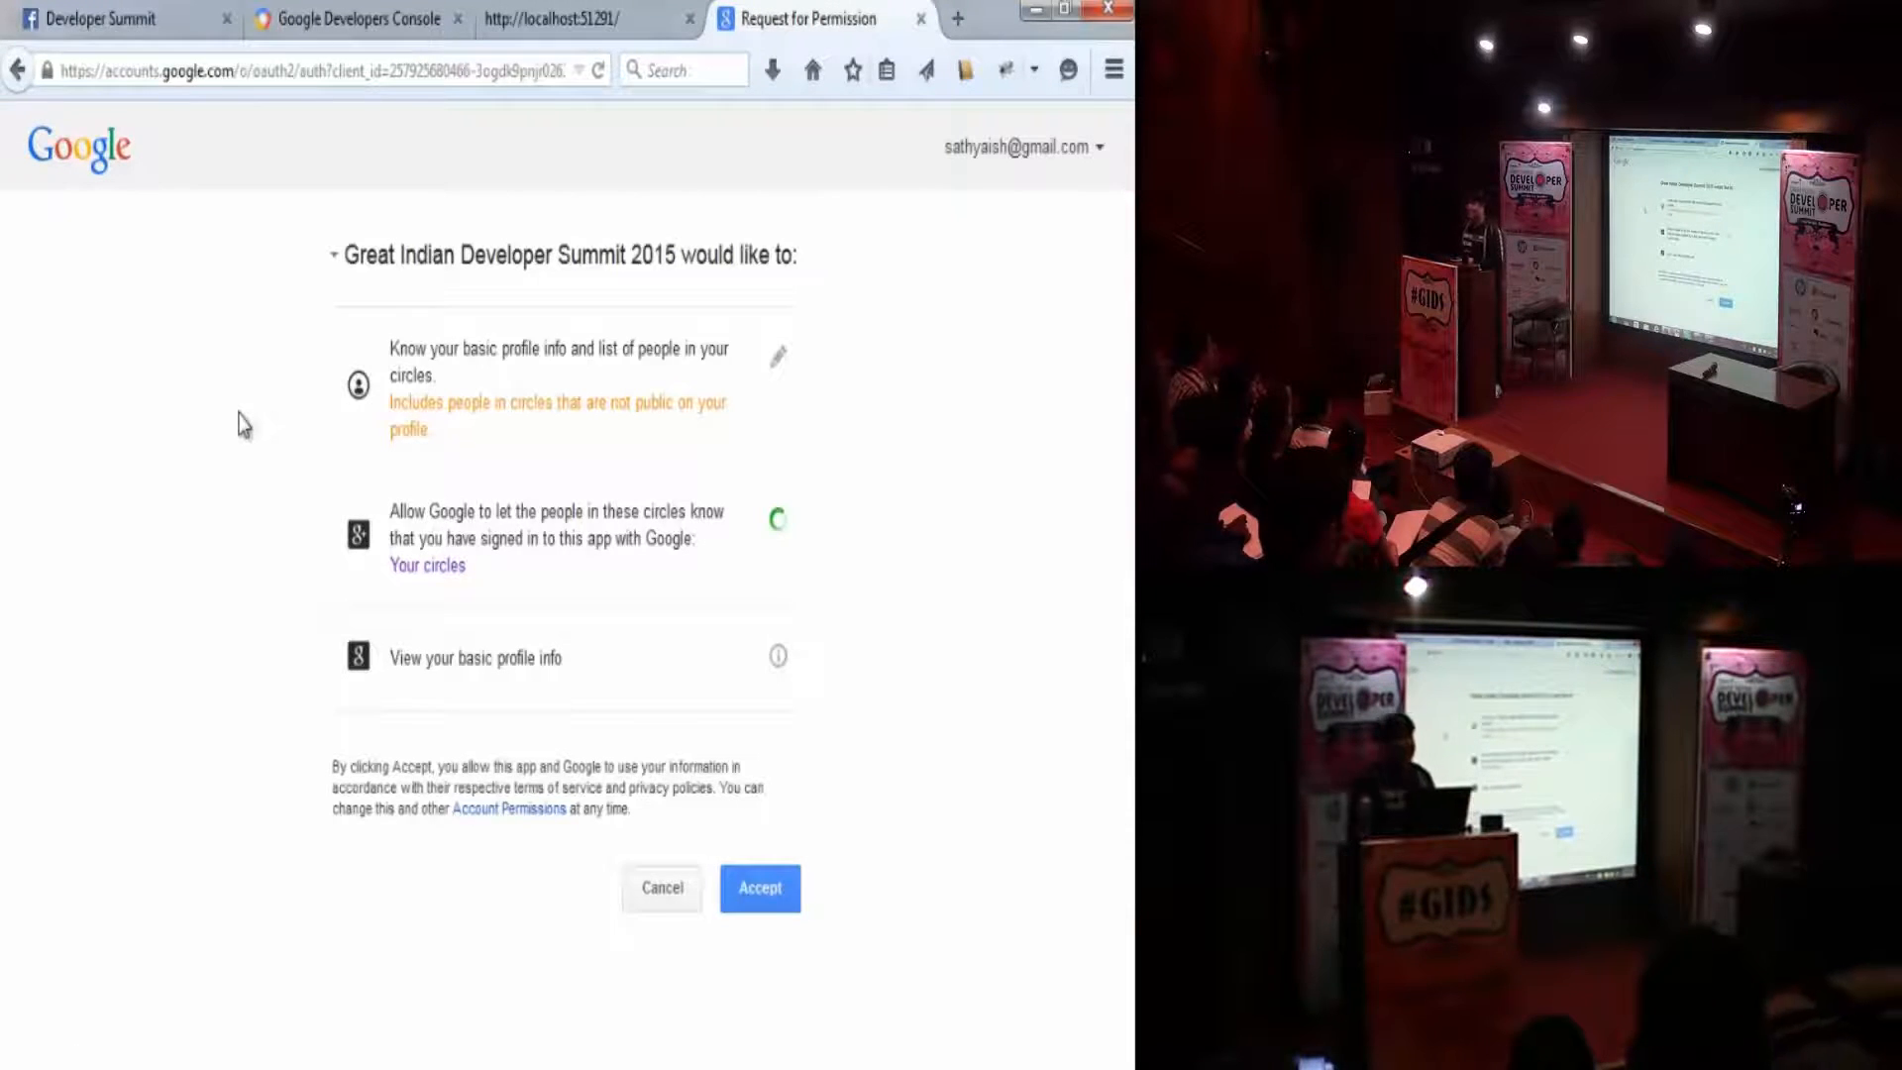
{"action": "mouse_move", "coordinate": [681, 675]}
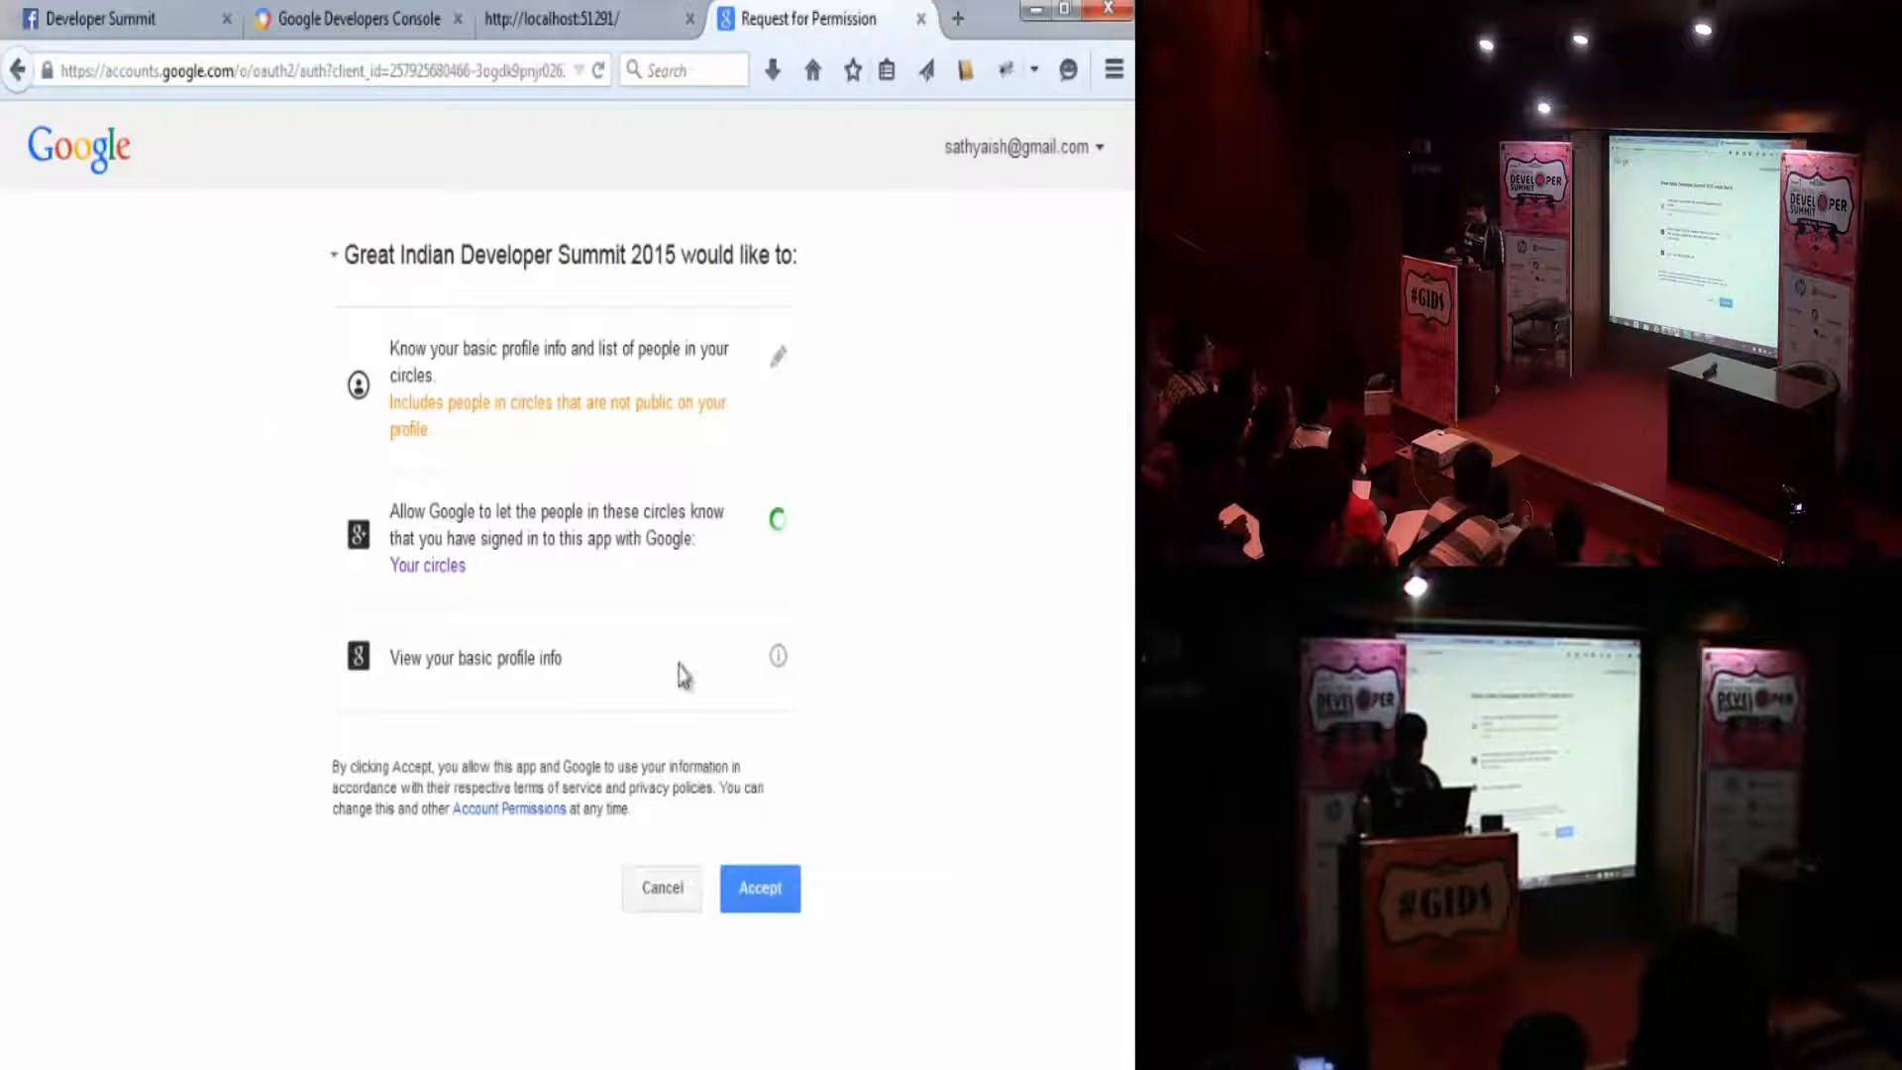
{"action": "left_click", "coordinate": [758, 887]}
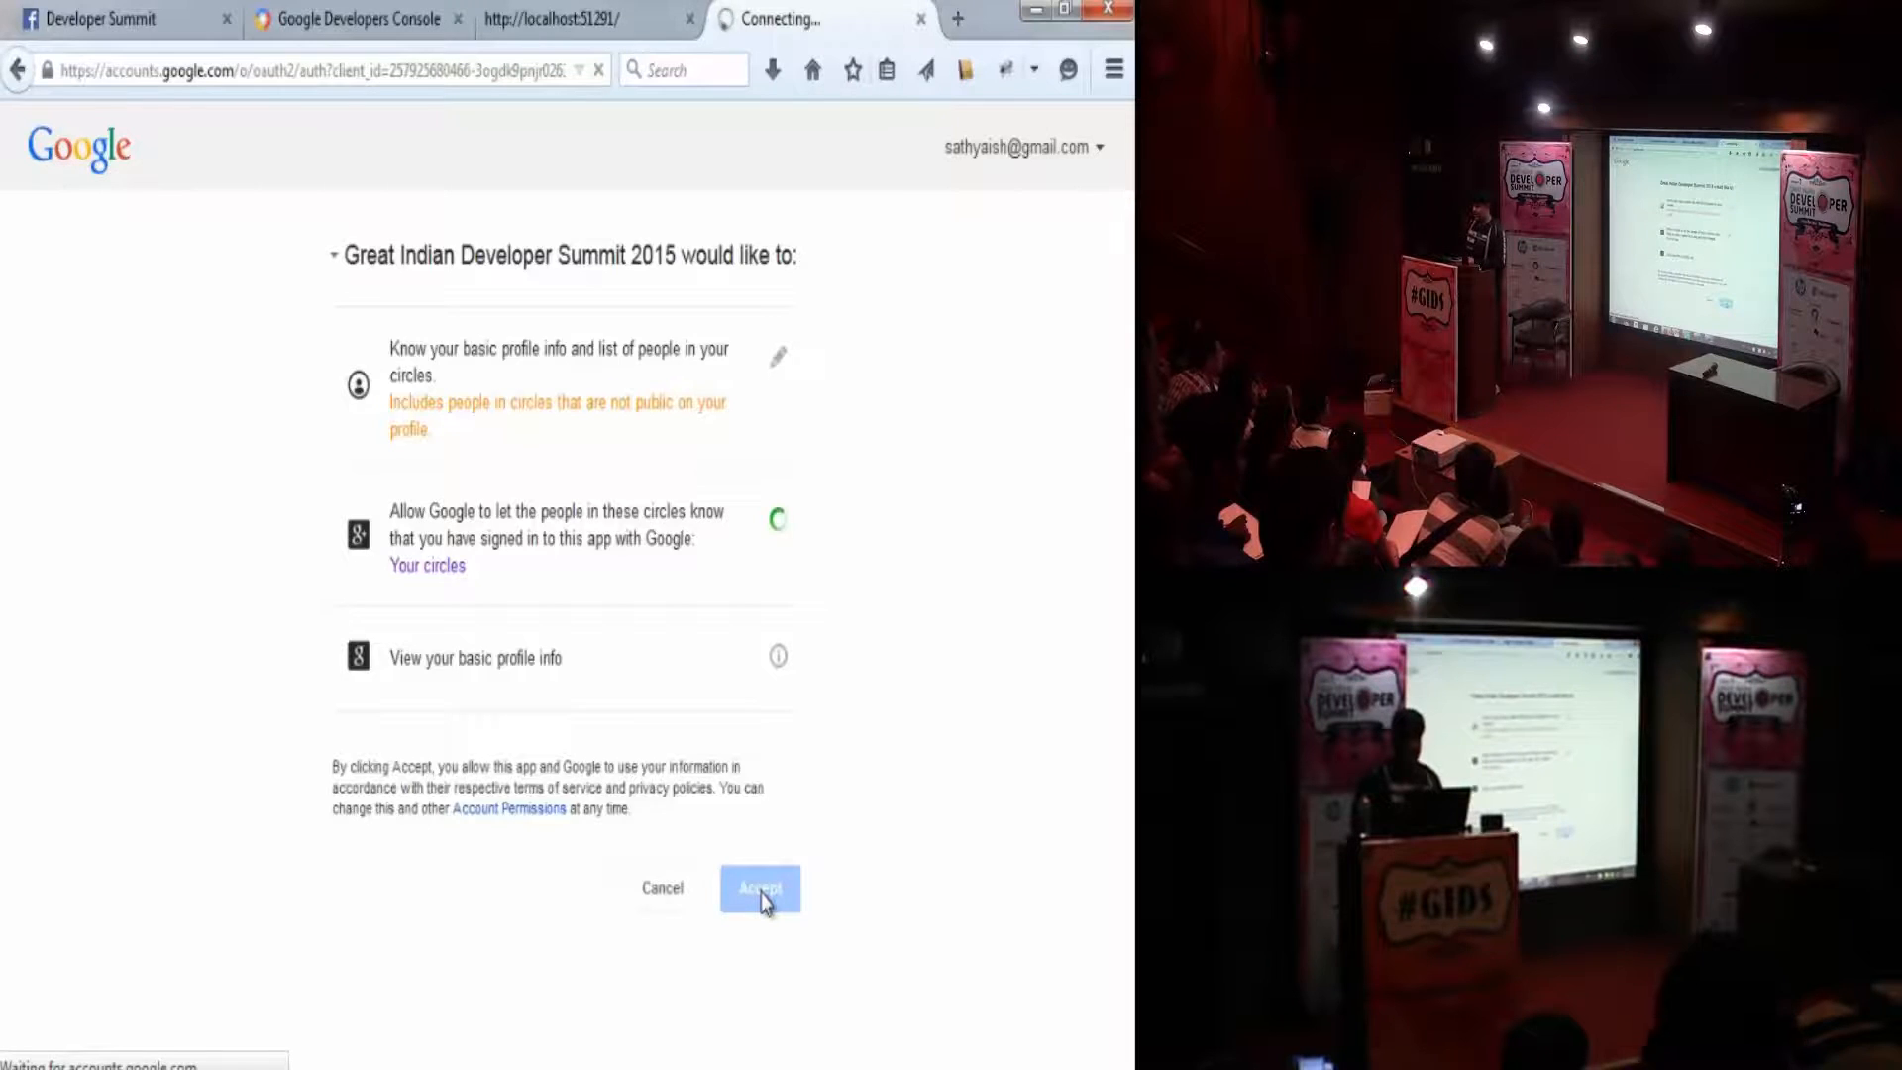
{"action": "left_click", "coordinate": [759, 887]}
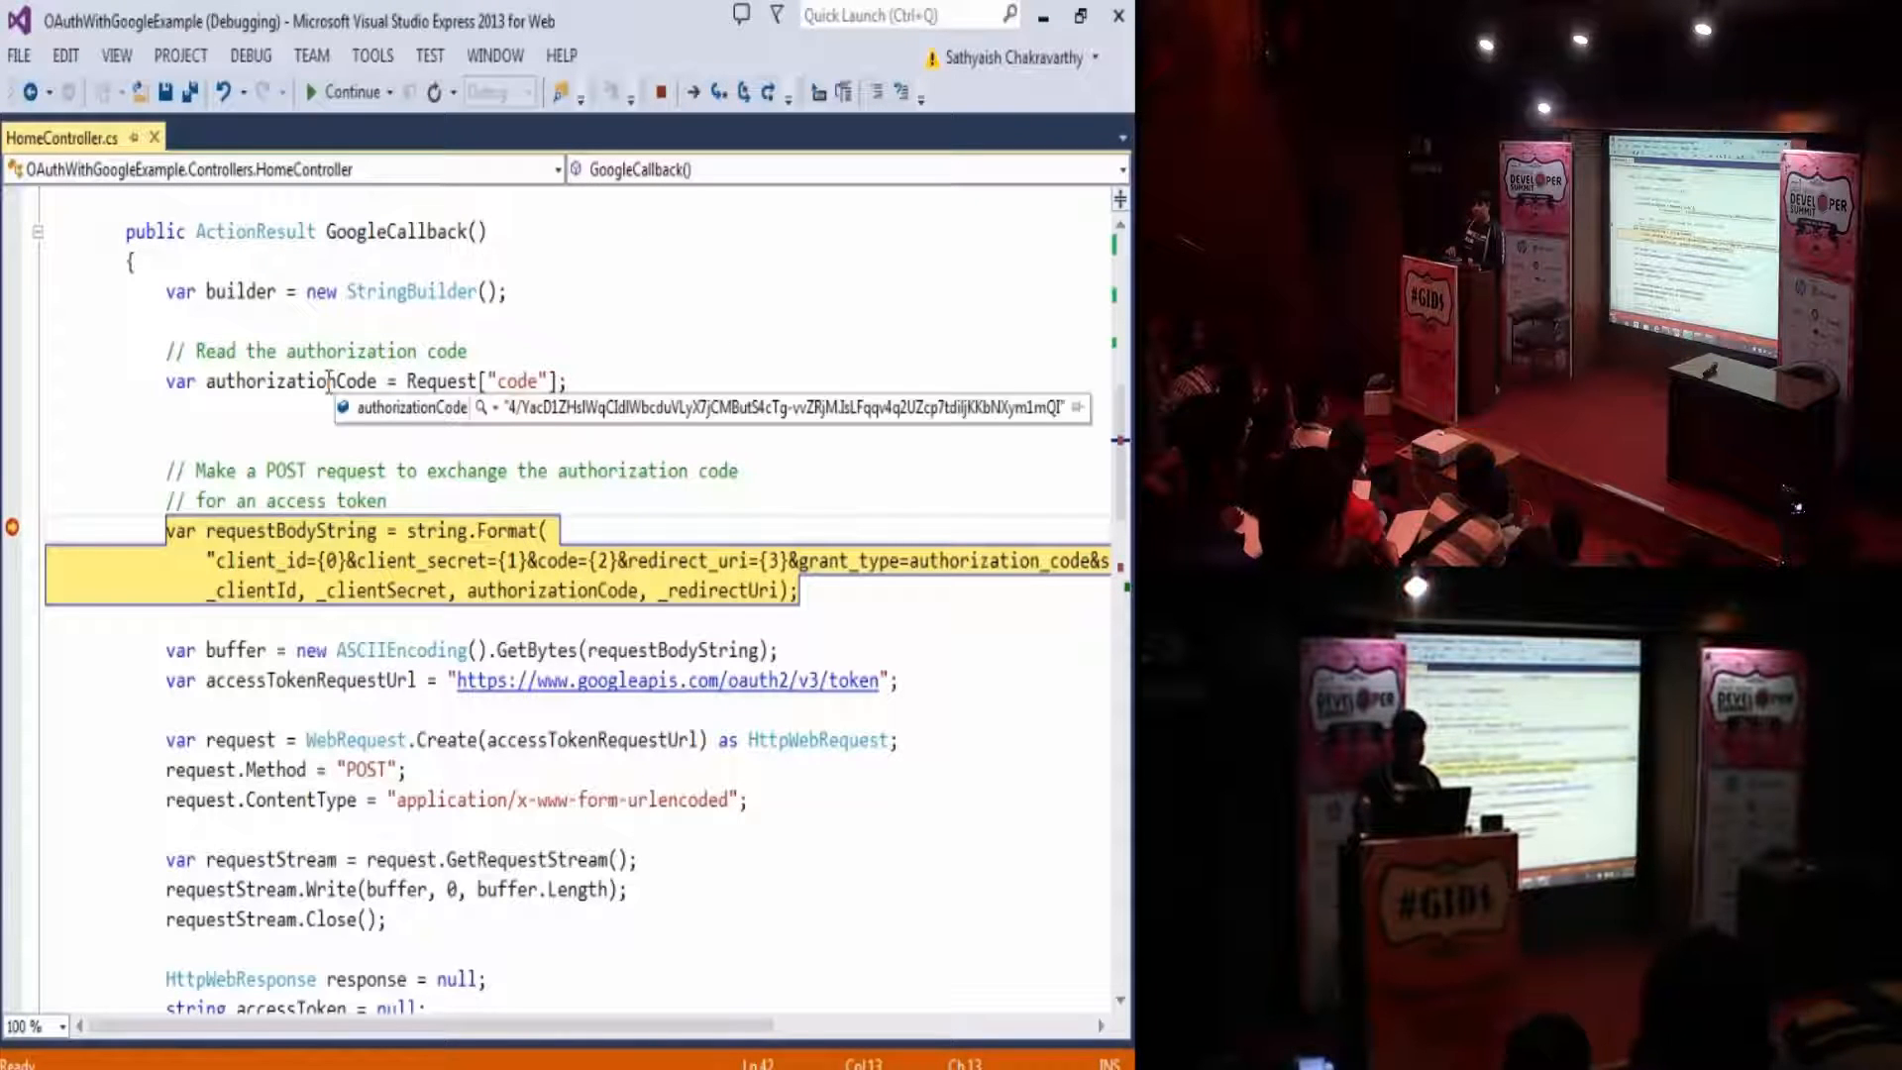
{"action": "mouse_move", "coordinate": [374, 439]}
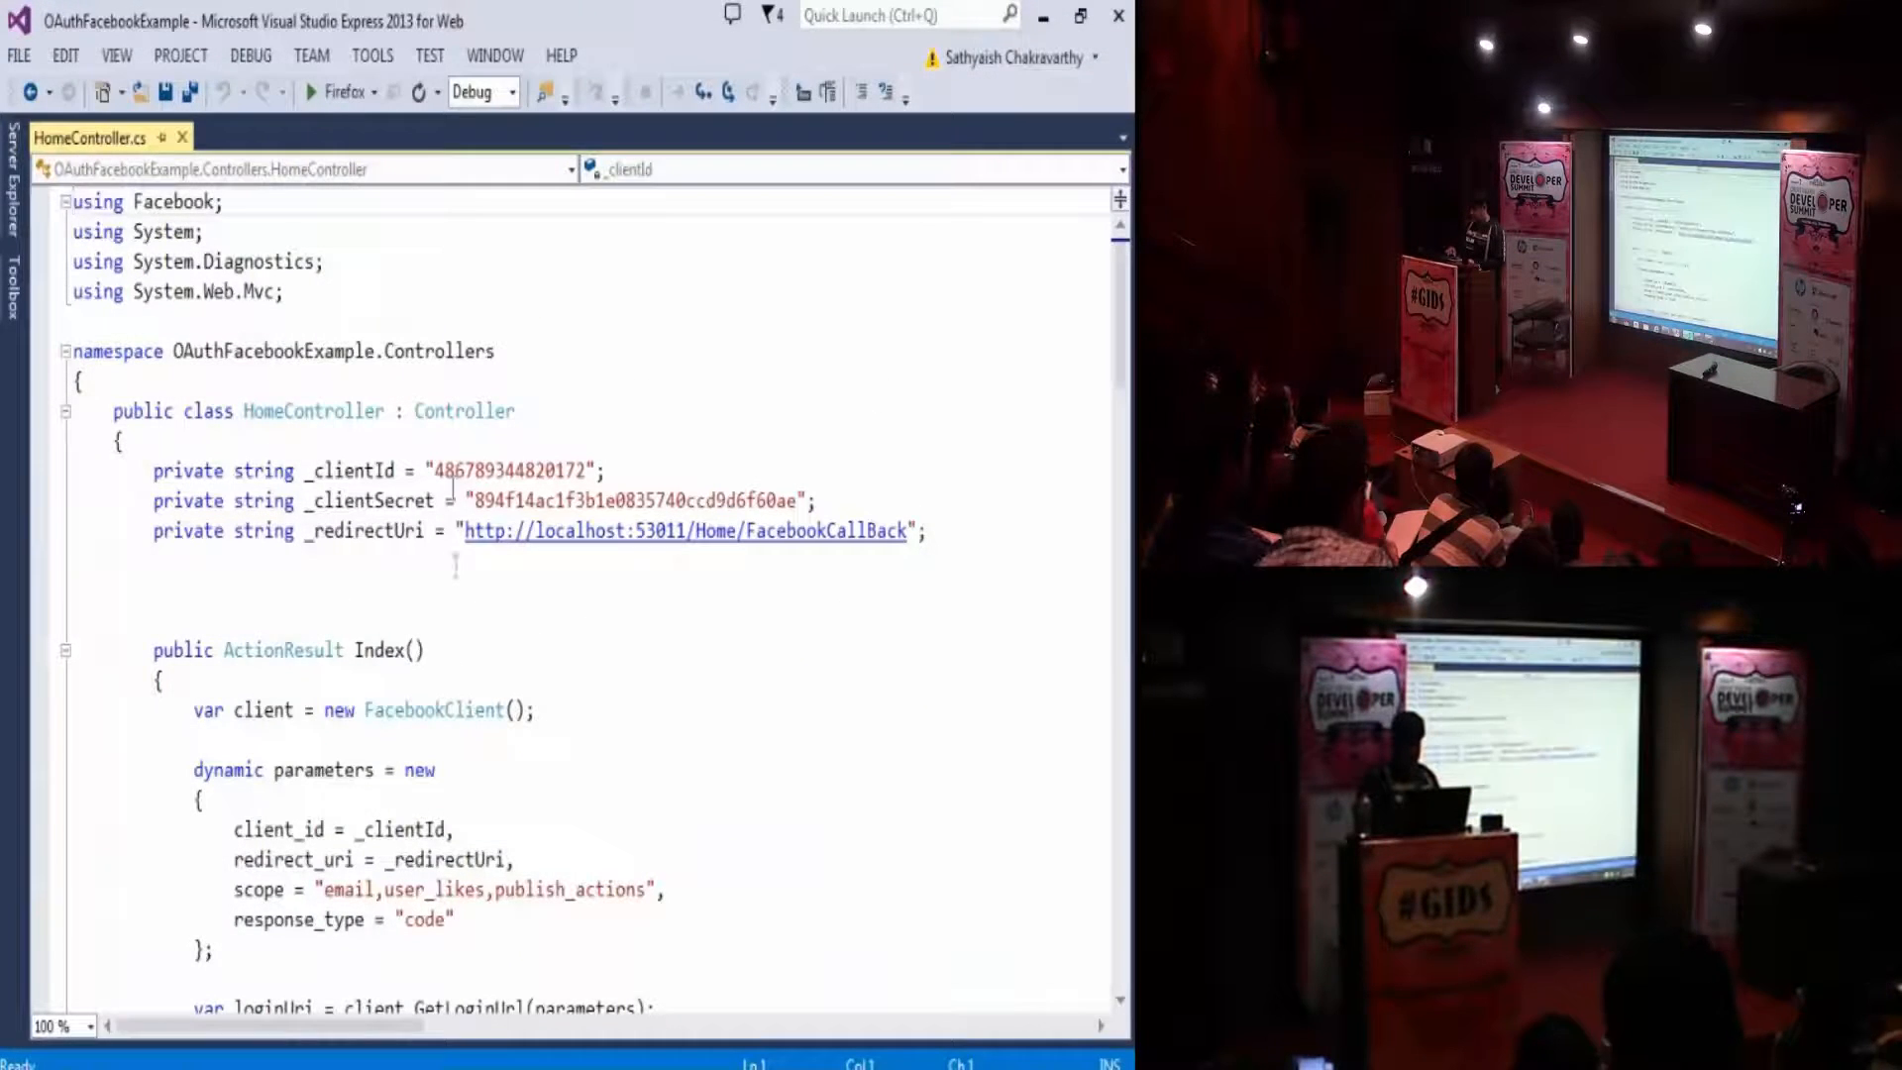
{"action": "scroll", "scroll_direction": "down", "scroll_amount": 3}
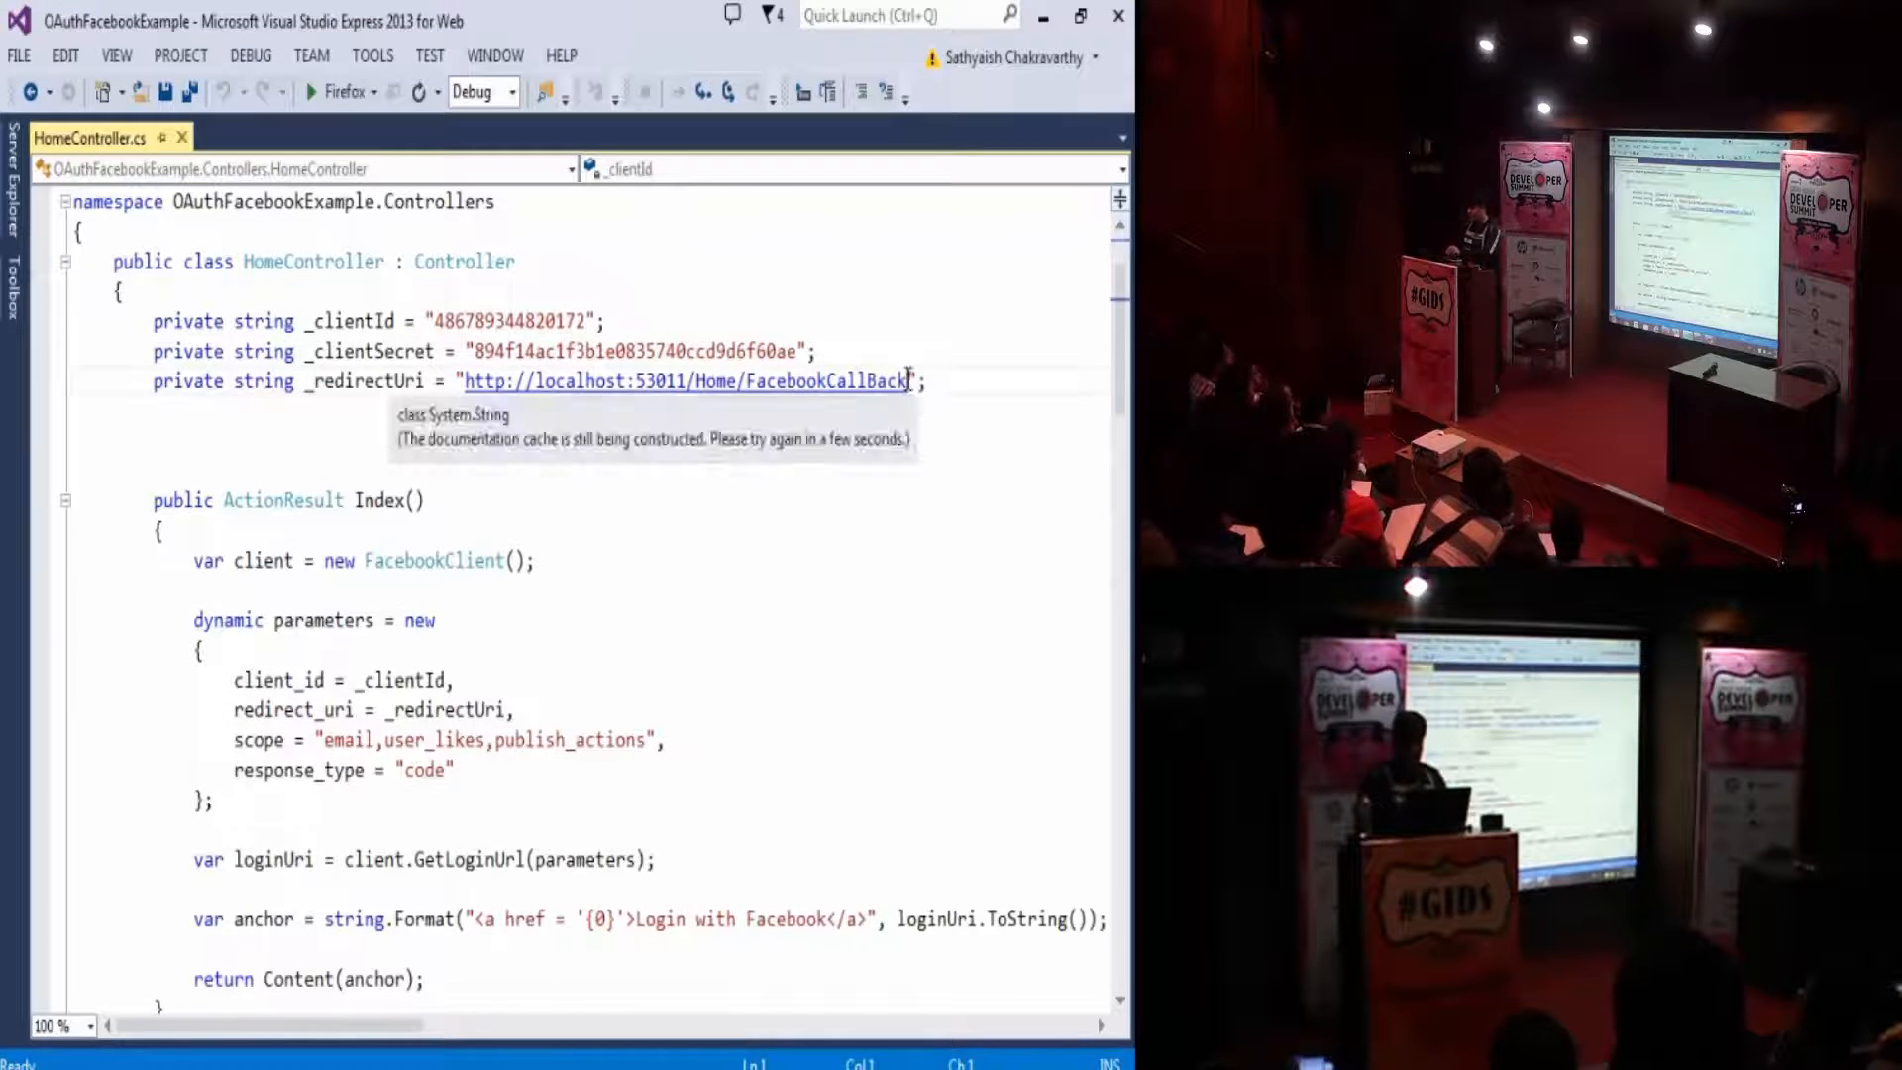
{"action": "double_click", "coordinate": [685, 380]}
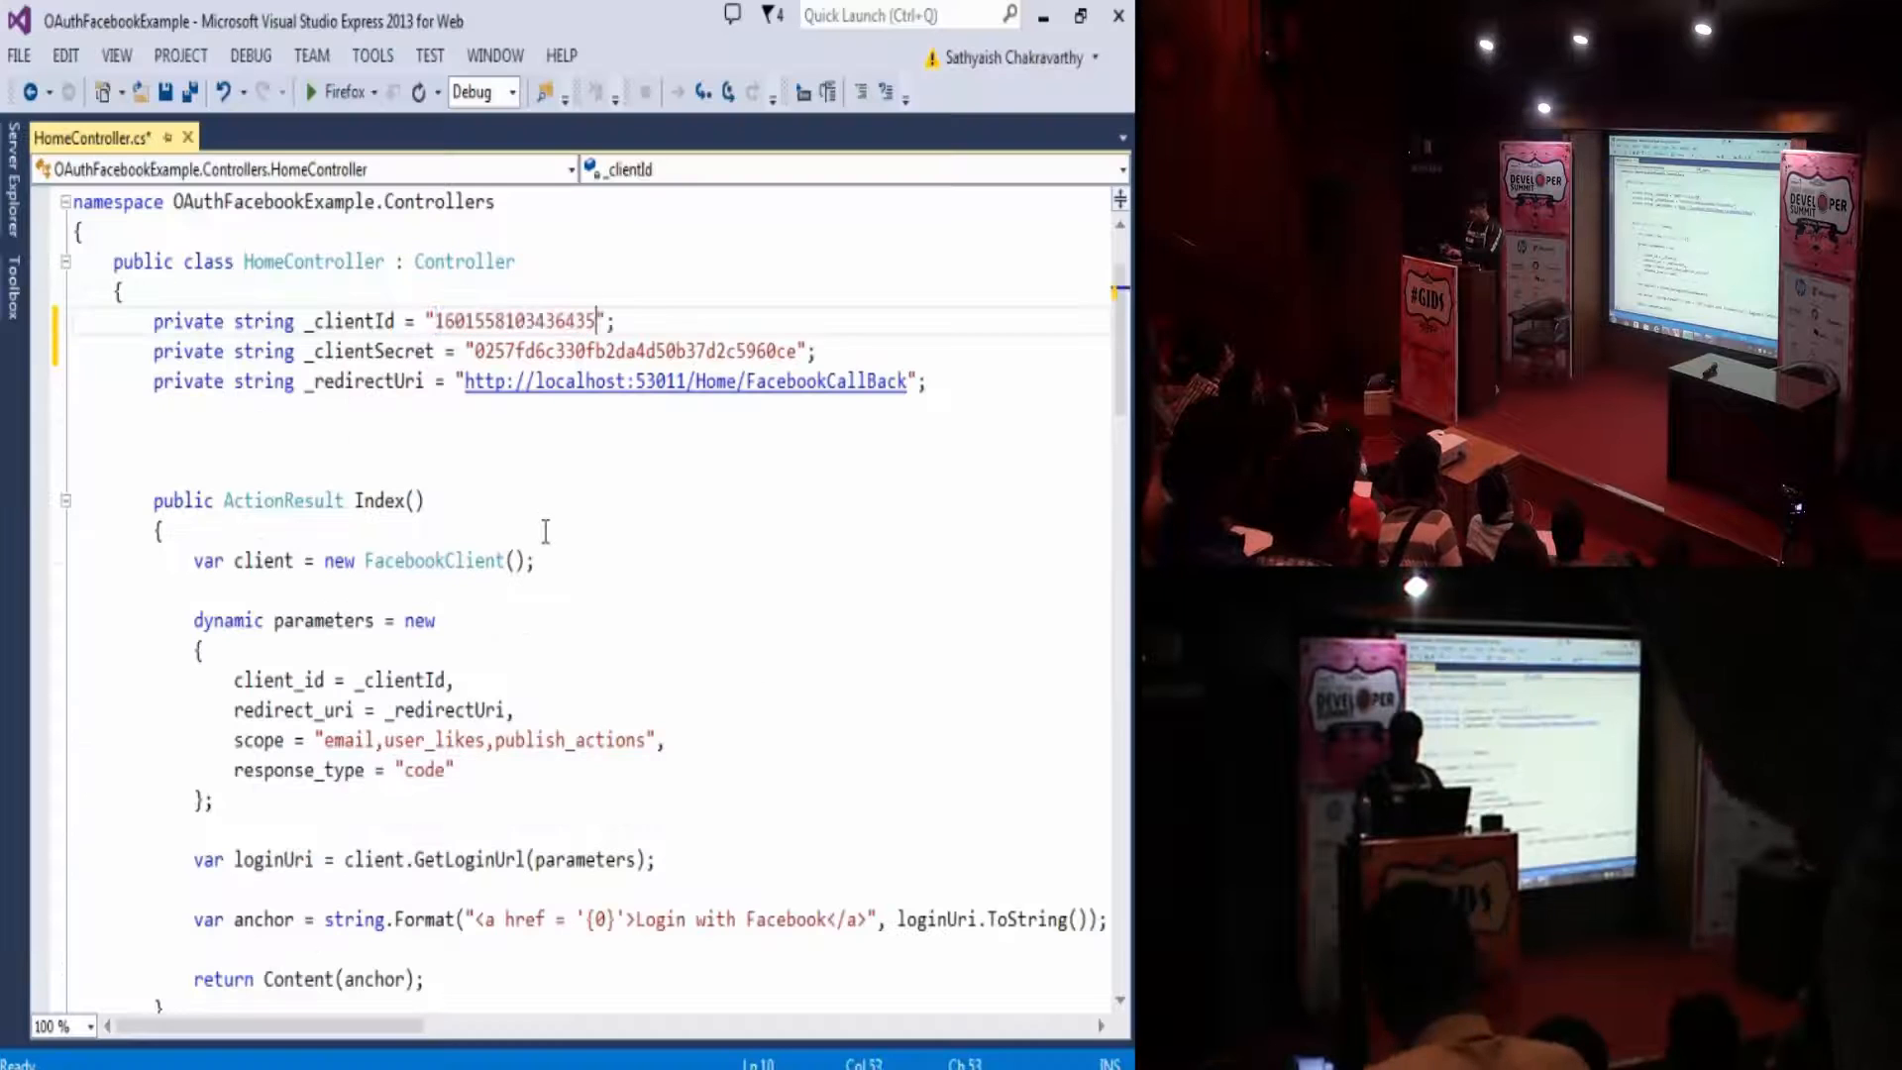
{"action": "left_click", "coordinate": [476, 380]}
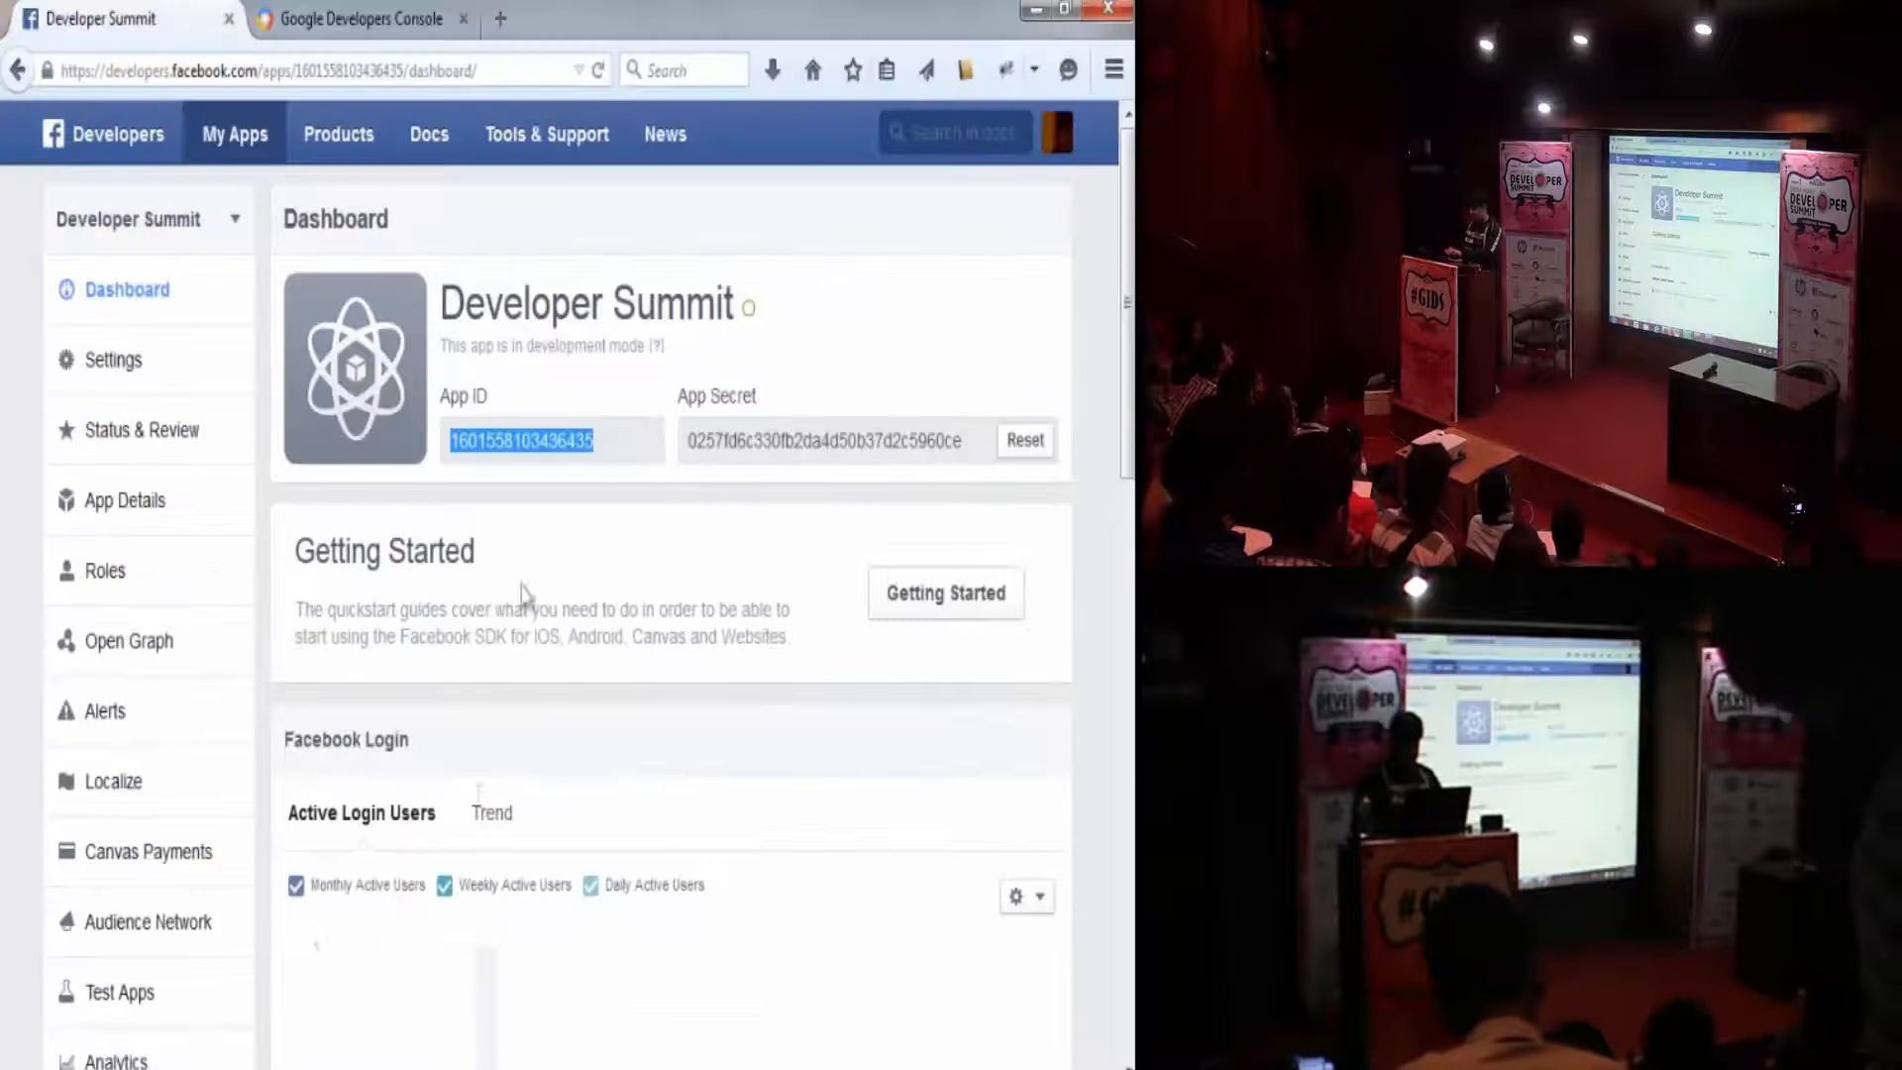
- Navigate to the Developer Summit app's Advanced settings page
{"action": "left_click", "coordinate": [110, 359]}
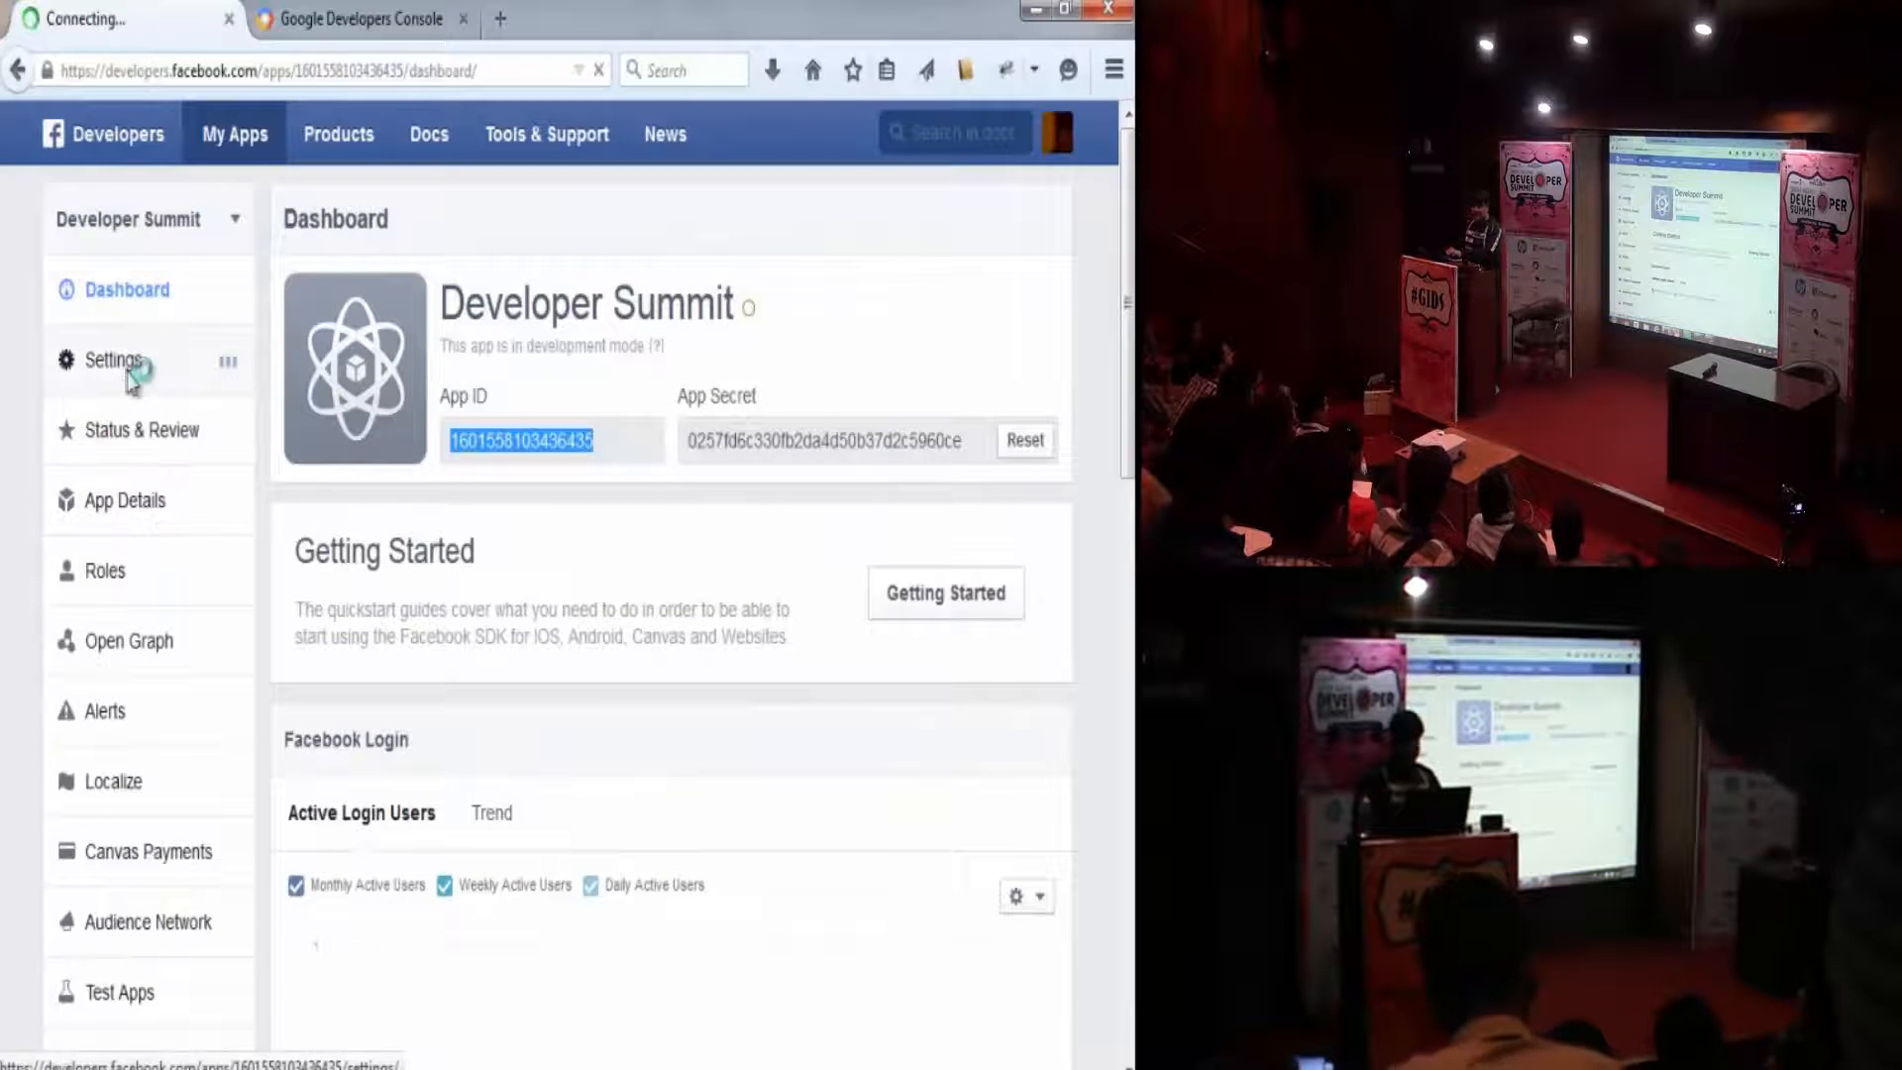
{"action": "left_click", "coordinate": [117, 359]}
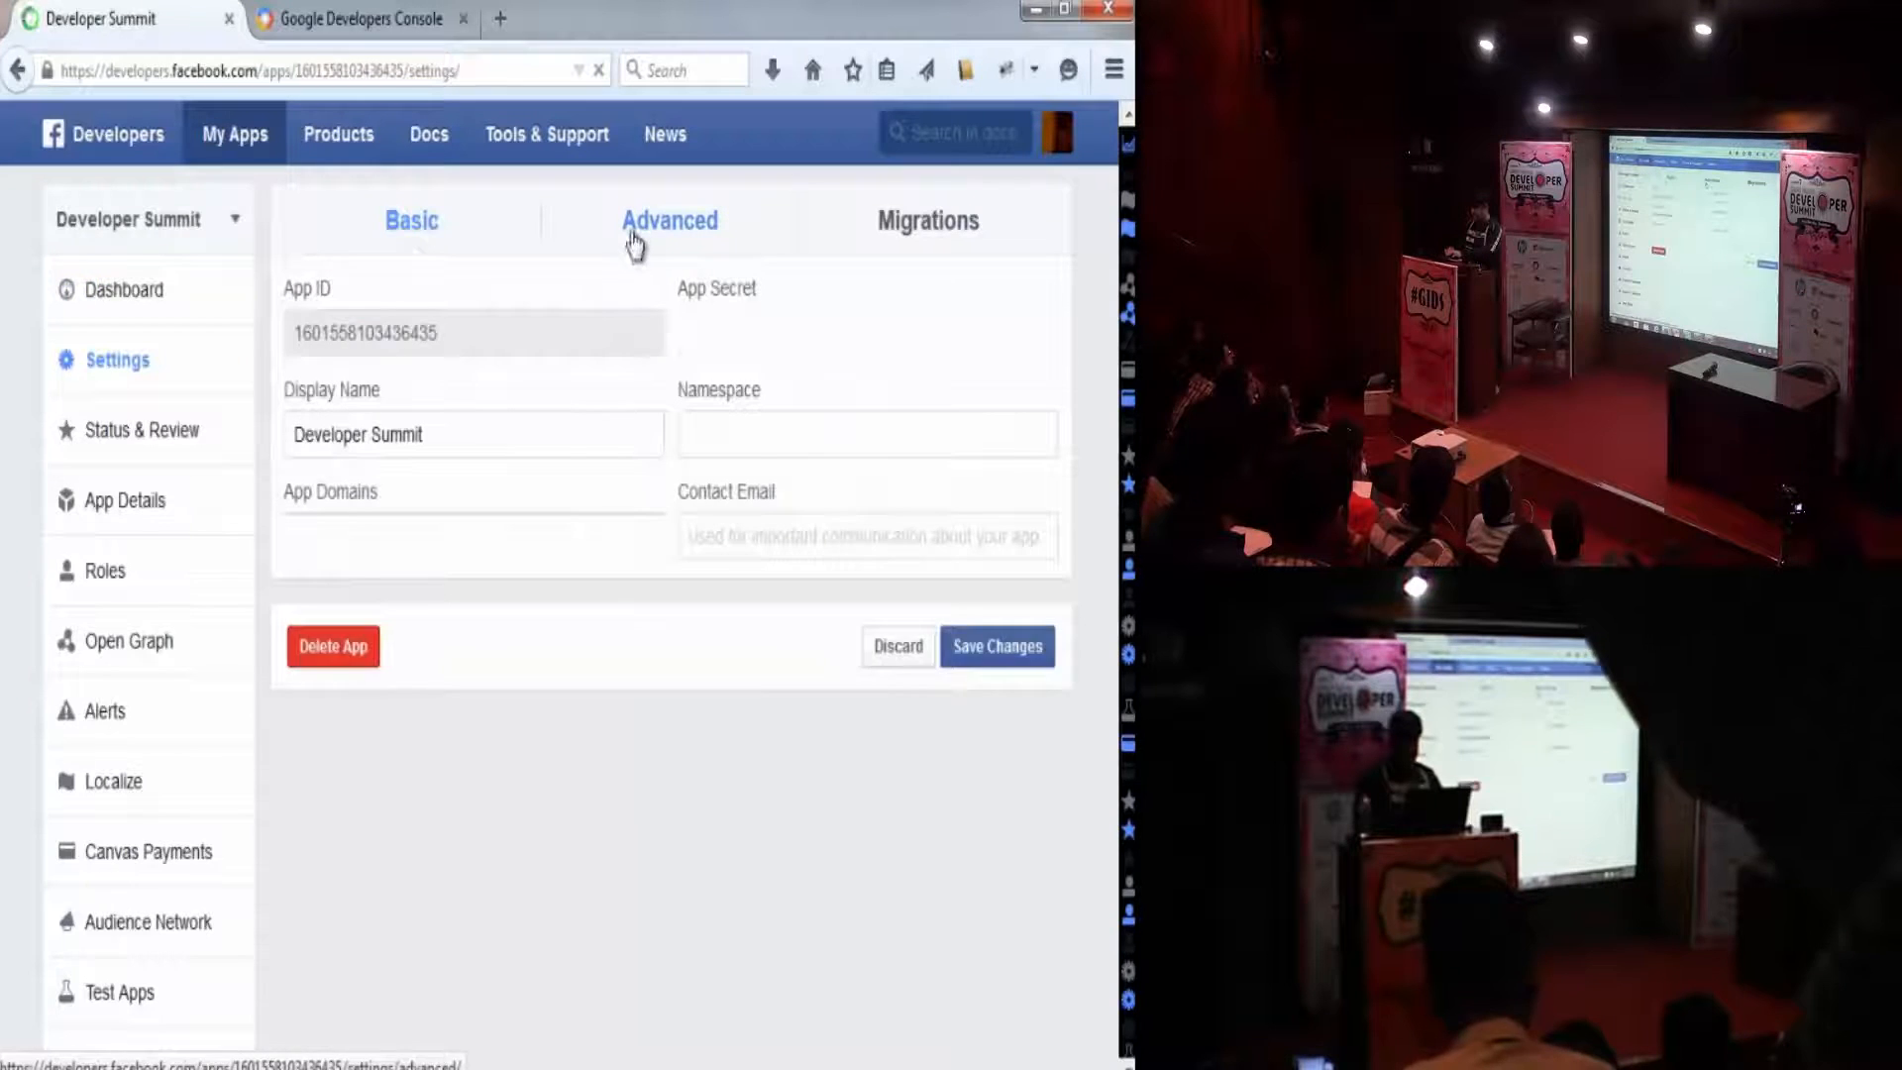
{"action": "left_click", "coordinate": [668, 219]}
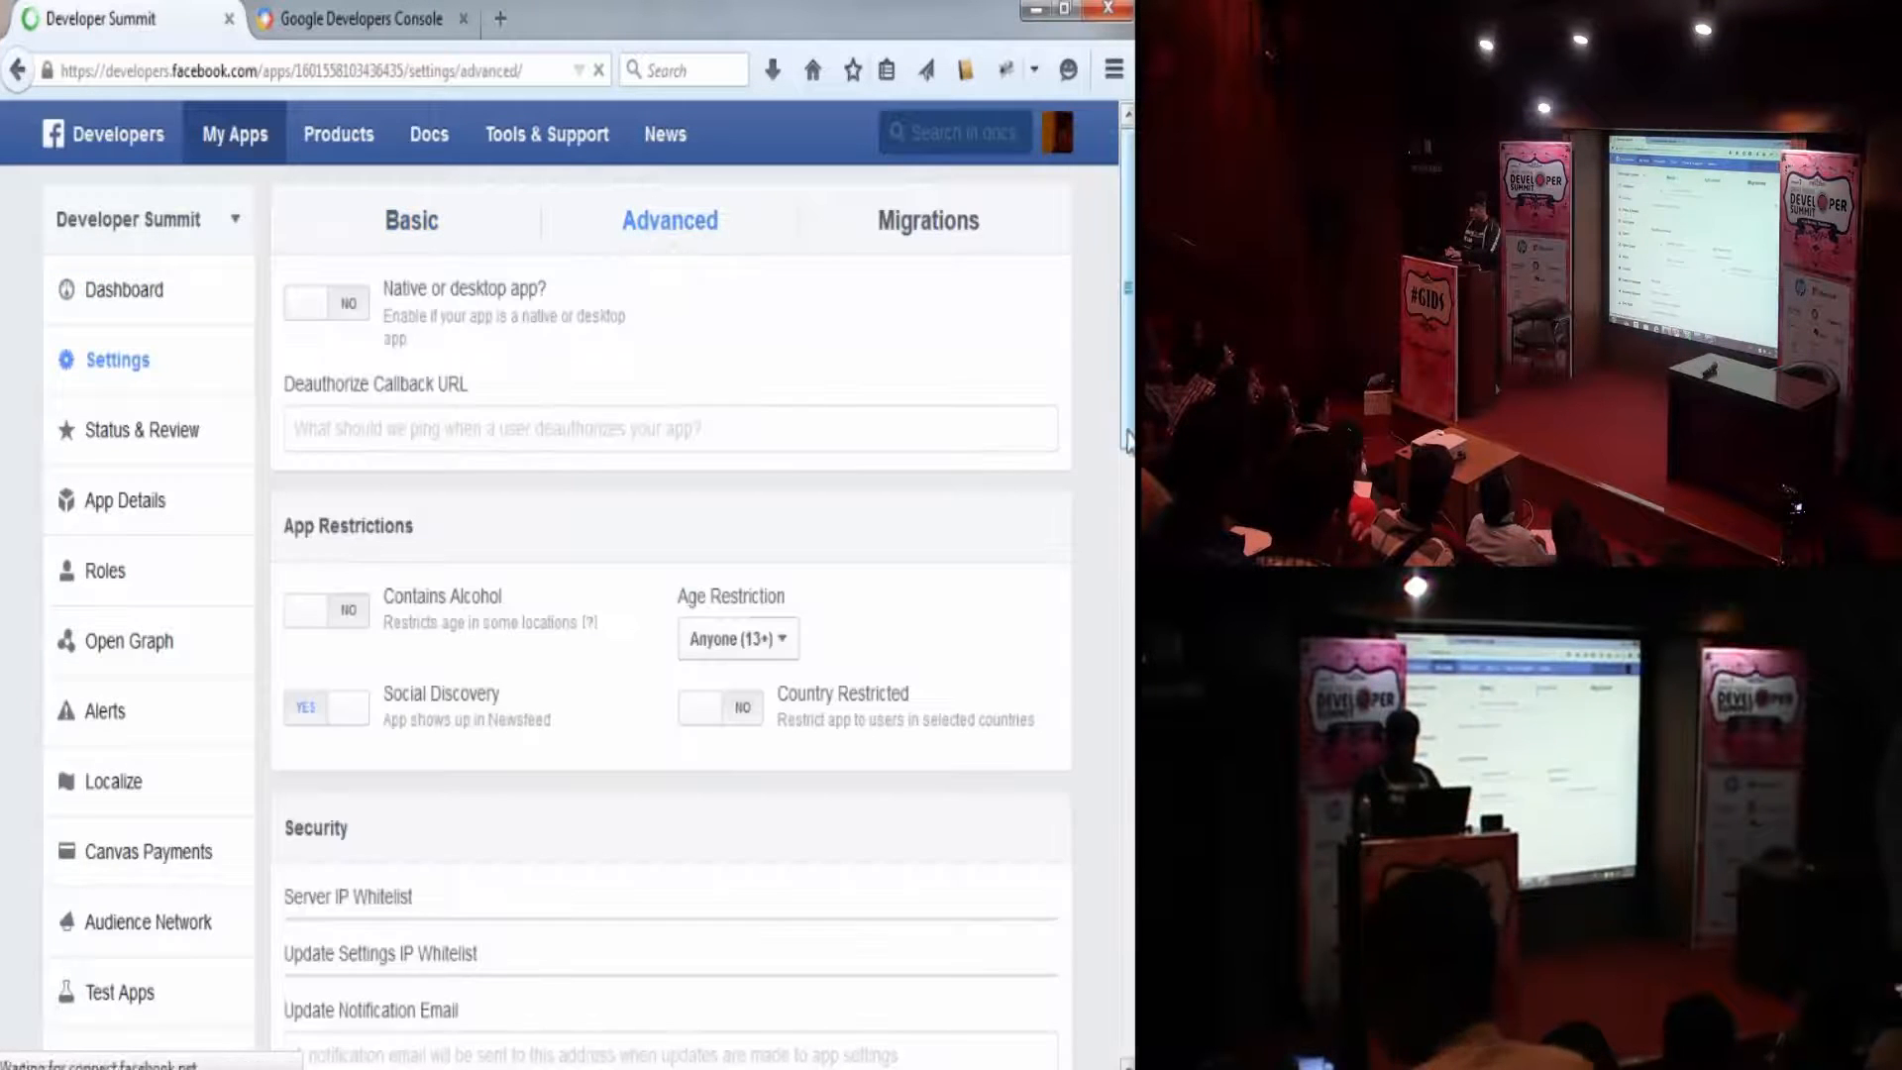
{"action": "scroll", "scroll_direction": "down", "scroll_amount": 3}
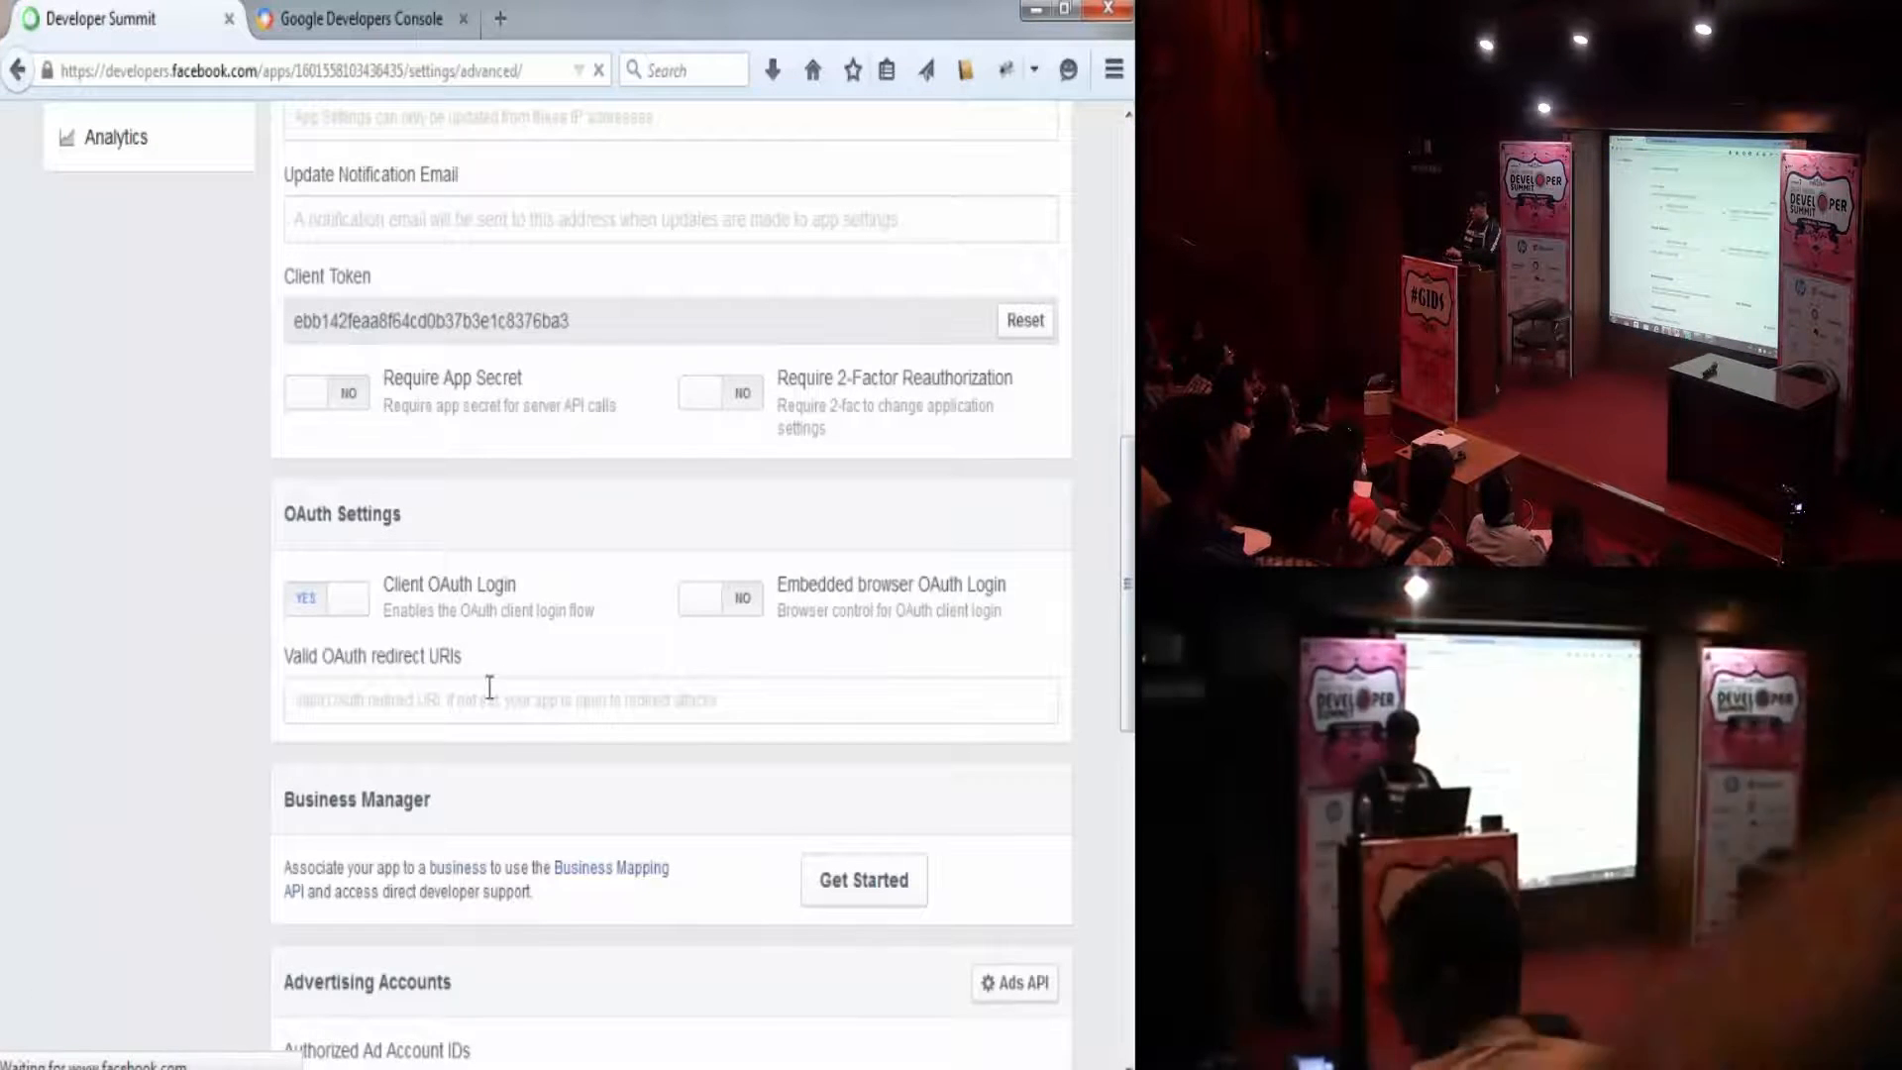
{"action": "type", "text": "http://localhost:53011/Home/FacebookCallBack"}
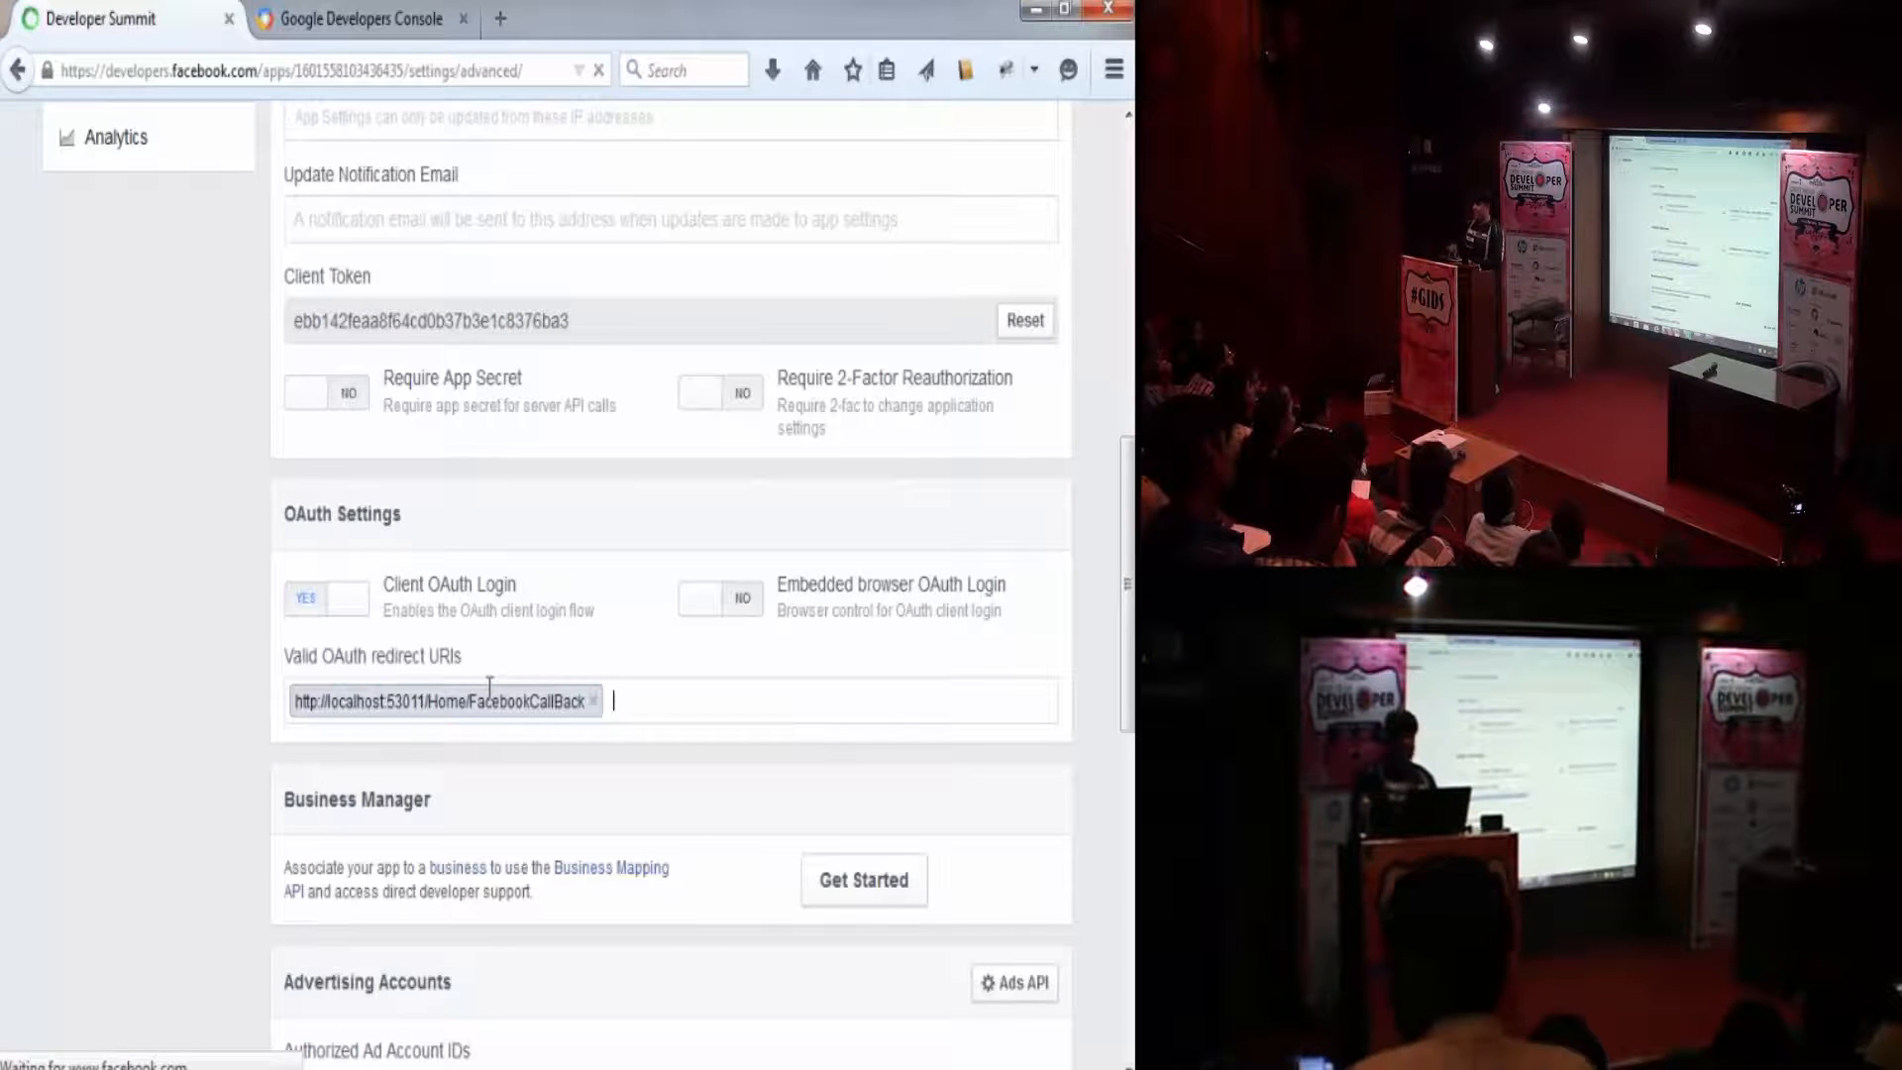
{"action": "scroll", "scroll_direction": "down", "scroll_amount": 3}
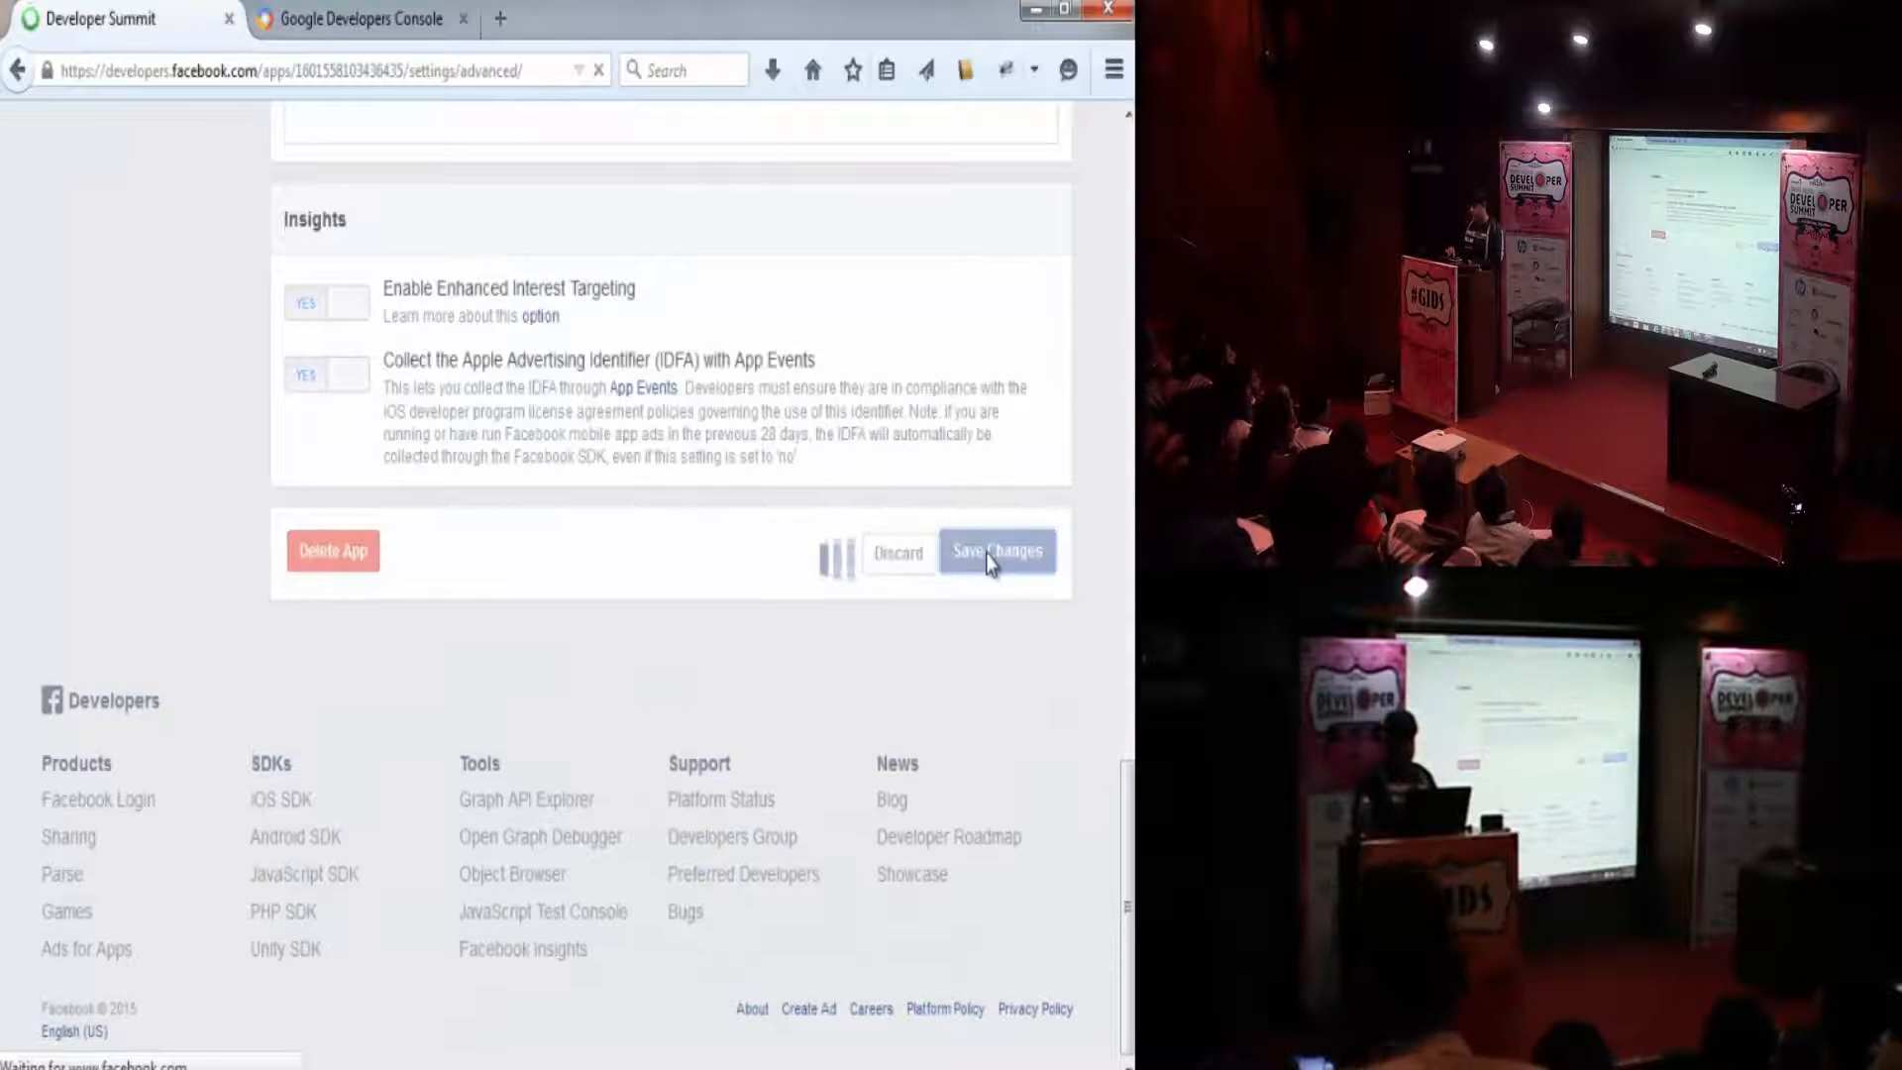
{"action": "left_click", "coordinate": [996, 551]}
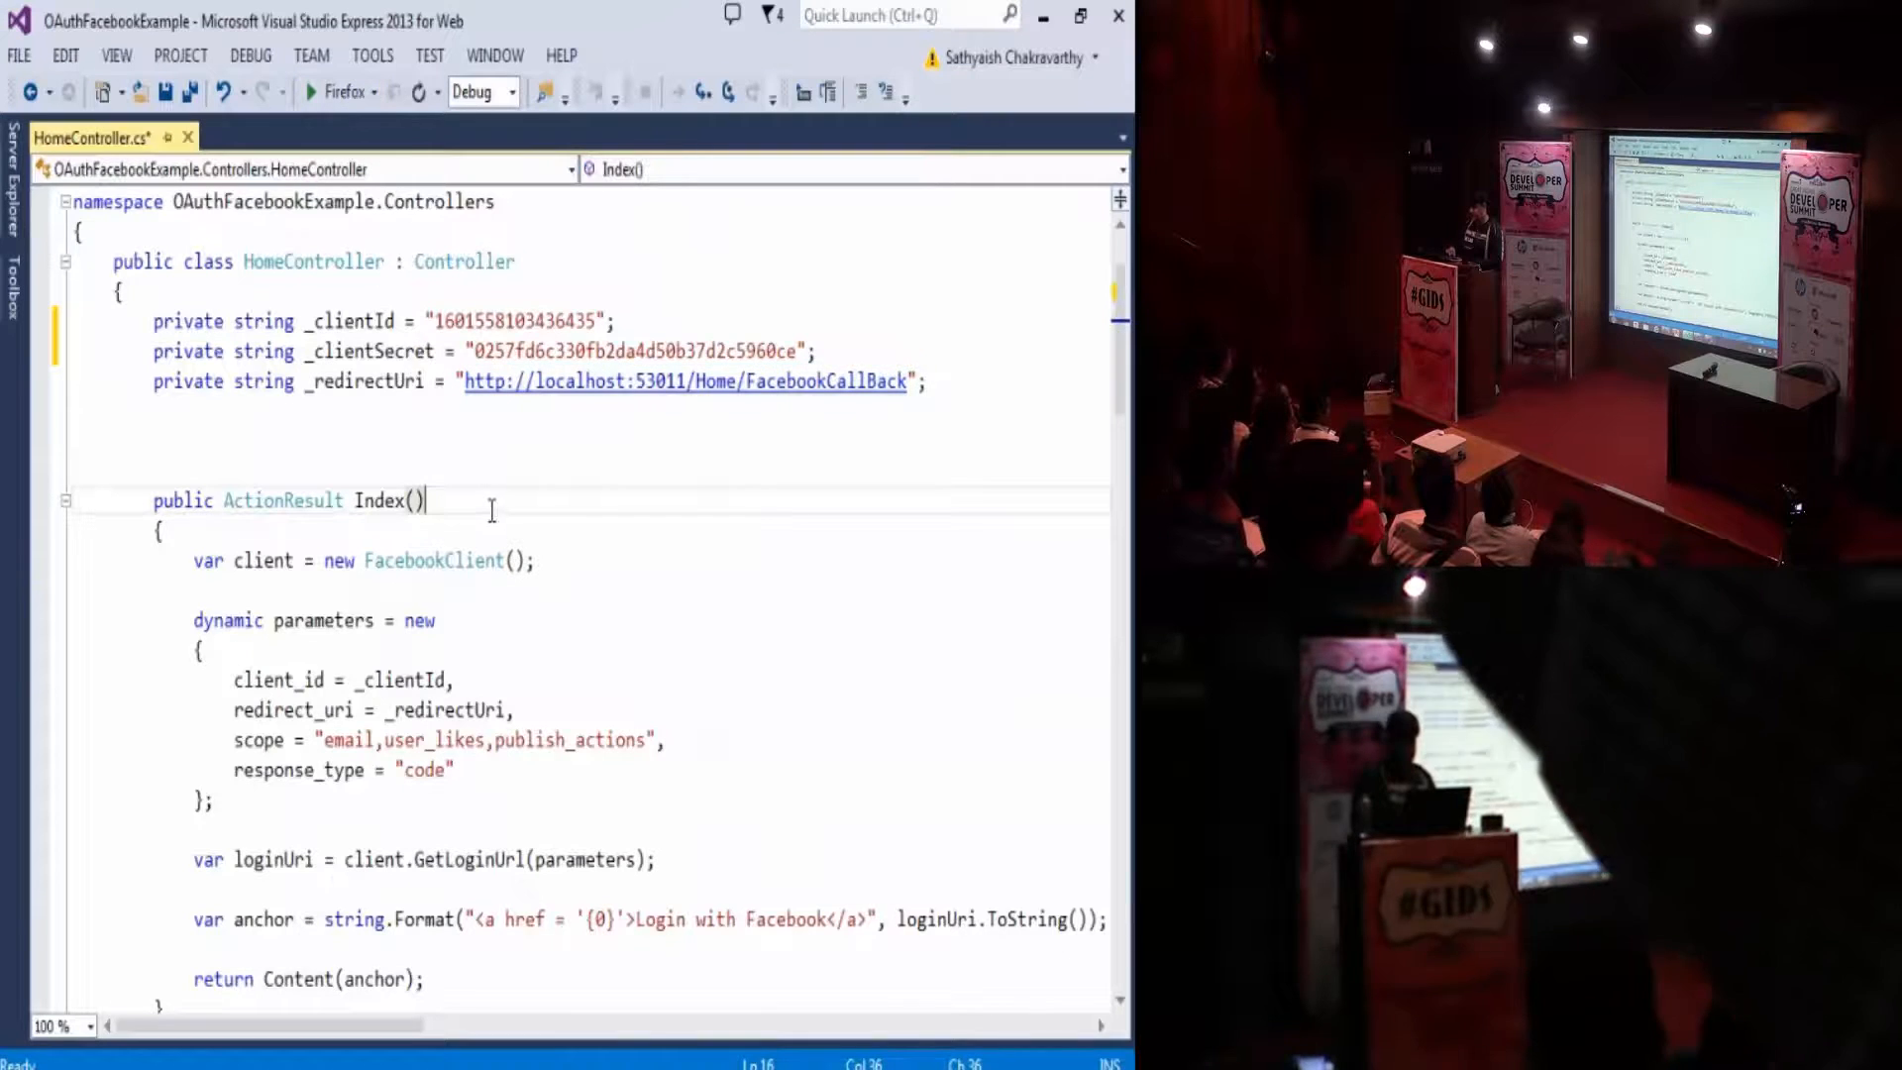
{"action": "scroll", "scroll_direction": "down", "scroll_amount": 3}
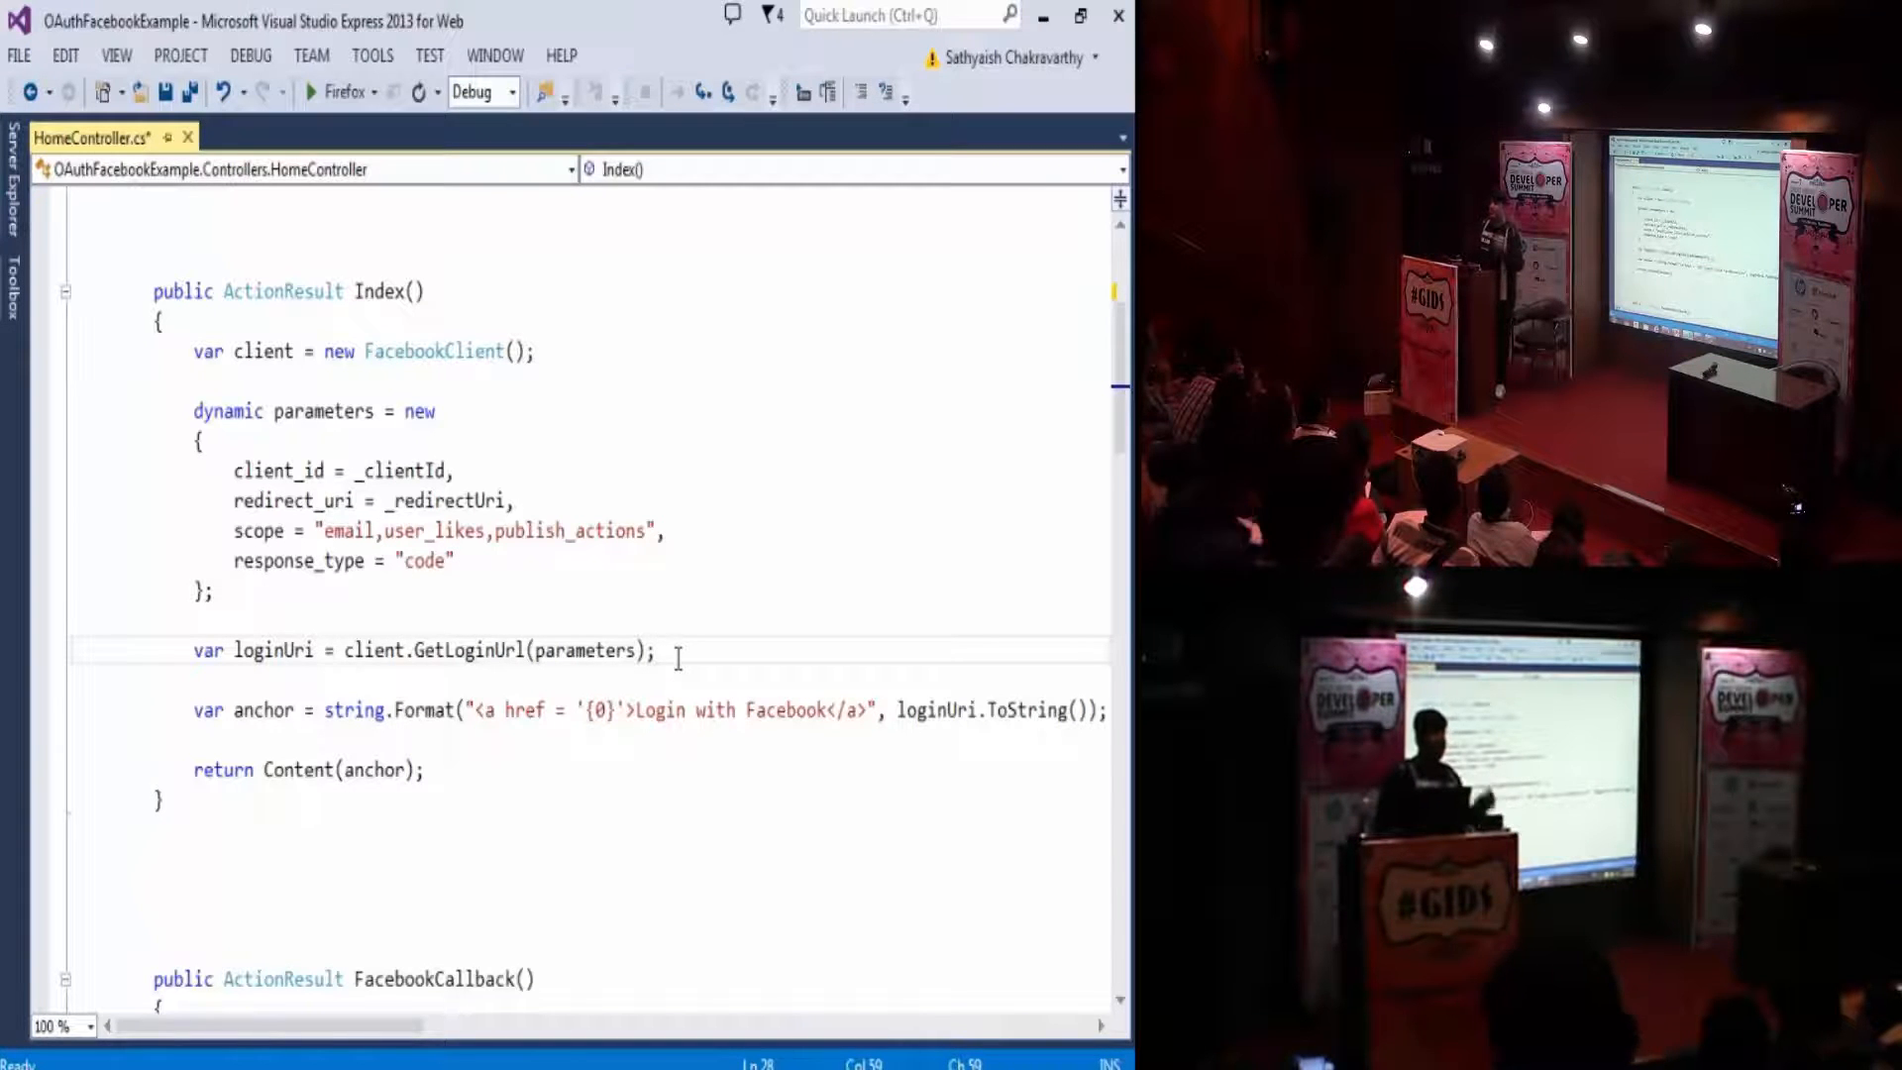
- Run Install-Package Facebook in the NuGet Package Manager Console
{"action": "left_click", "coordinate": [372, 56]}
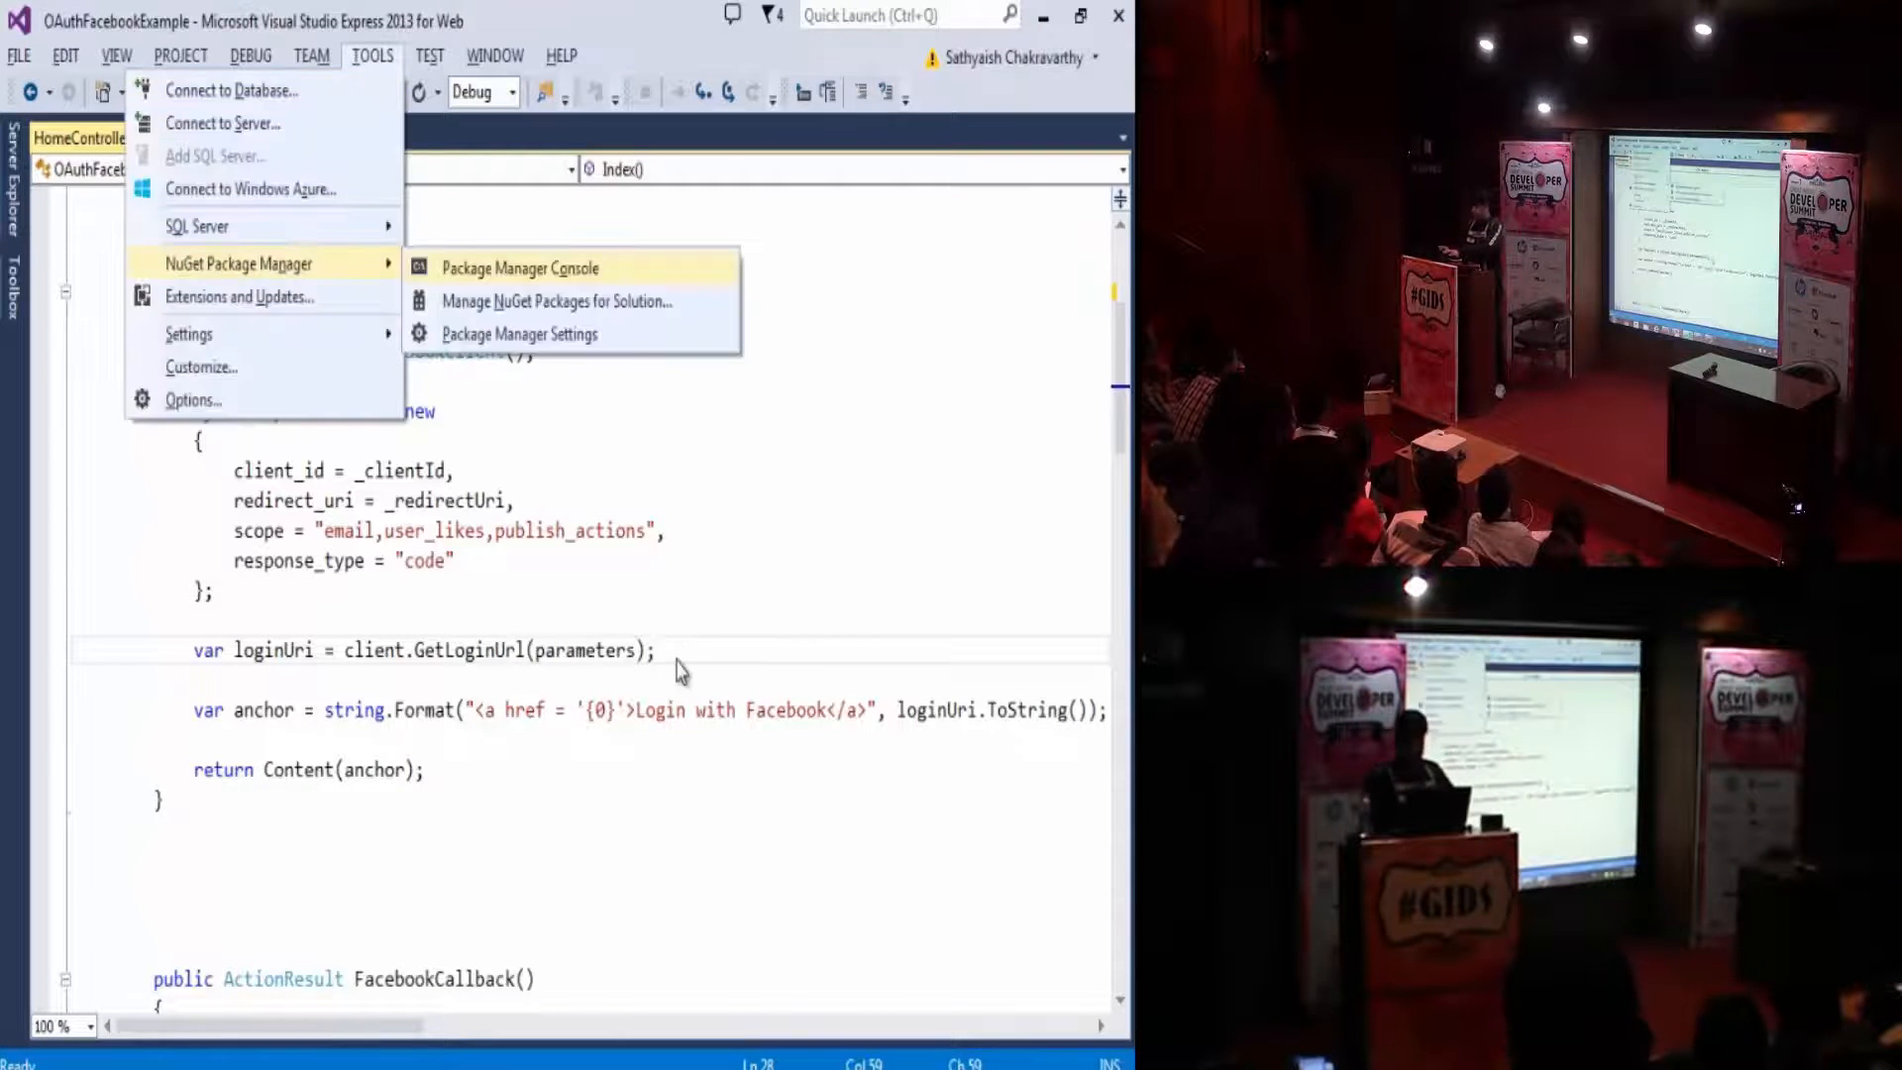
{"action": "left_click", "coordinate": [519, 267]}
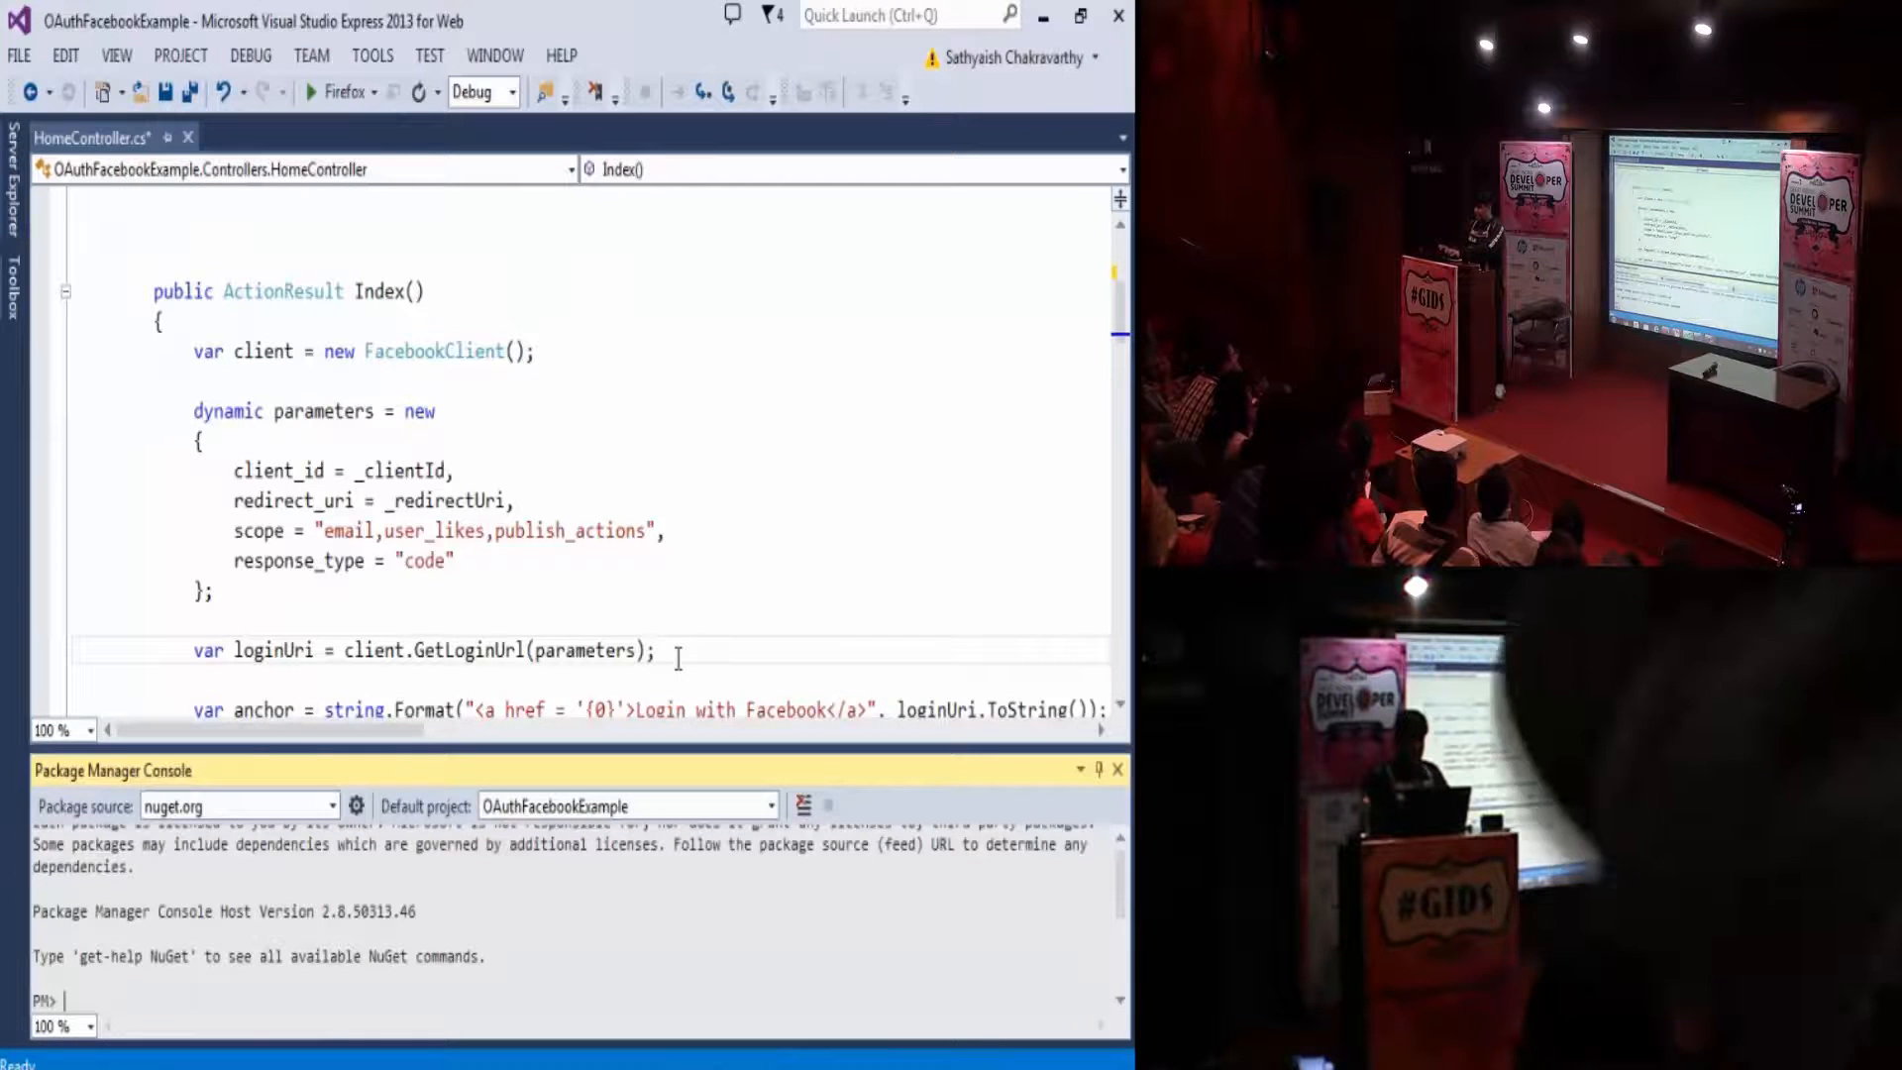
{"action": "type", "text": "Install-Package Facebook"}
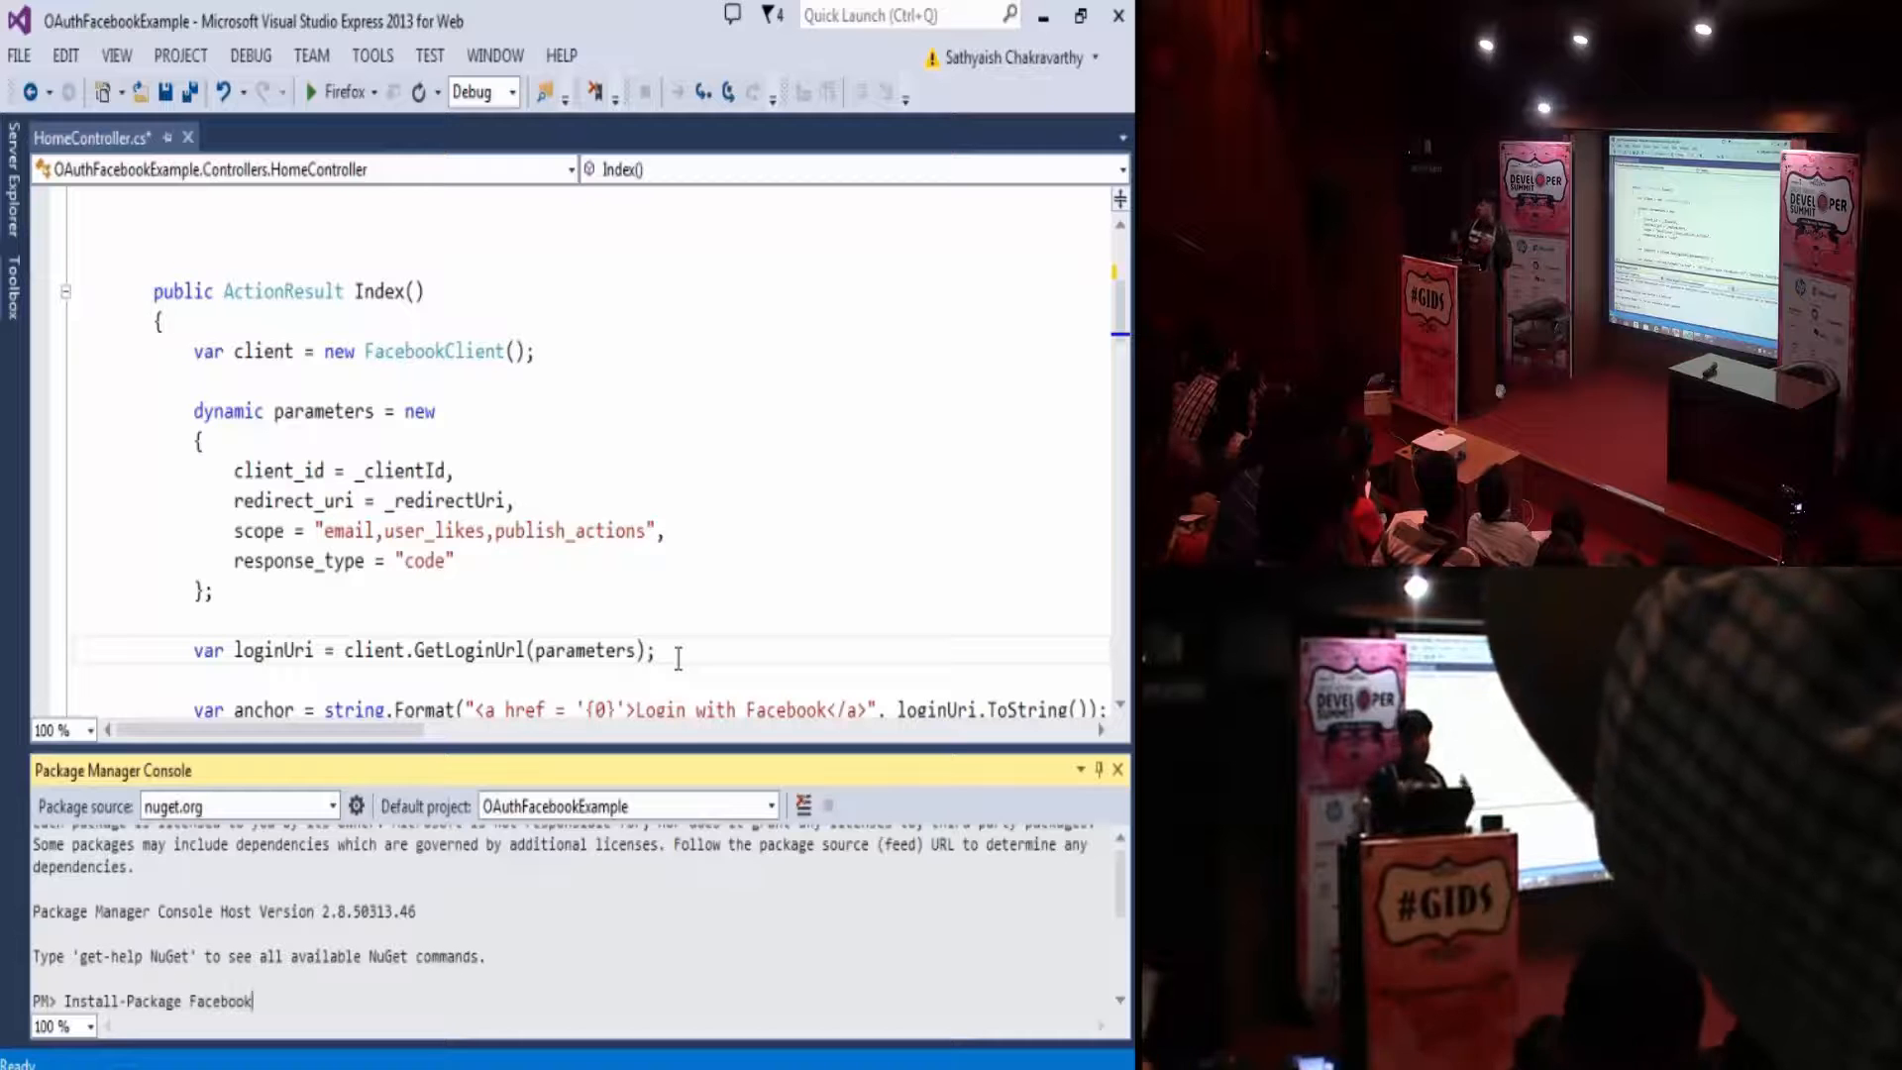
{"action": "type", "text": "1"}
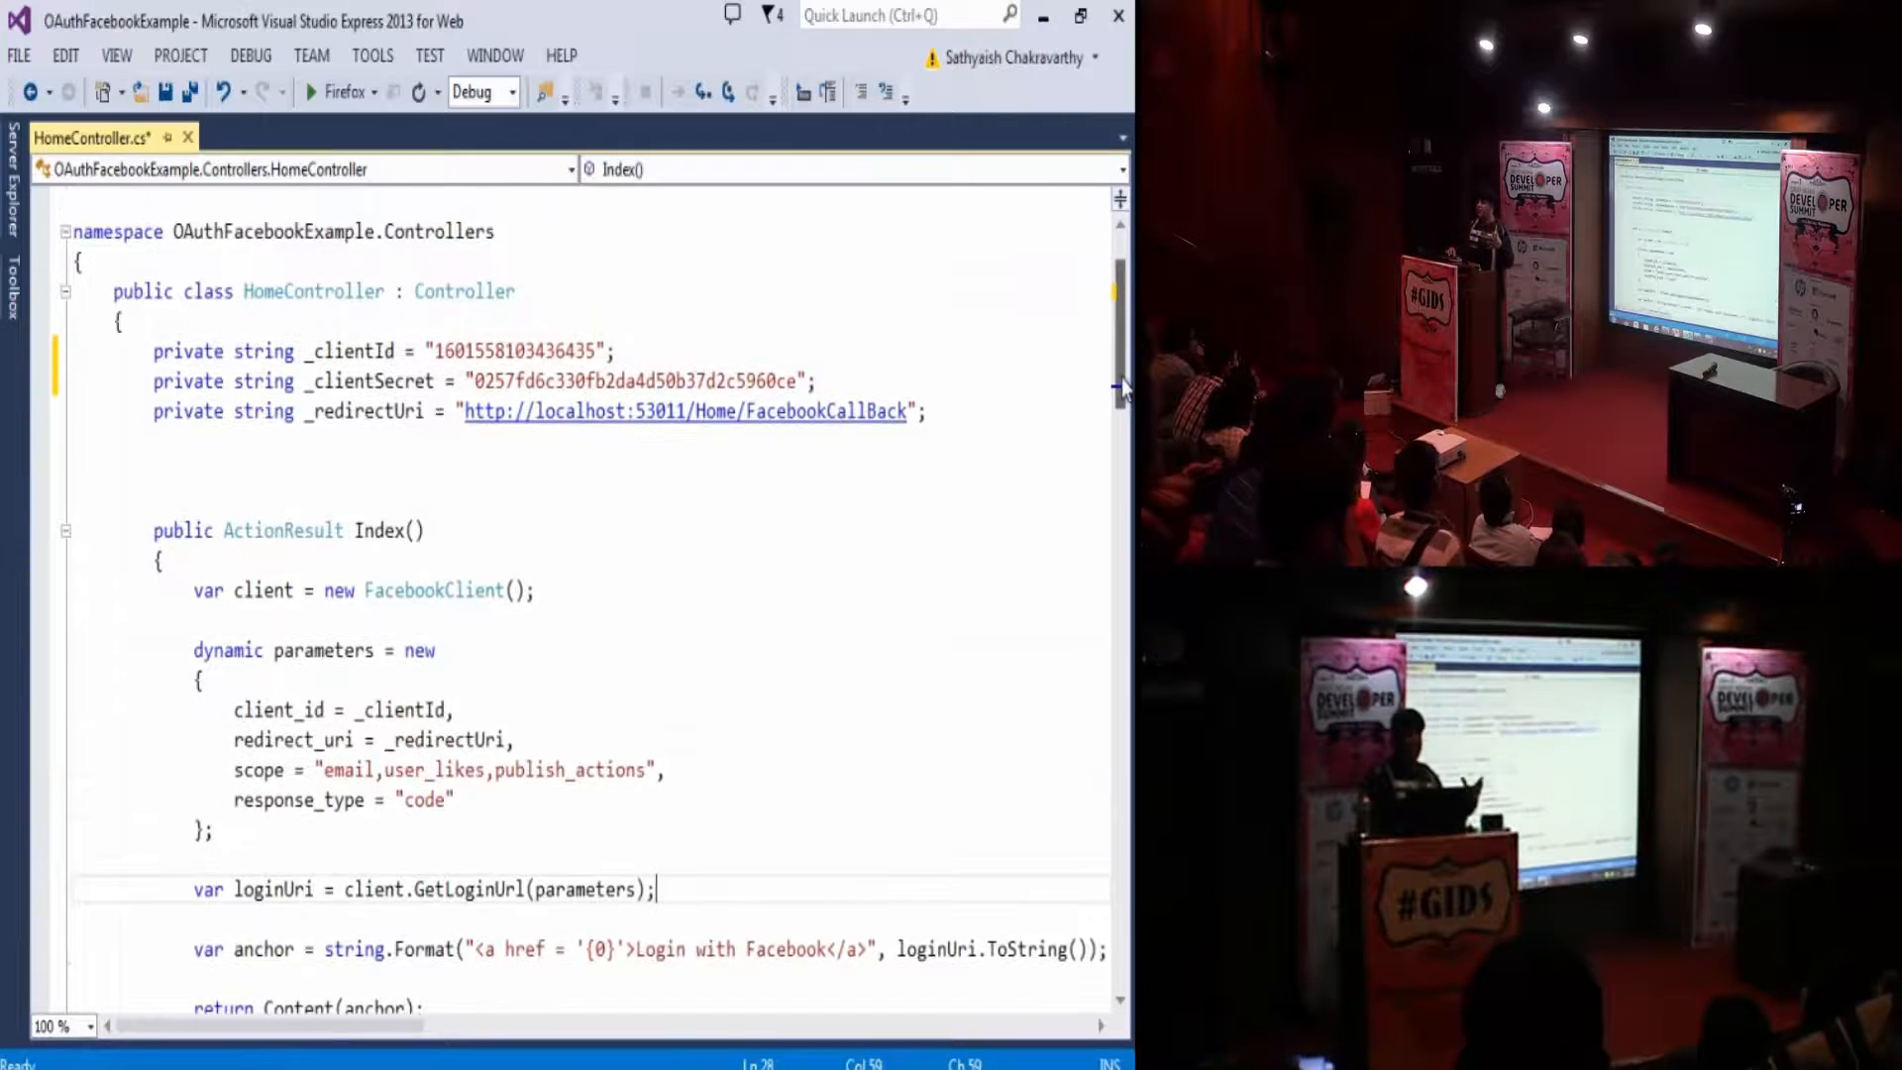
{"action": "scroll", "scroll_direction": "down", "scroll_amount": 3}
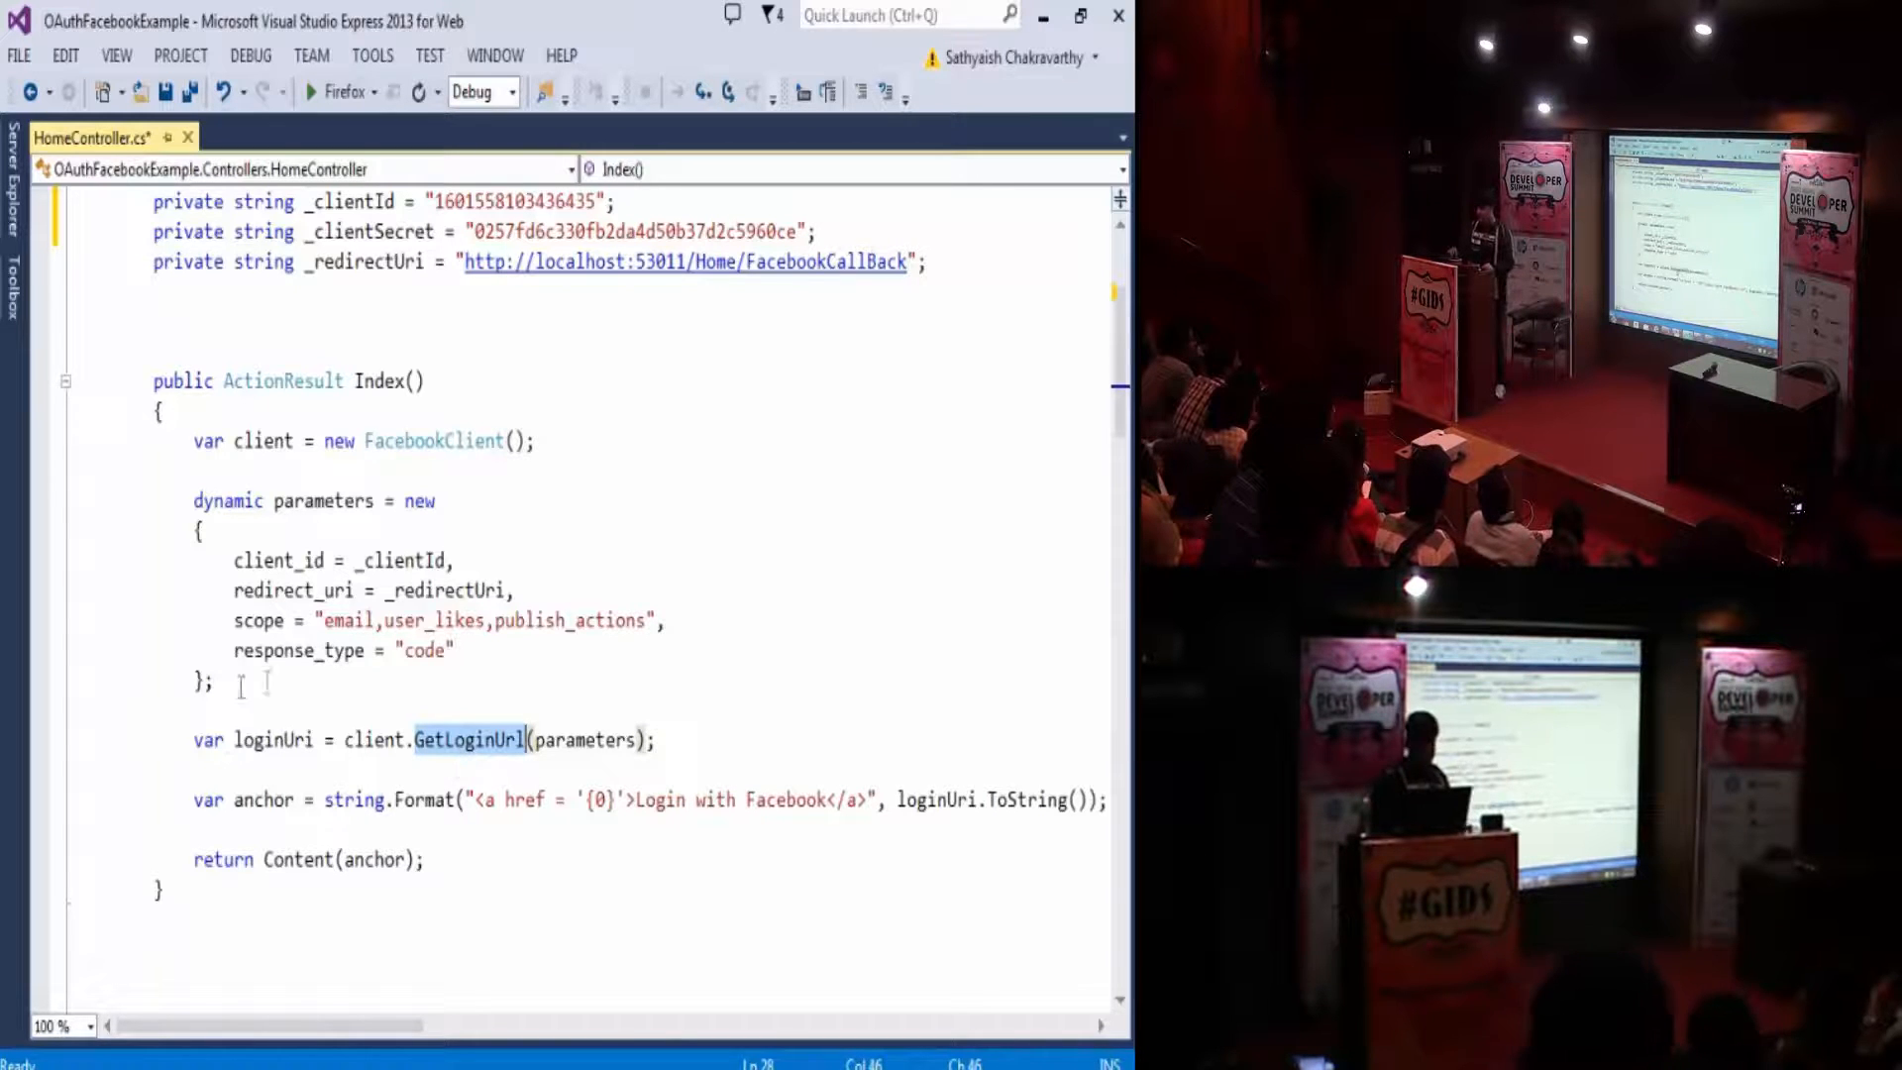
{"action": "double_click", "coordinate": [273, 739]}
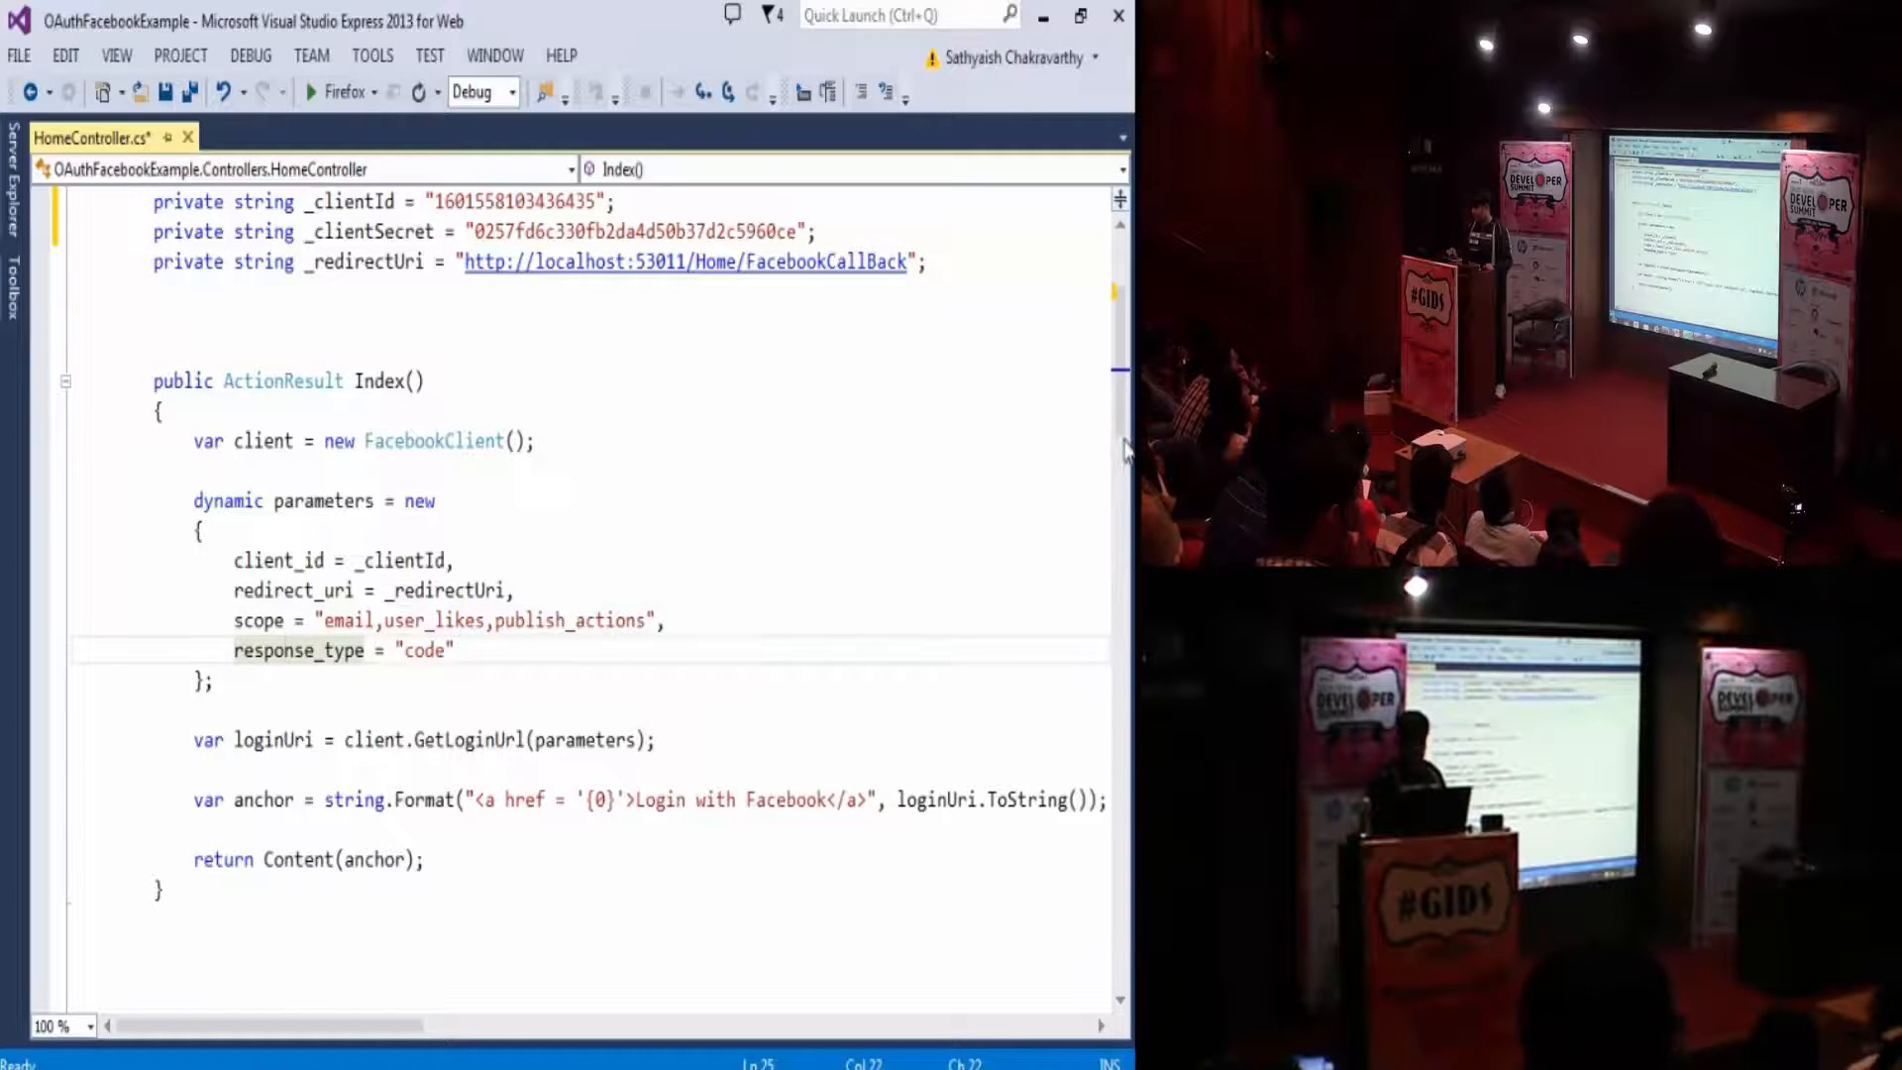
{"action": "scroll", "scroll_direction": "down", "scroll_amount": 3}
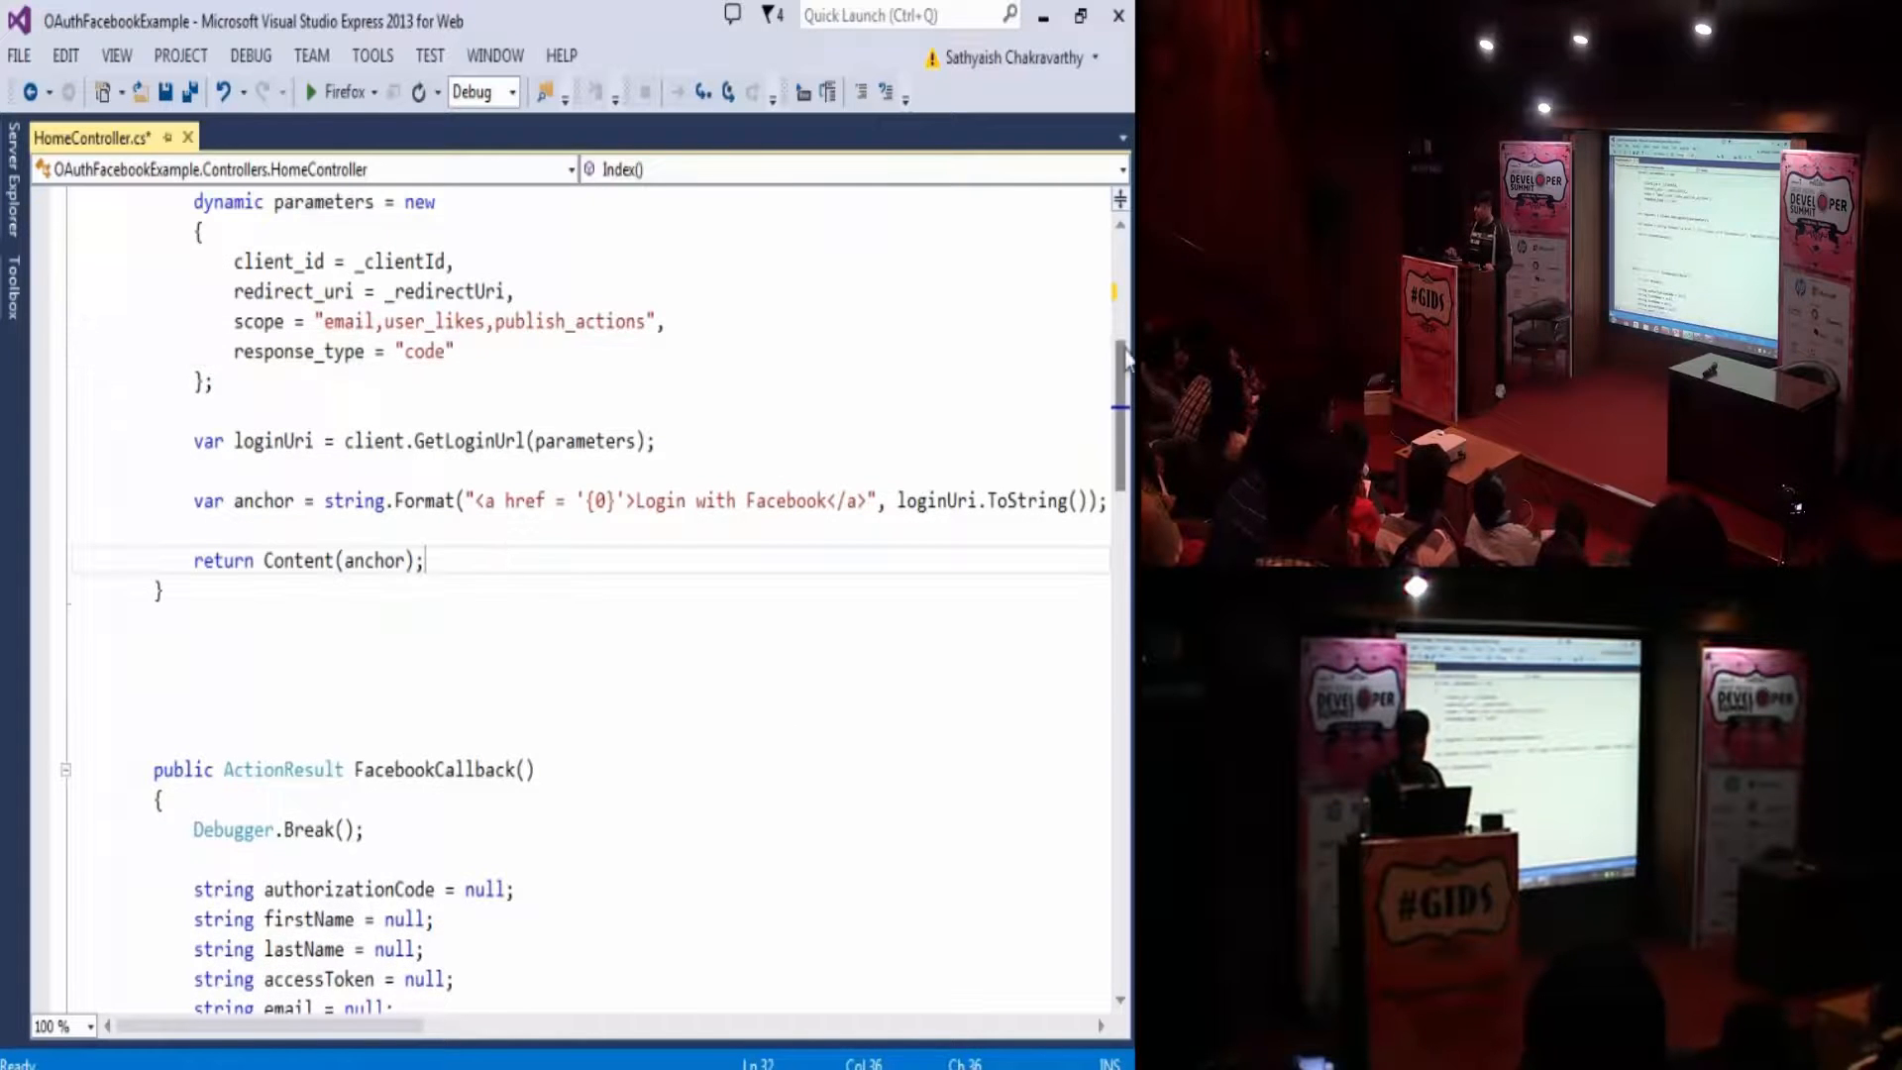
{"action": "scroll", "scroll_direction": "down", "scroll_amount": 3}
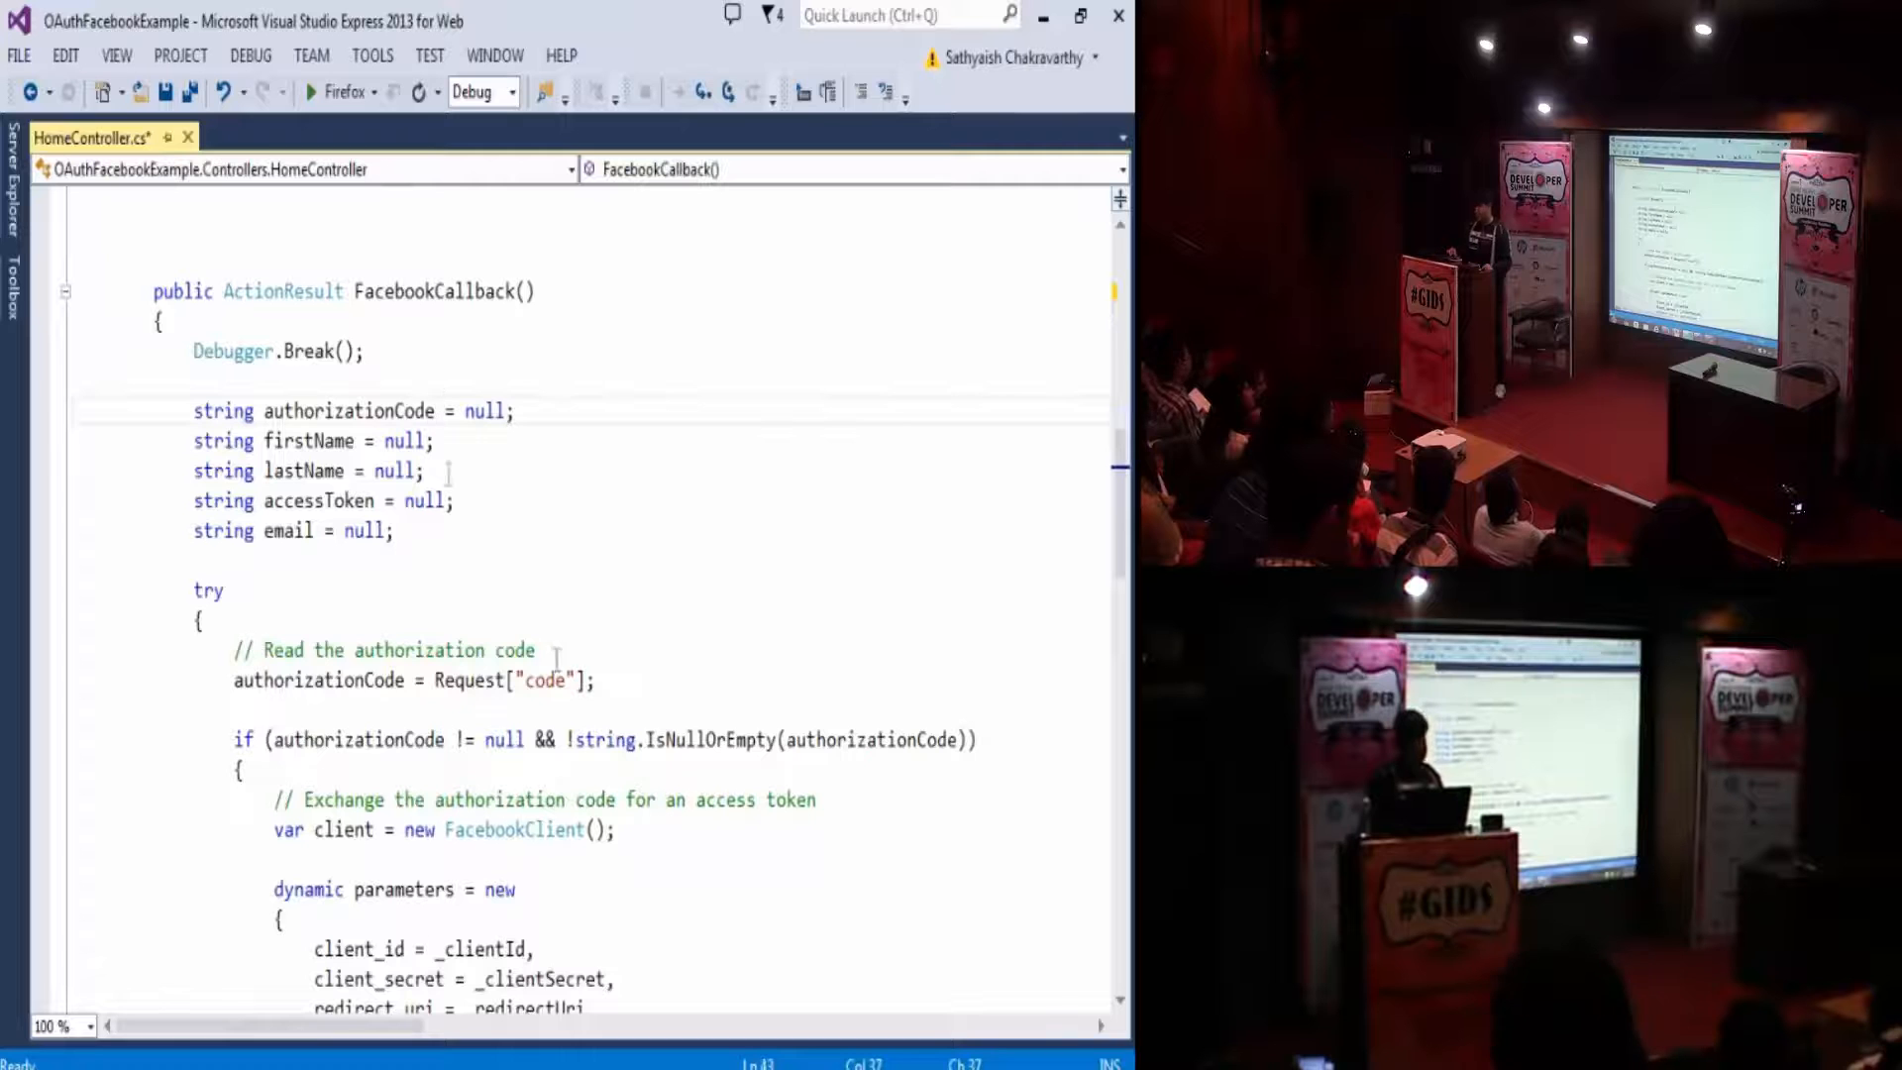
{"action": "double_click", "coordinate": [467, 680]}
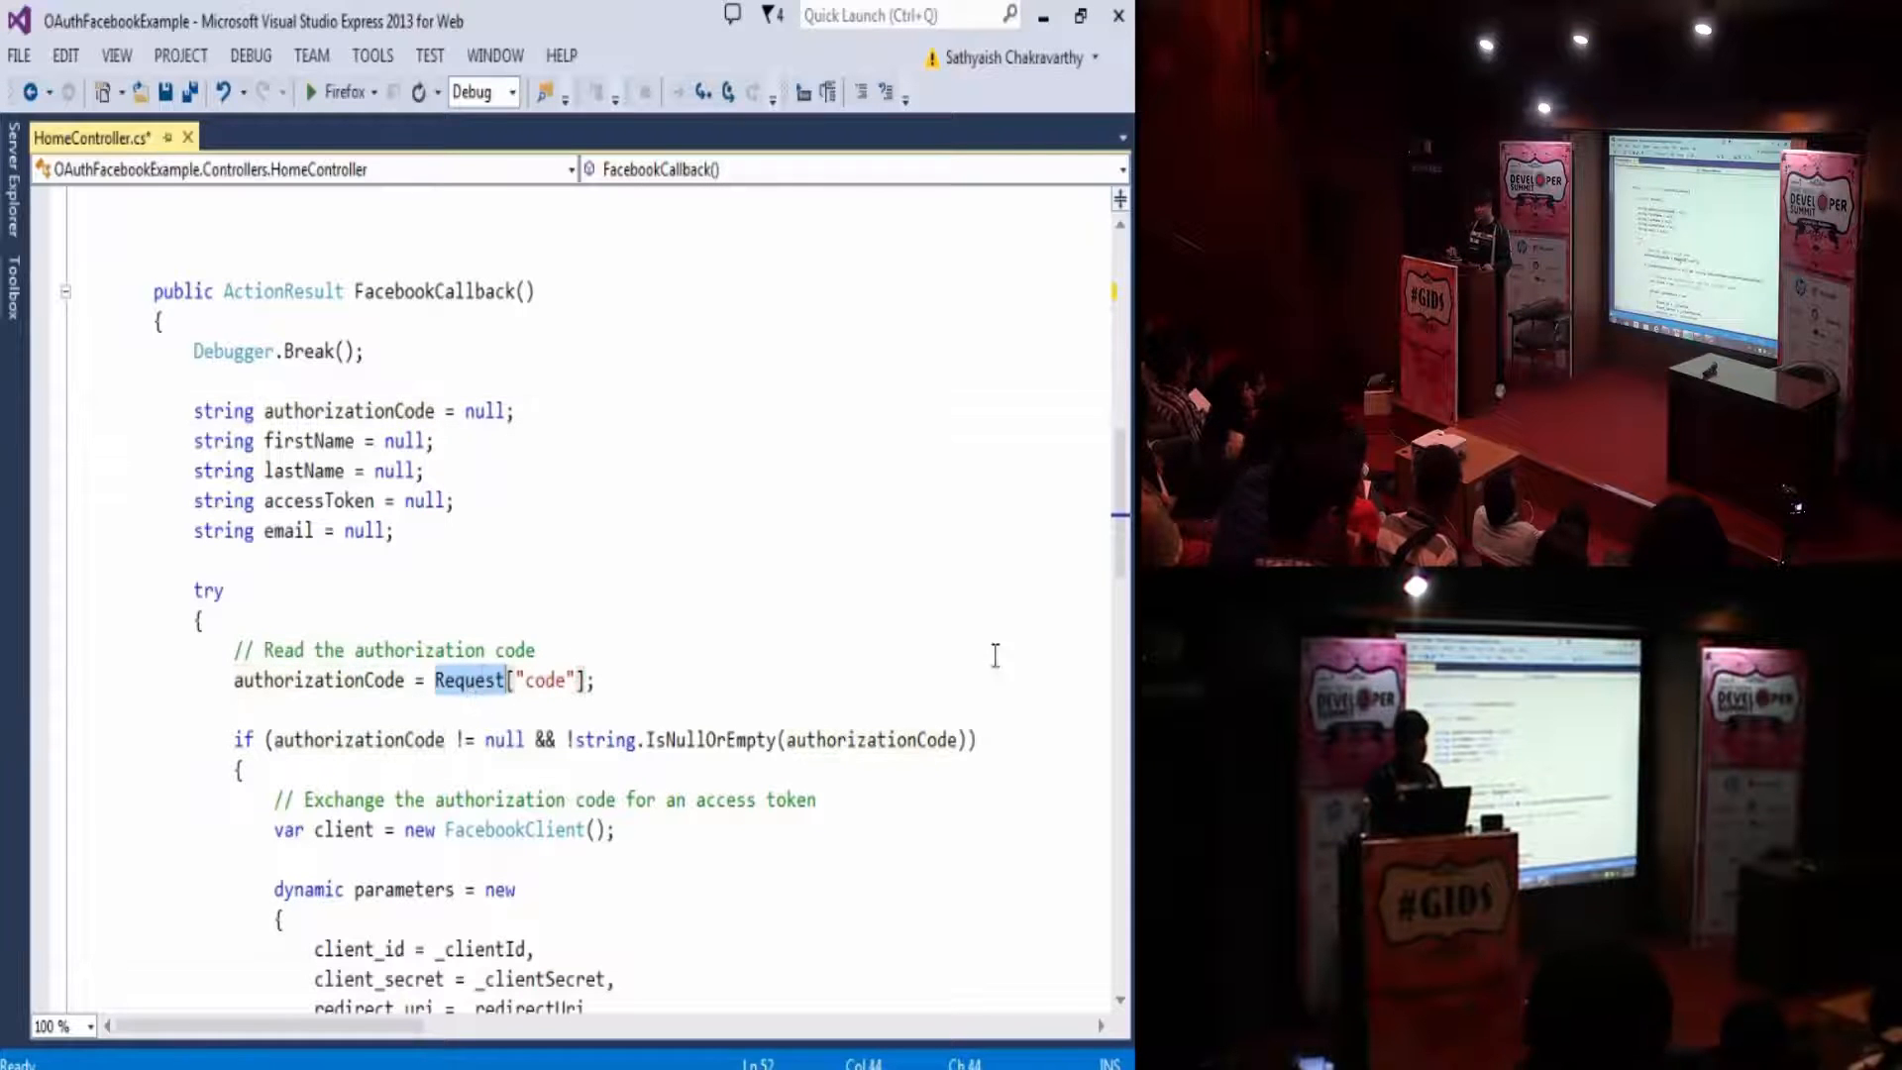
{"action": "scroll", "scroll_direction": "down", "scroll_amount": 3}
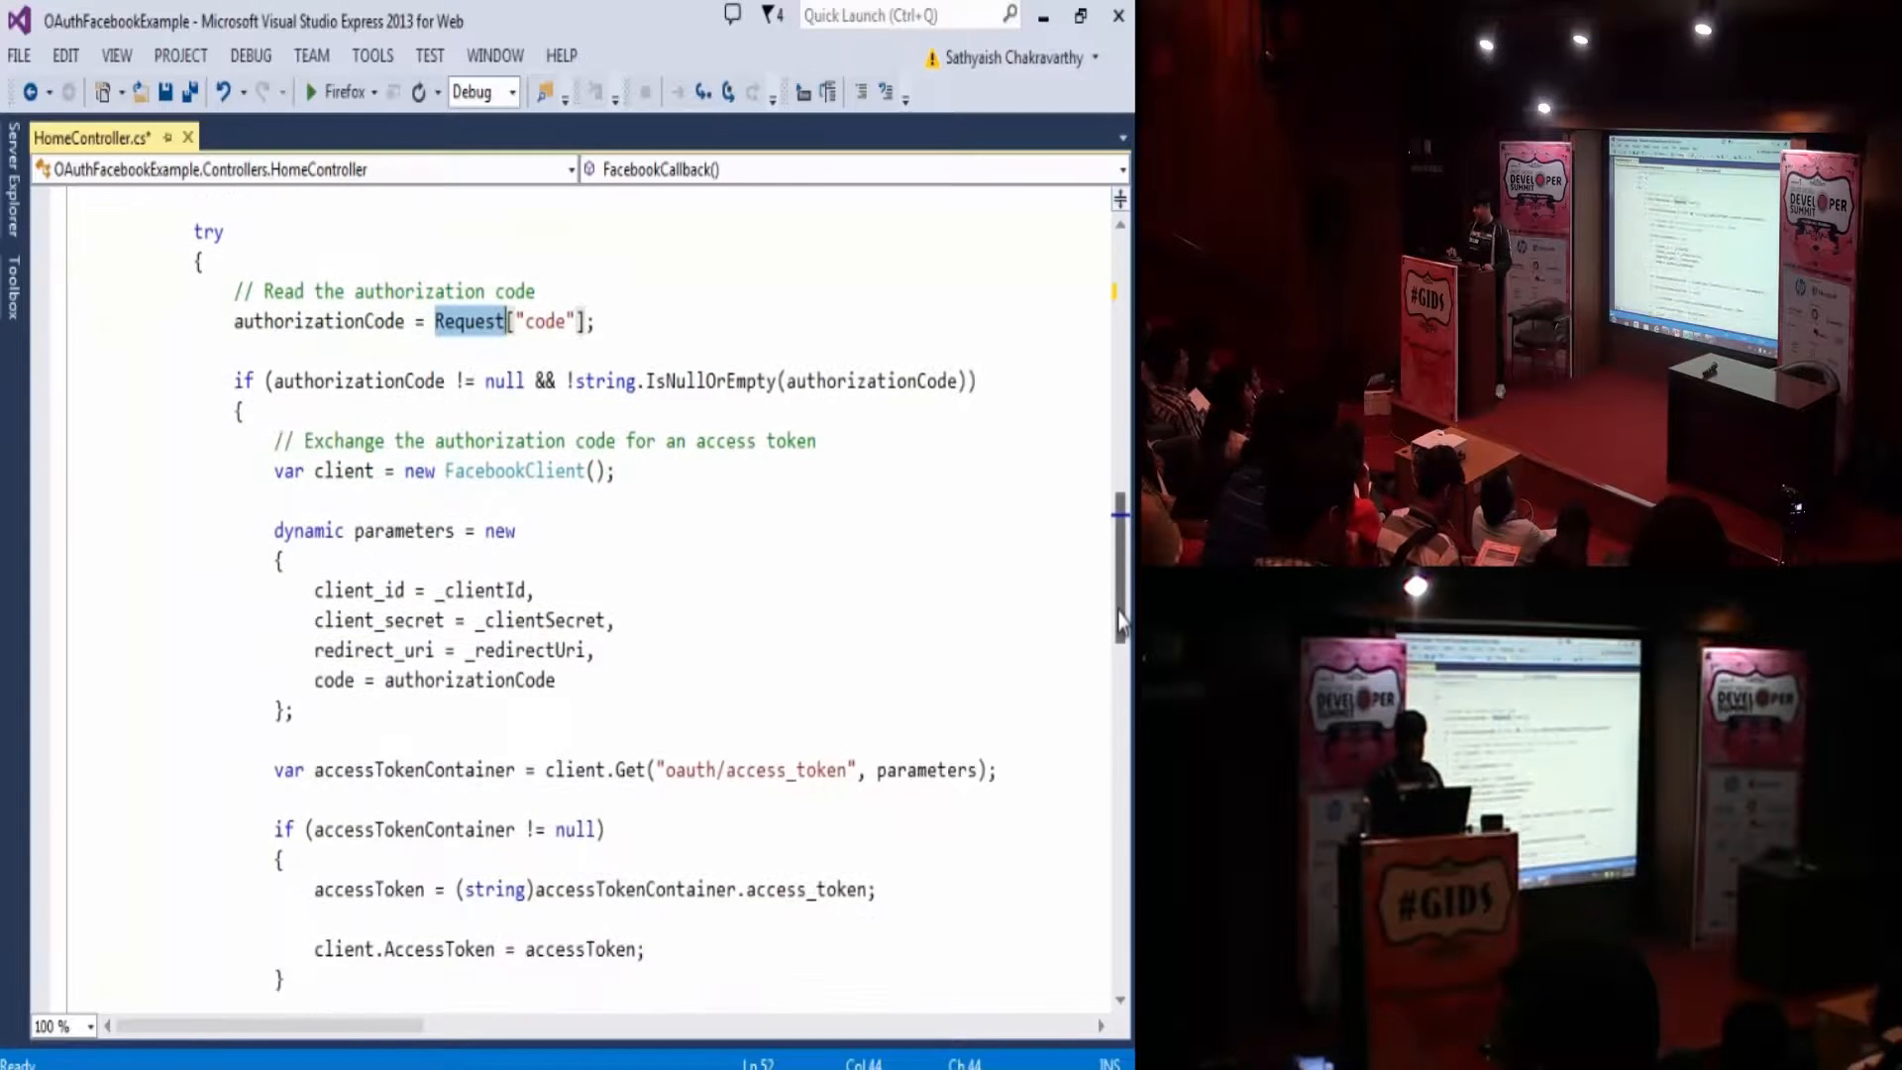
{"action": "scroll", "scroll_direction": "down", "scroll_amount": 3}
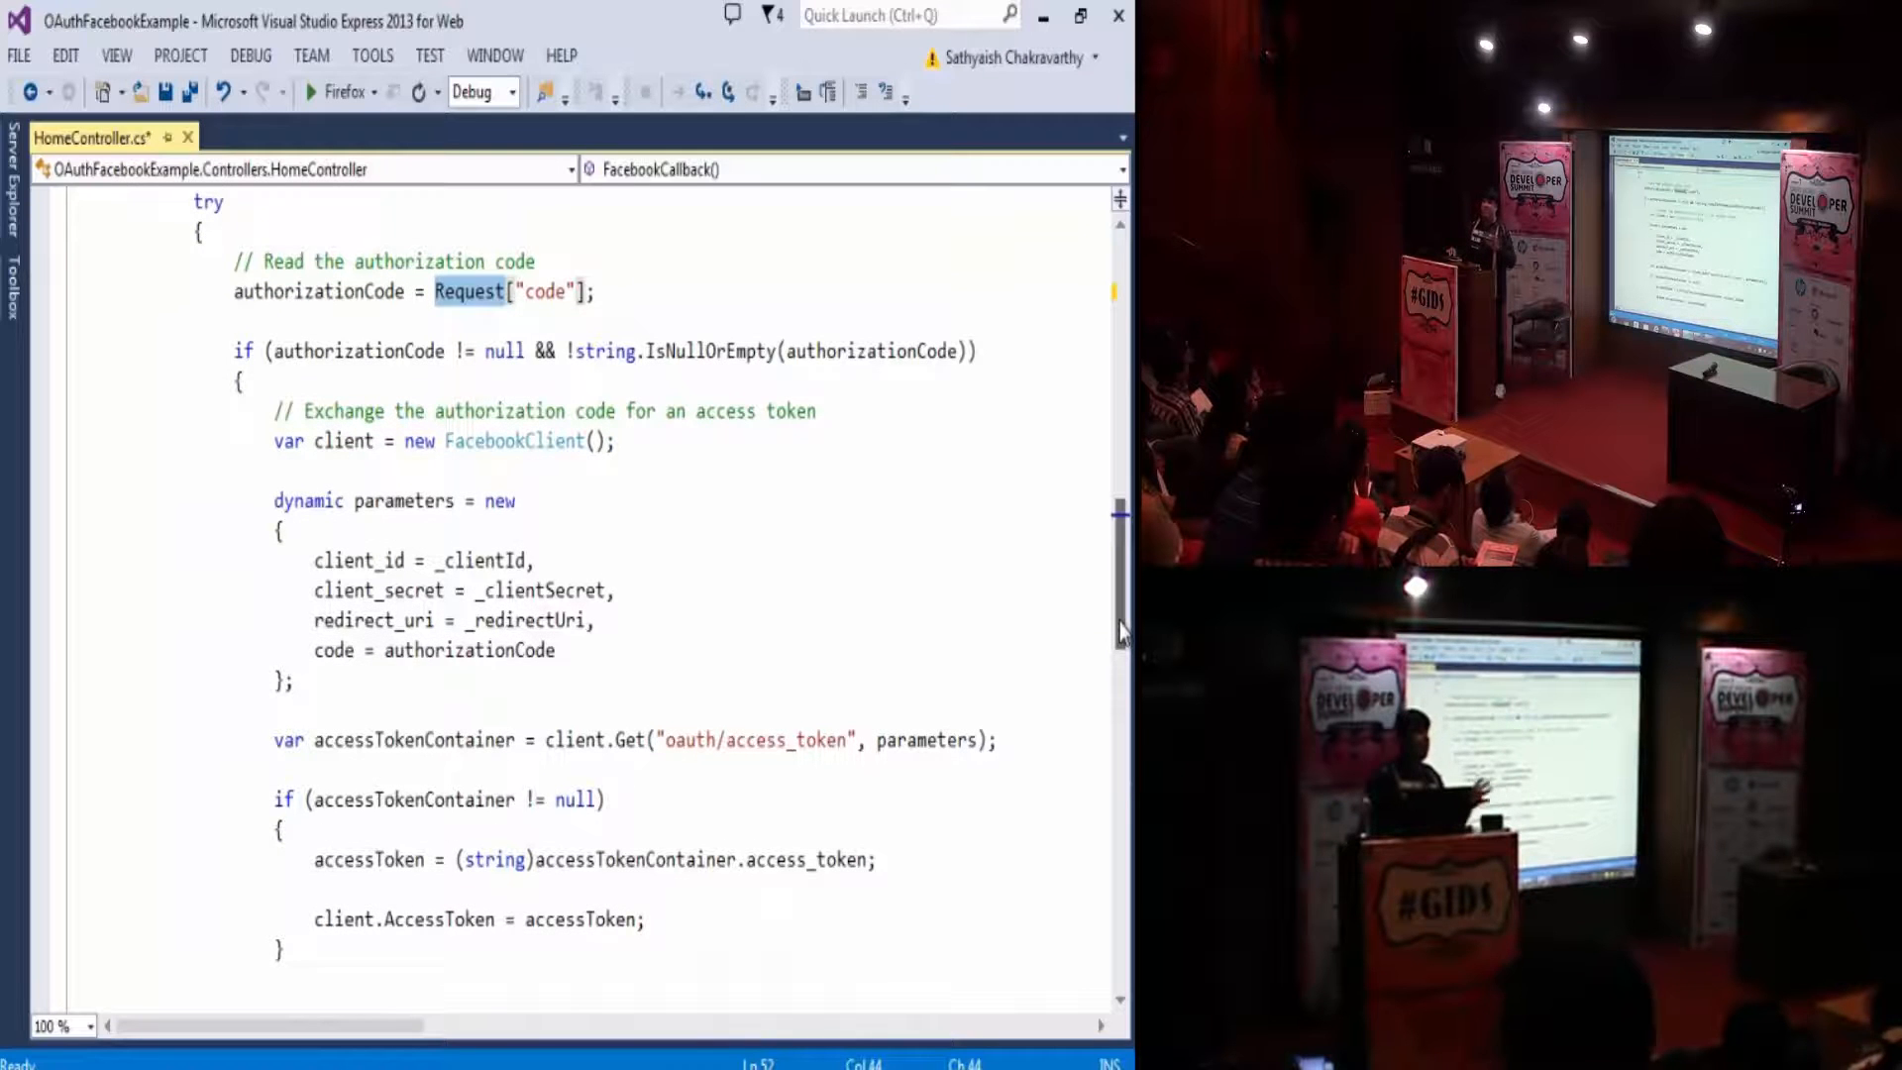
{"action": "scroll", "scroll_direction": "down", "scroll_amount": 3}
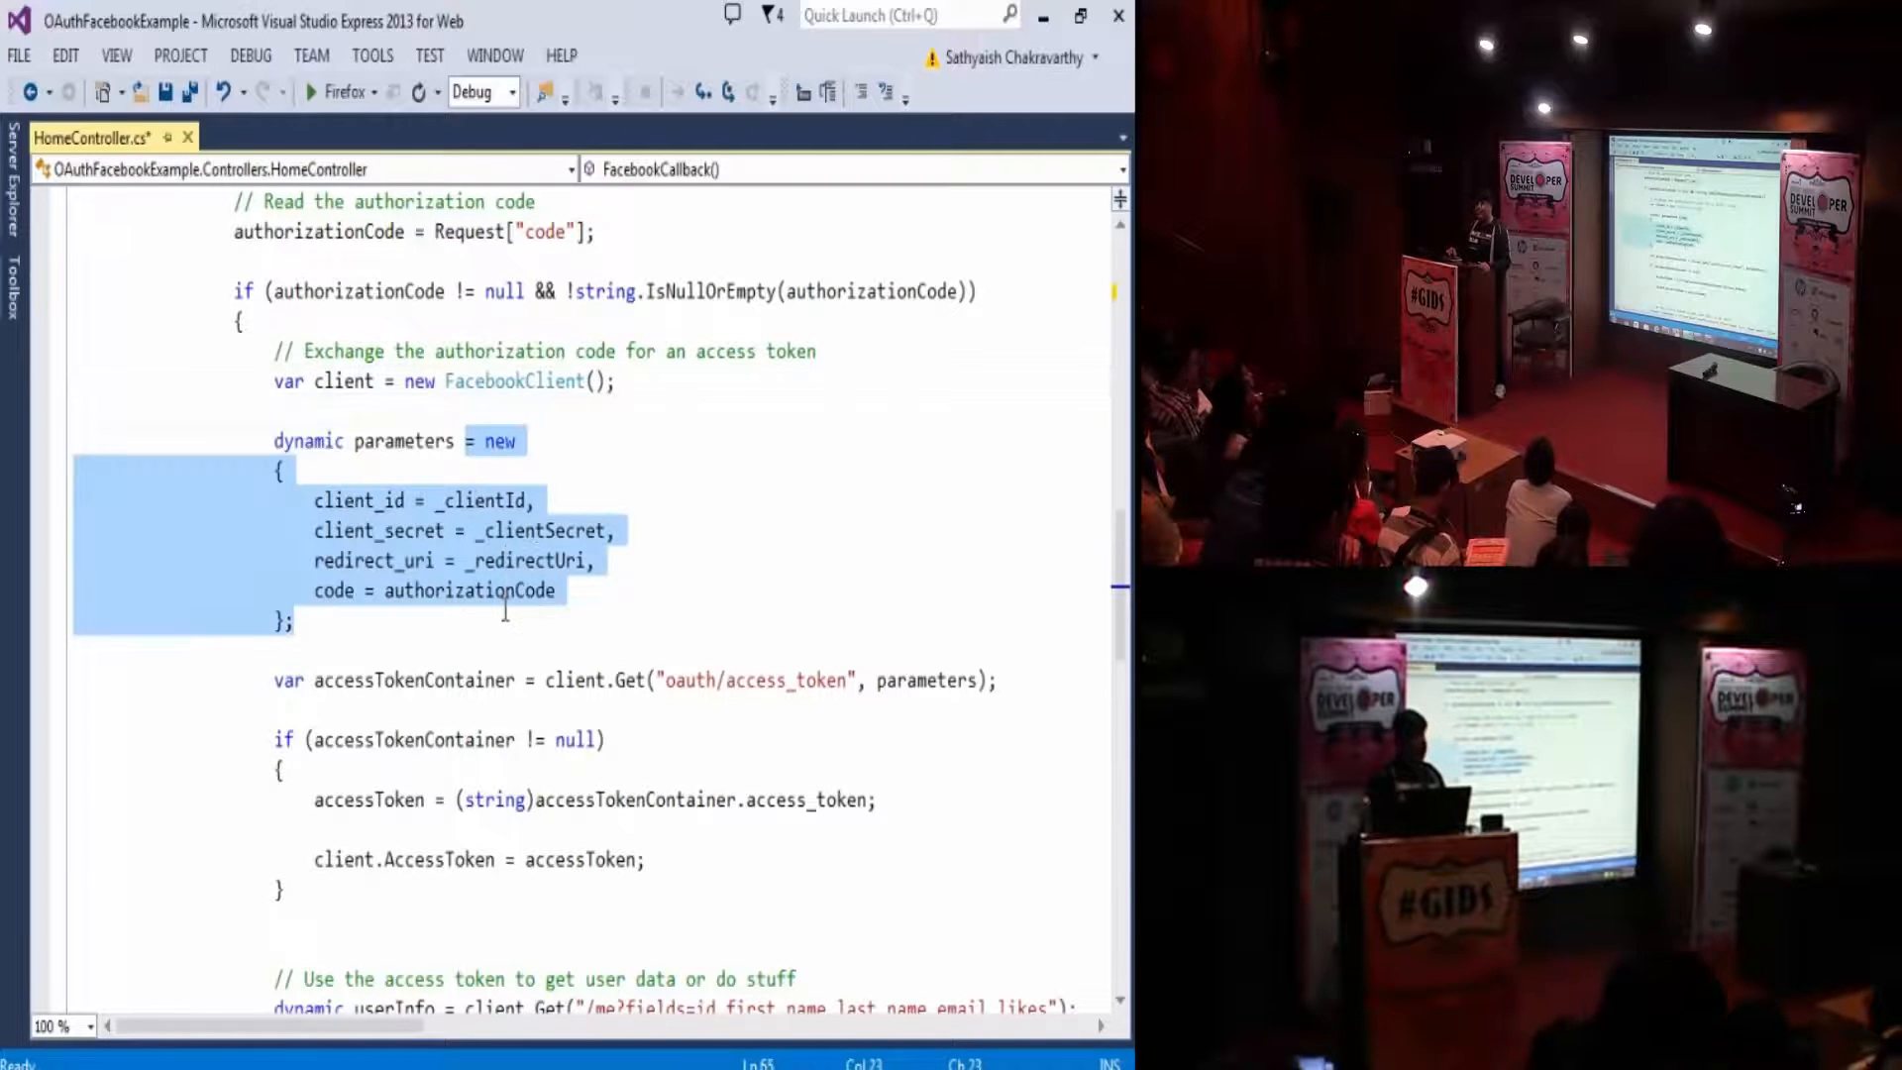
{"action": "left_click", "coordinate": [505, 630]}
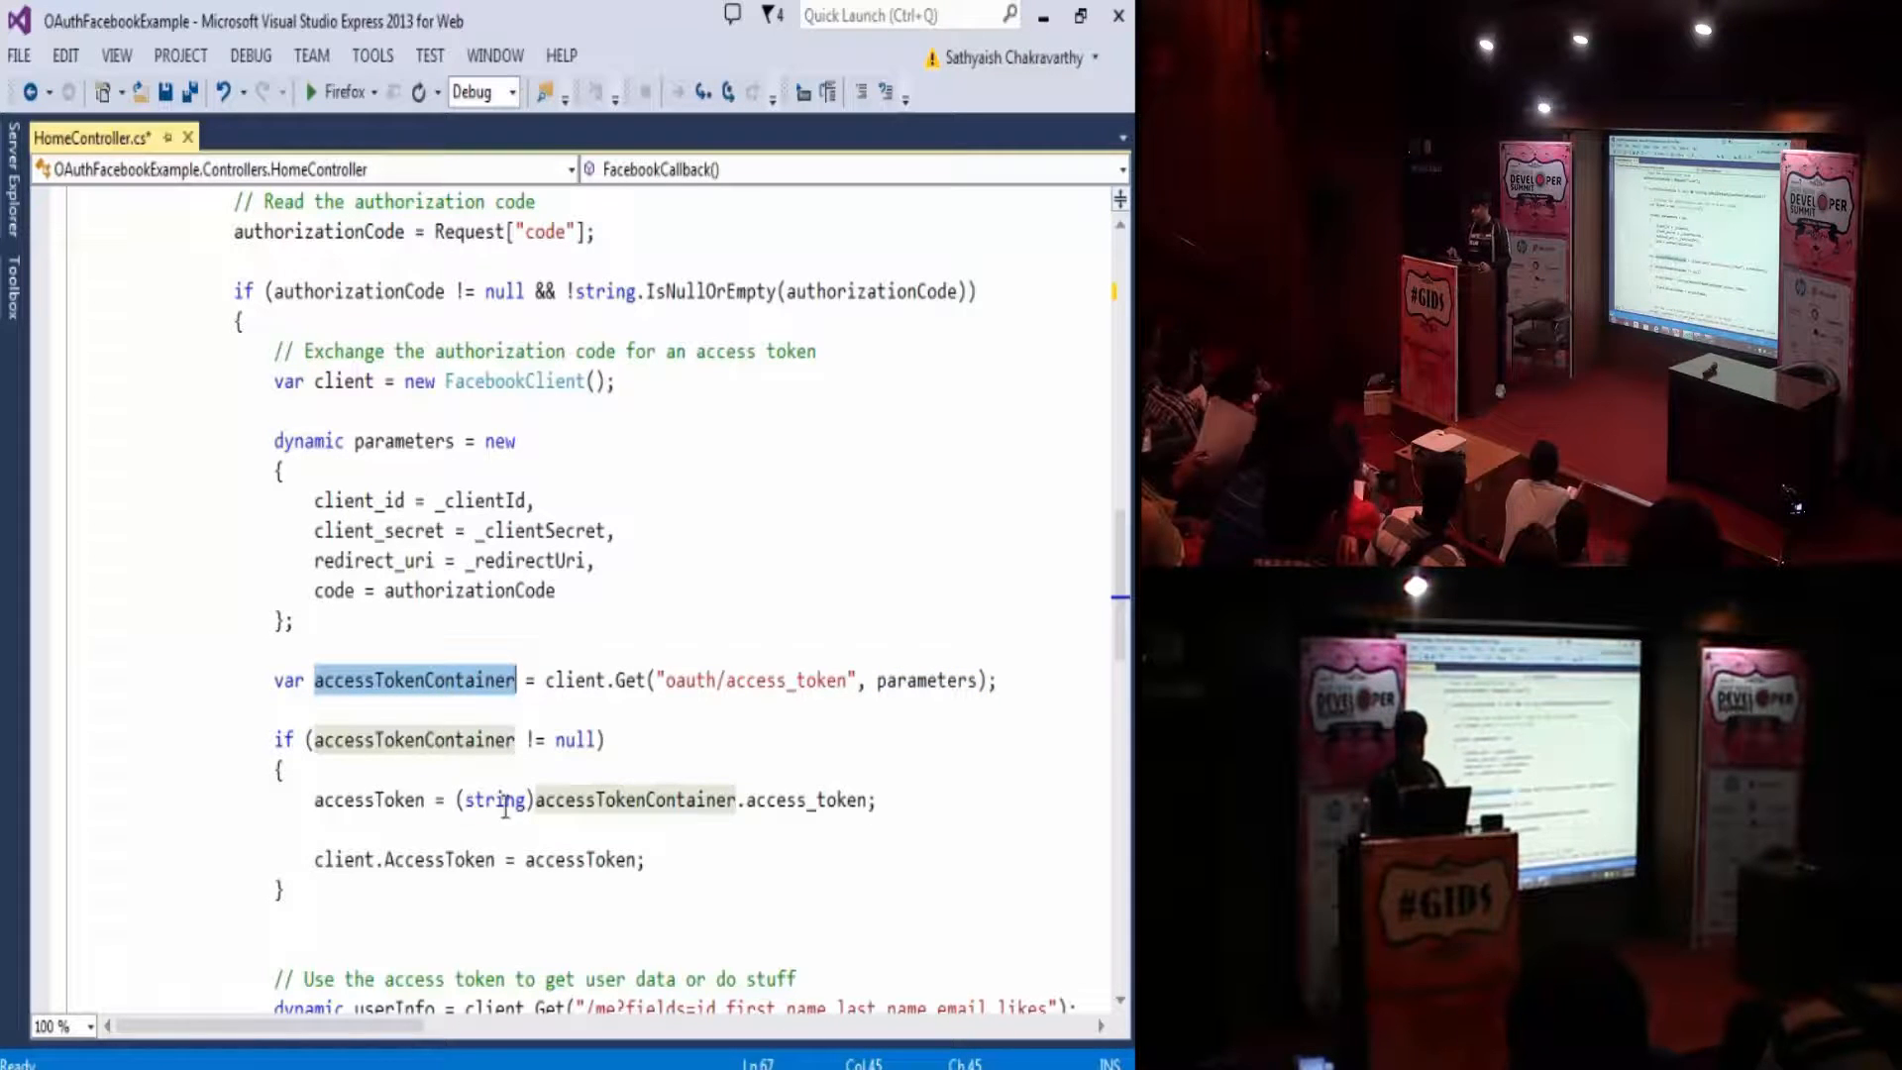
{"action": "double_click", "coordinate": [583, 858]}
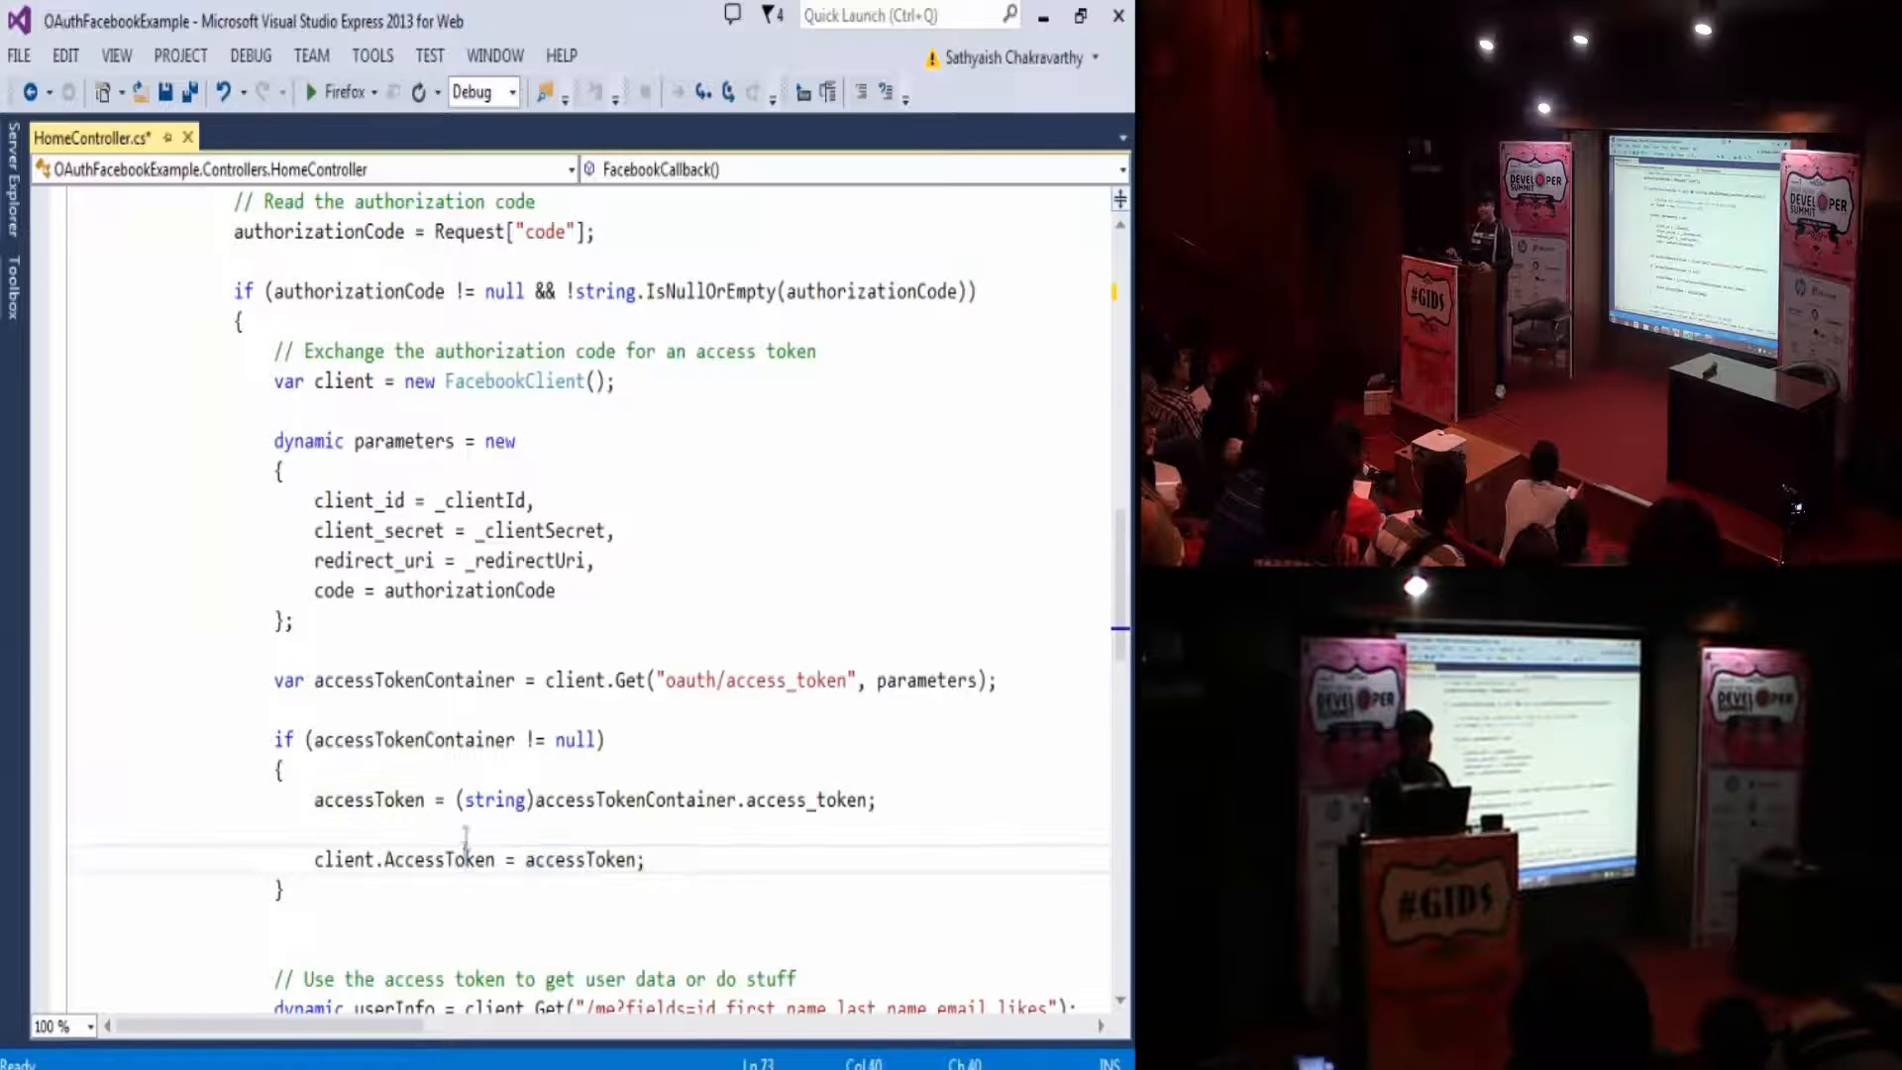
{"action": "scroll", "scroll_direction": "down", "scroll_amount": 3}
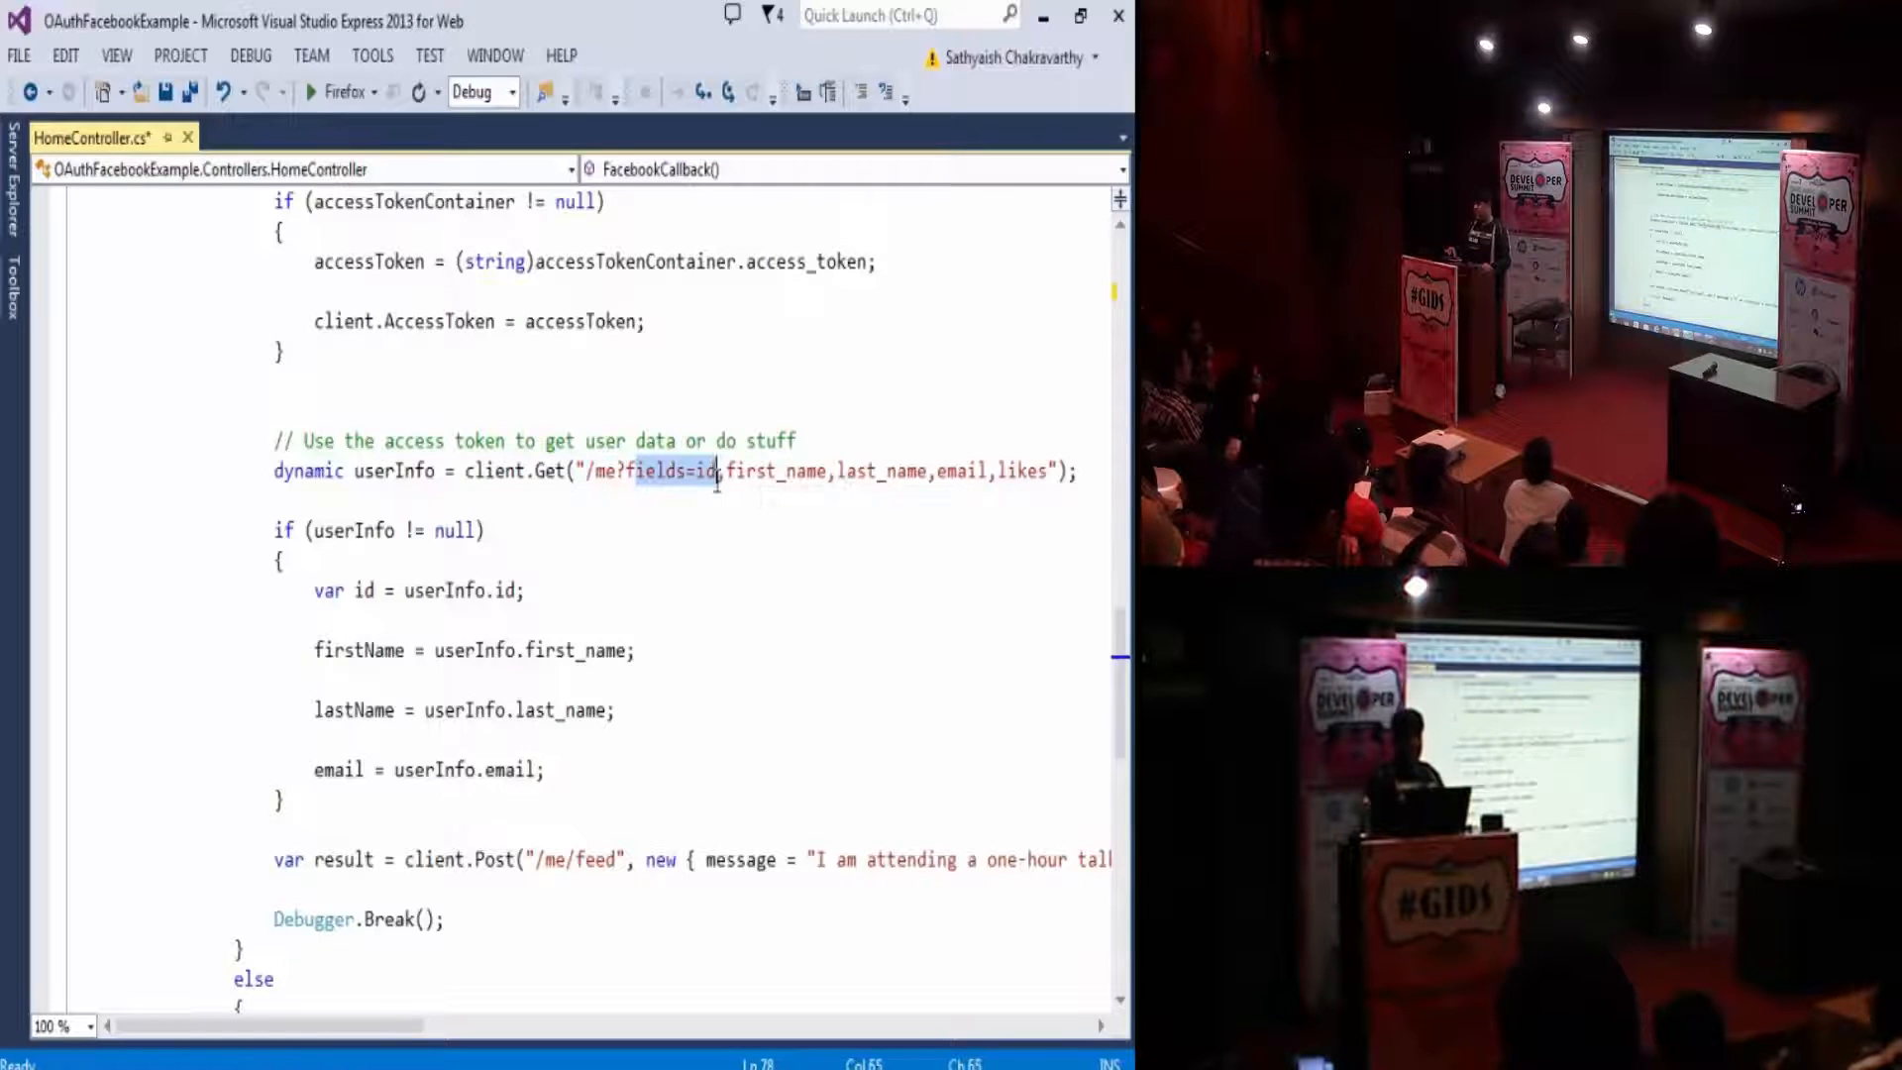
{"action": "left_click_drag", "start_coordinate": [715, 471], "coordinate": [1046, 471]}
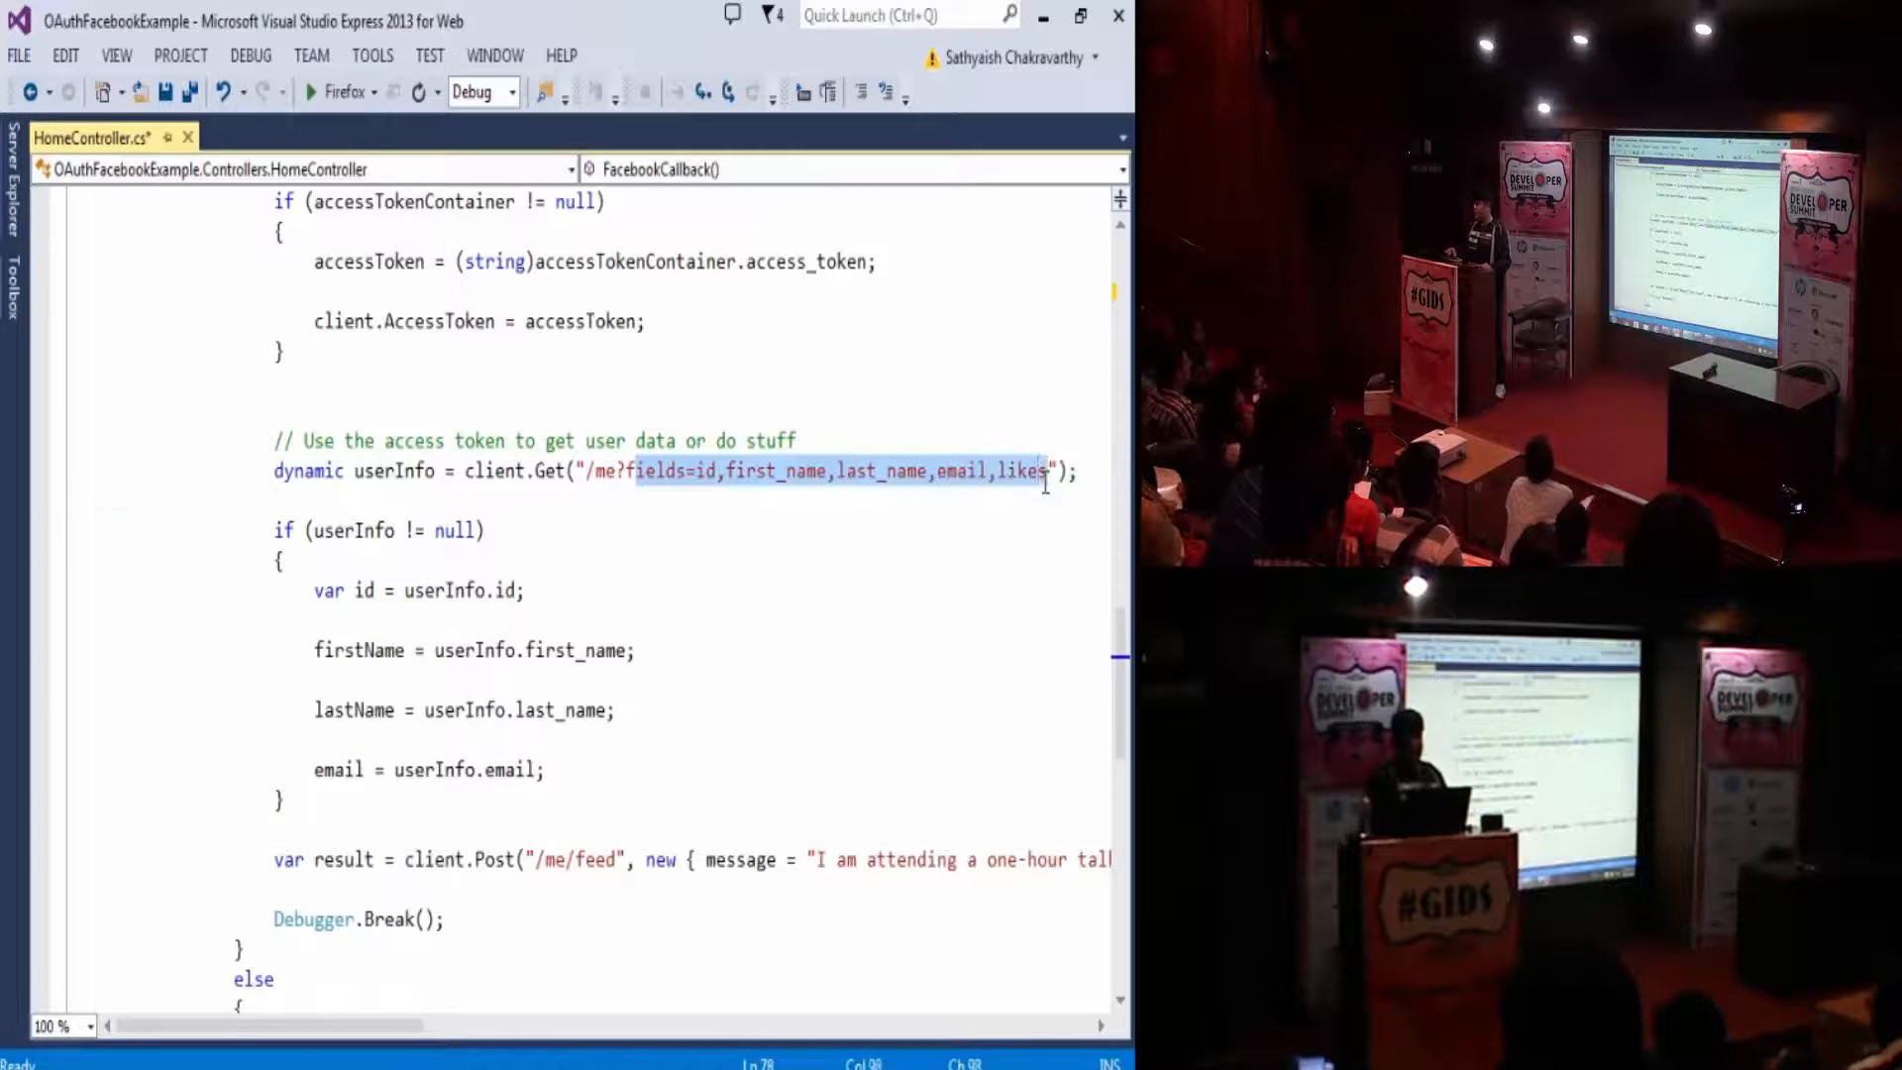
{"action": "left_click", "coordinate": [287, 560]}
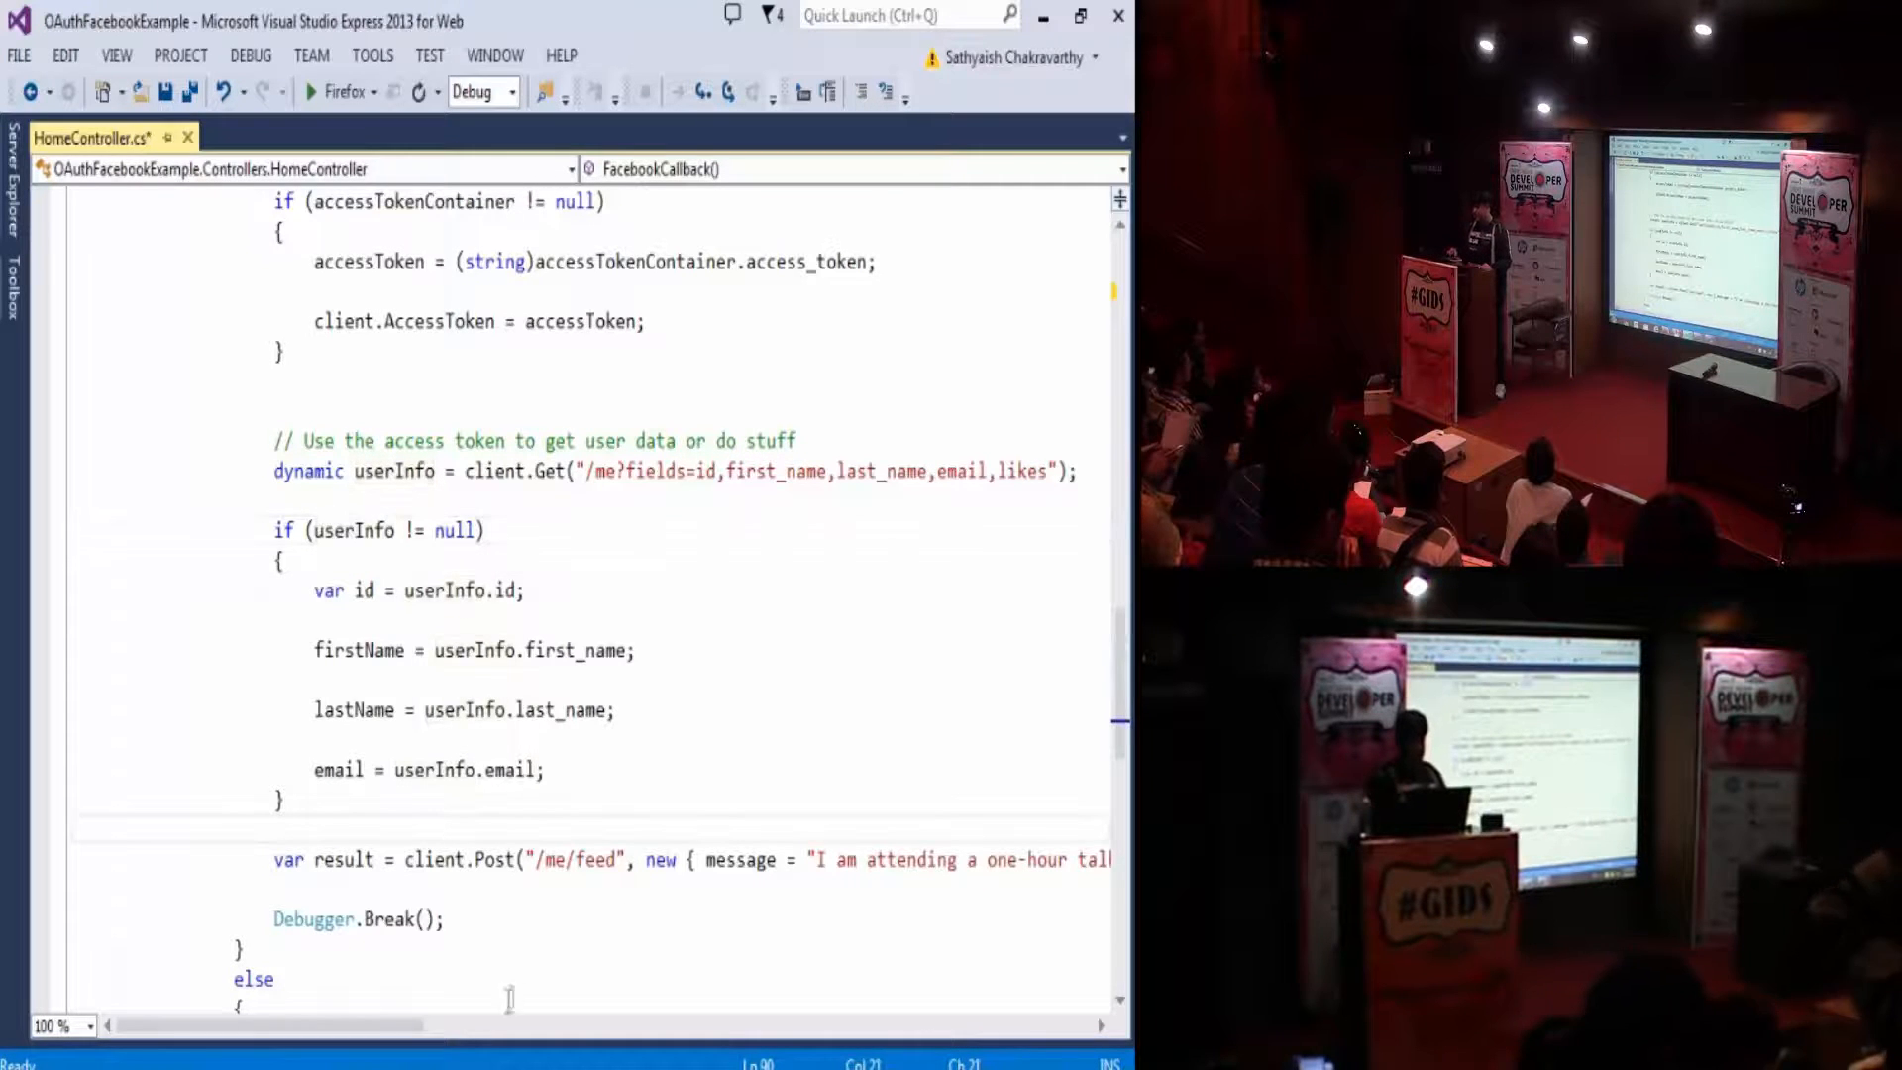
{"action": "left_click_drag", "start_coordinate": [279, 1024], "coordinate": [515, 1024]}
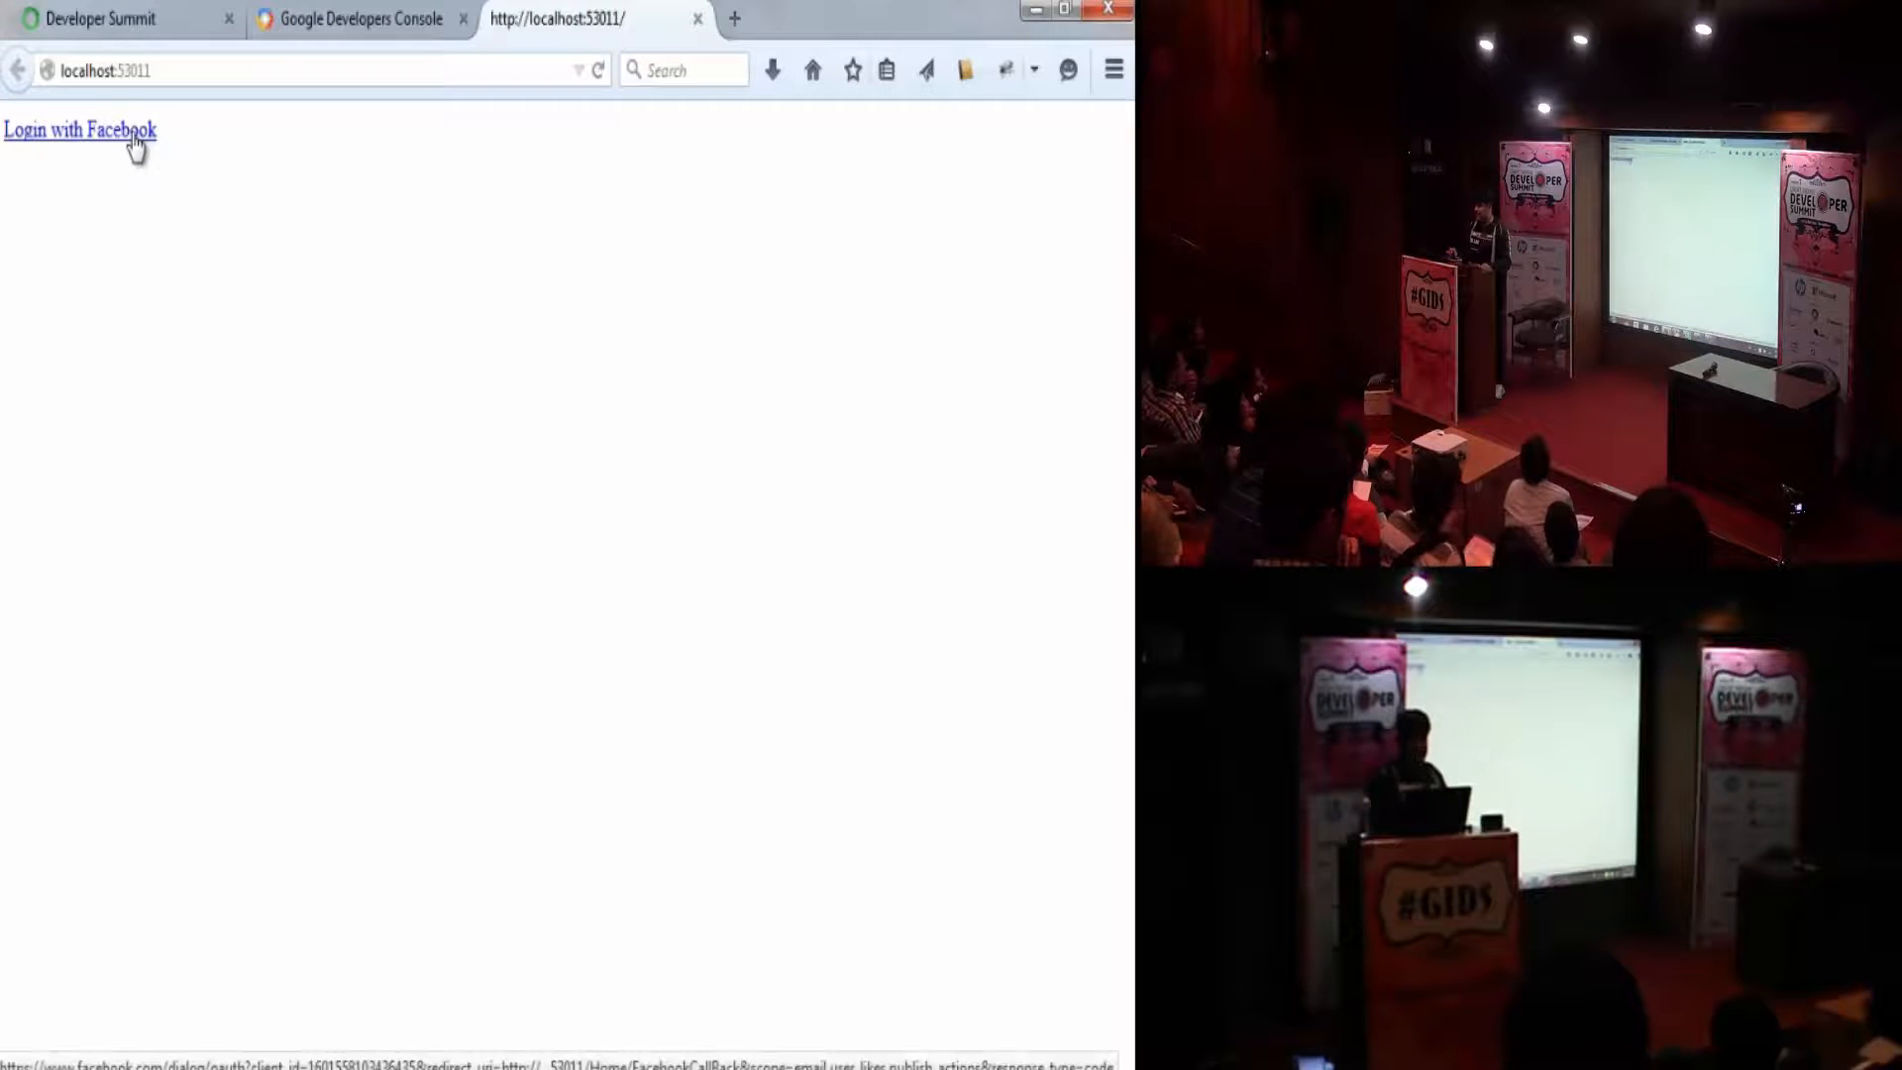
- Log in with Facebook and accept sharing profile, email and likes with Developer Summit
{"action": "left_click", "coordinate": [77, 131]}
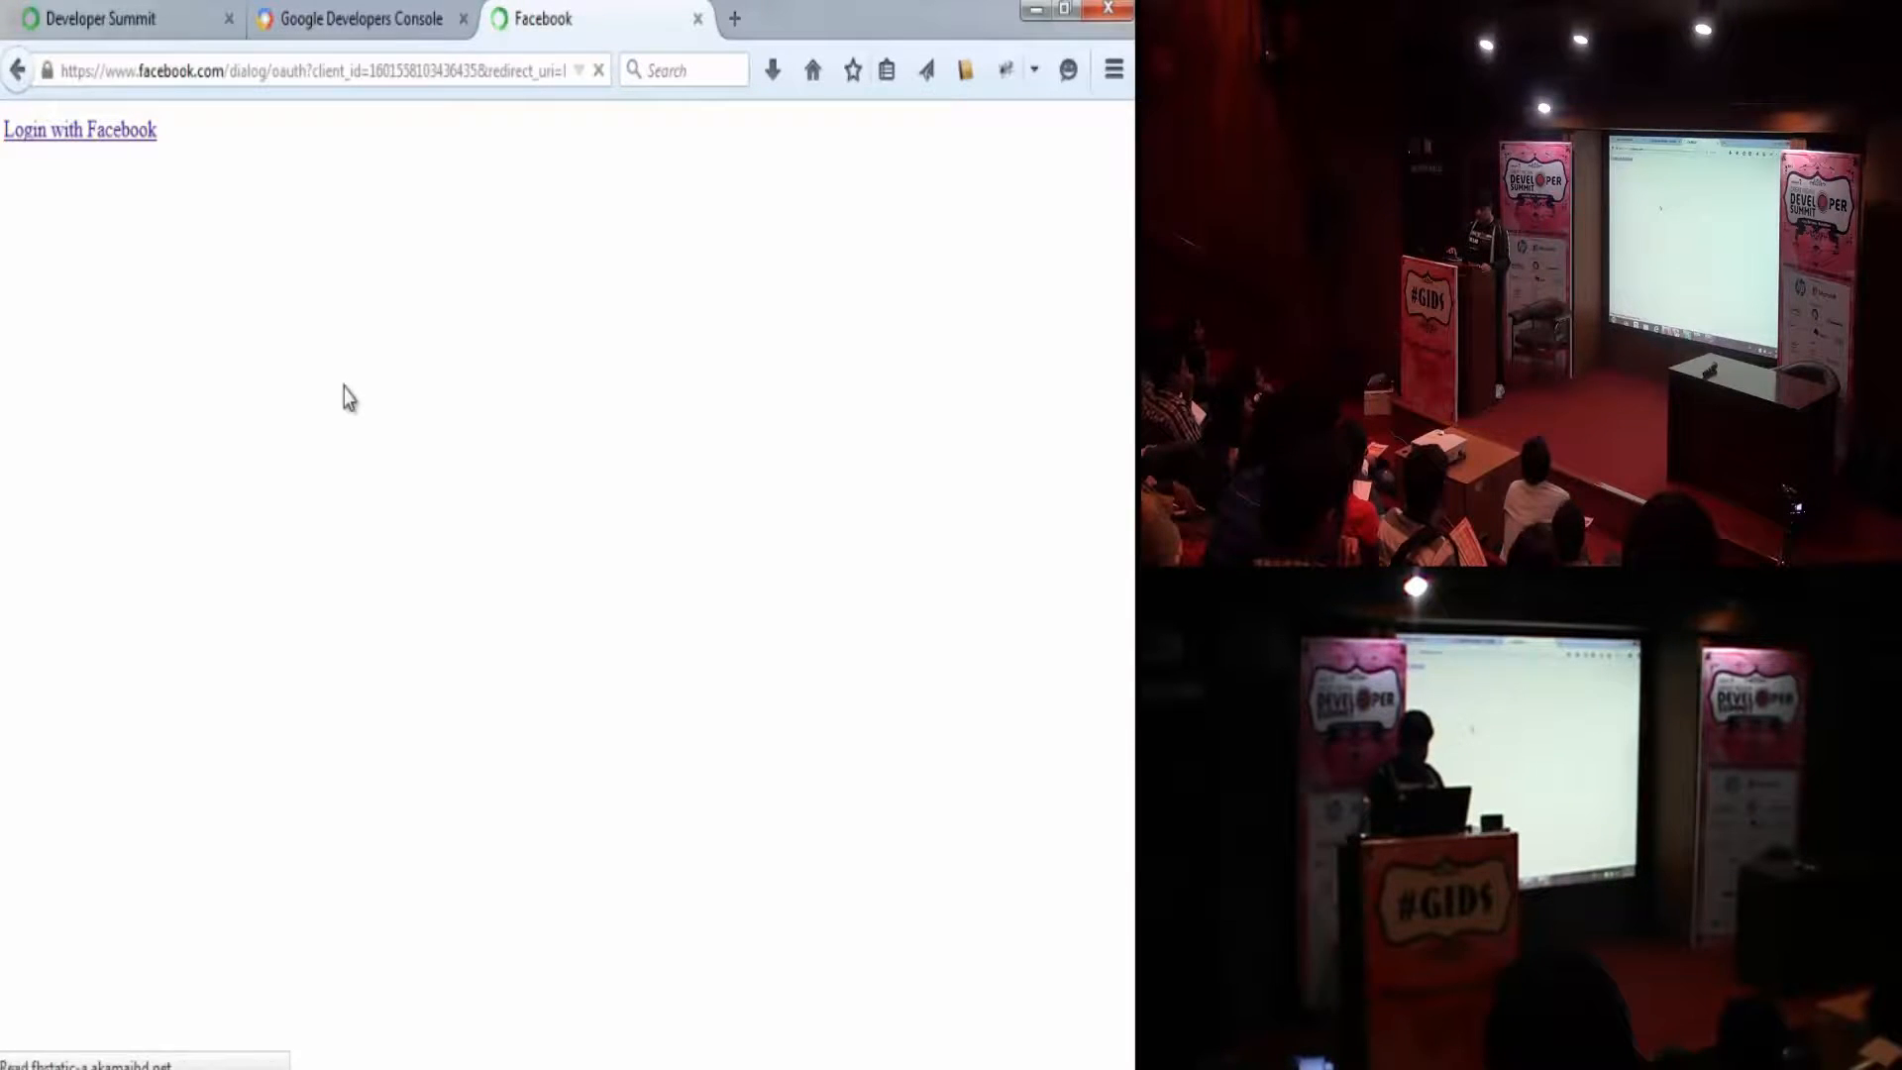
{"action": "left_click", "coordinate": [79, 131]}
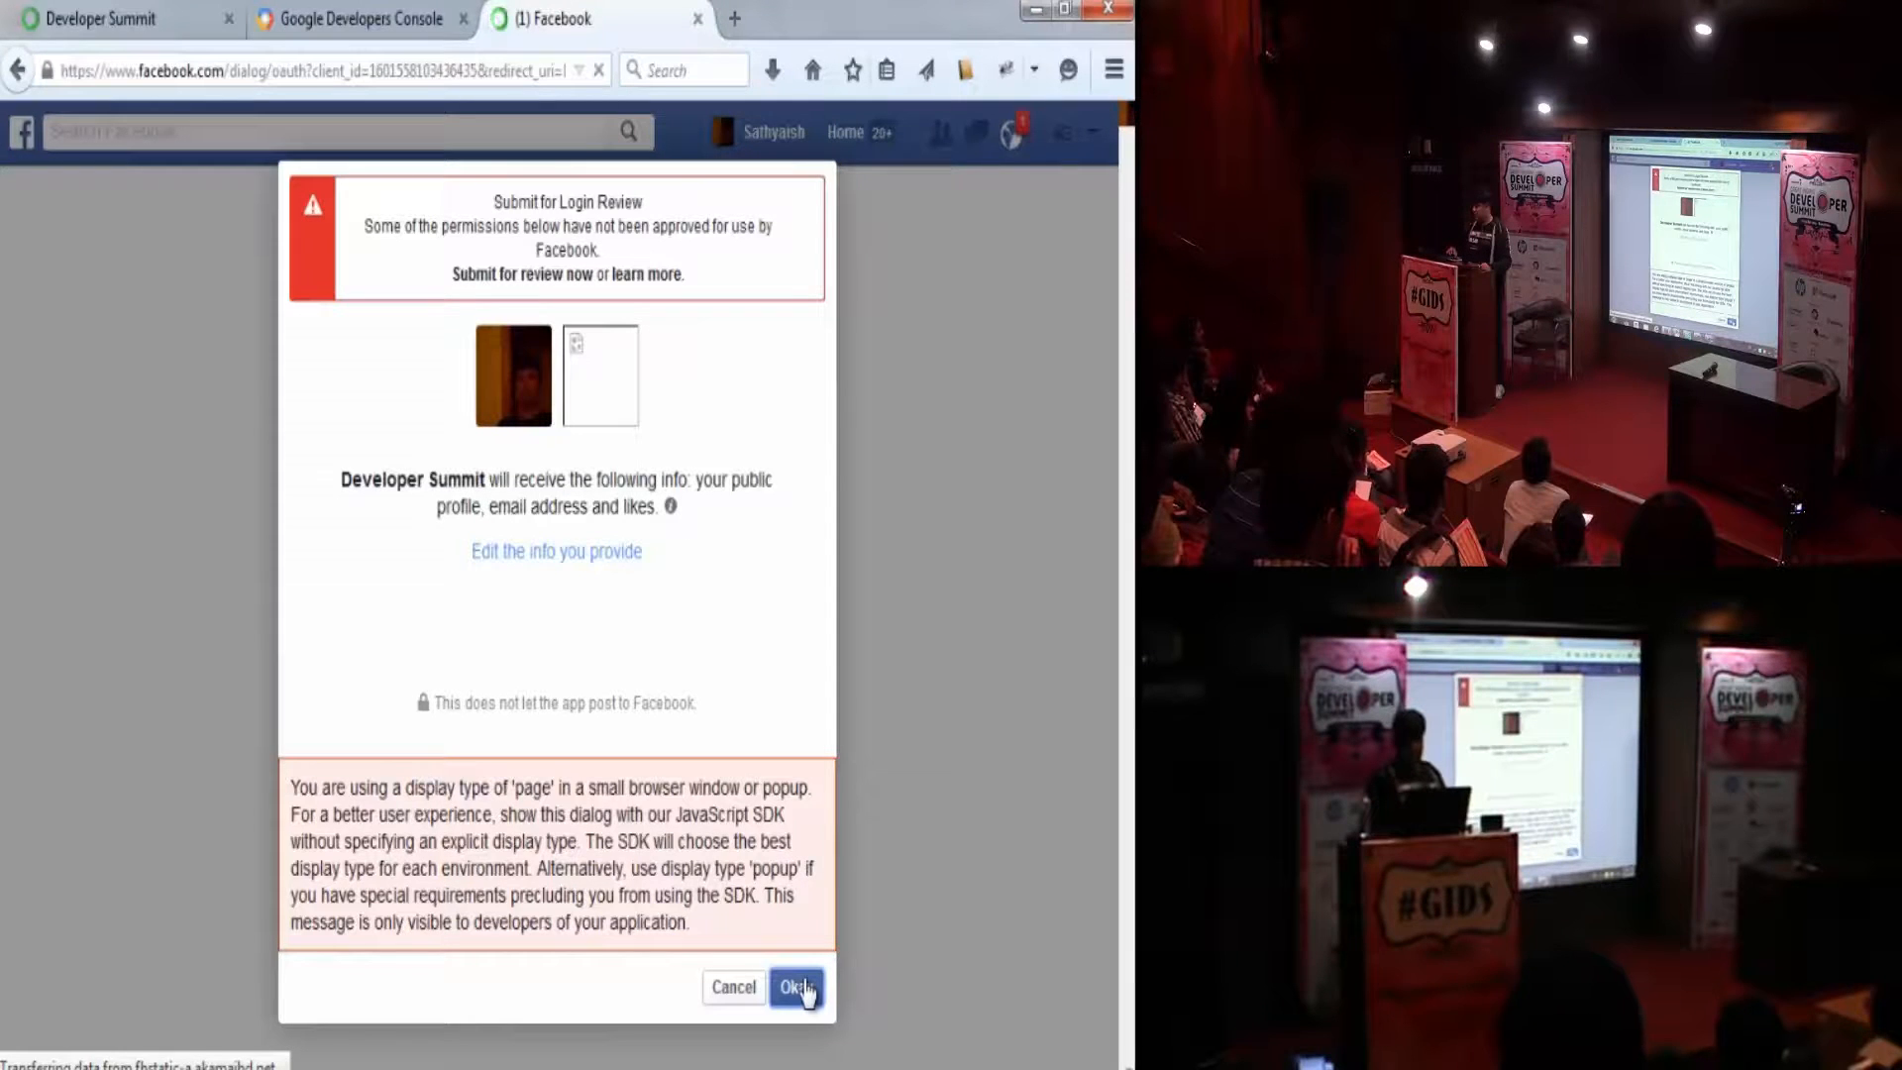
{"action": "left_click", "coordinate": [796, 987]}
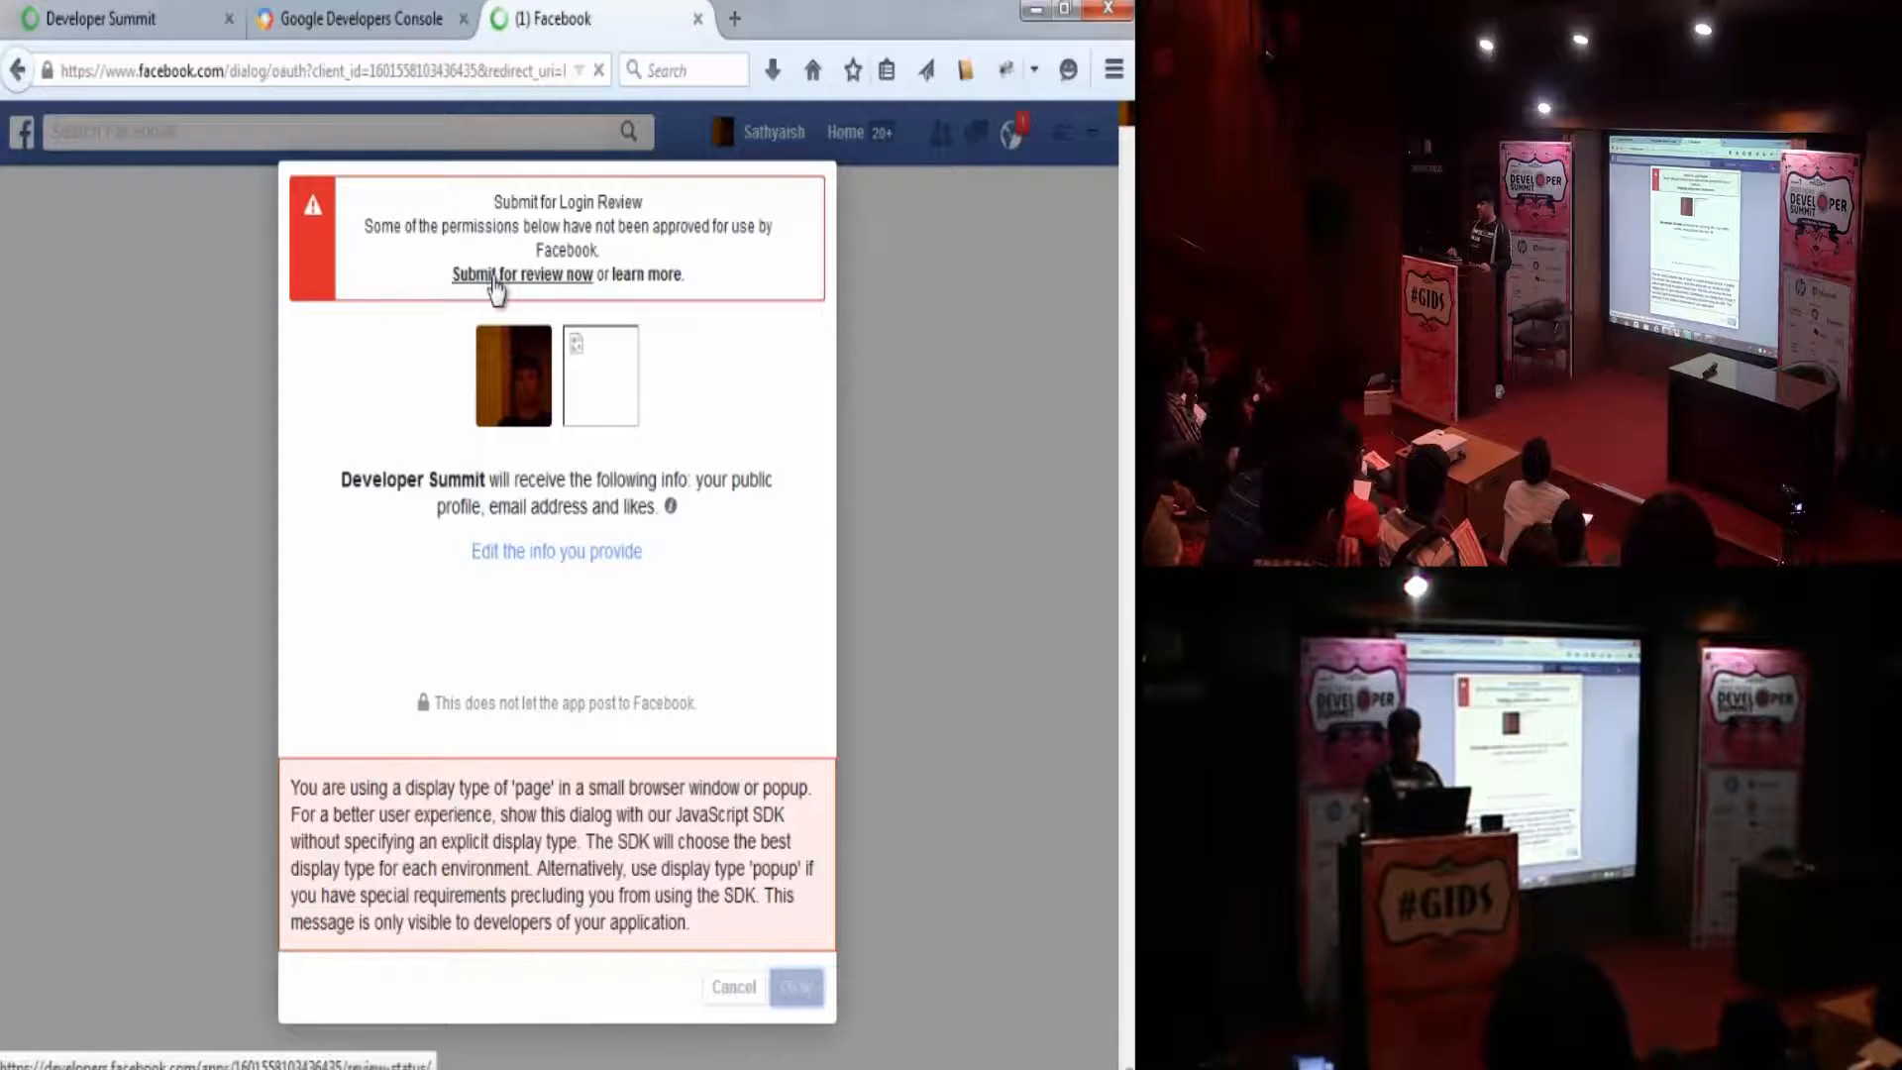
{"action": "left_click", "coordinate": [794, 987]}
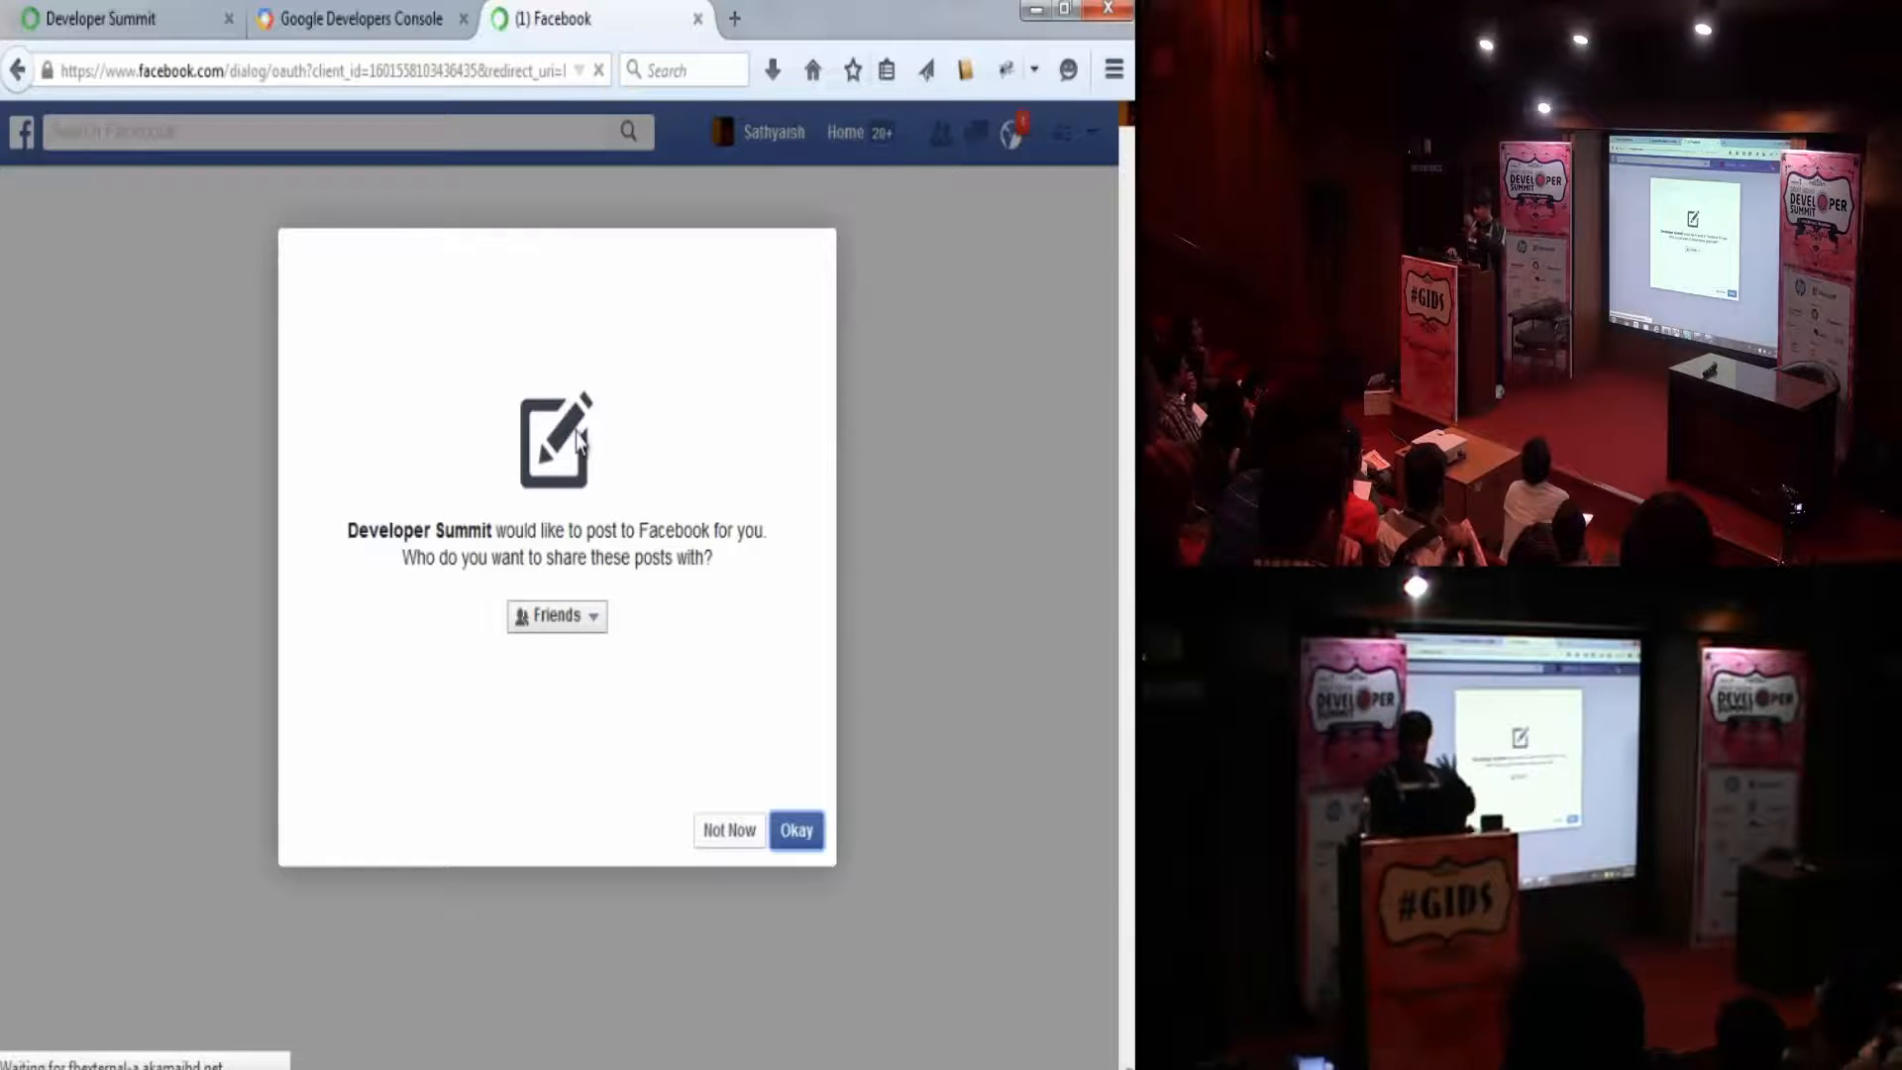
{"action": "mouse_move", "coordinate": [624, 632]}
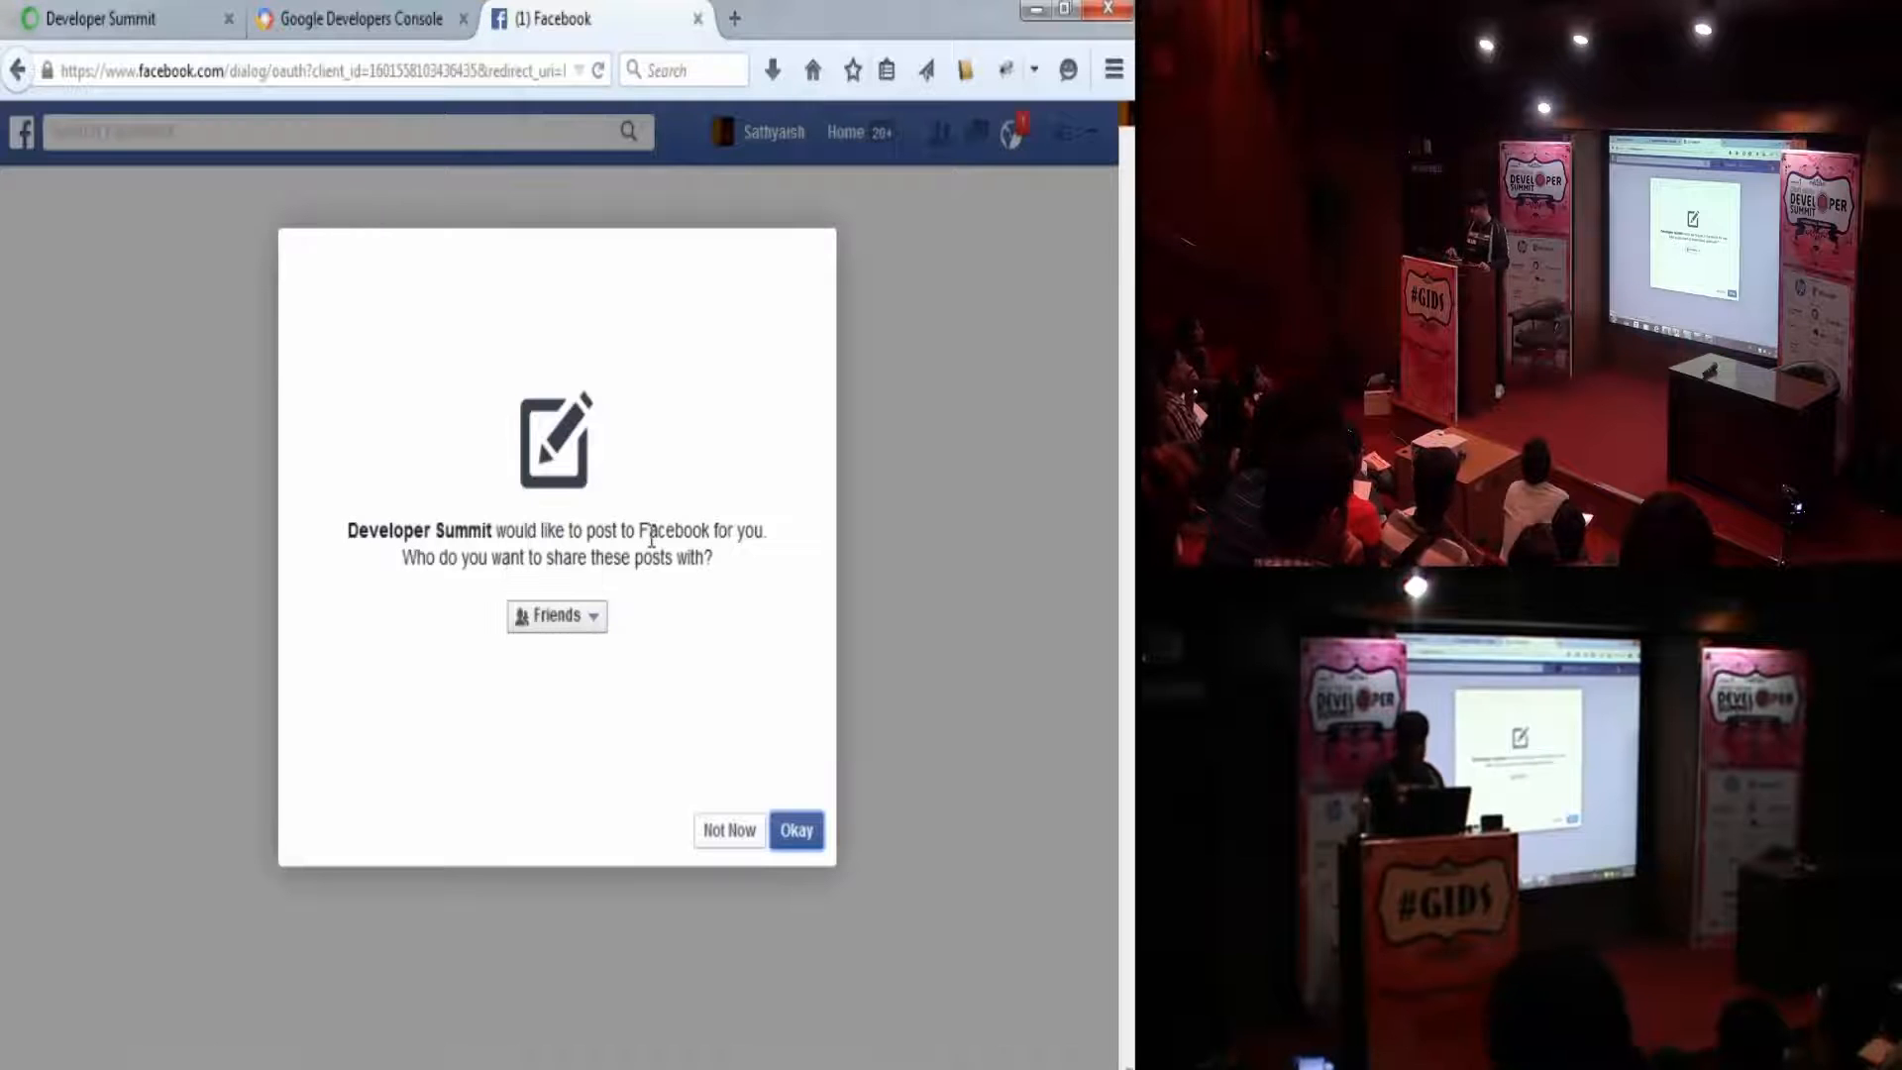
- Set the audience for the app's posts to Public
{"action": "left_click", "coordinate": [555, 614]}
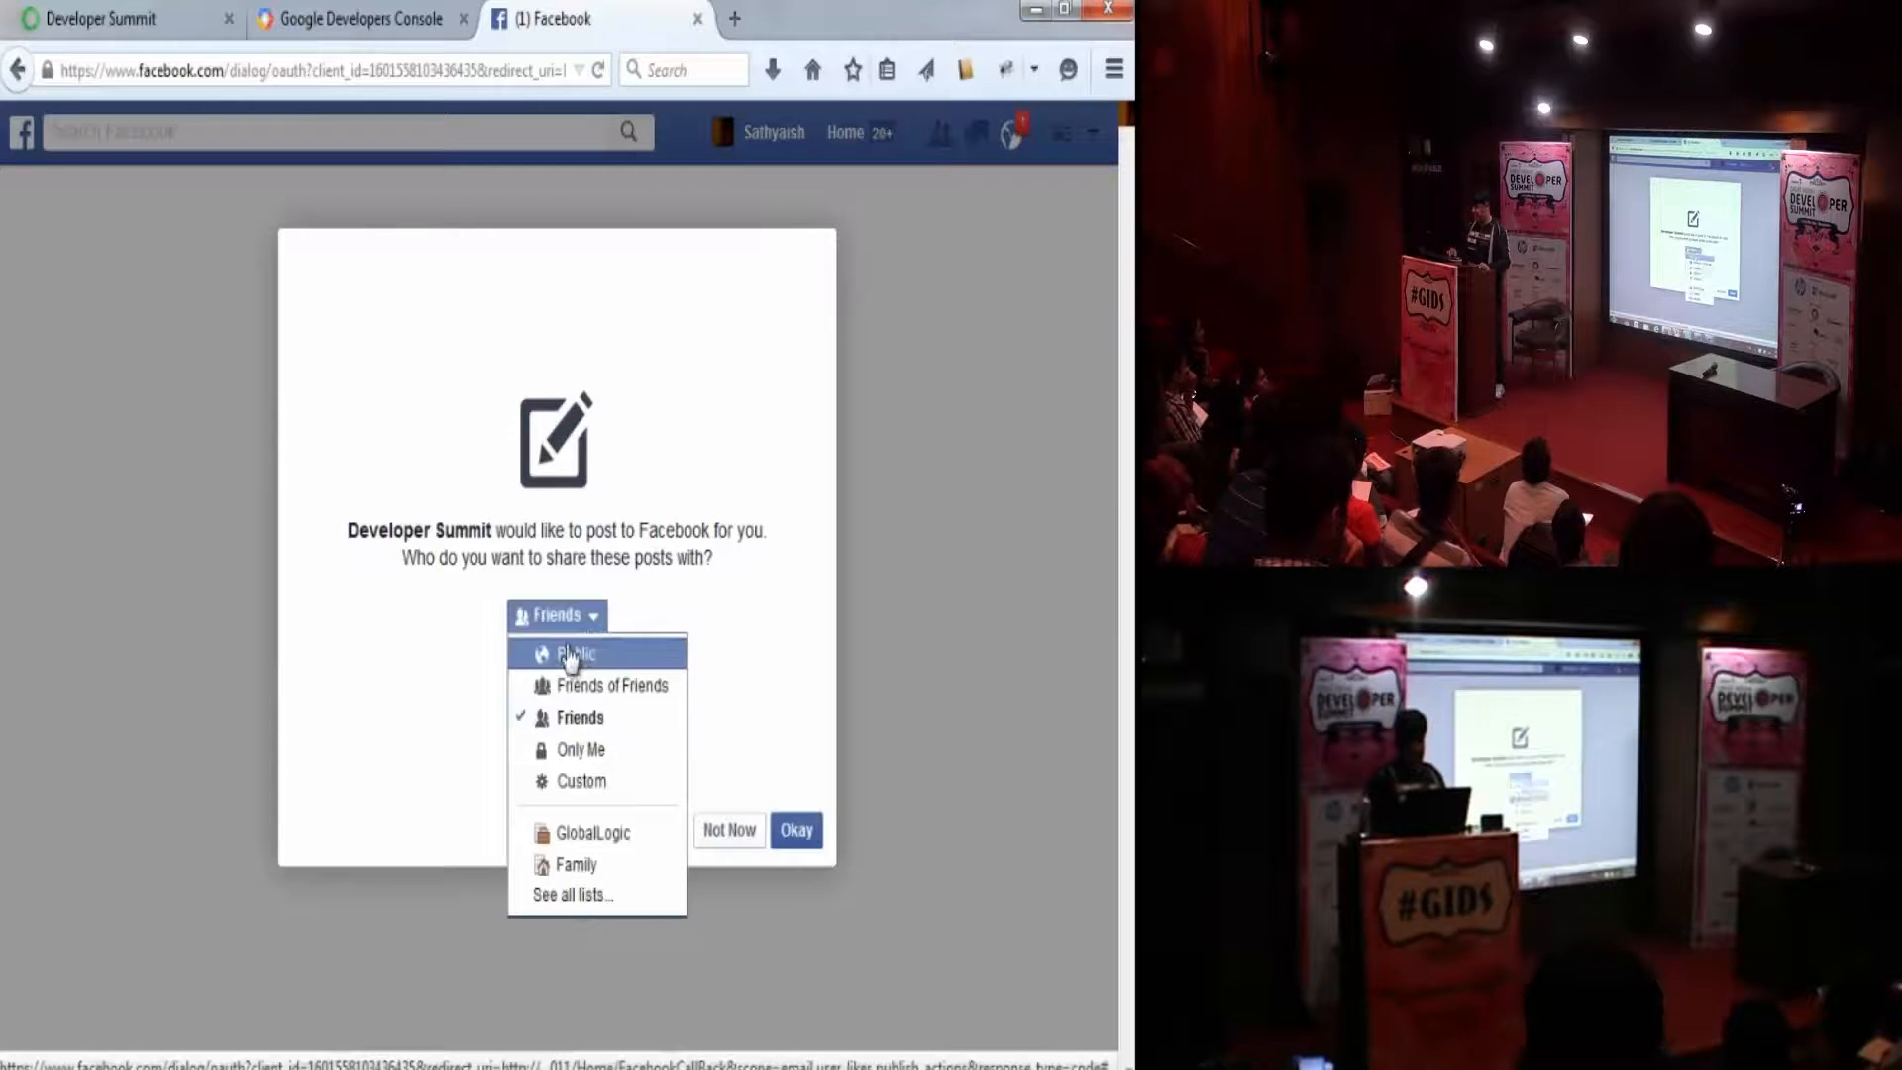
{"action": "left_click", "coordinate": [575, 652]}
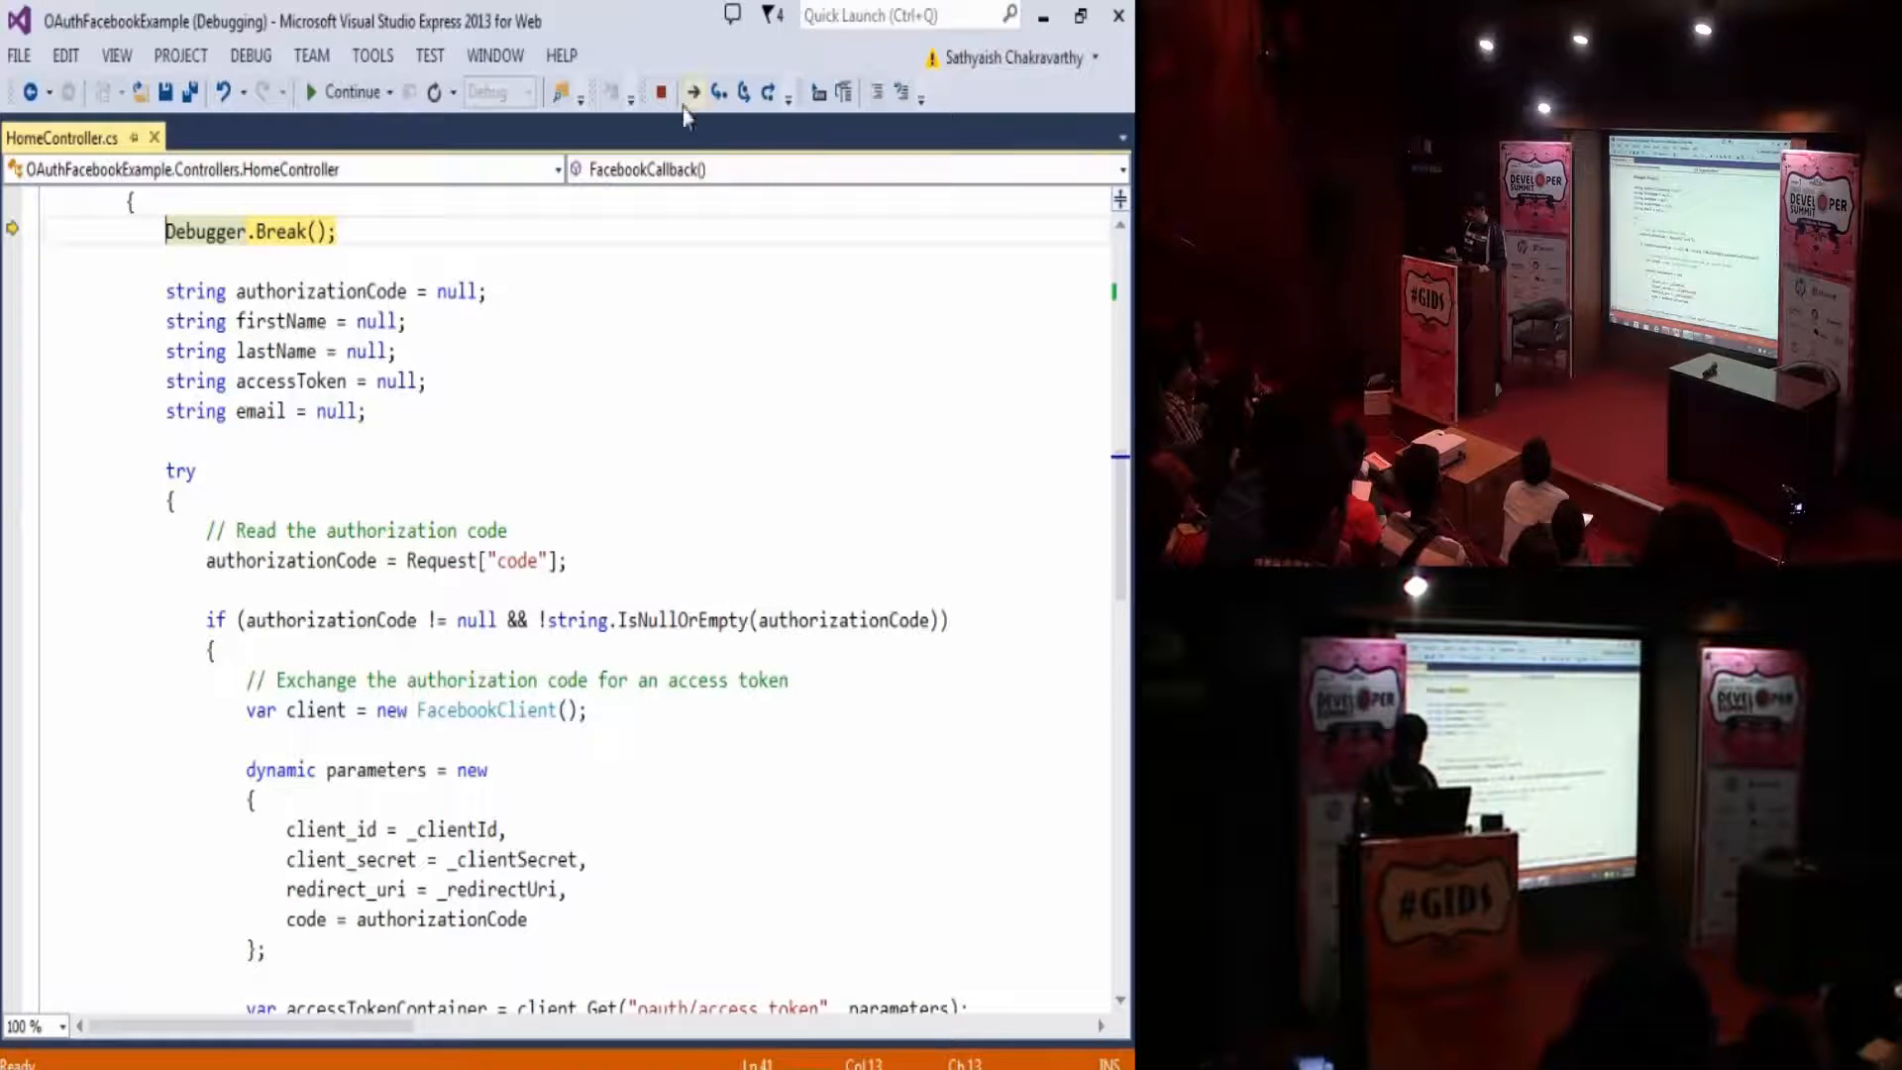
{"action": "mouse_move", "coordinate": [741, 93]}
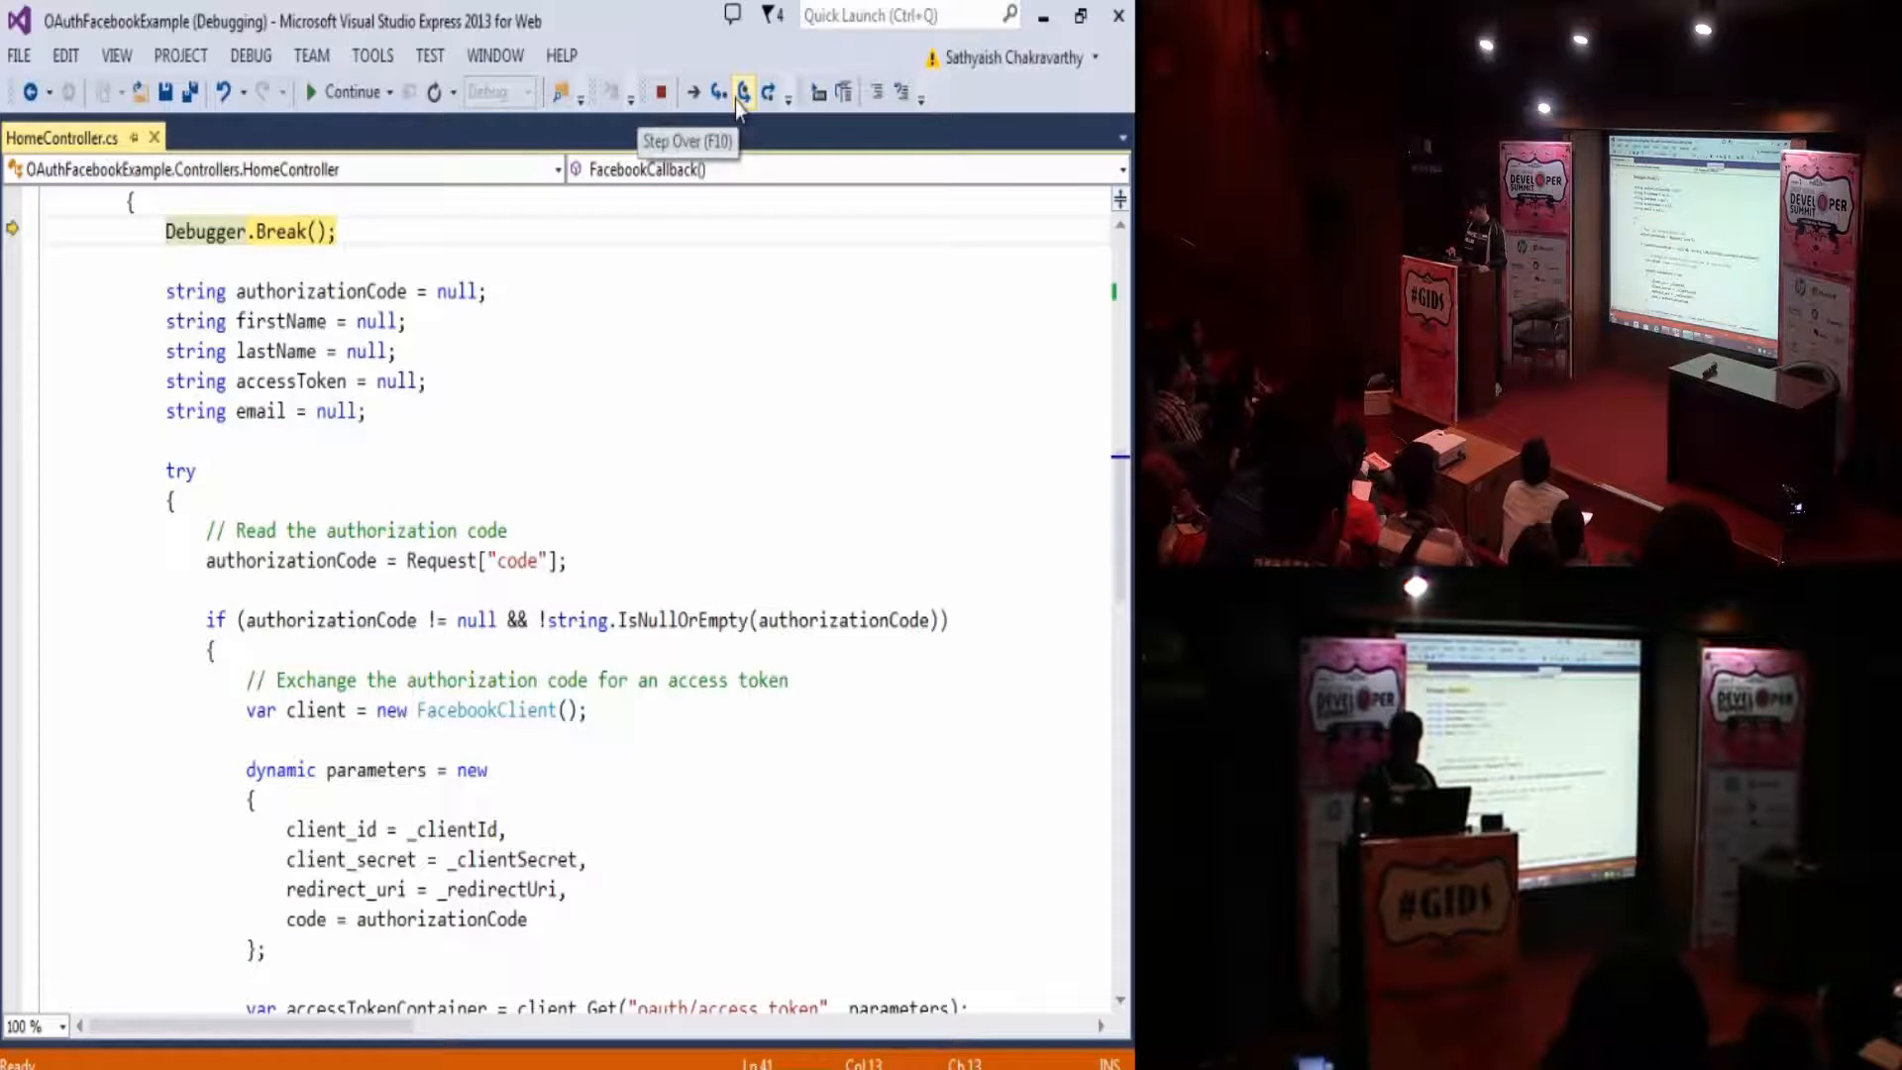
- Step over from Debugger.Break through the access-token exchange, profile request and first-name read
{"action": "left_click", "coordinate": [741, 93]}
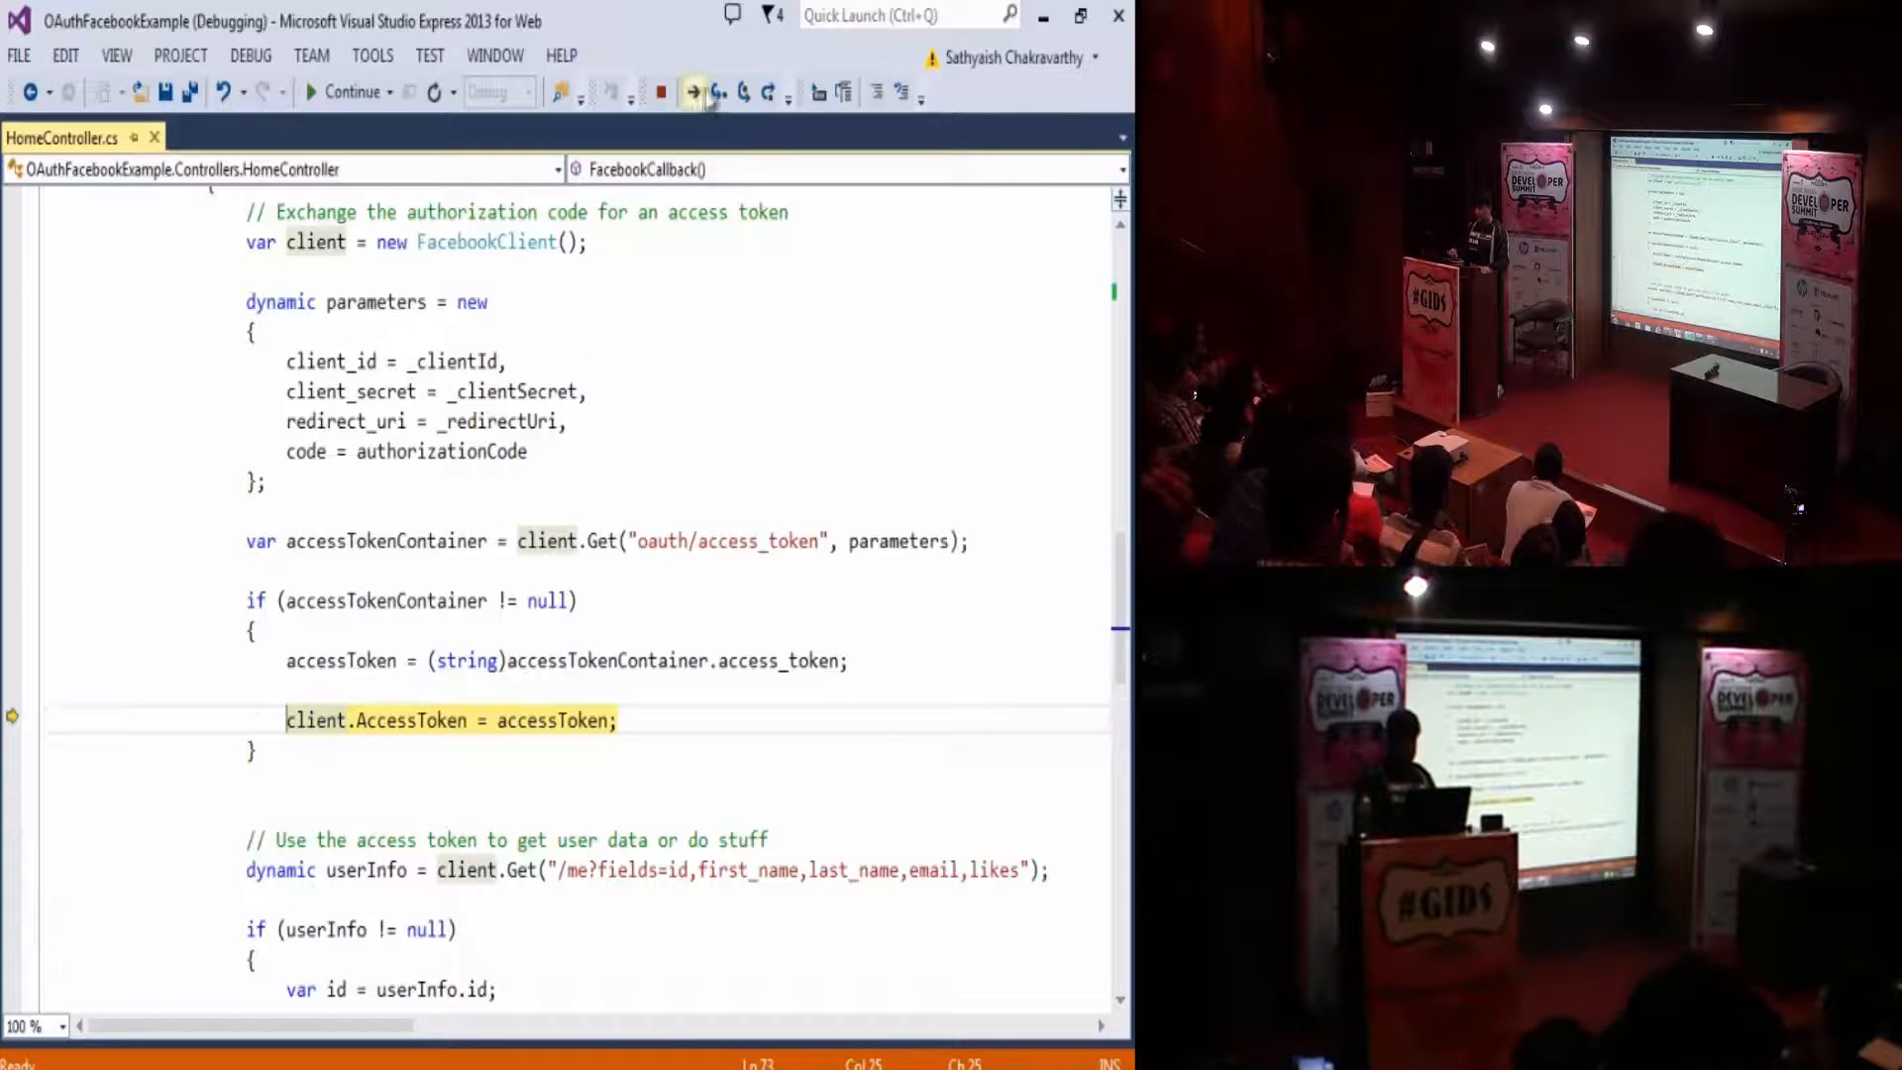
{"action": "left_click", "coordinate": [741, 93]}
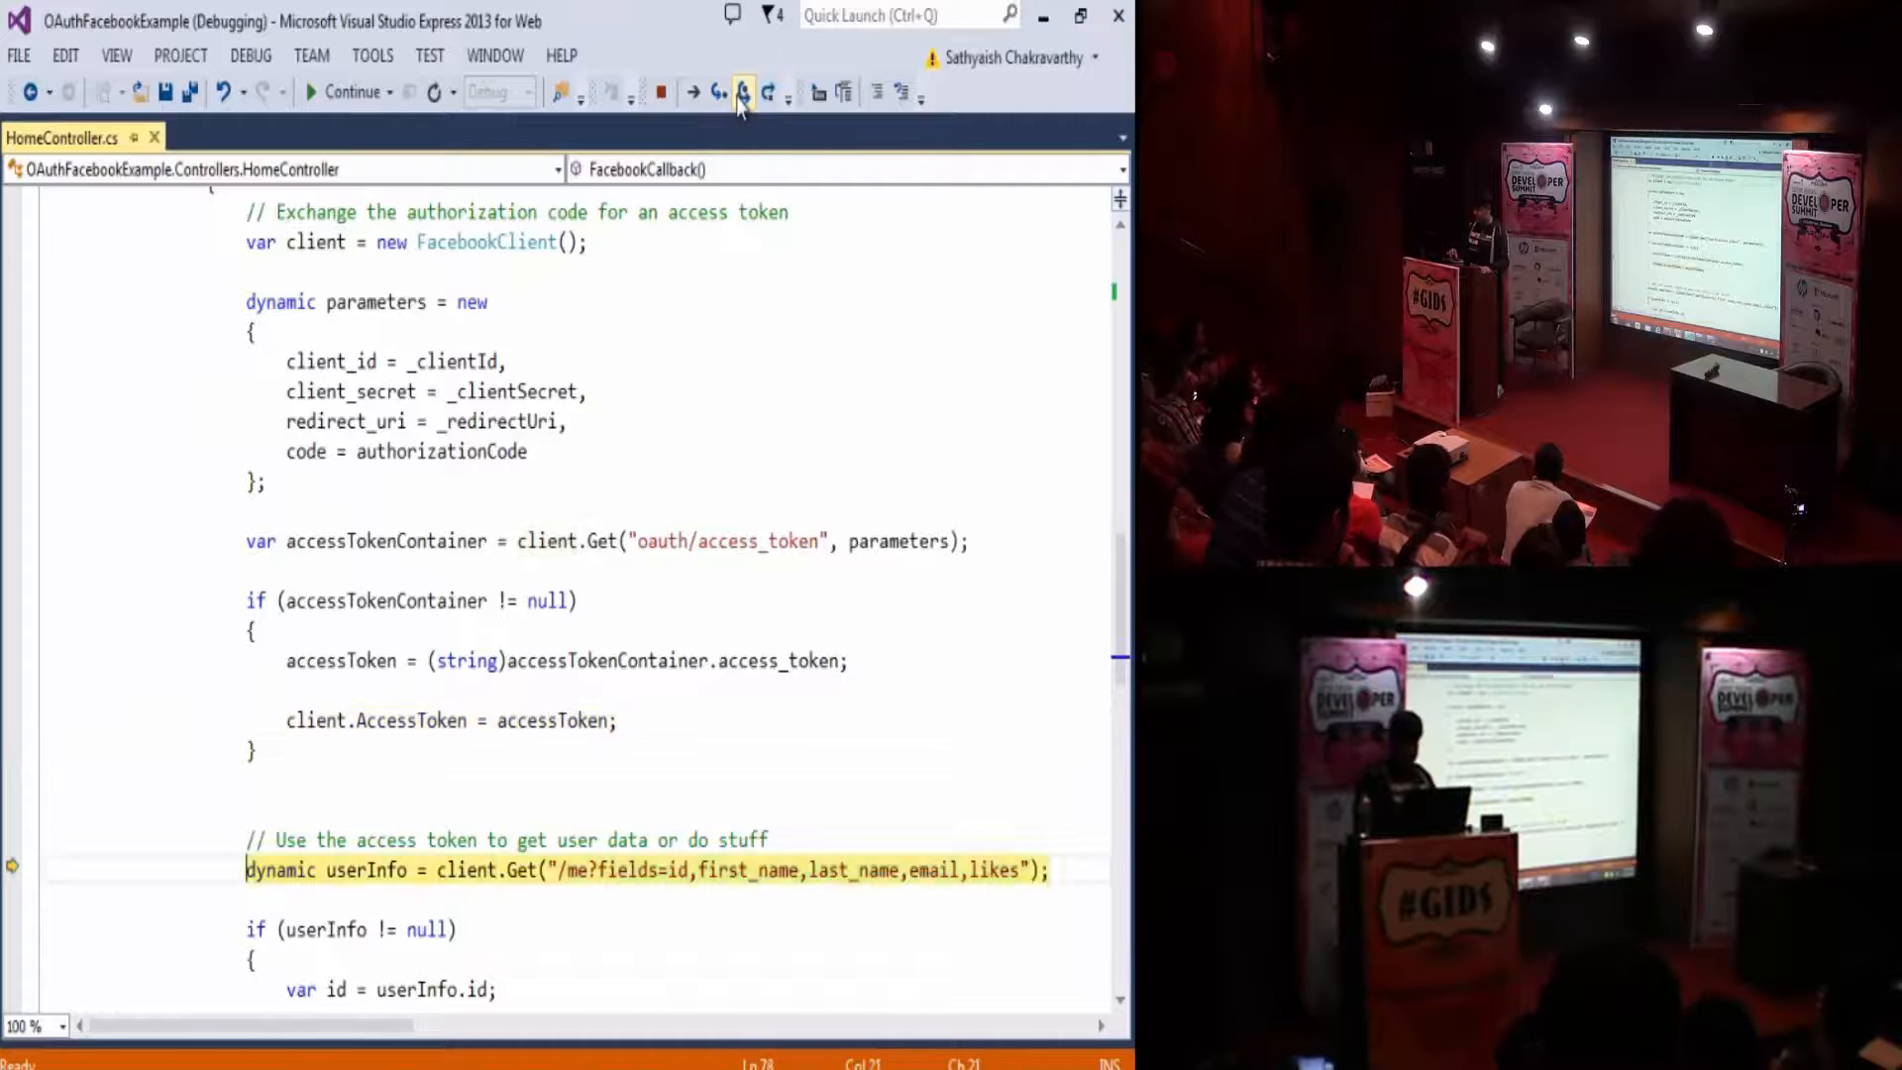
{"action": "key", "text": "F10"}
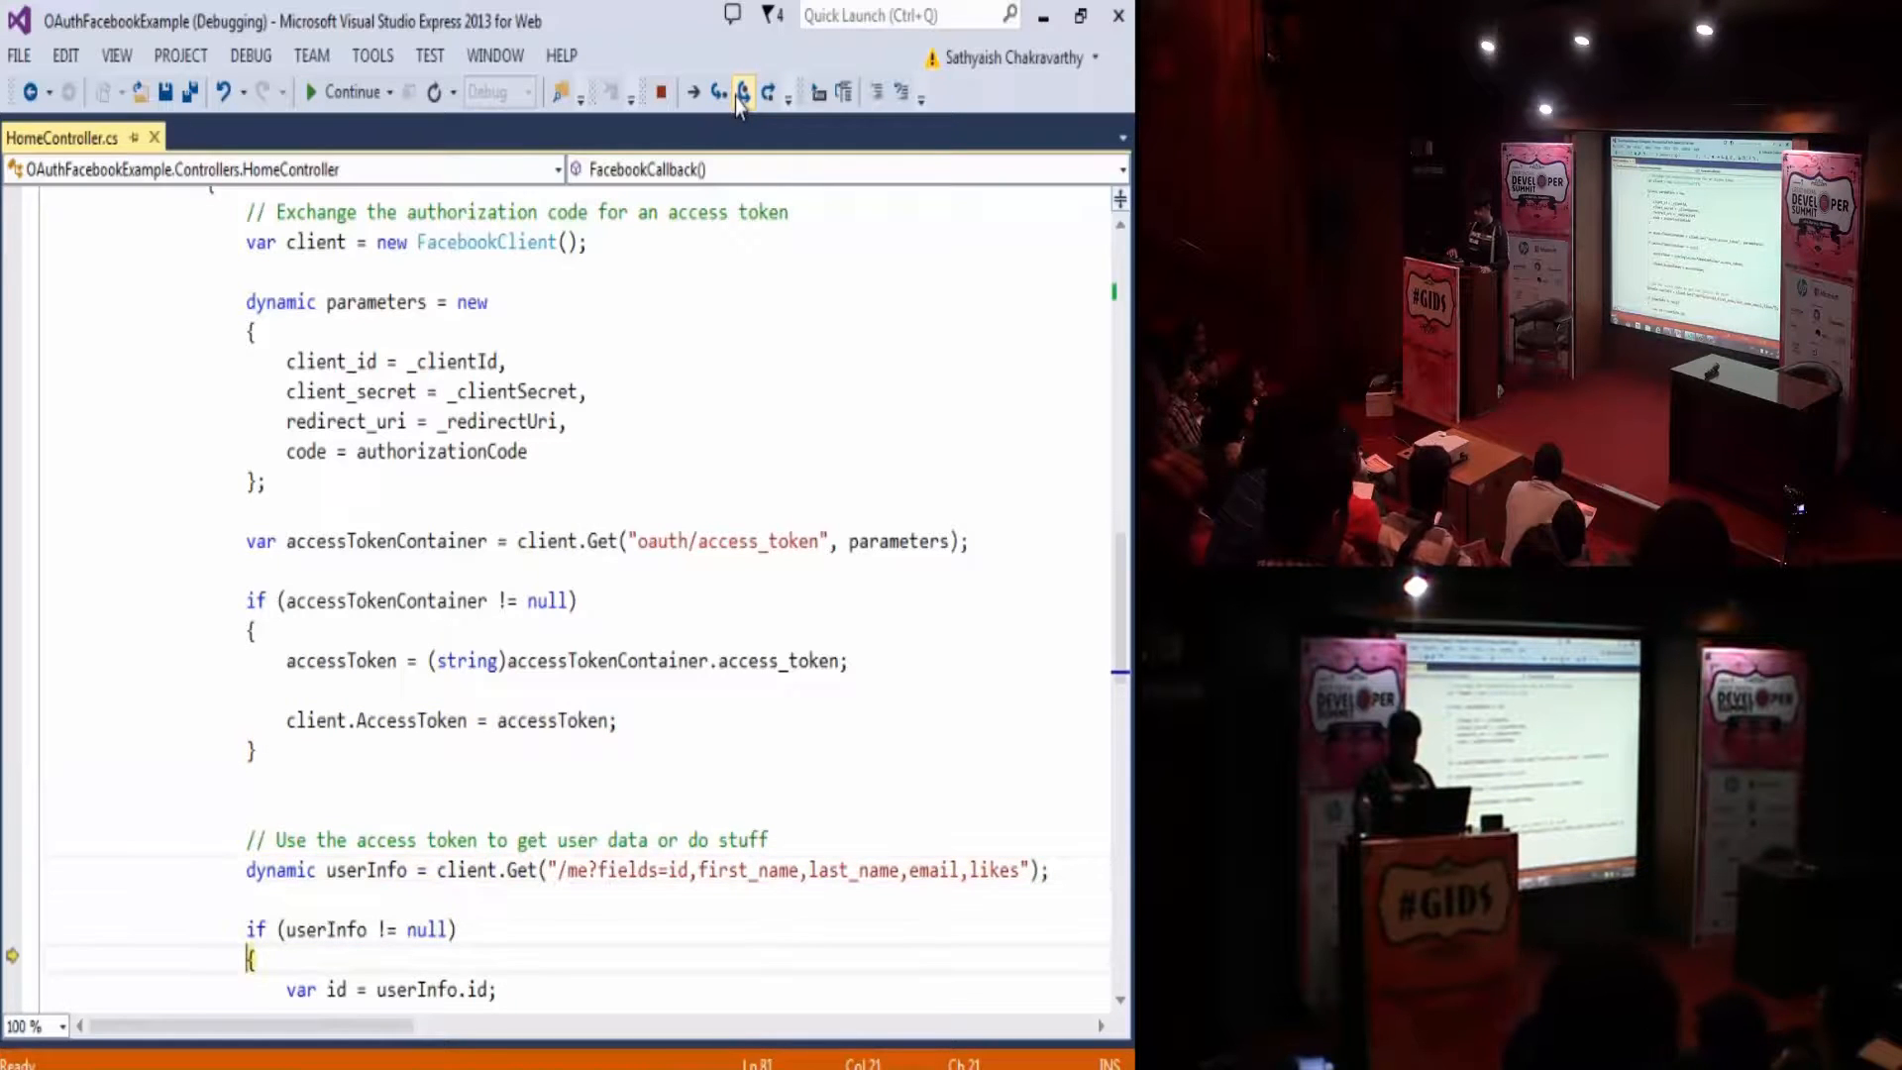
{"action": "left_click", "coordinate": [741, 93]}
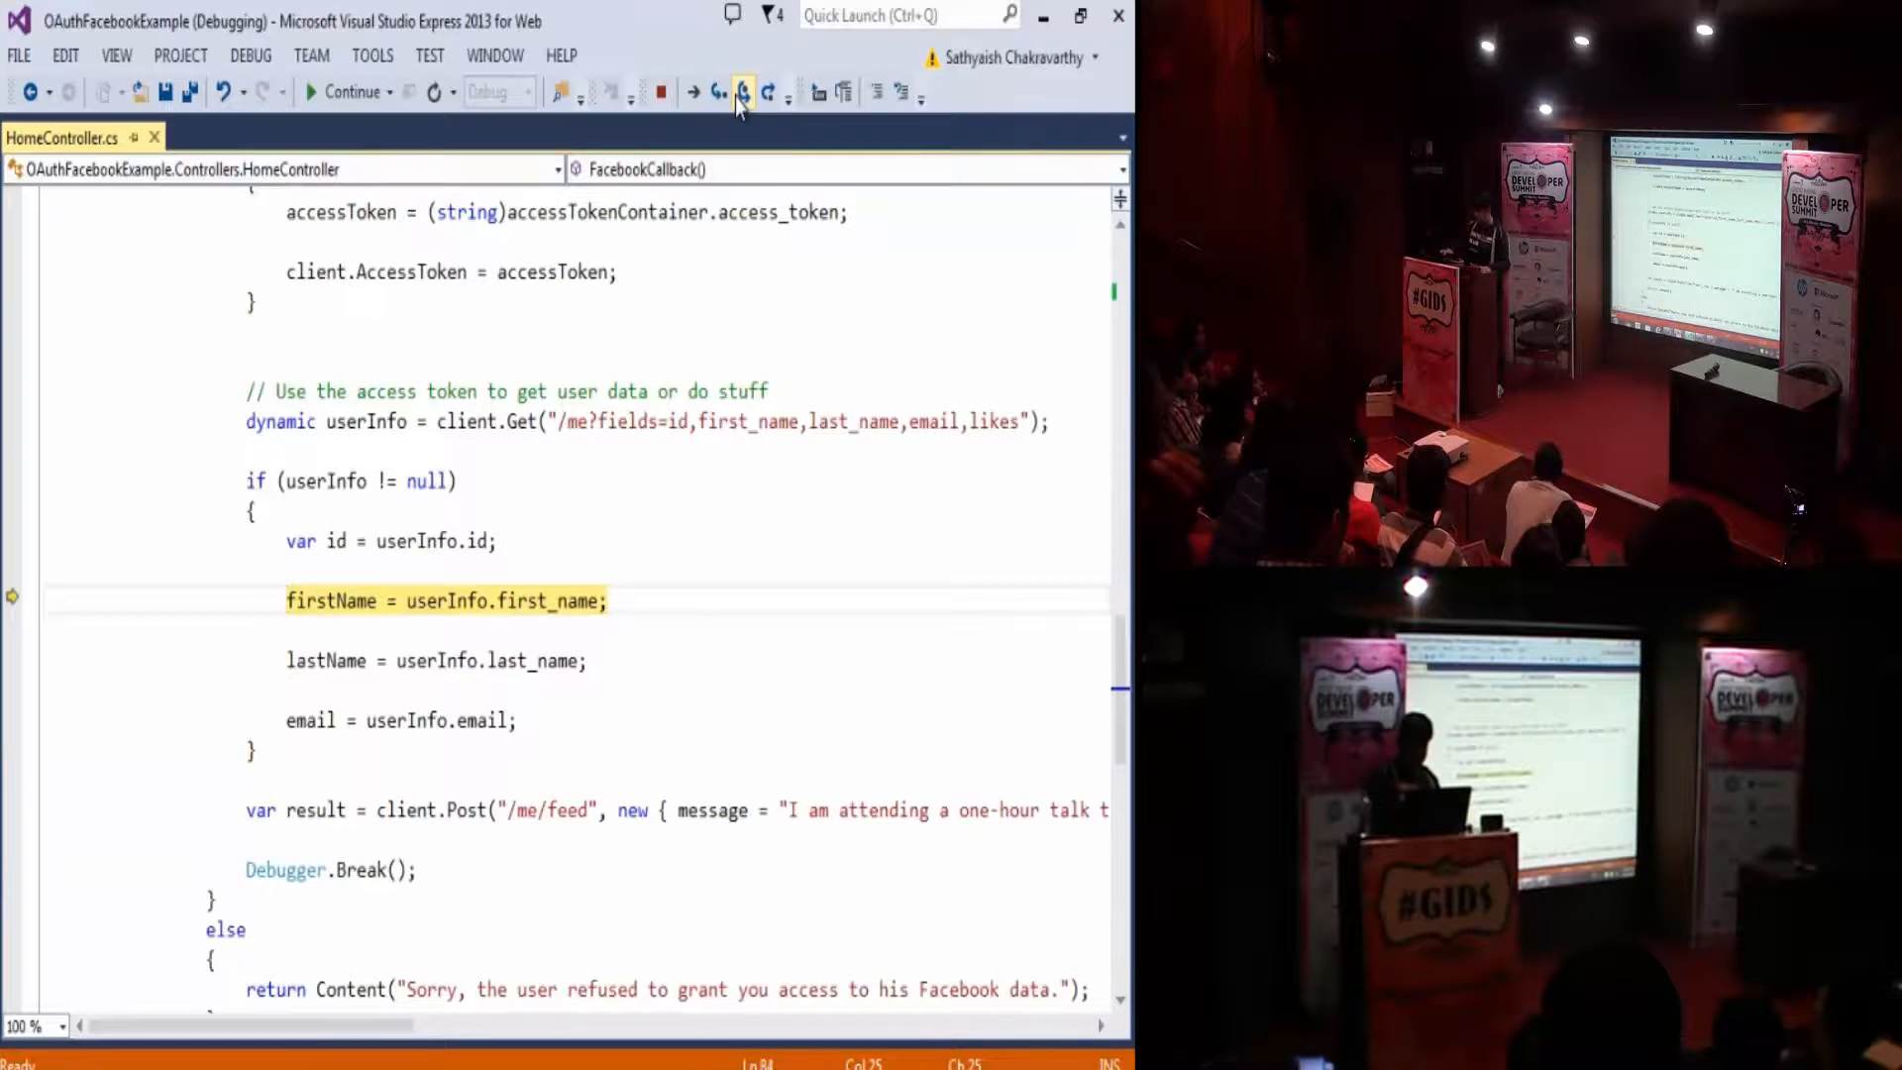
{"action": "left_click", "coordinate": [741, 93]}
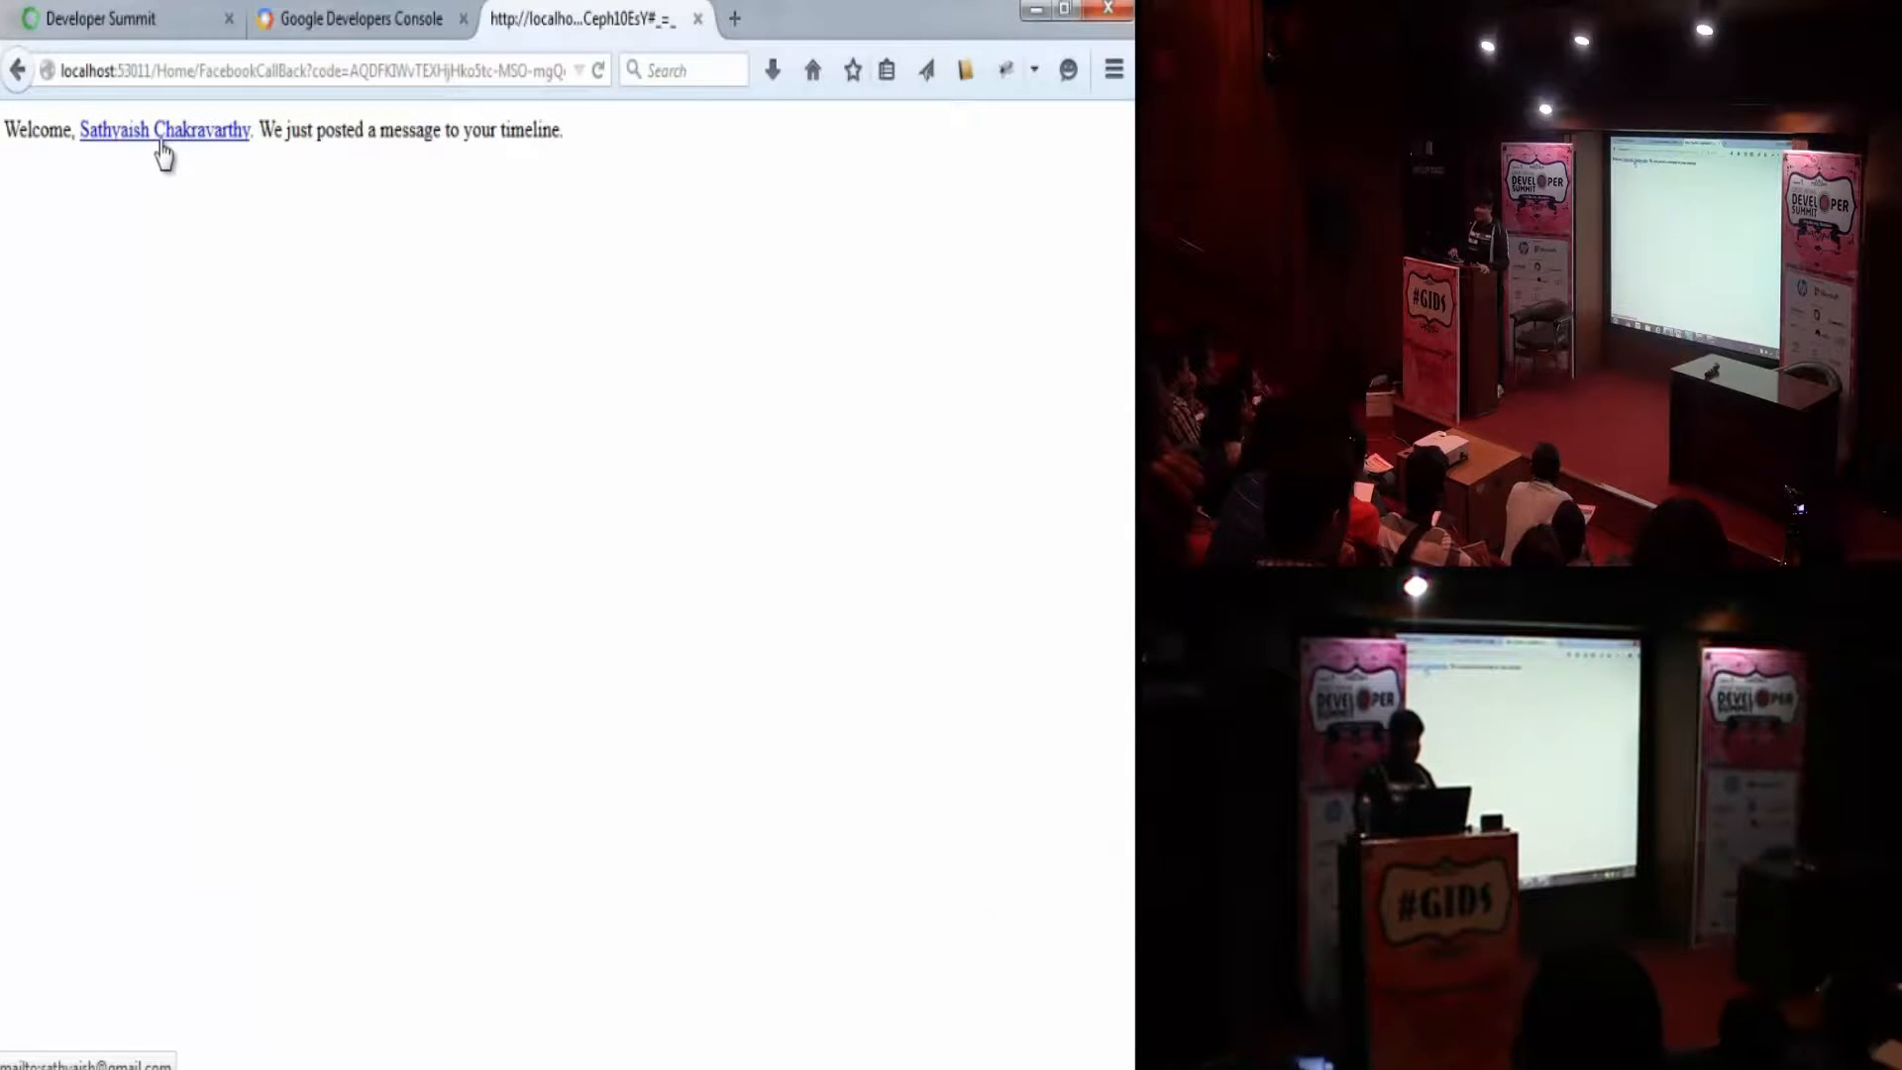
- Go from the welcome page to the user's Facebook profile timeline showing the new post
{"action": "left_click", "coordinate": [165, 131]}
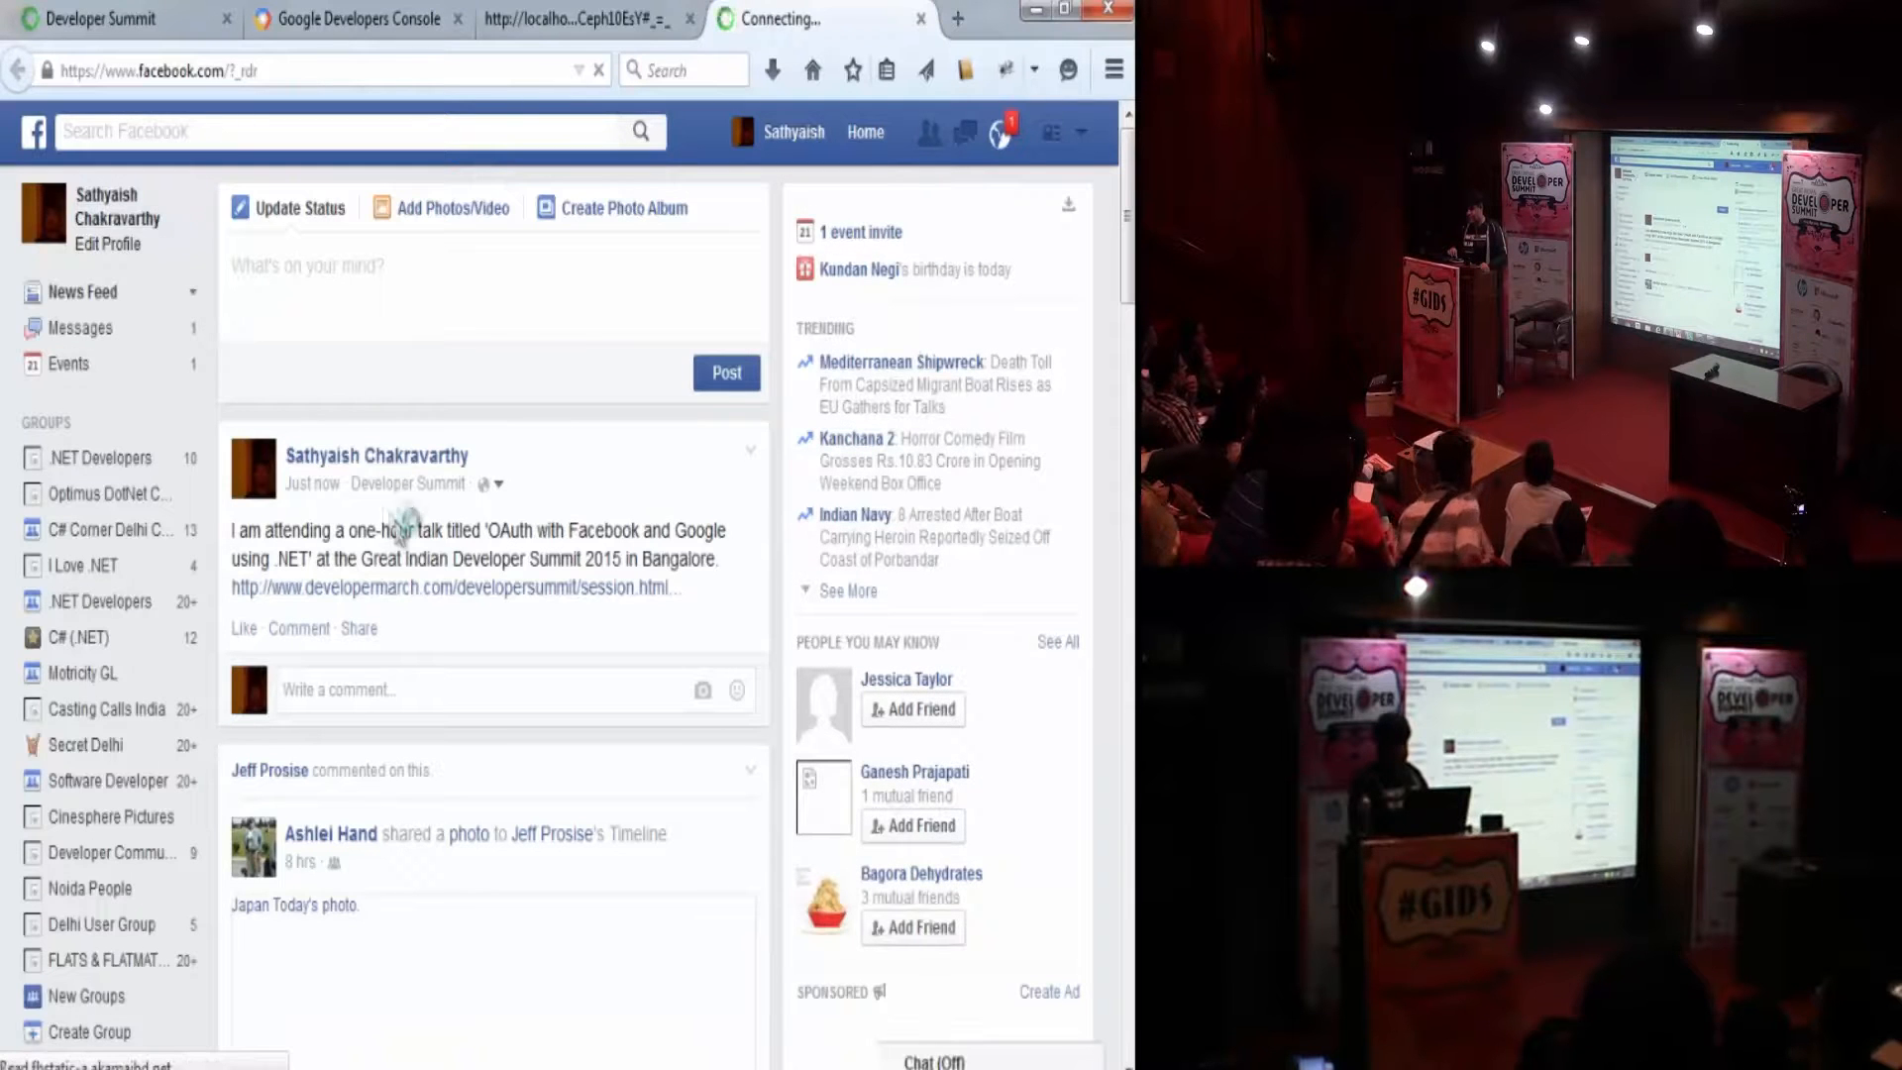
{"action": "left_click", "coordinate": [792, 131]}
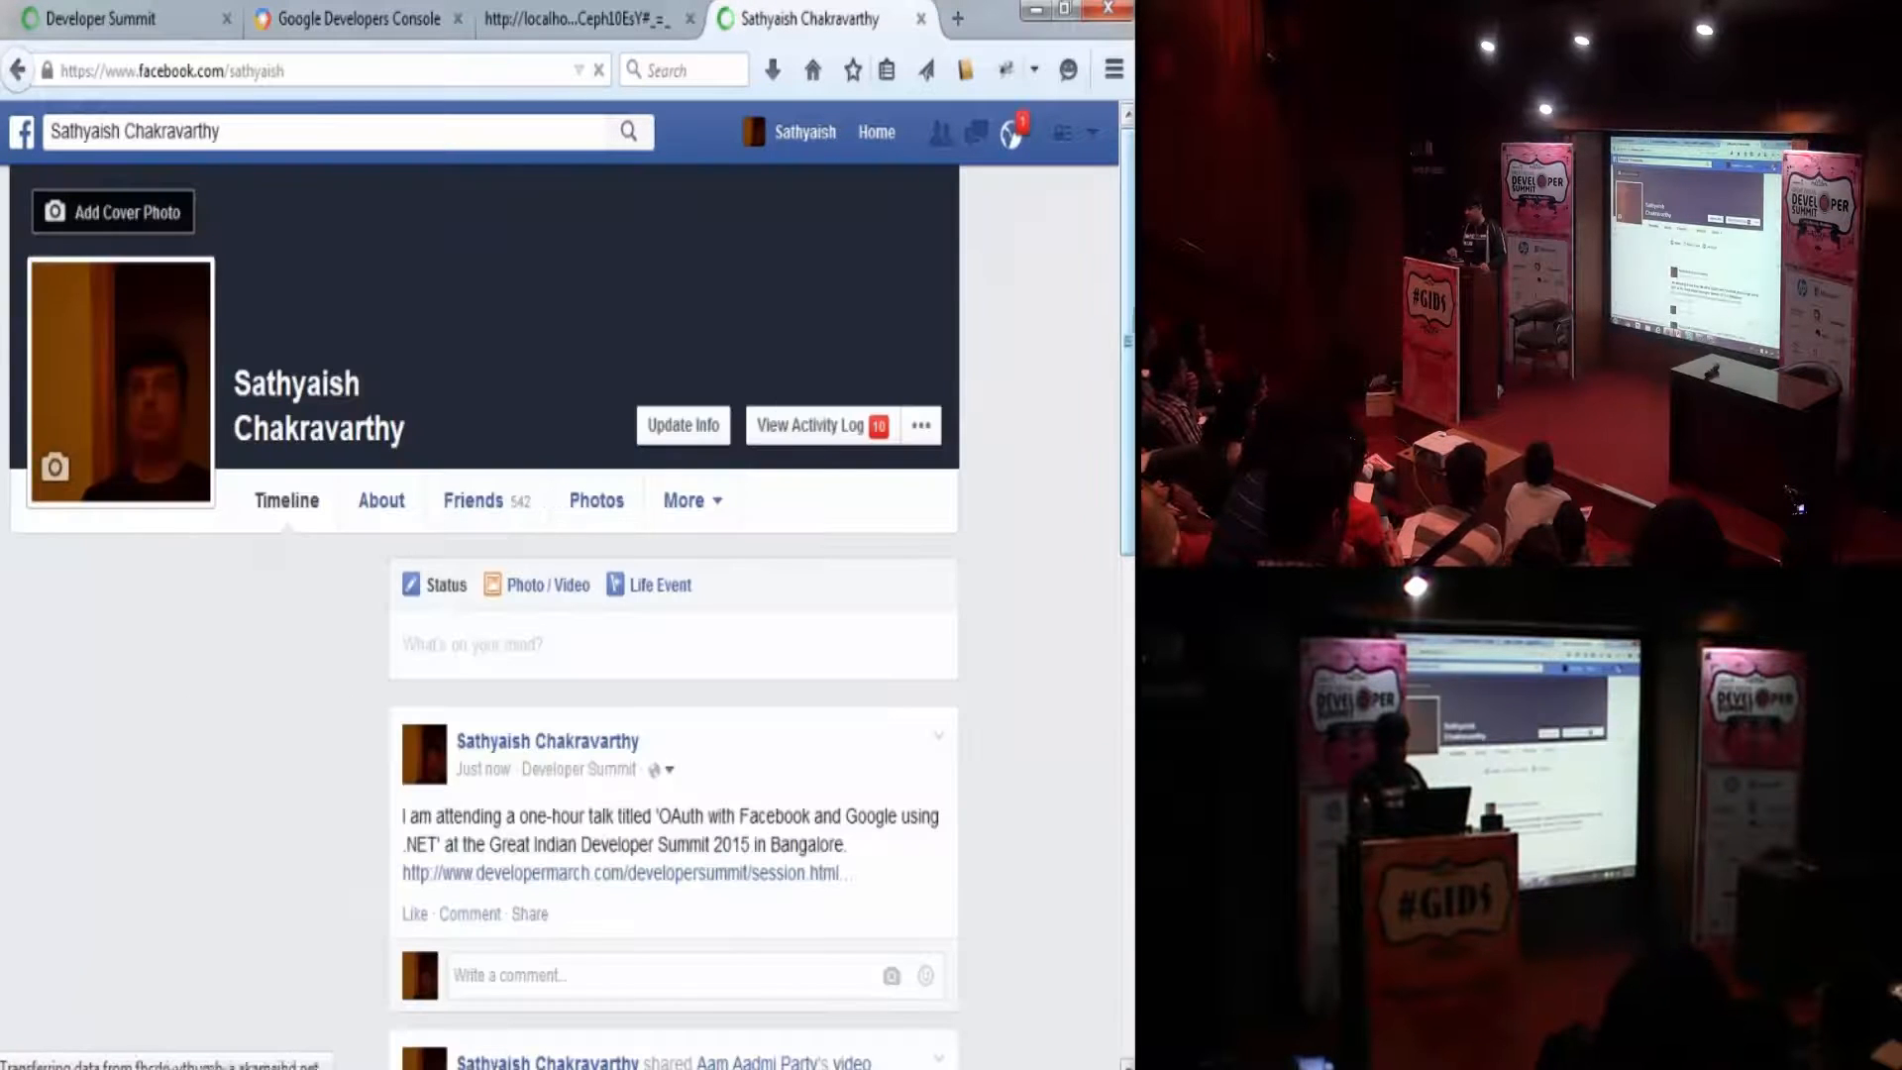